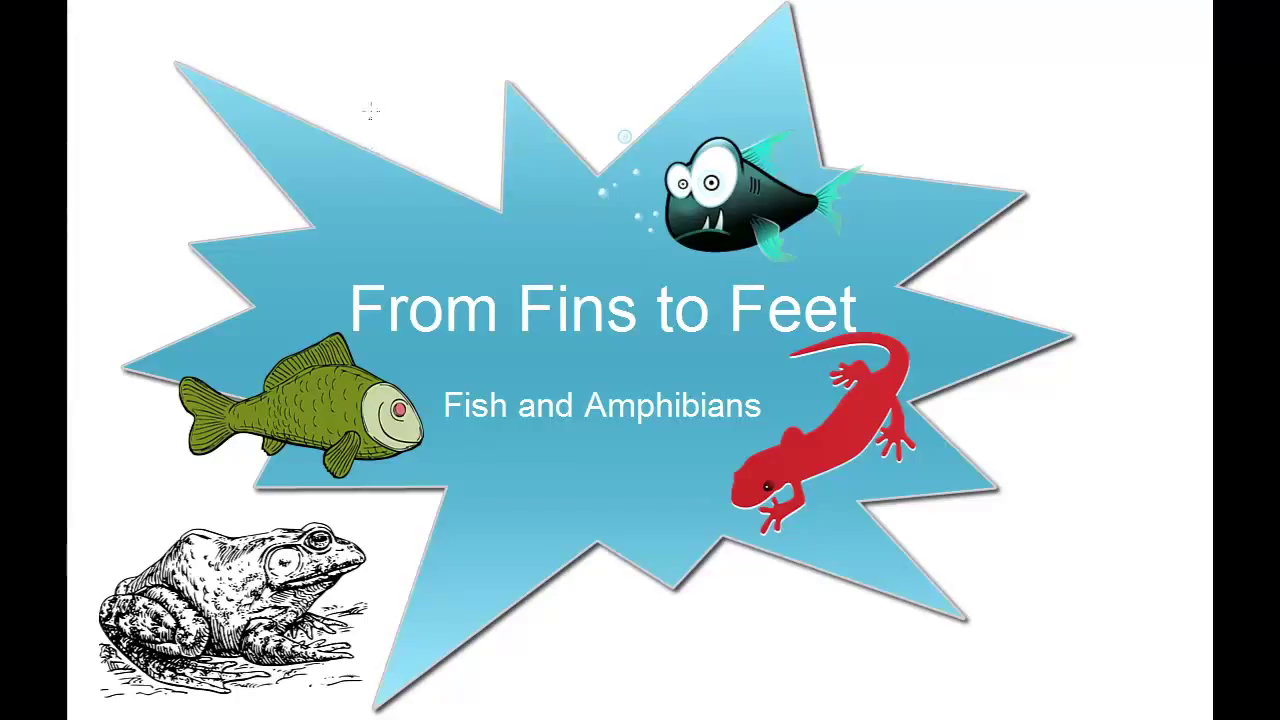
mouse_move(400, 24)
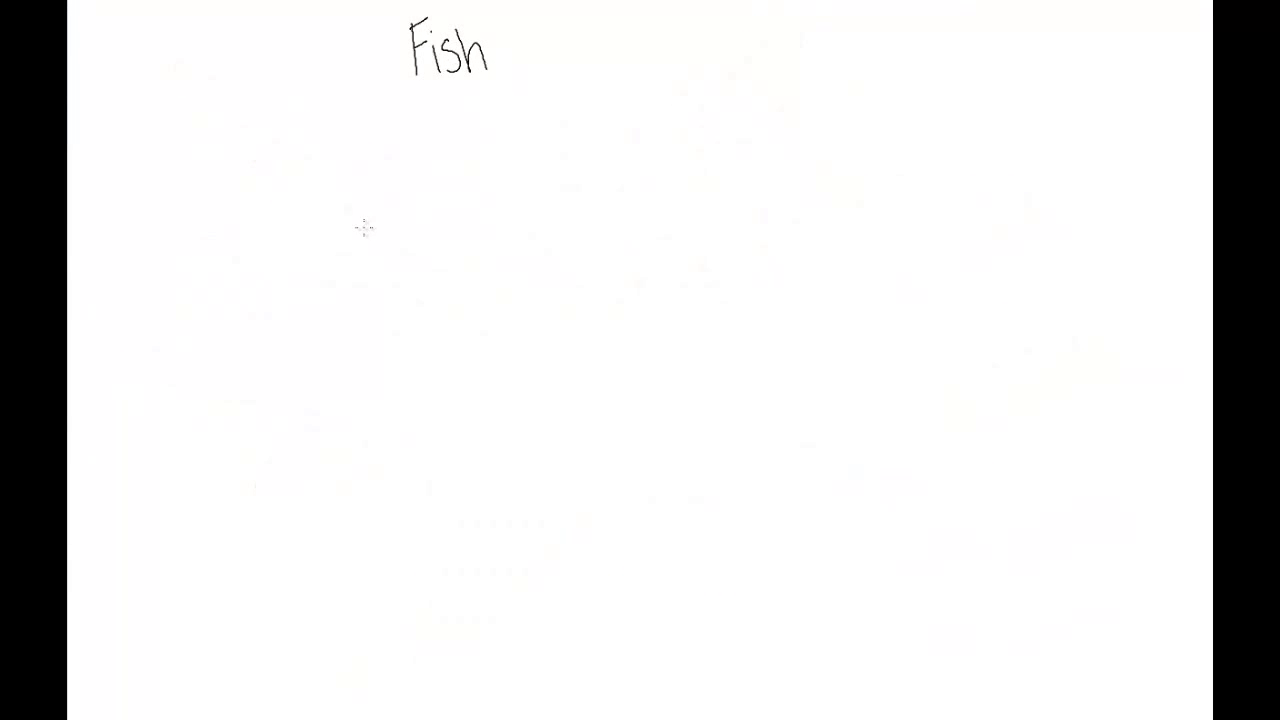
mouse_move(352, 236)
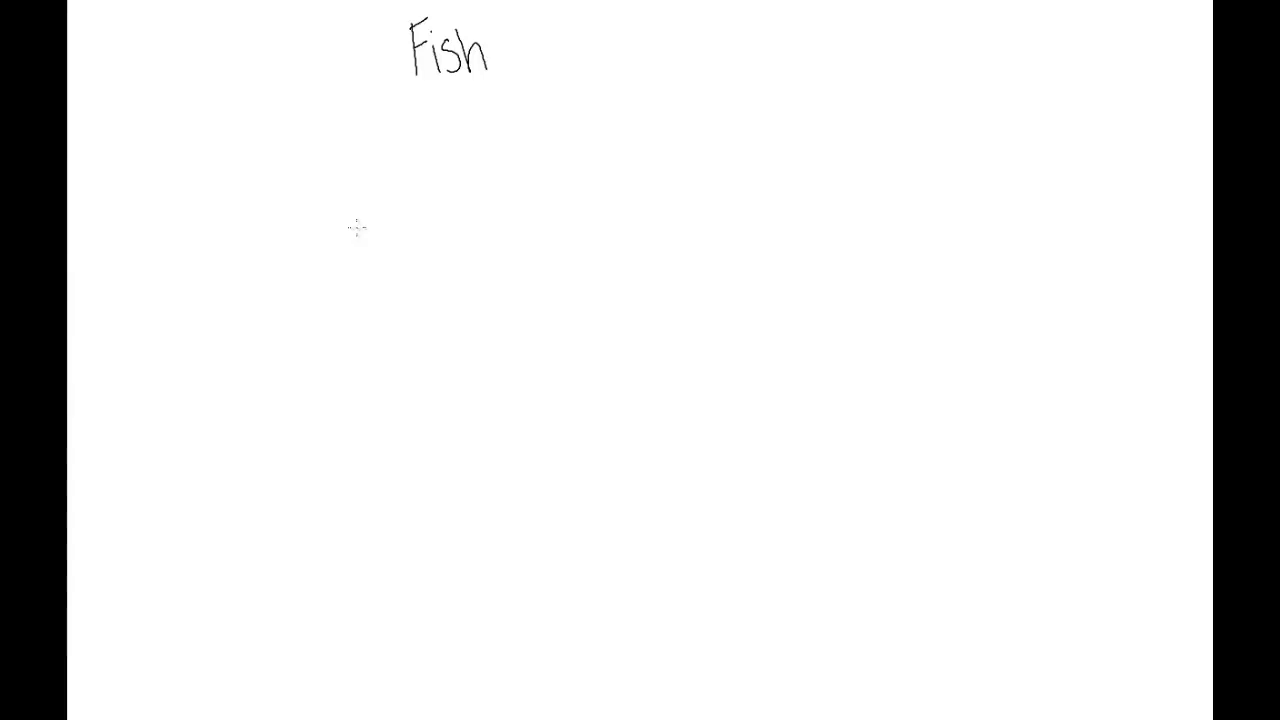
mouse_move(328, 252)
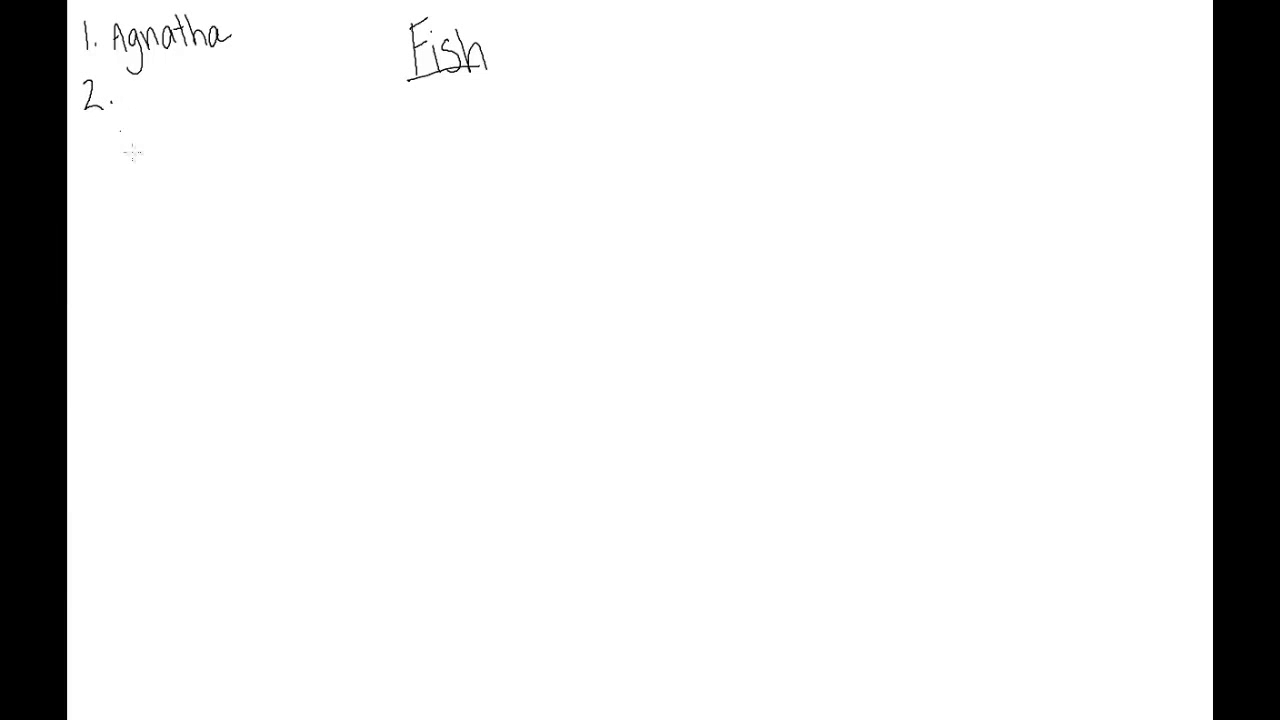
mouse_move(158, 204)
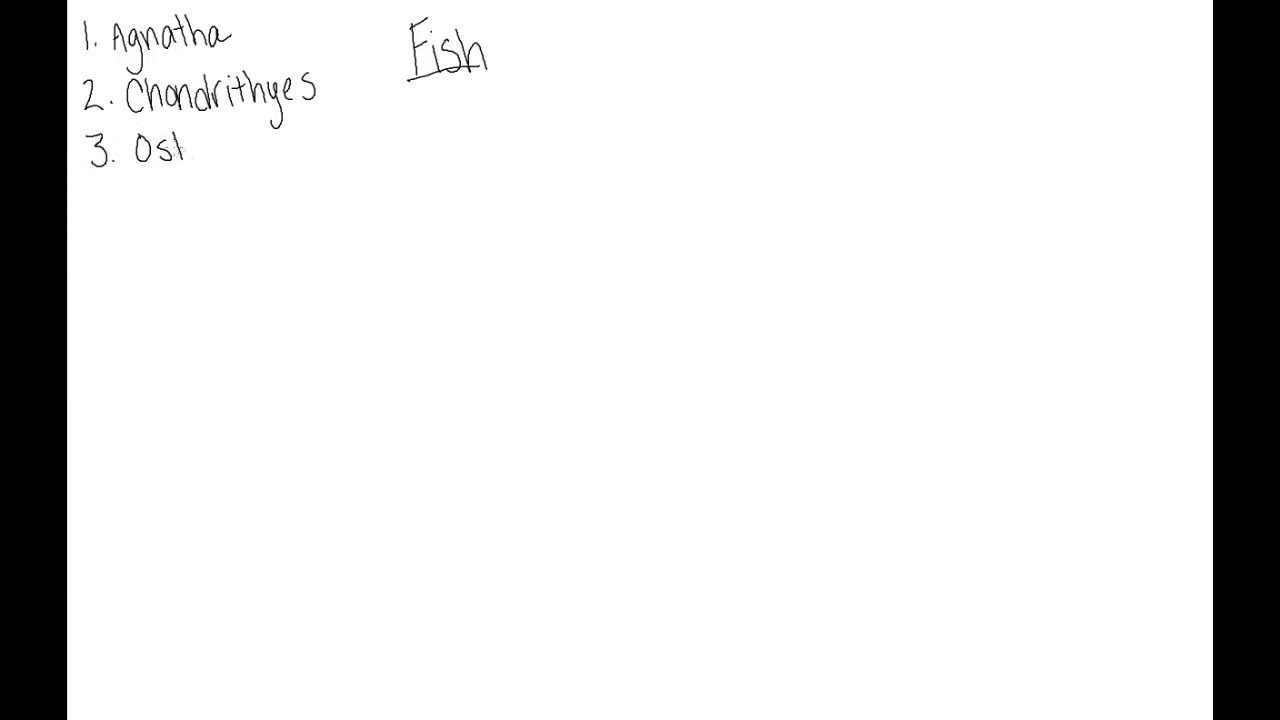
Handwrite the underlined 'Fish' heading and the numbered list Agnatha, Chondrithyes, Osteithyes
text(eithyes)
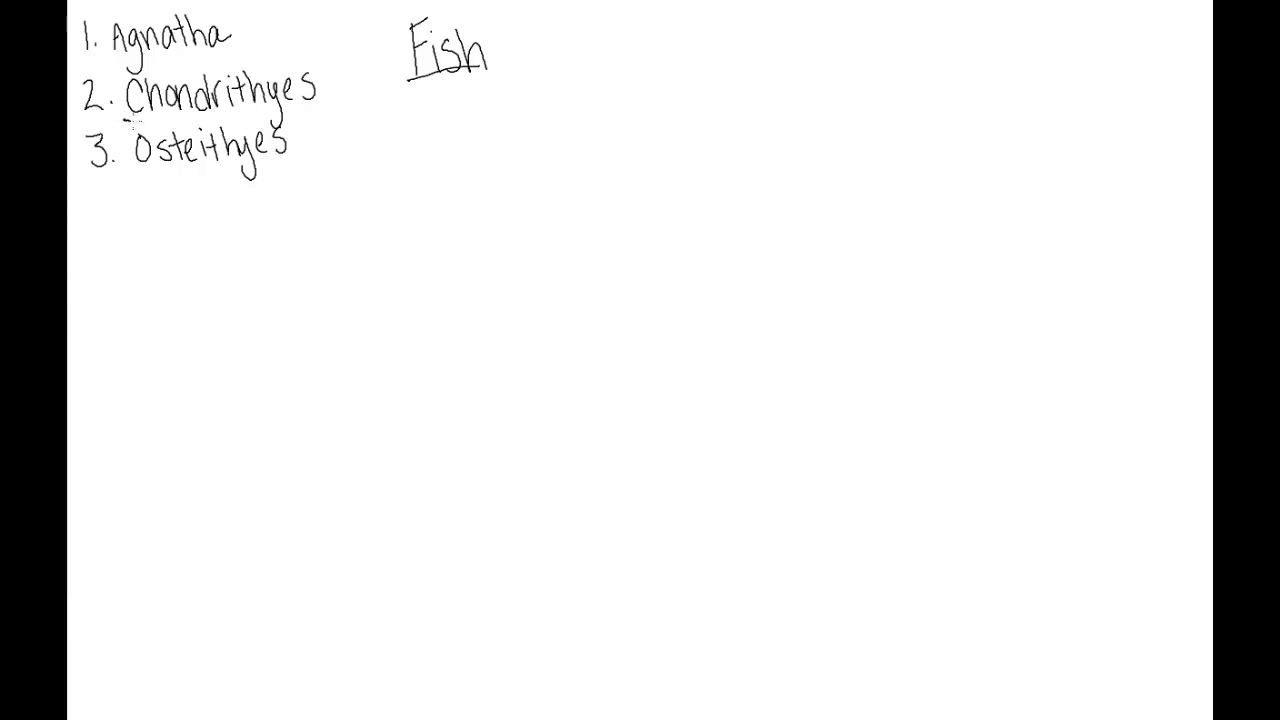
Underline and bracket the word roots 'Chondr', 'Oste' and the 'ithyes' endings
drag(124, 120, 216, 120)
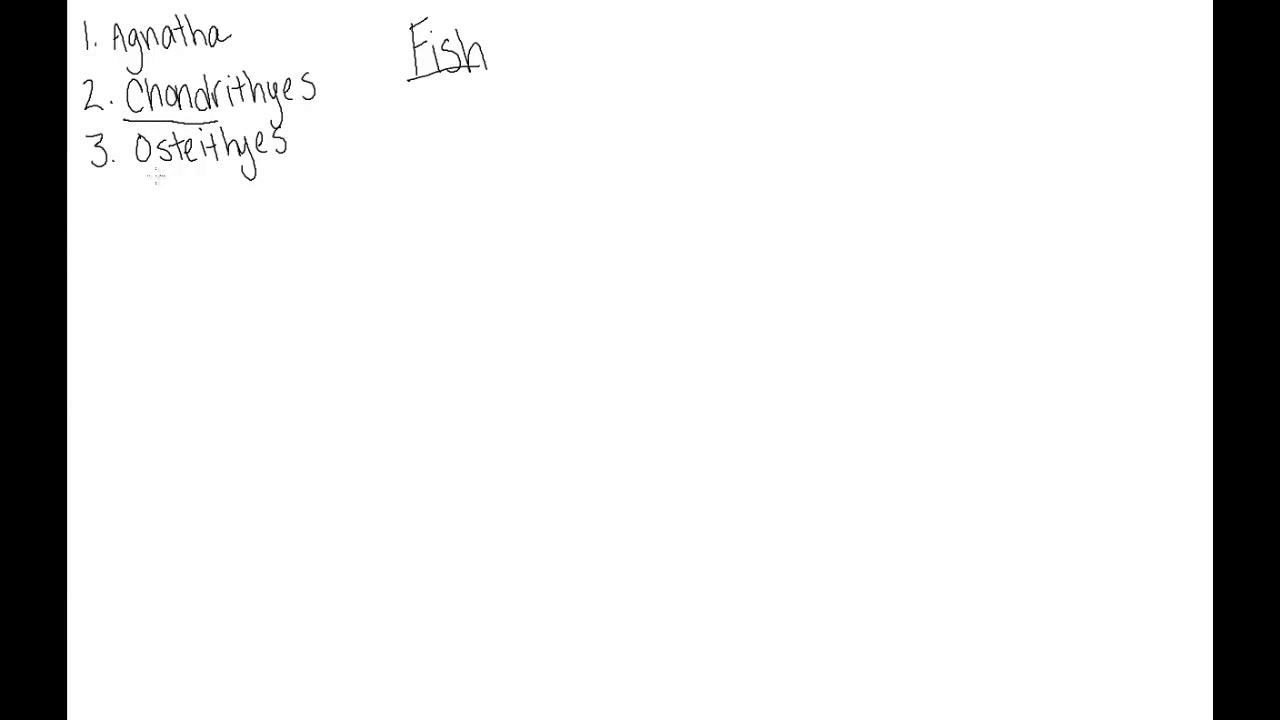
drag(136, 172, 200, 172)
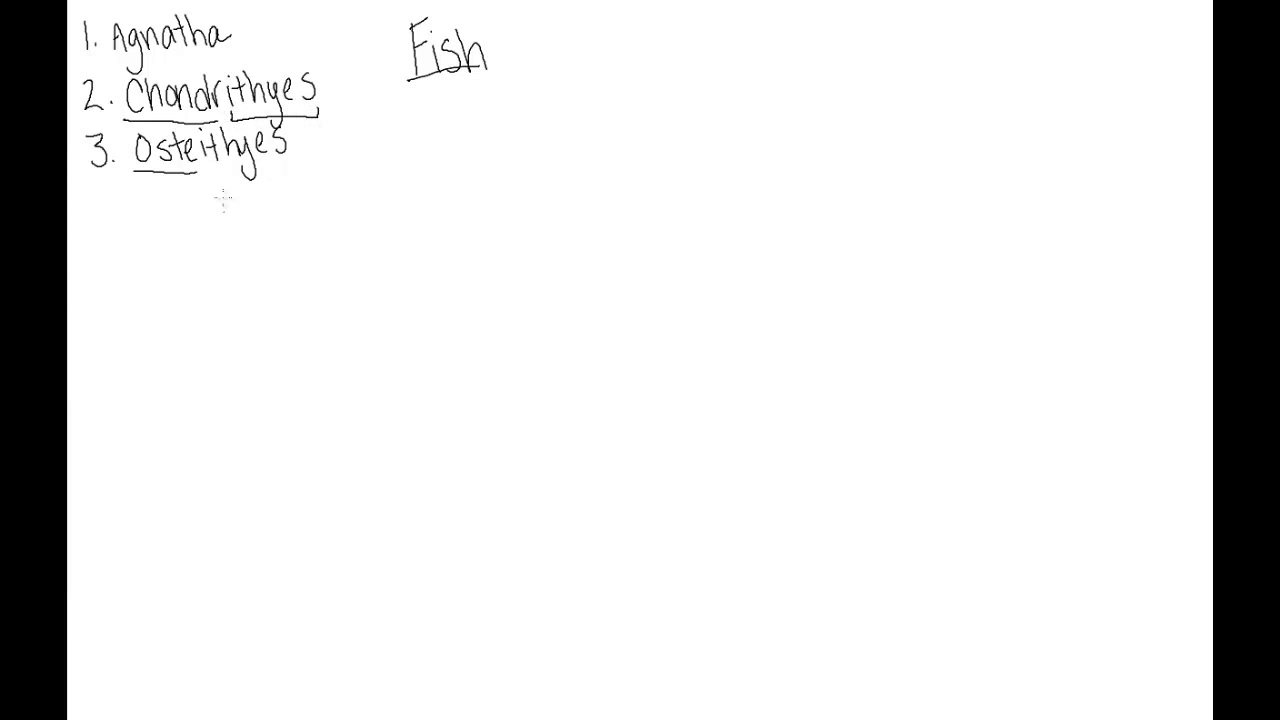
drag(204, 184, 300, 184)
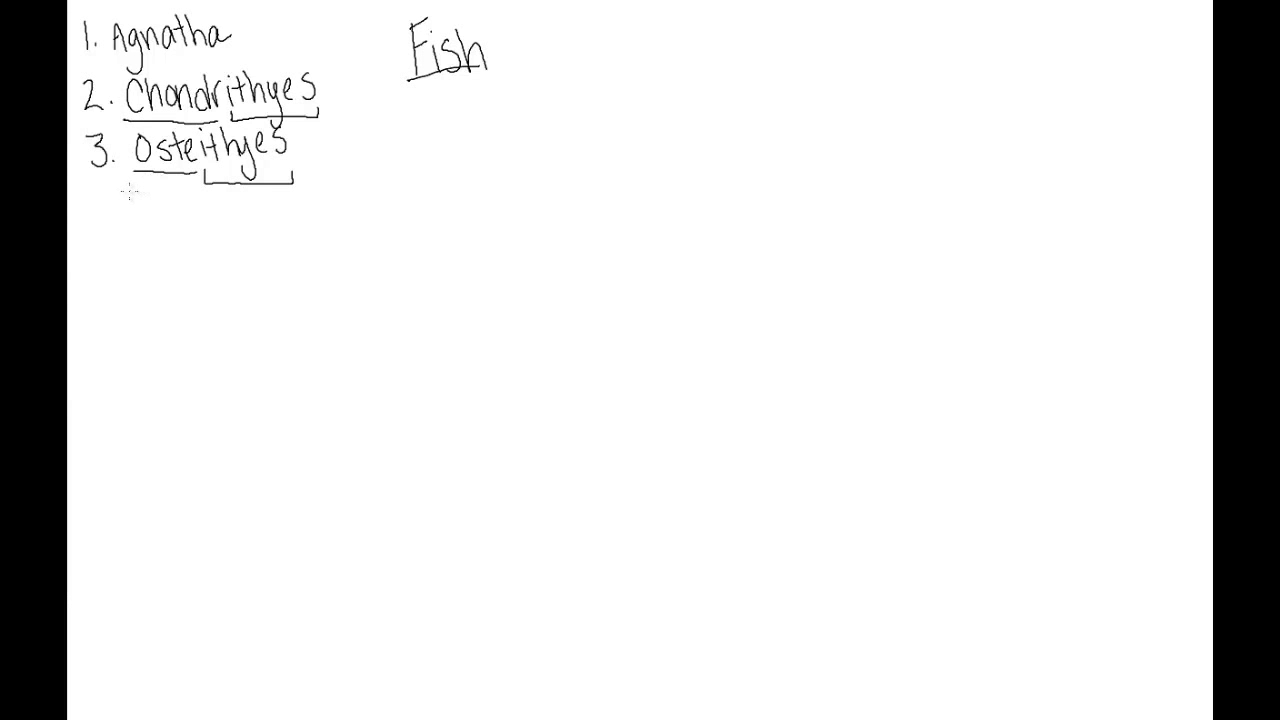
Write 'bone' and 'fish' below Osteithyes and the cartilage note beside Chondrithyes
text(boi)
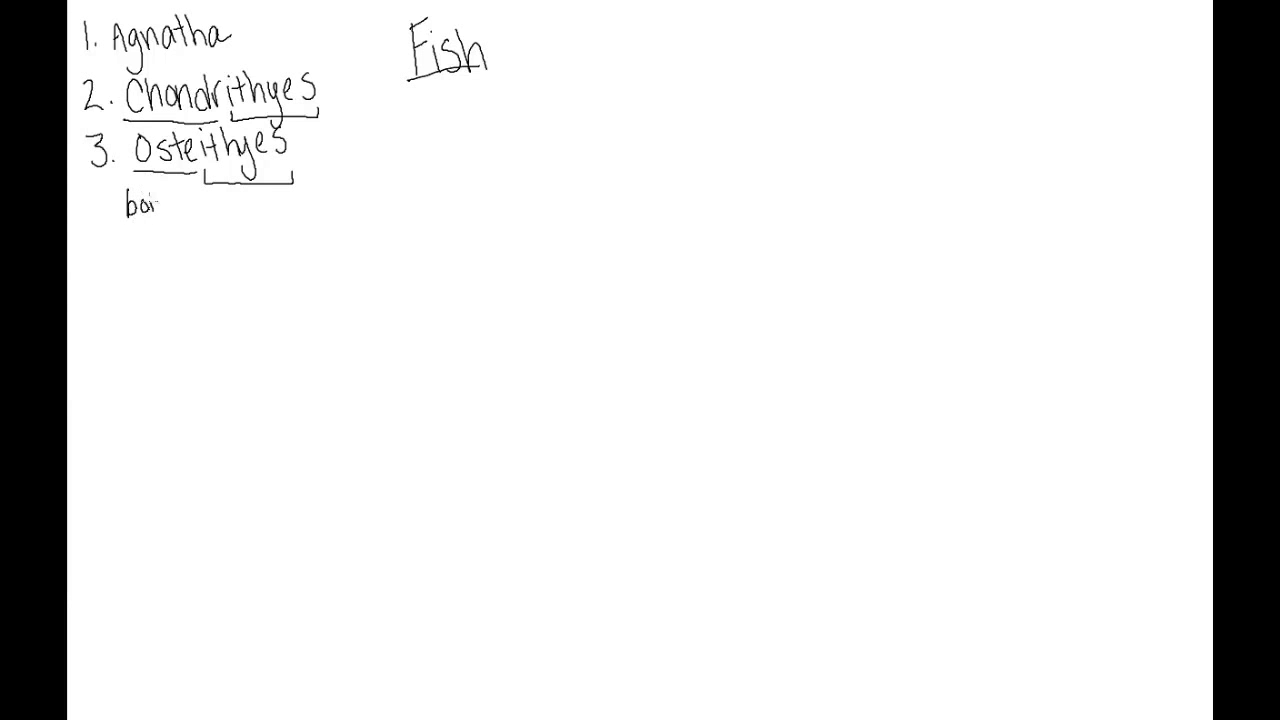
text(bone fish)
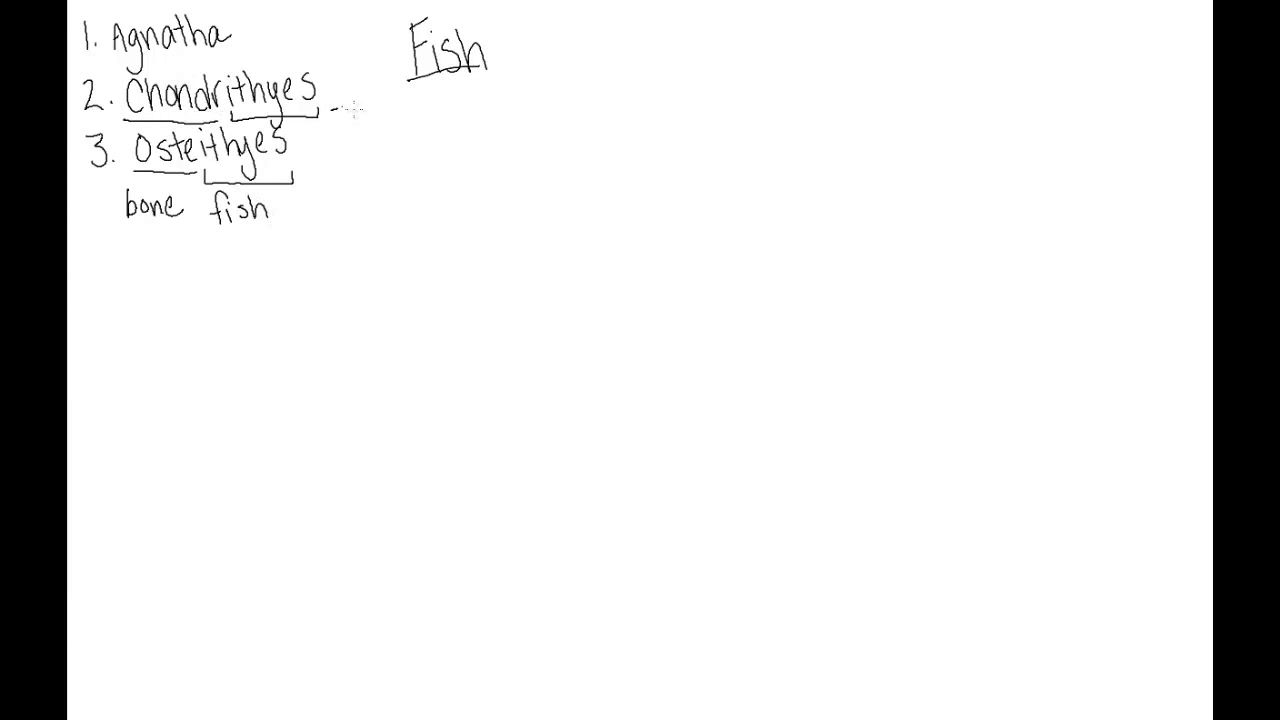
text(cartiladge fish)
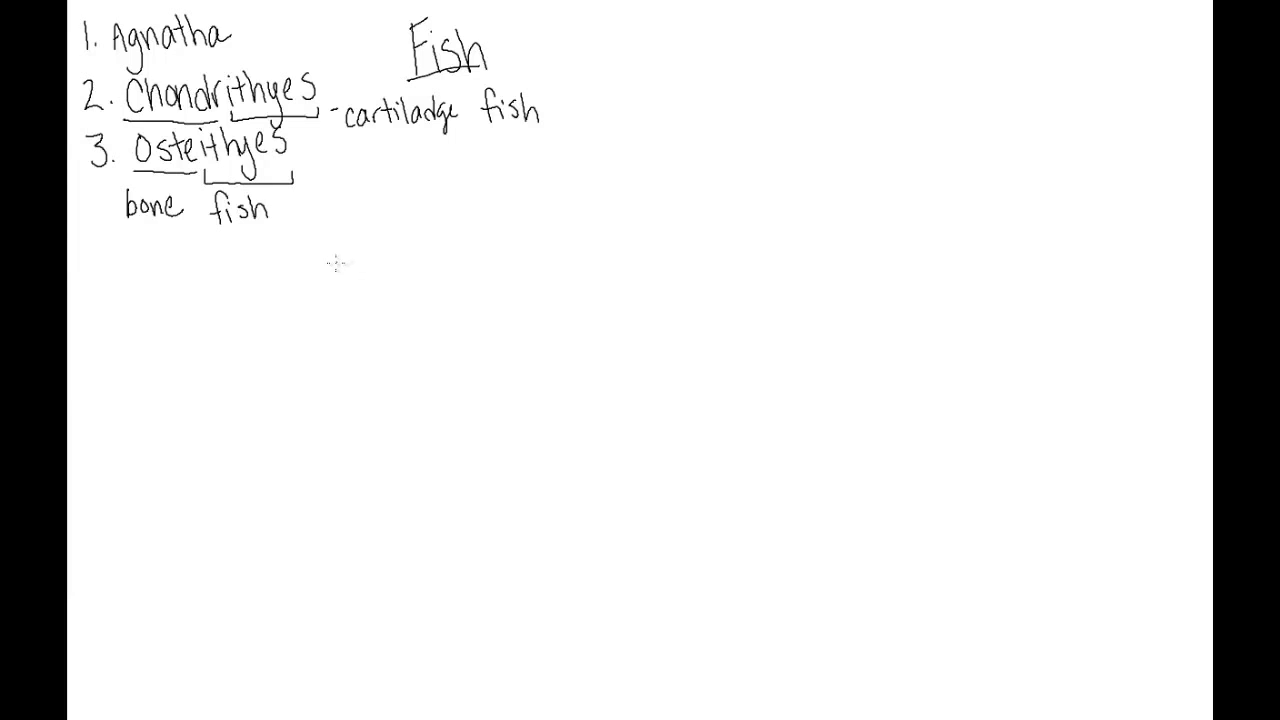
mouse_move(338, 262)
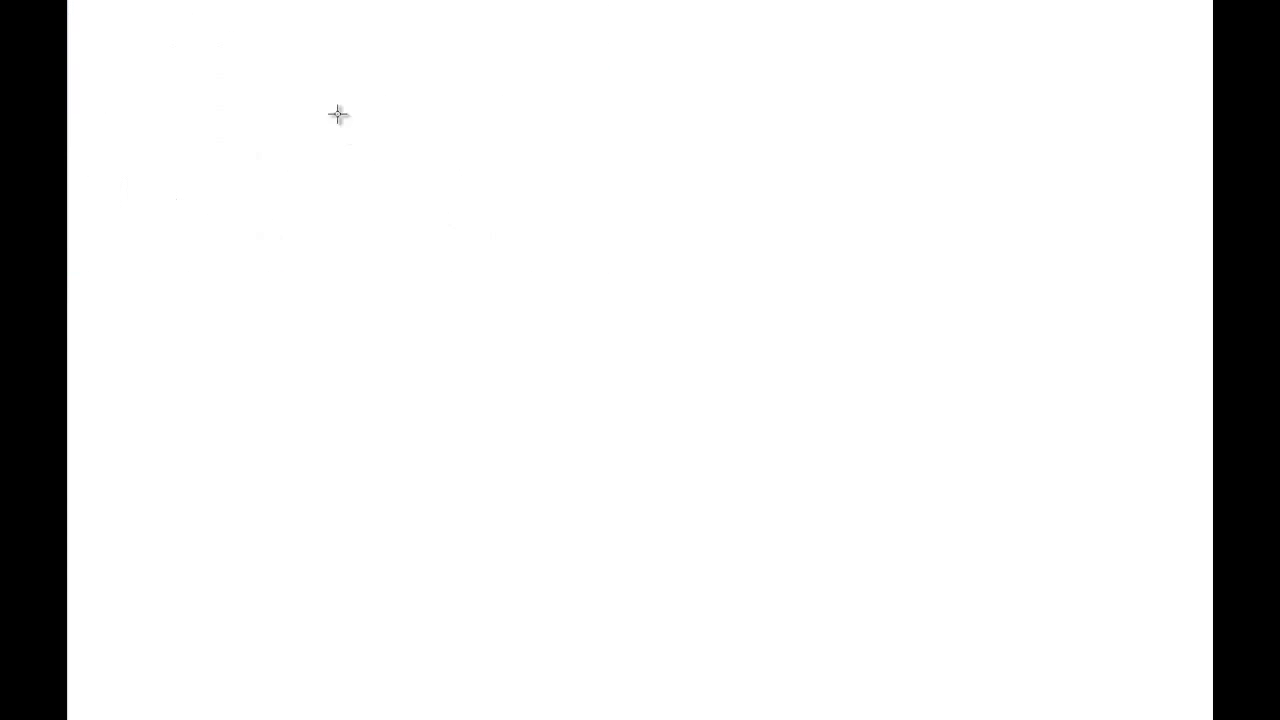
mouse_move(290, 204)
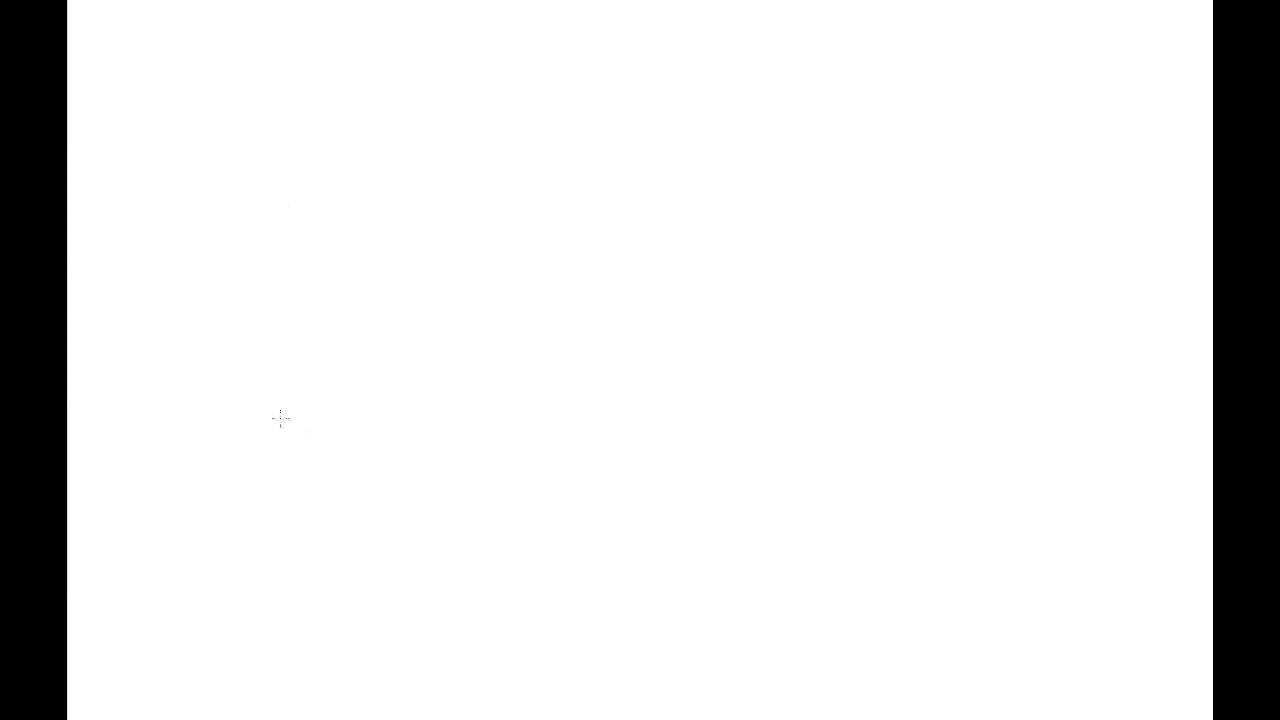
mouse_move(258, 294)
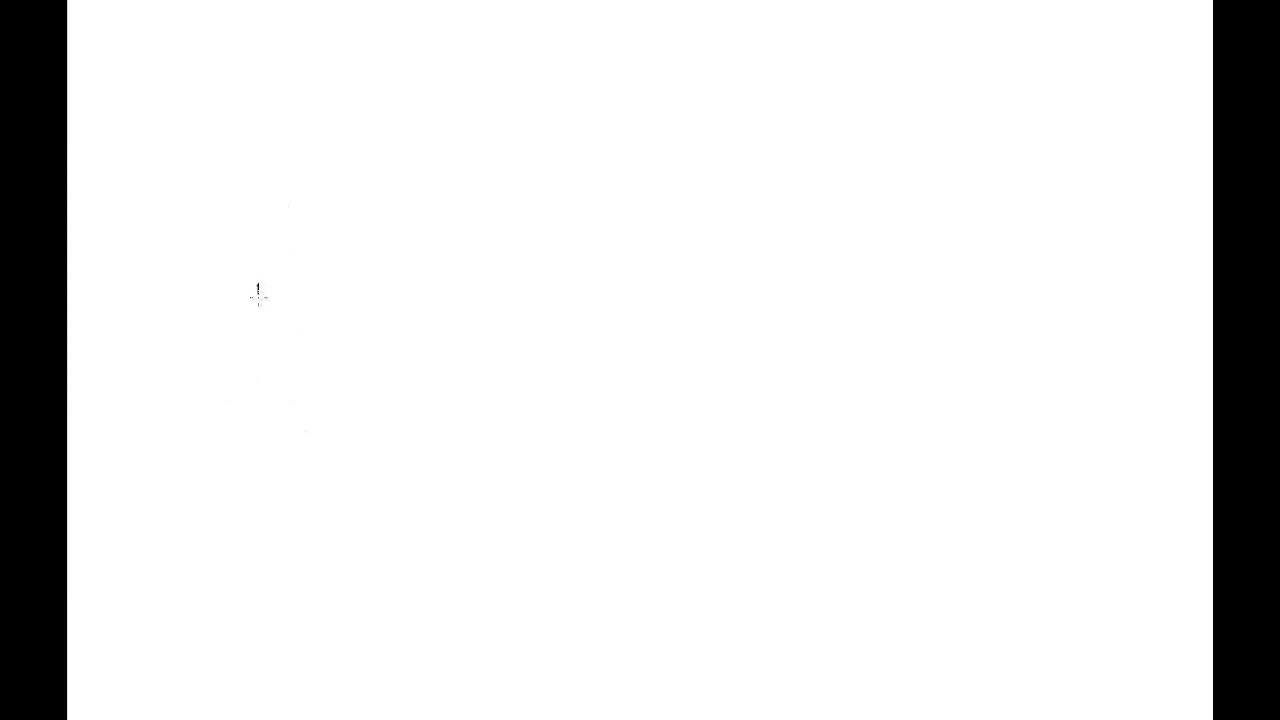
Sketch an elongated eel-like fish body with head, back, belly, tail and a dorsal fin
drag(258, 284, 316, 380)
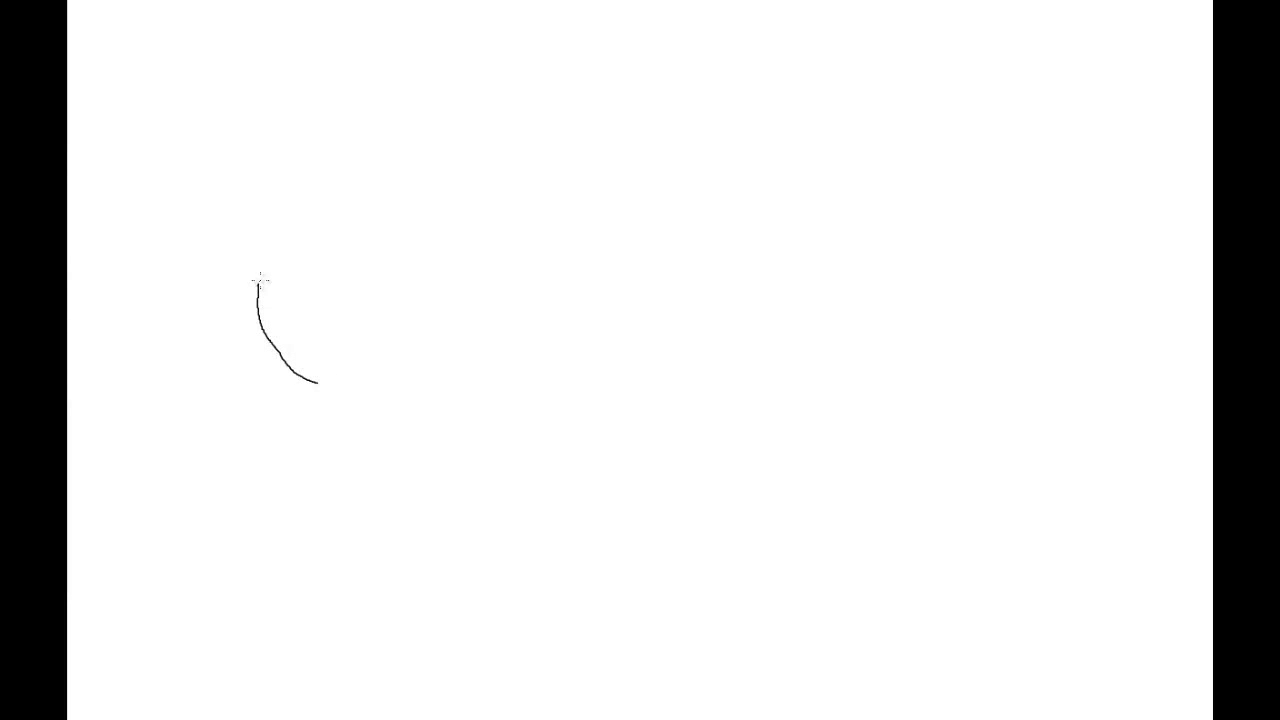
drag(256, 284, 290, 262)
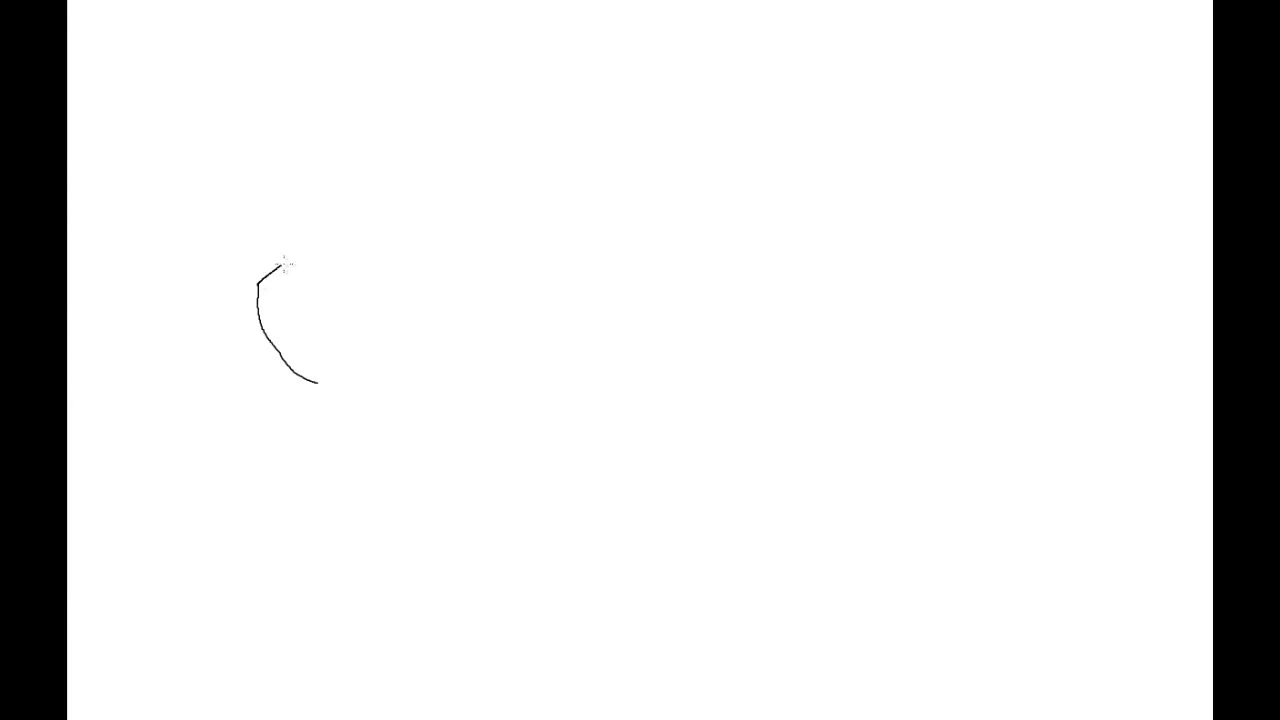
drag(284, 260, 890, 450)
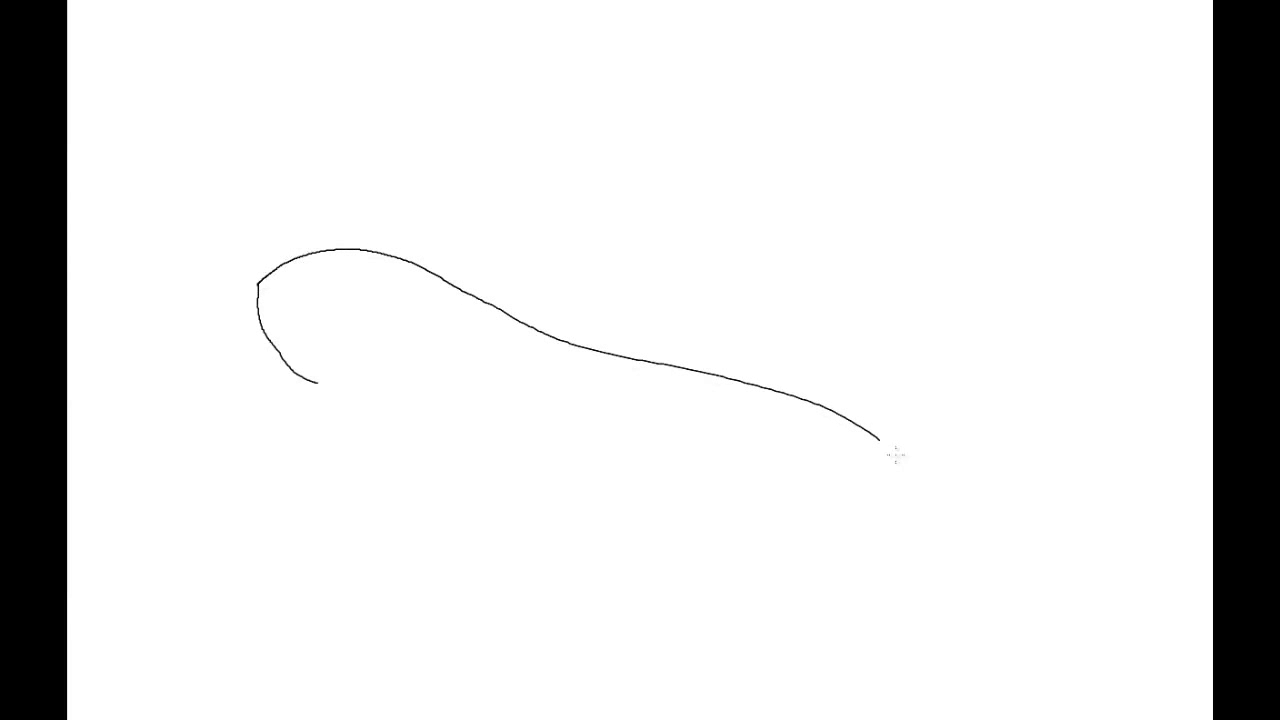
drag(880, 450, 928, 498)
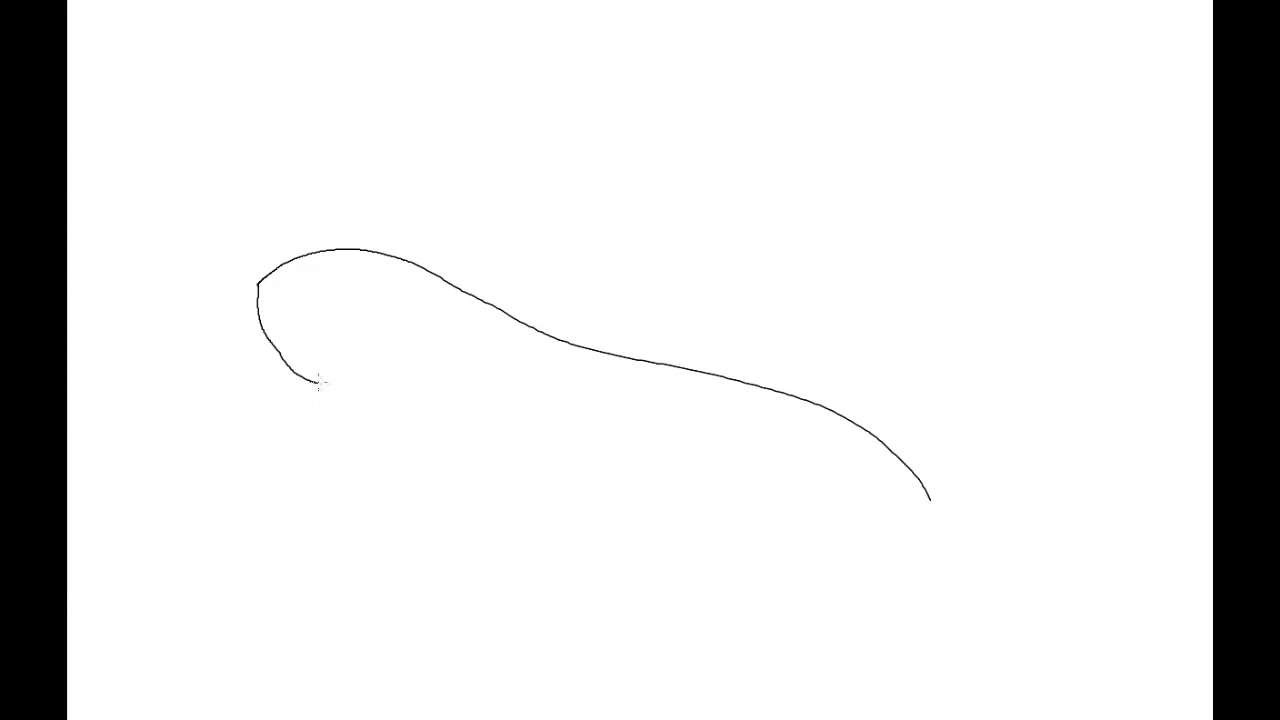
drag(316, 380, 450, 424)
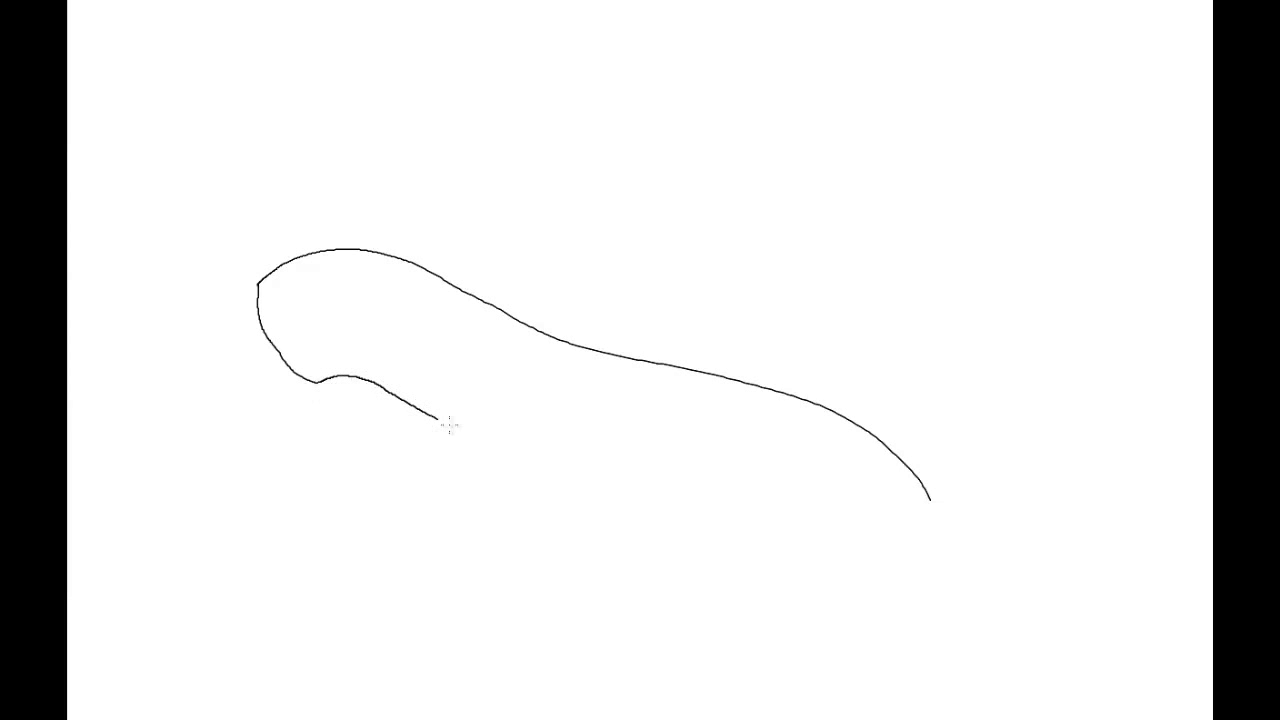
drag(450, 424, 880, 536)
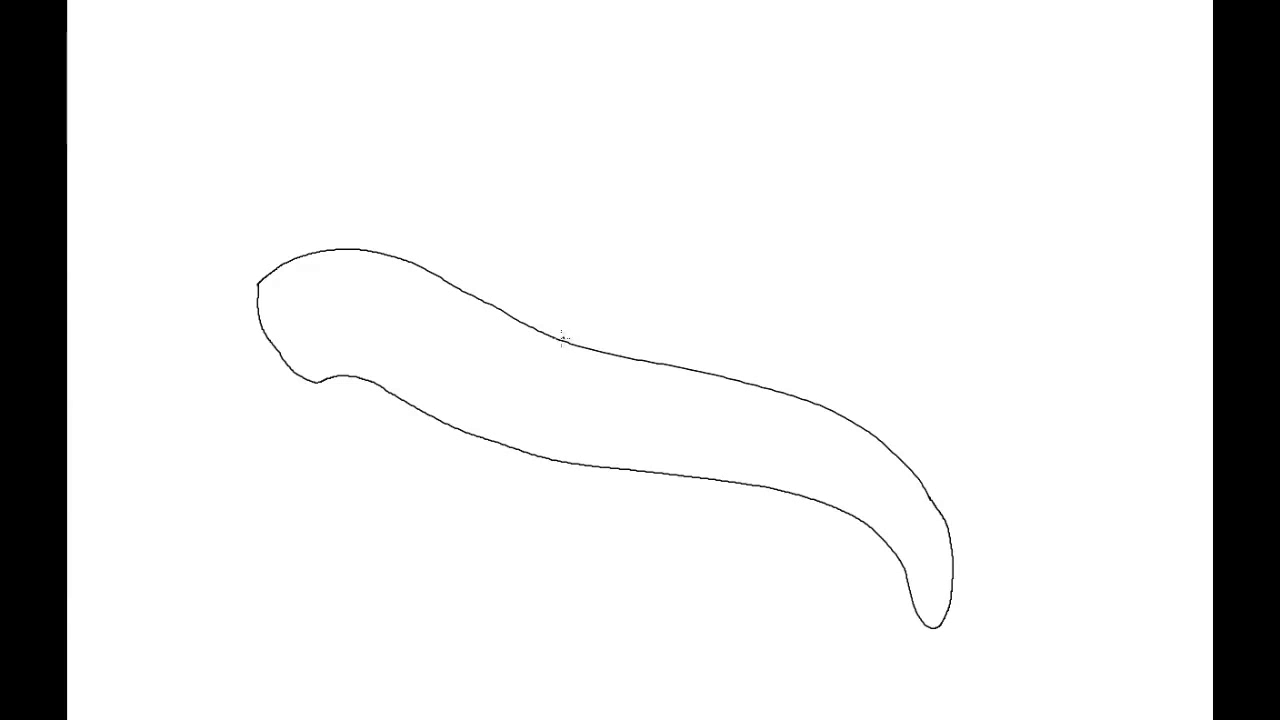
drag(560, 340, 756, 364)
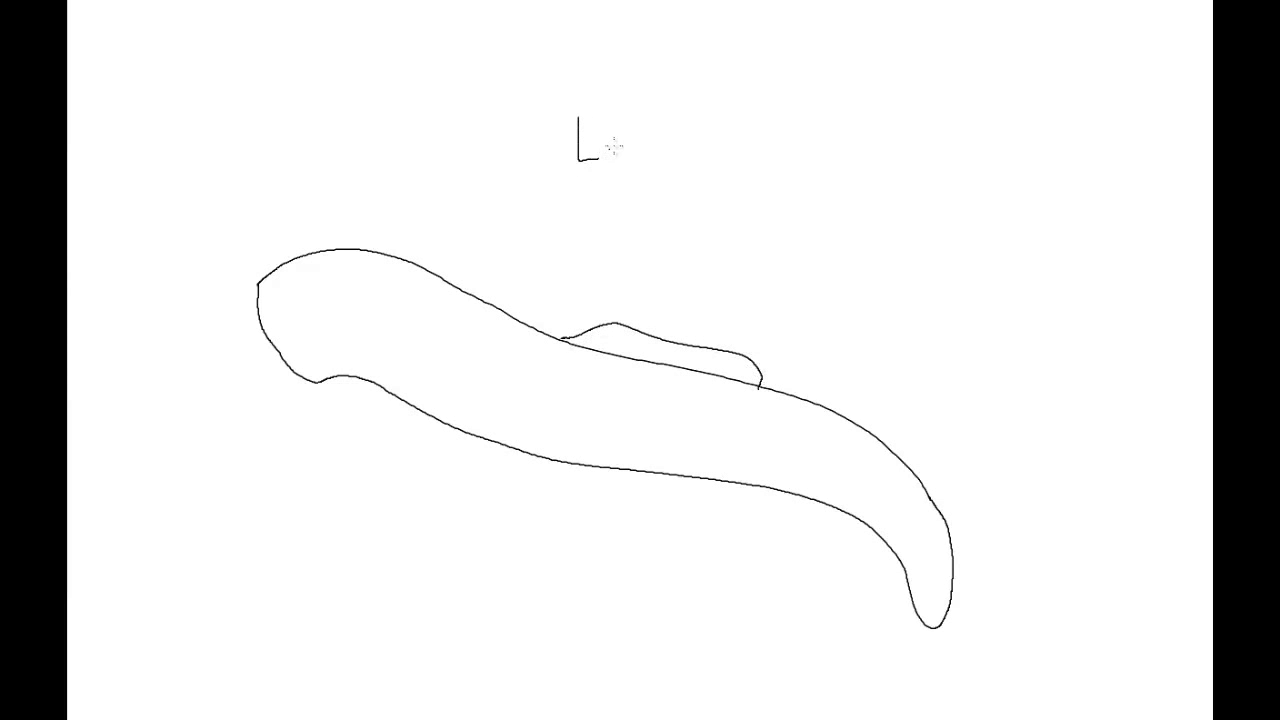
Write the 'Lamprey' title and add the tail fins, eye and gill curve to the body
text(am)
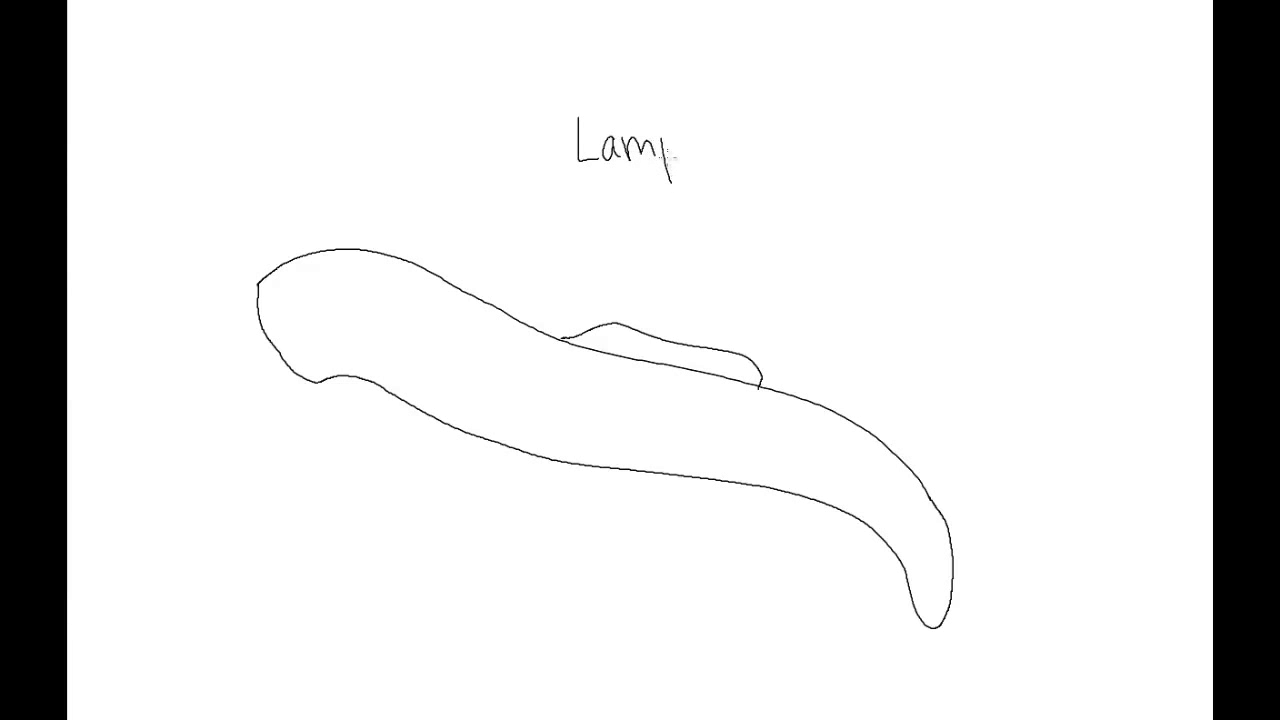
text(rey)
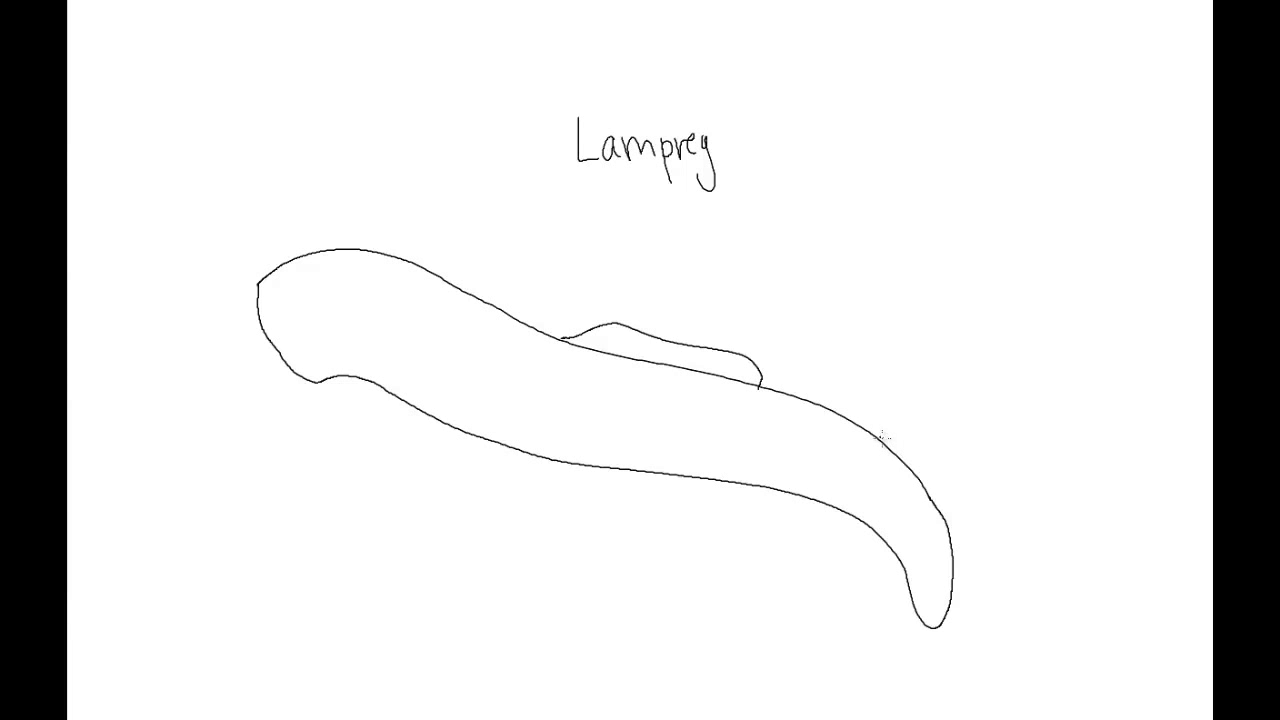
drag(880, 438, 964, 630)
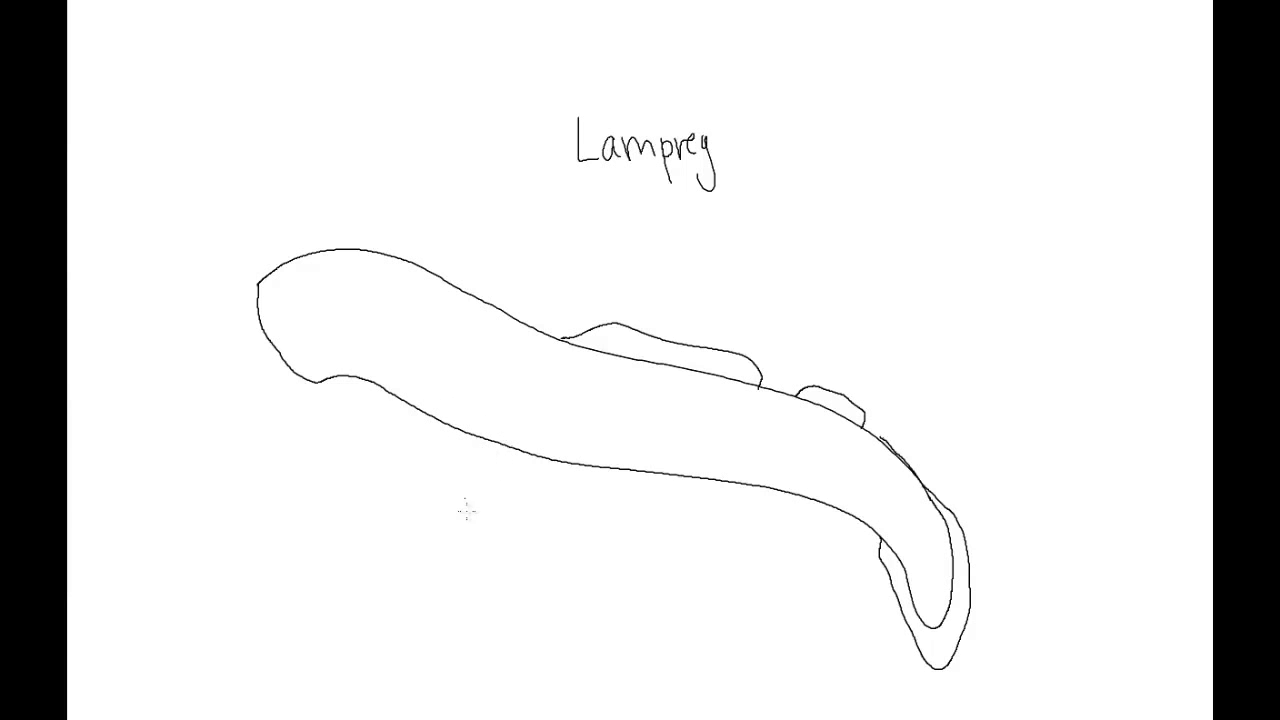
mouse_move(336, 320)
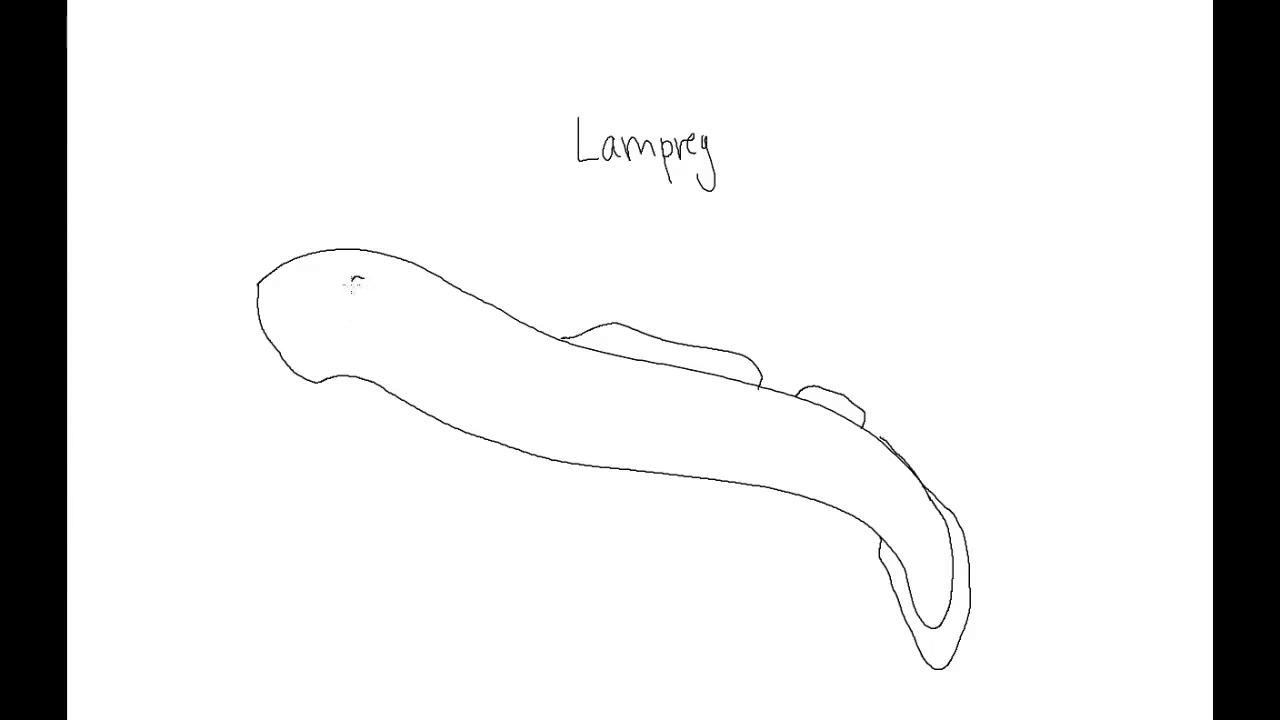
drag(350, 290, 360, 284)
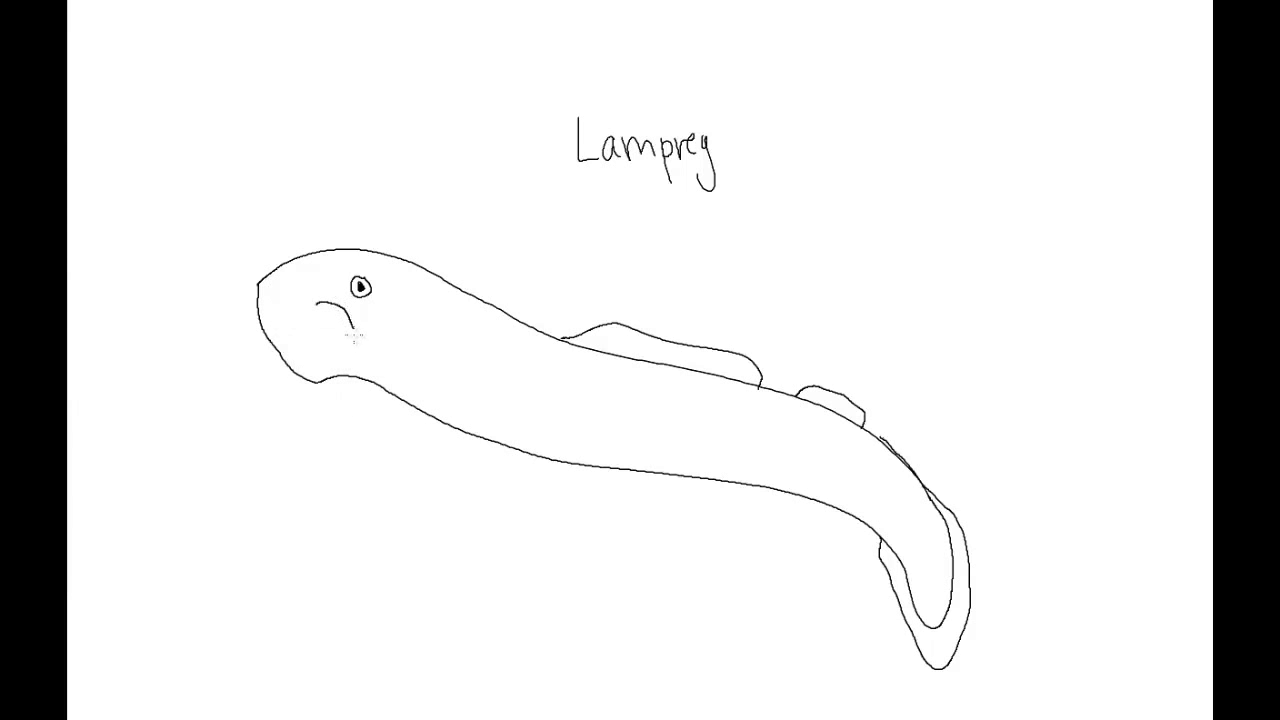
Draw a pointer from the head and label it 'lateral line'
drag(356, 324, 340, 420)
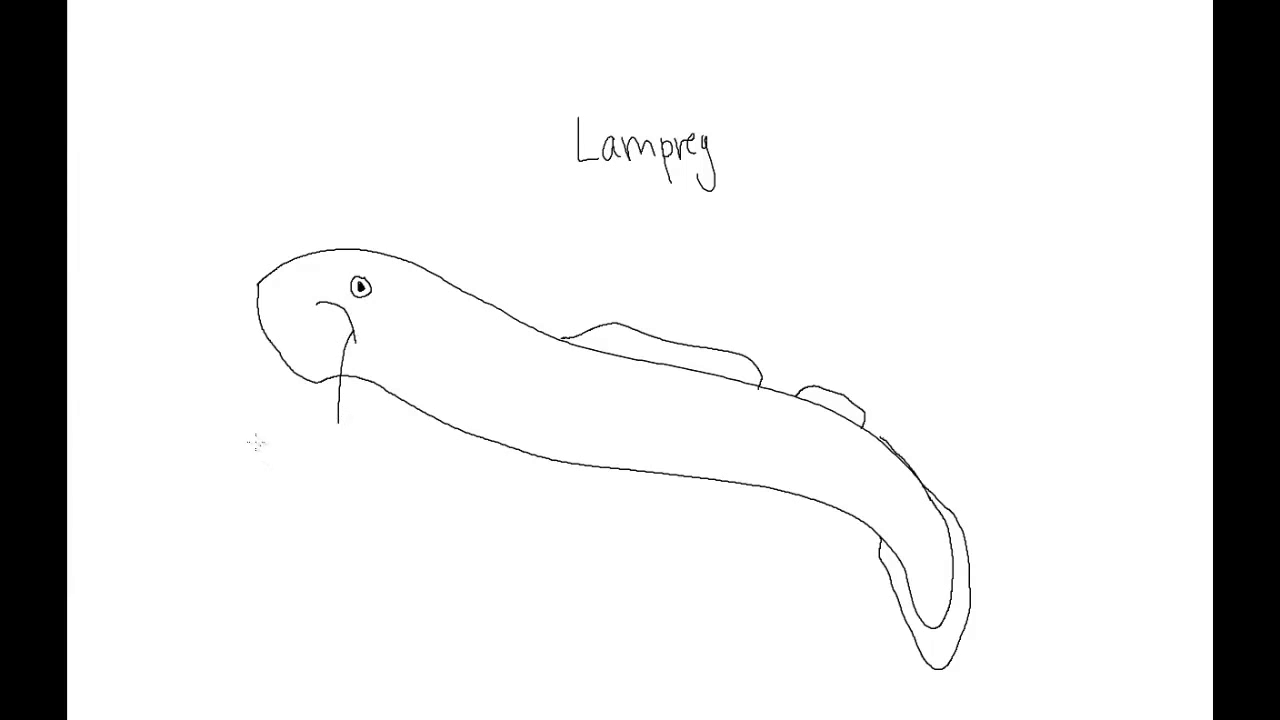
text(lateral line)
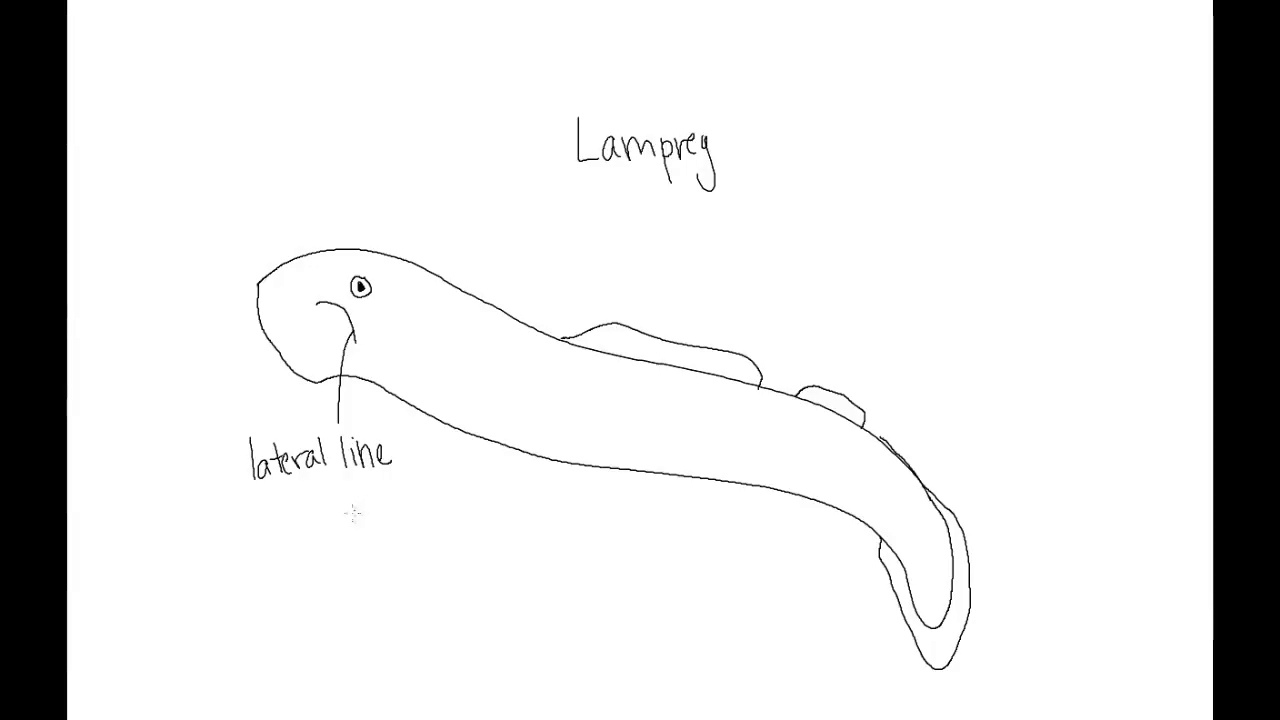
mouse_move(356, 586)
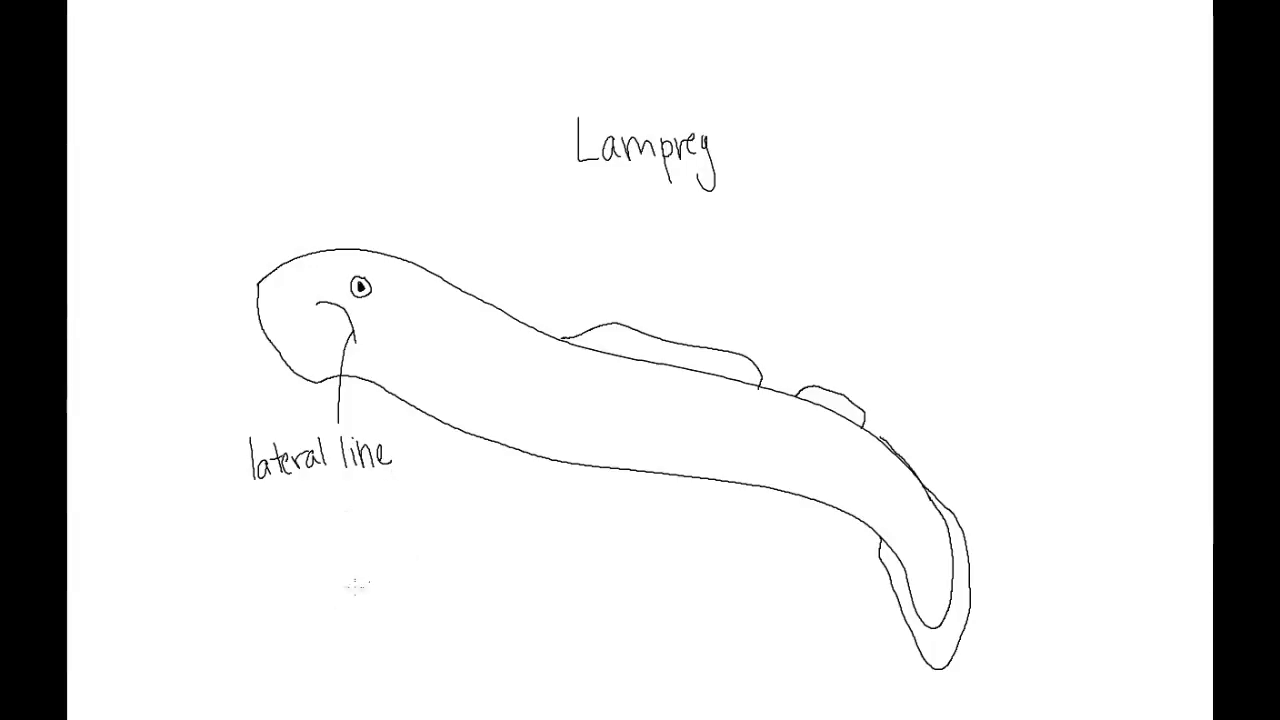
mouse_move(290, 420)
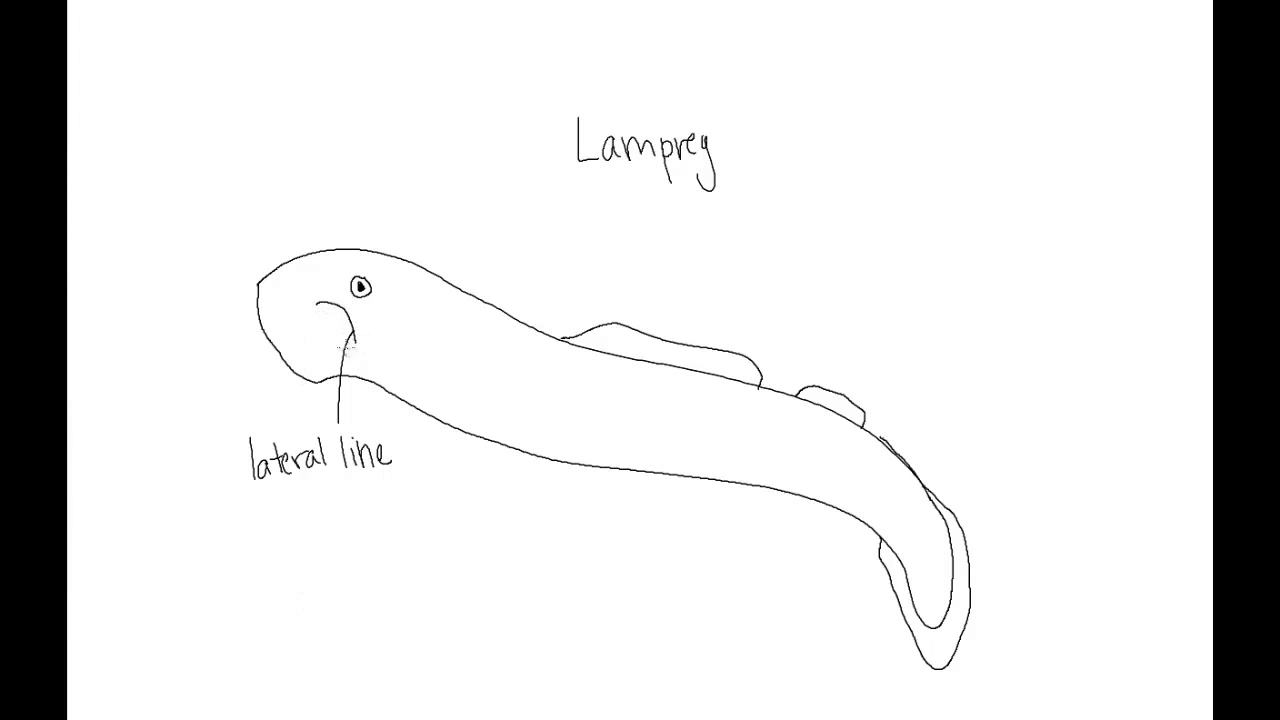
mouse_move(412, 336)
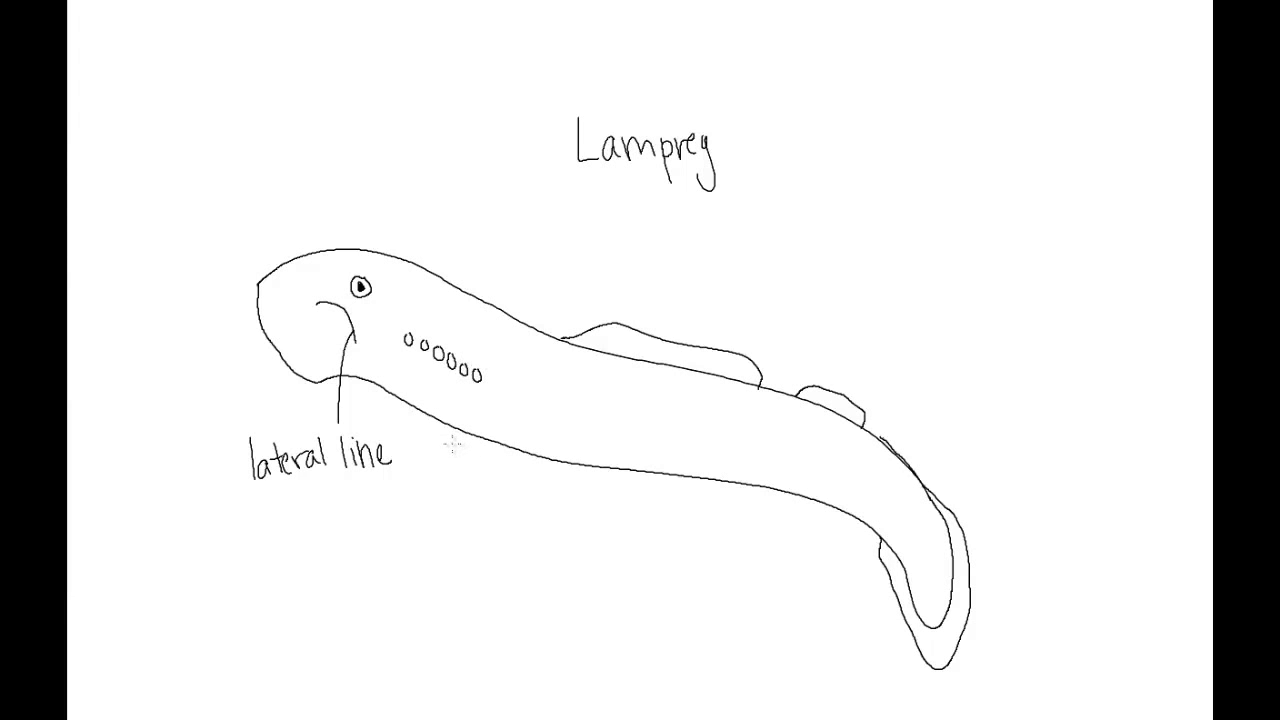
mouse_move(310, 332)
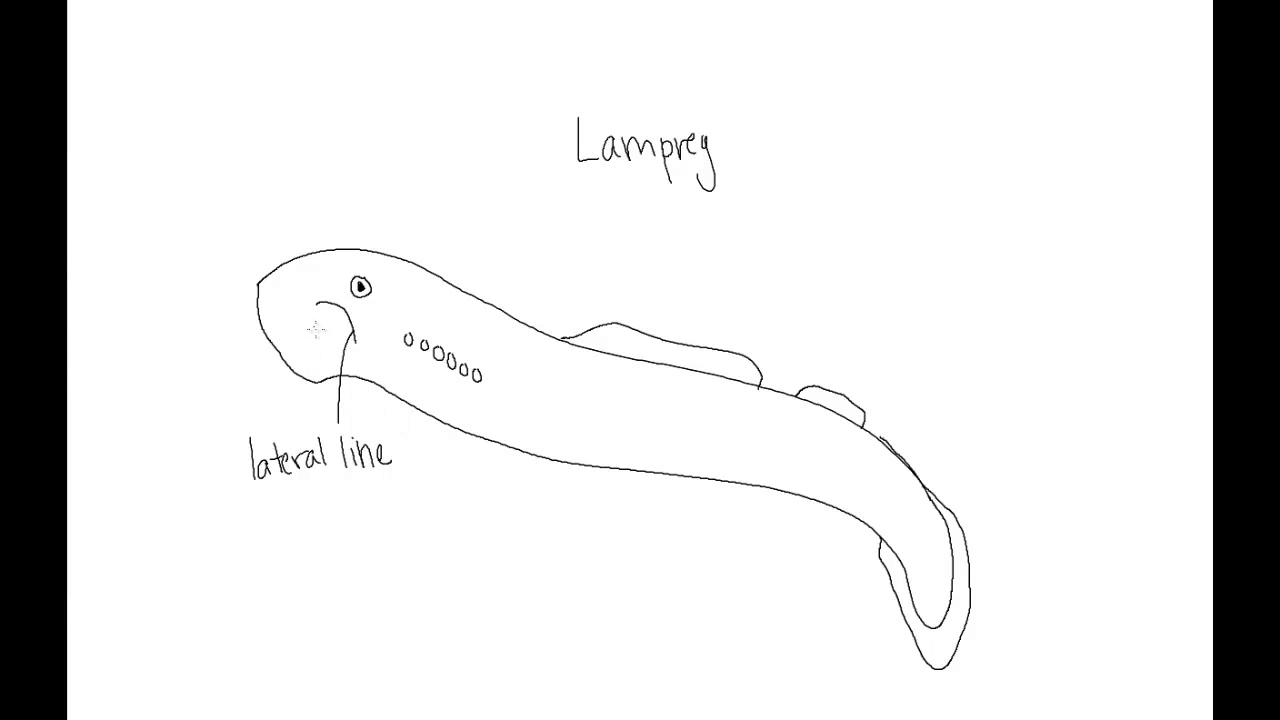
mouse_move(318, 328)
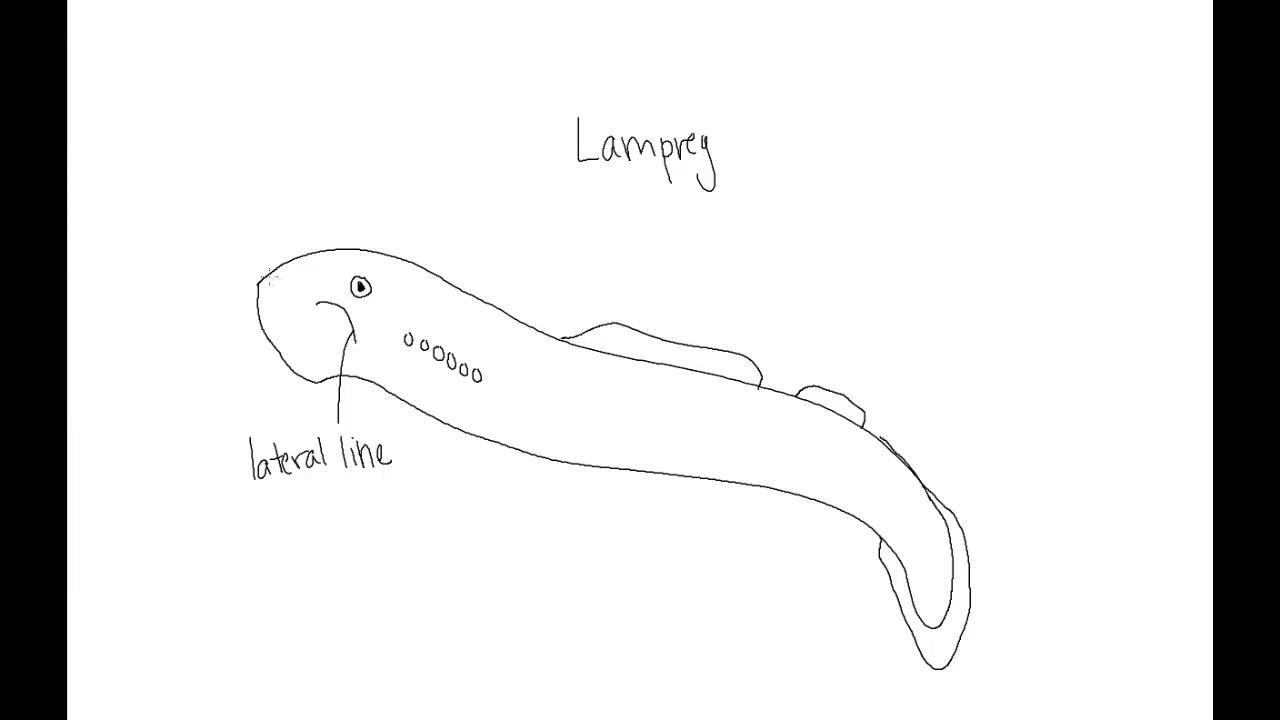
mouse_move(608, 352)
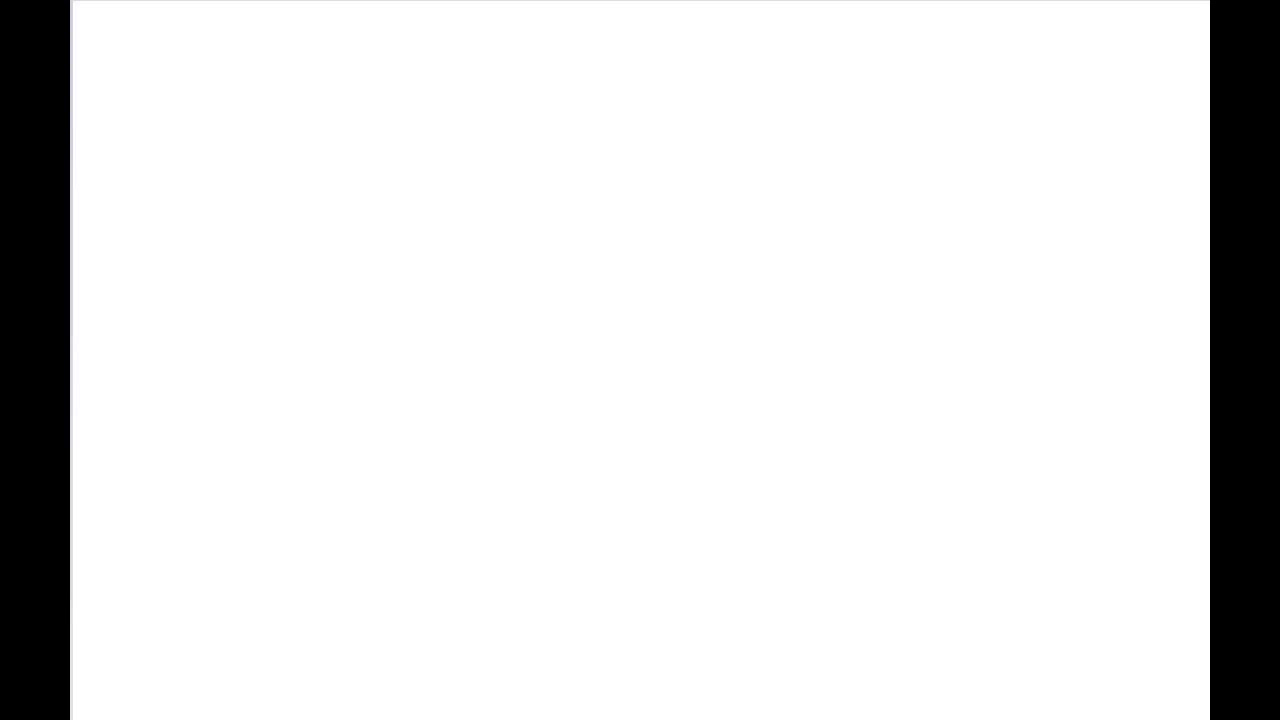
mouse_move(292, 150)
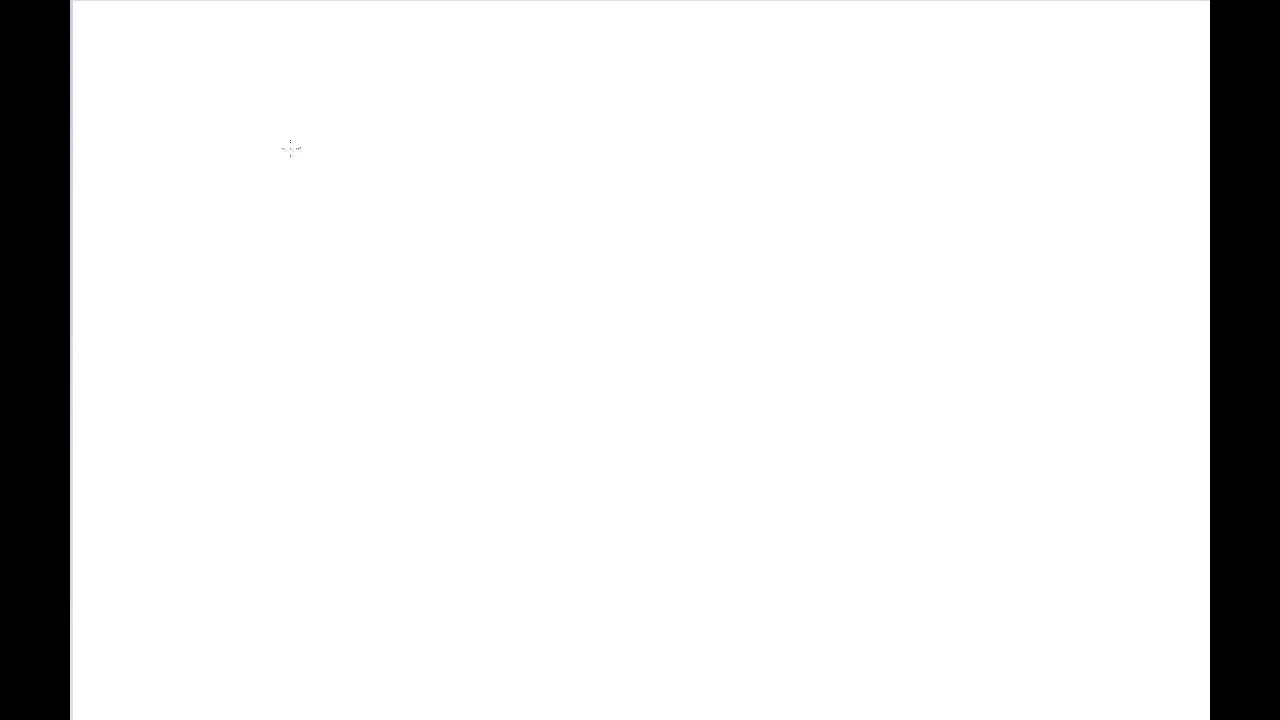
mouse_move(164, 204)
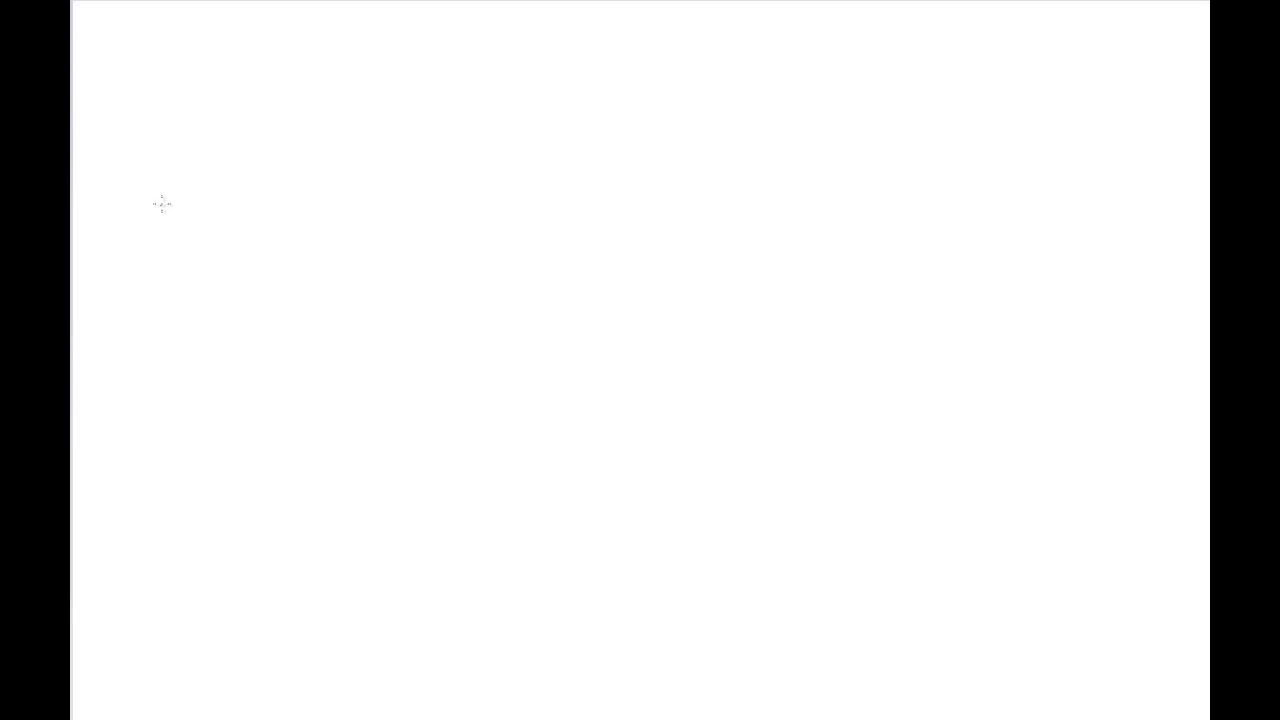
mouse_move(162, 190)
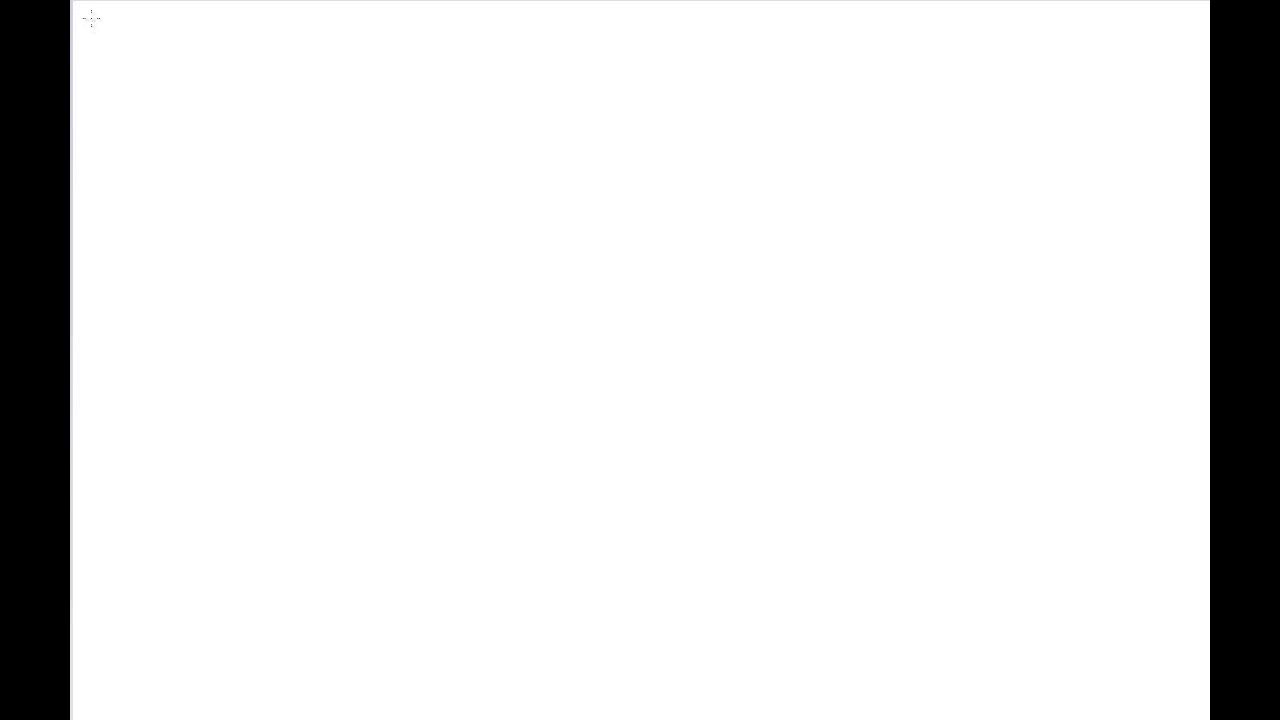
Handwrite the first list item '1. Ectothermic'
text(1. t)
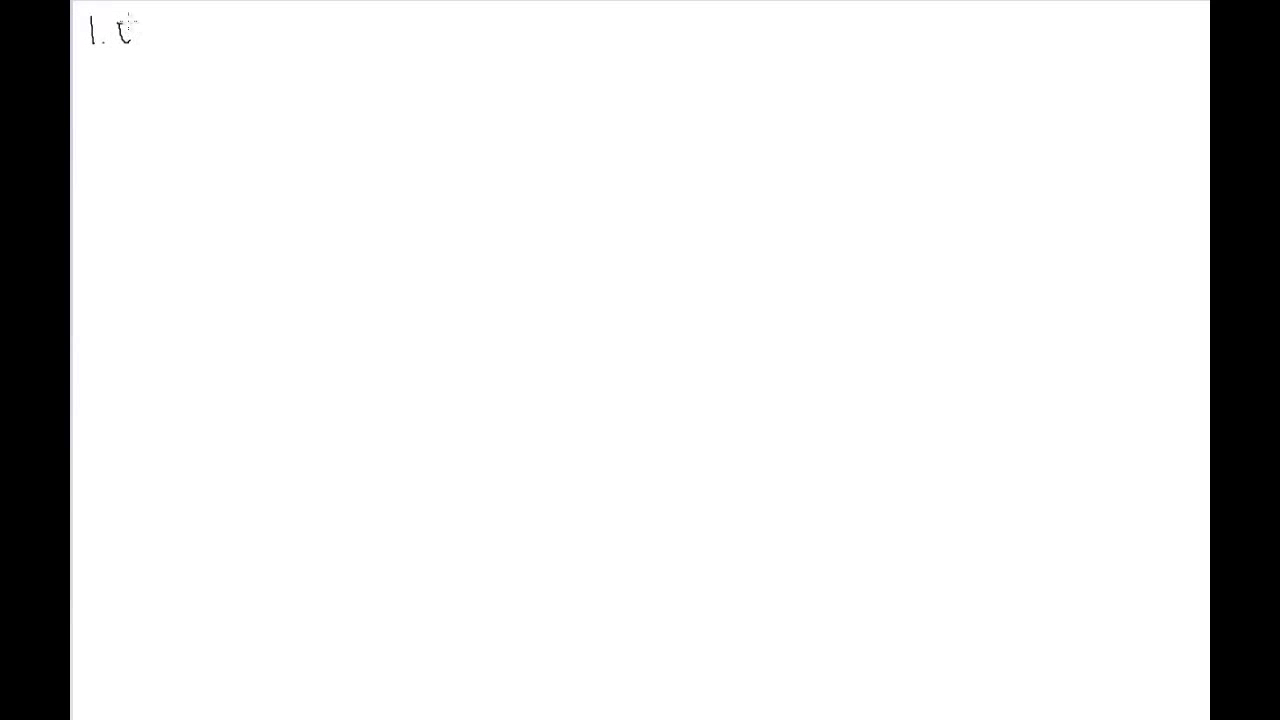
text(Ecto)
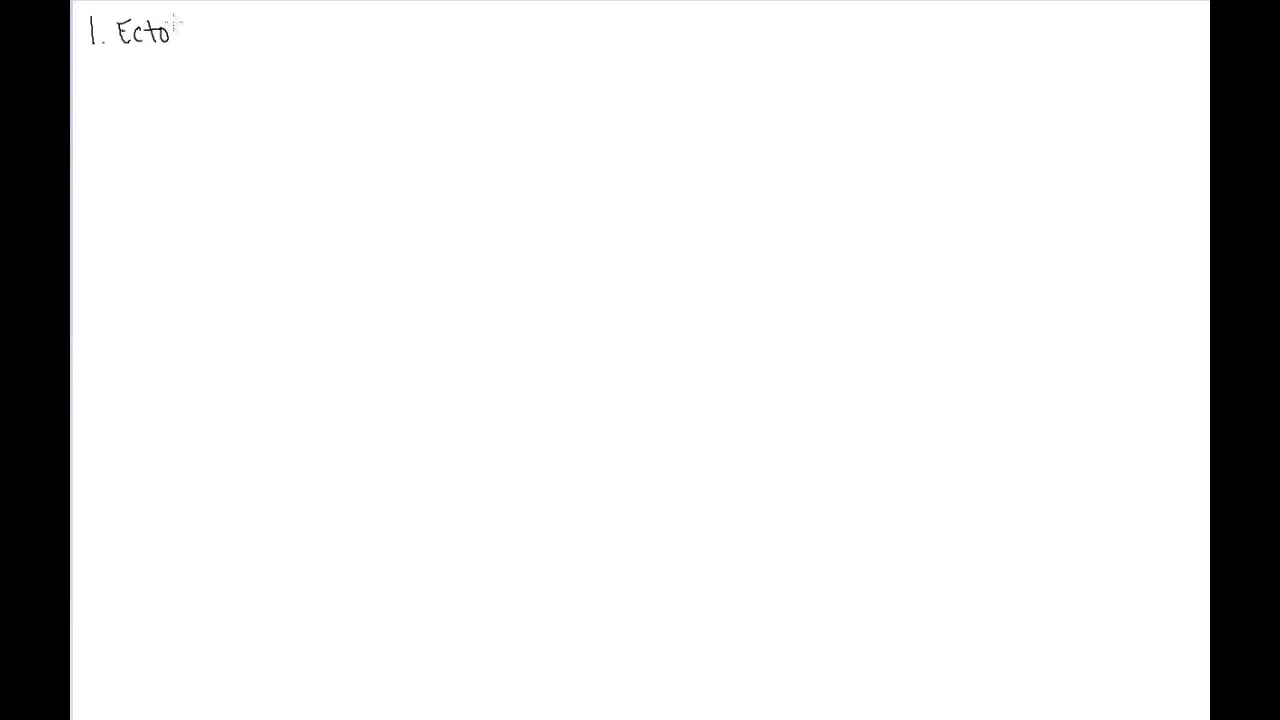
text(ther)
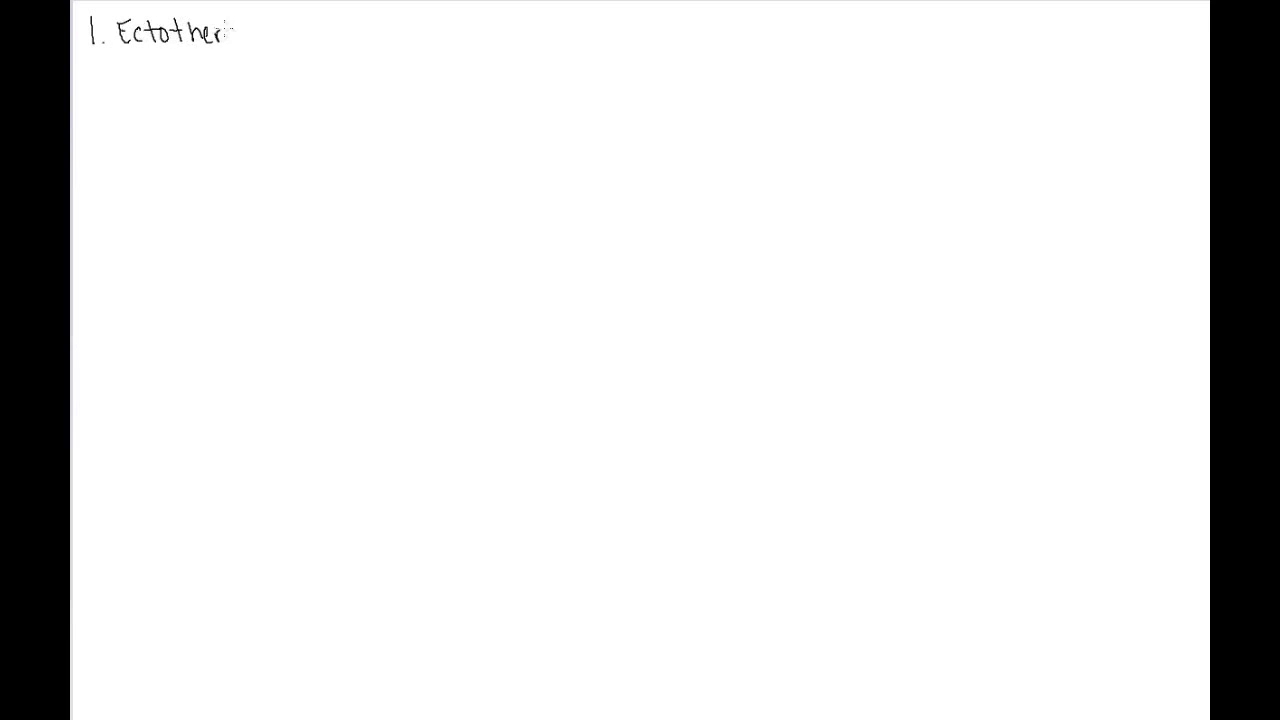
text(mic)
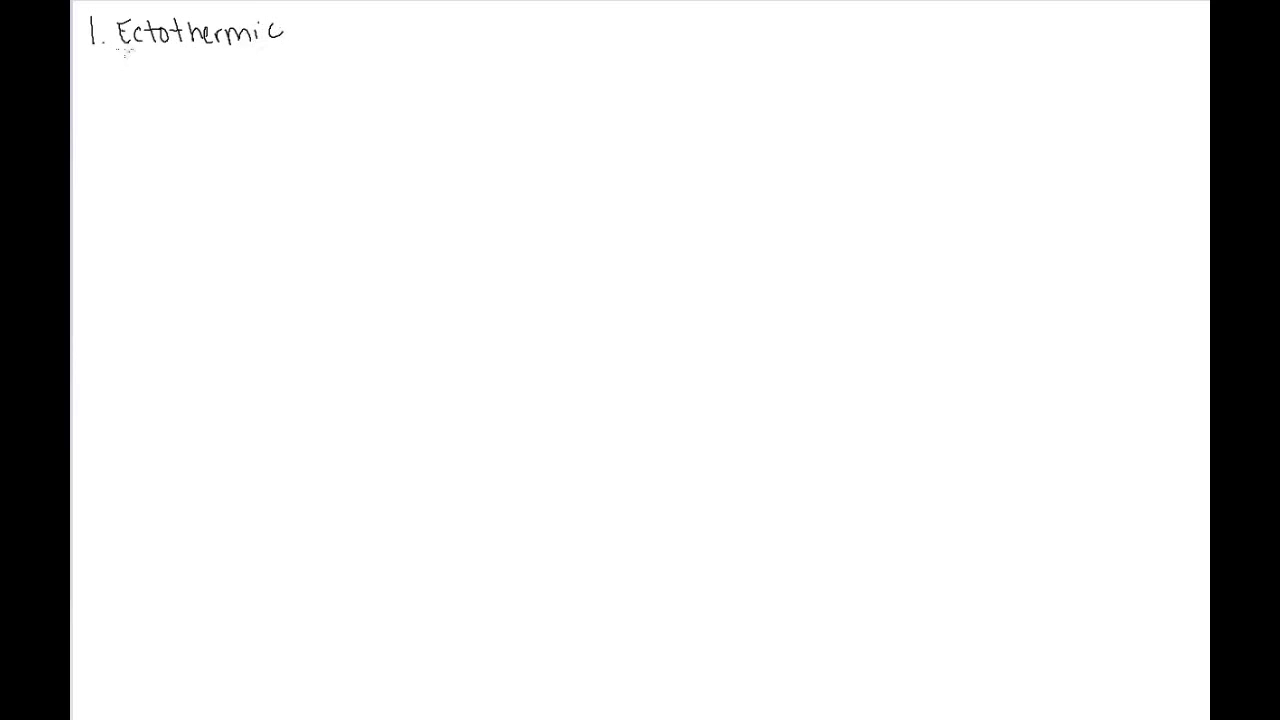
Bracket 'Ecto' and 'therm' and label them 'outside' and 'heat'
drag(118, 52, 178, 64)
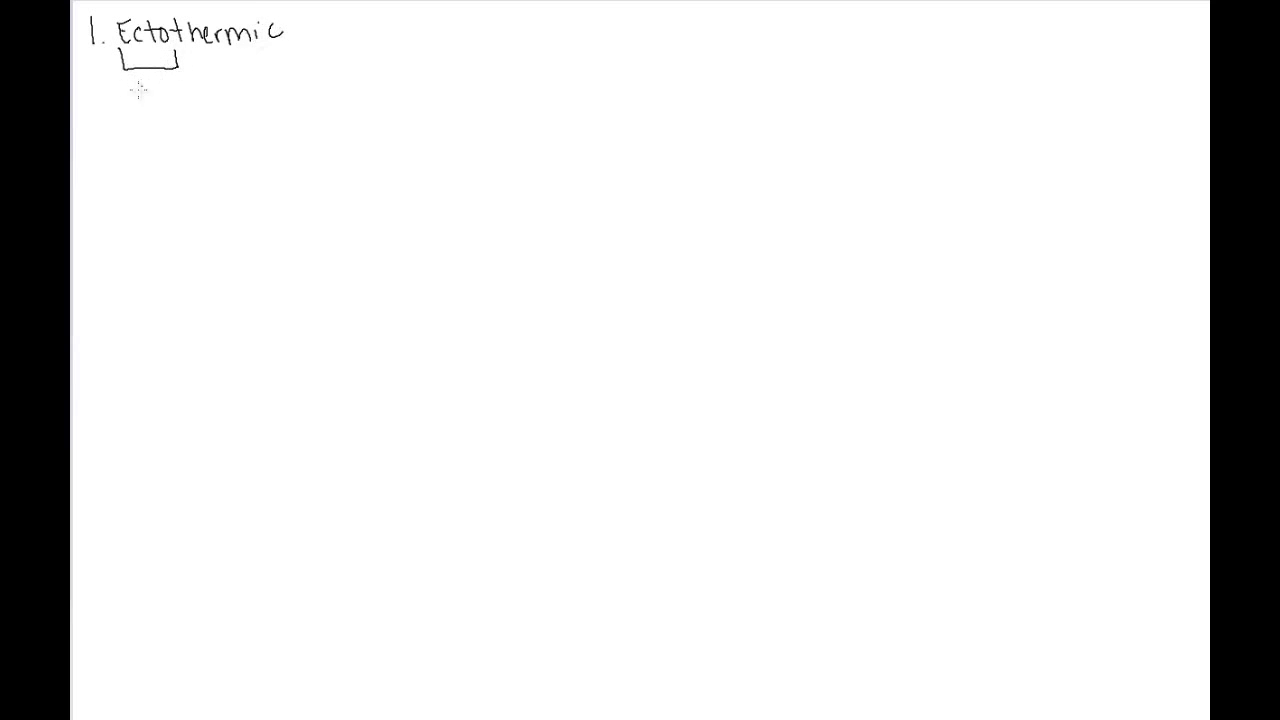
text(out)
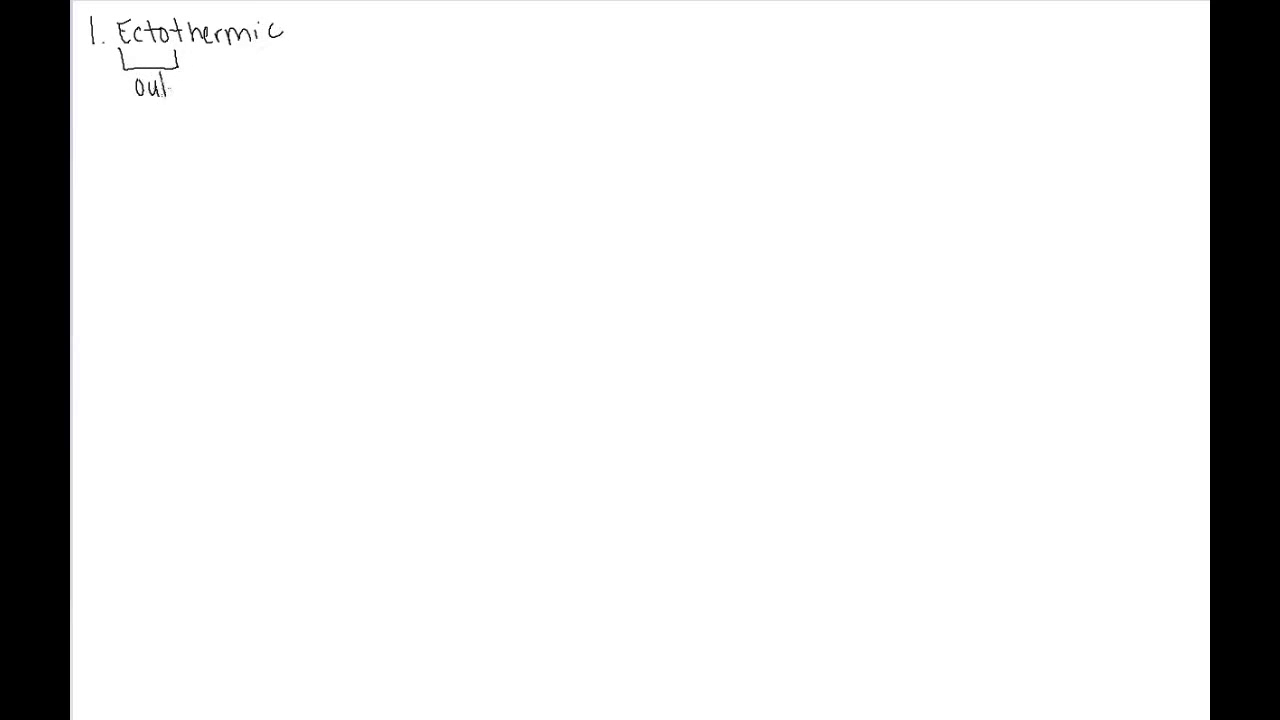
text(sid)
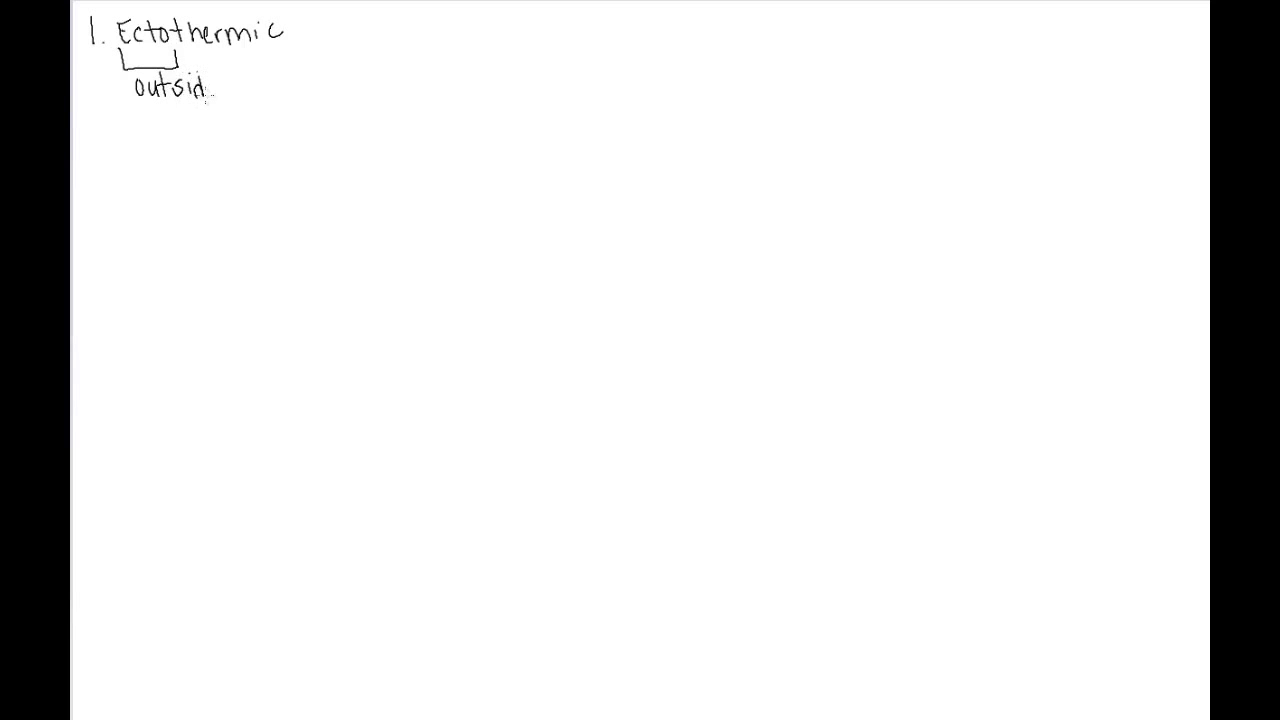
drag(200, 70, 260, 76)
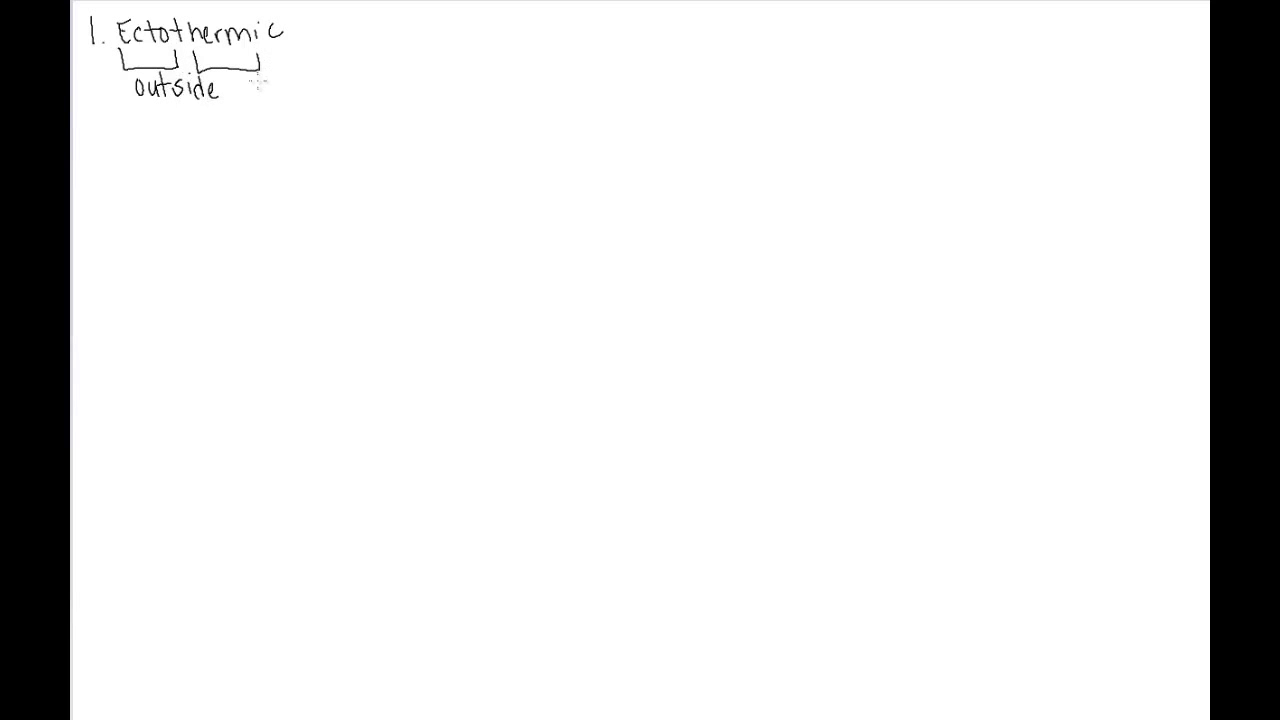
text(heat)
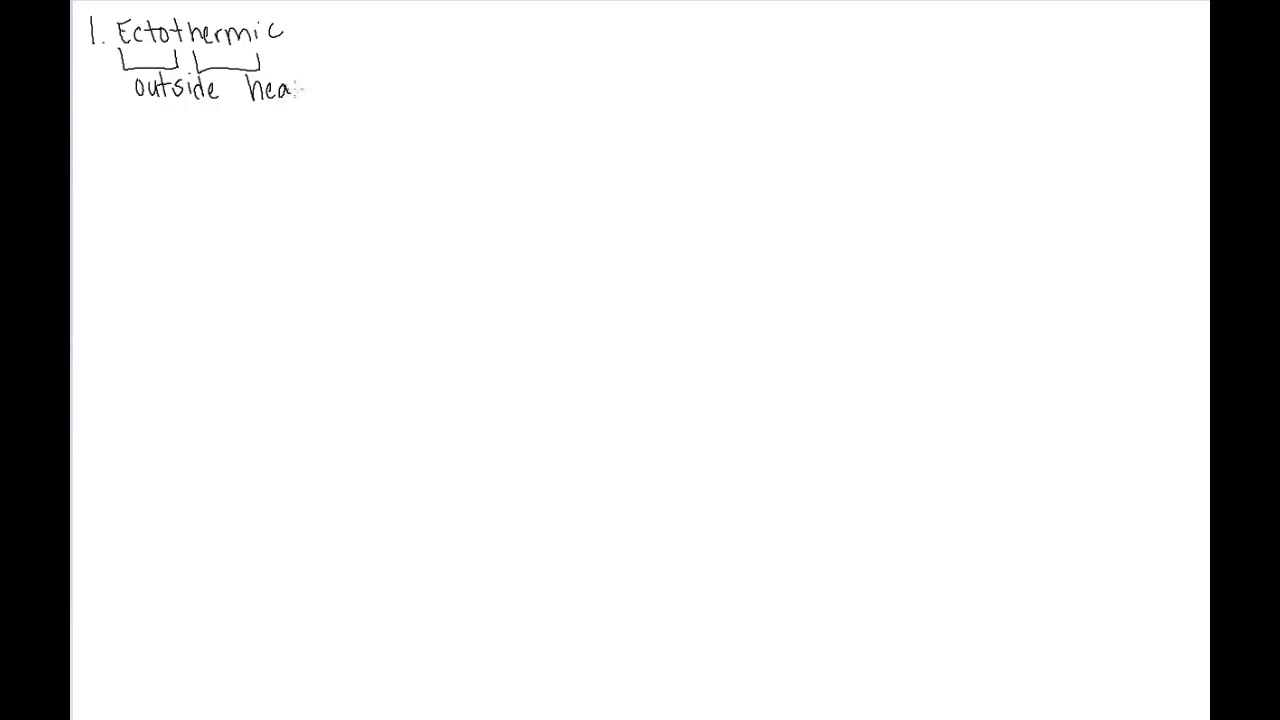
text(t)
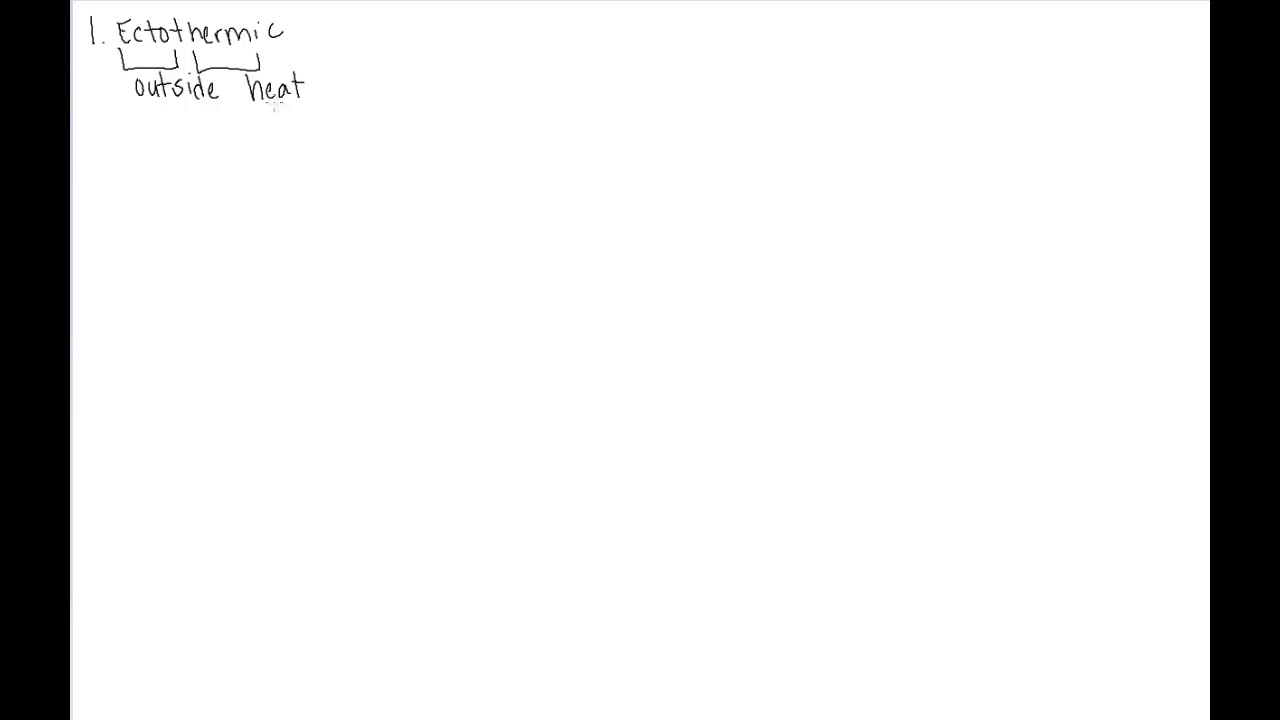
mouse_move(128, 244)
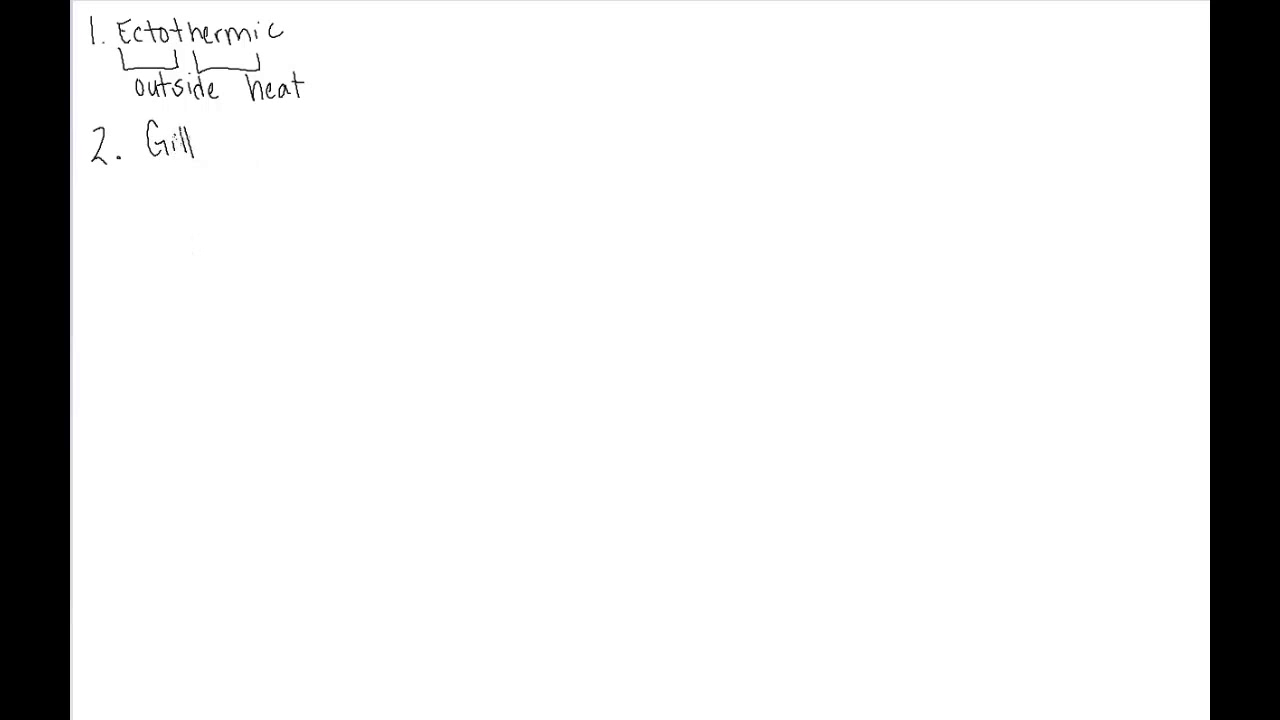
Write '2. Gills', '3. Skeleton' and '4. Scales' below the first item
text(s)
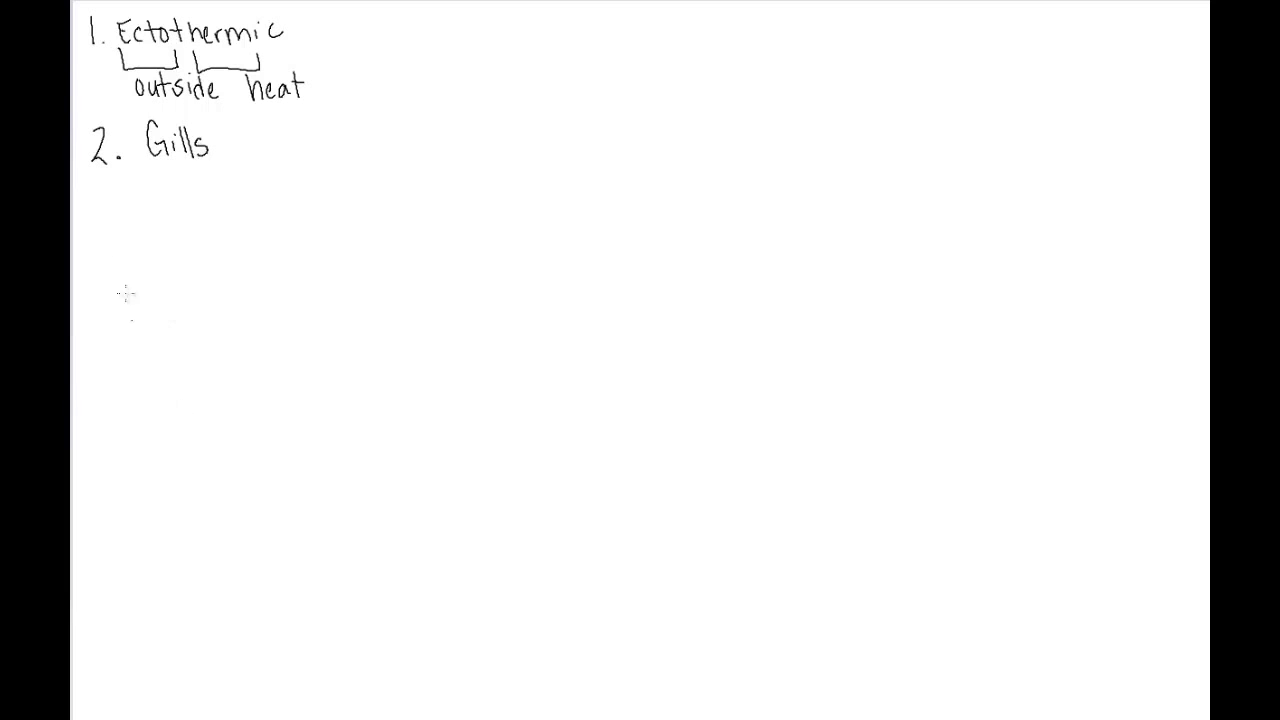
mouse_move(140, 276)
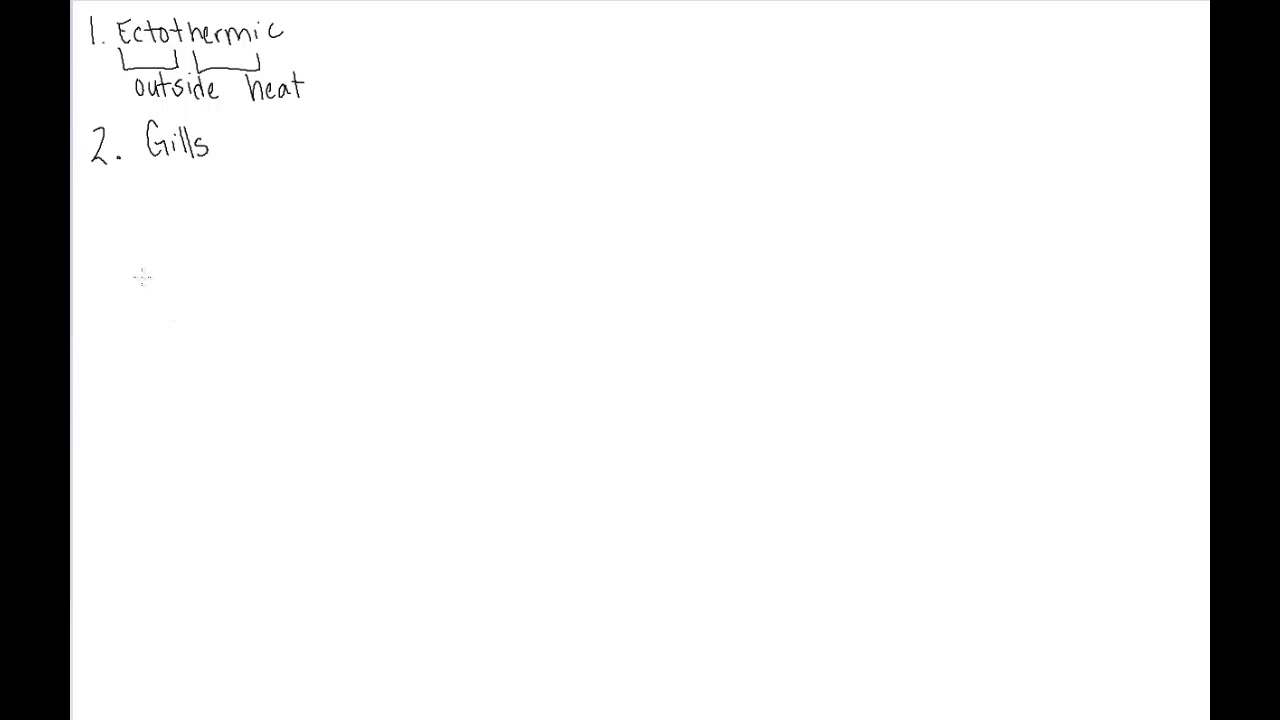
mouse_move(144, 266)
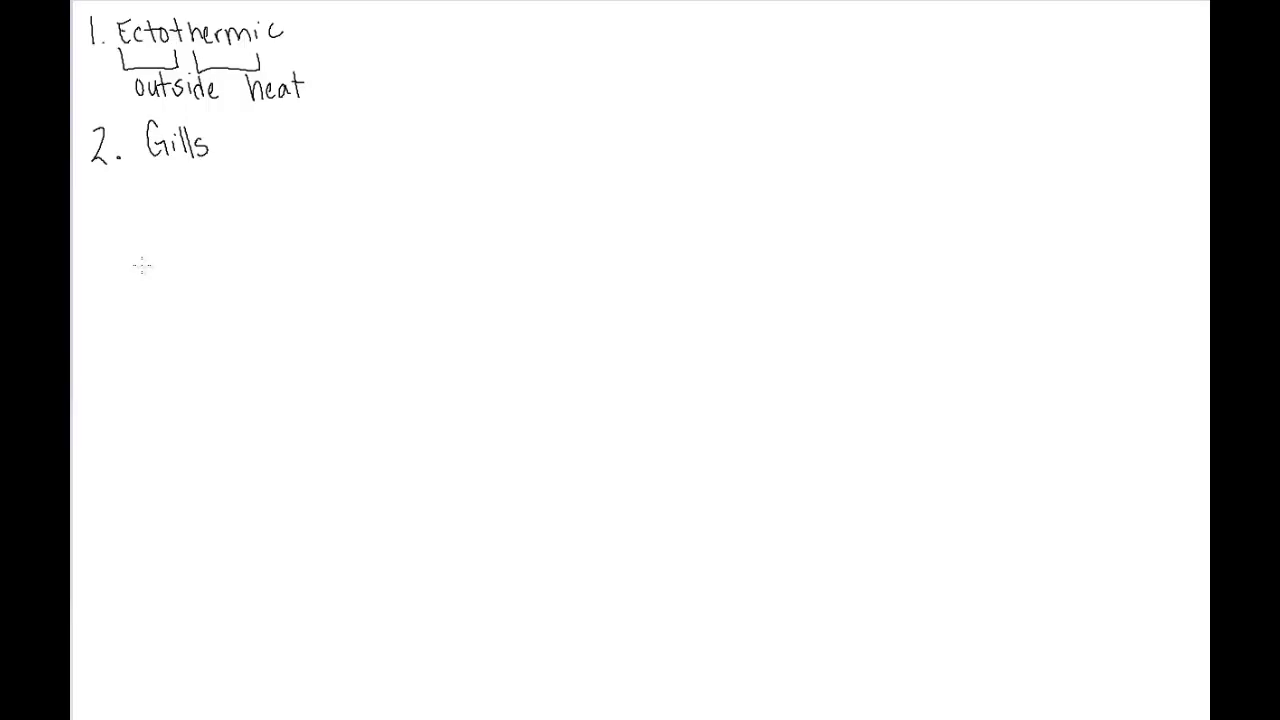
mouse_move(110, 232)
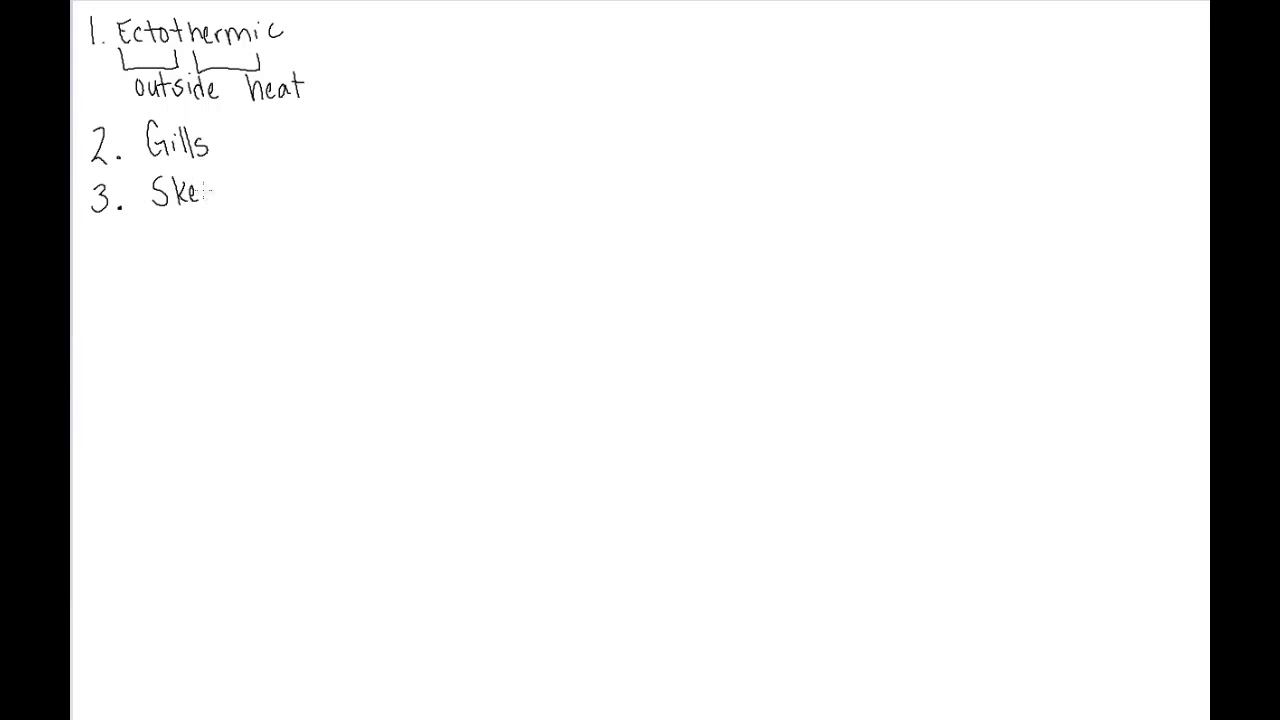
text(leton)
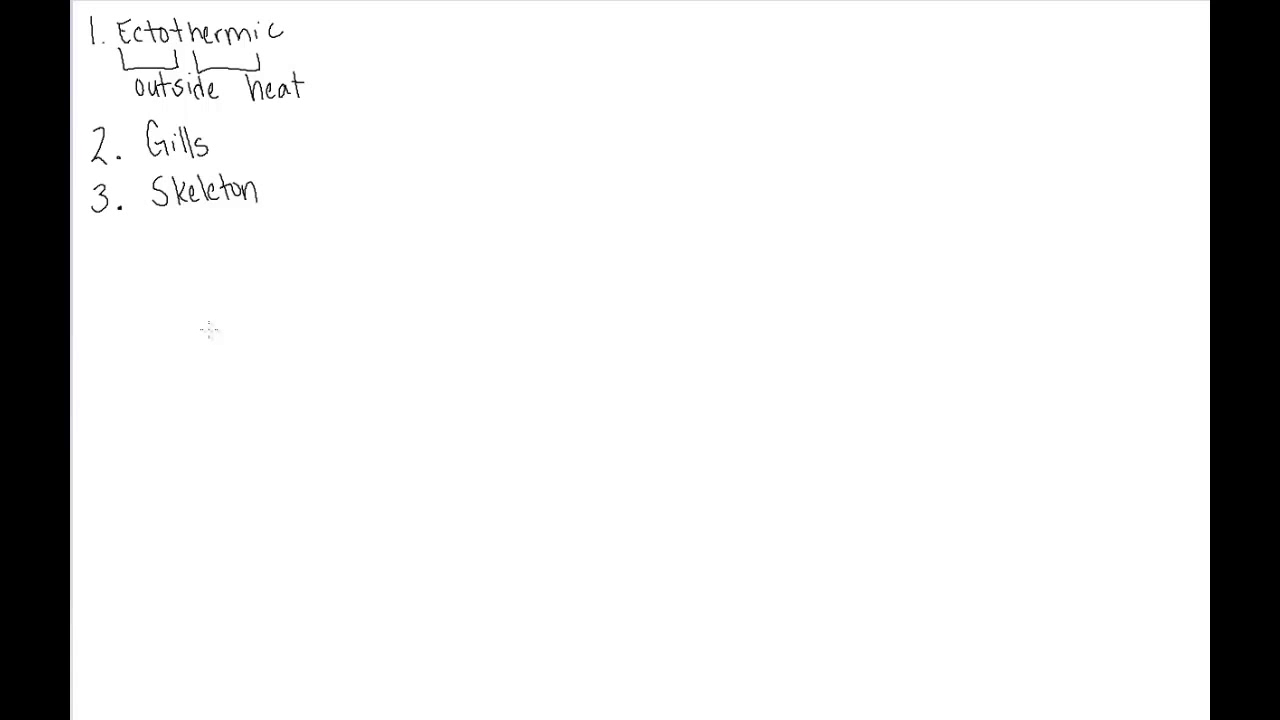
mouse_move(196, 228)
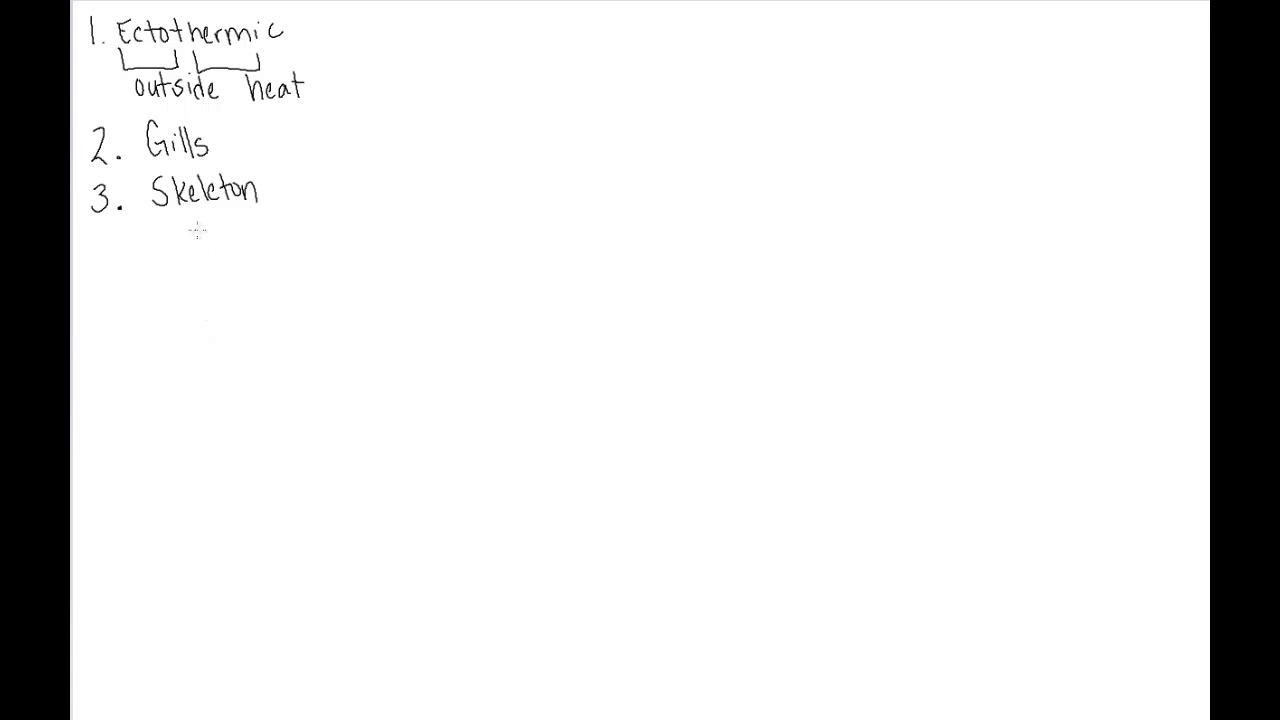
mouse_move(224, 220)
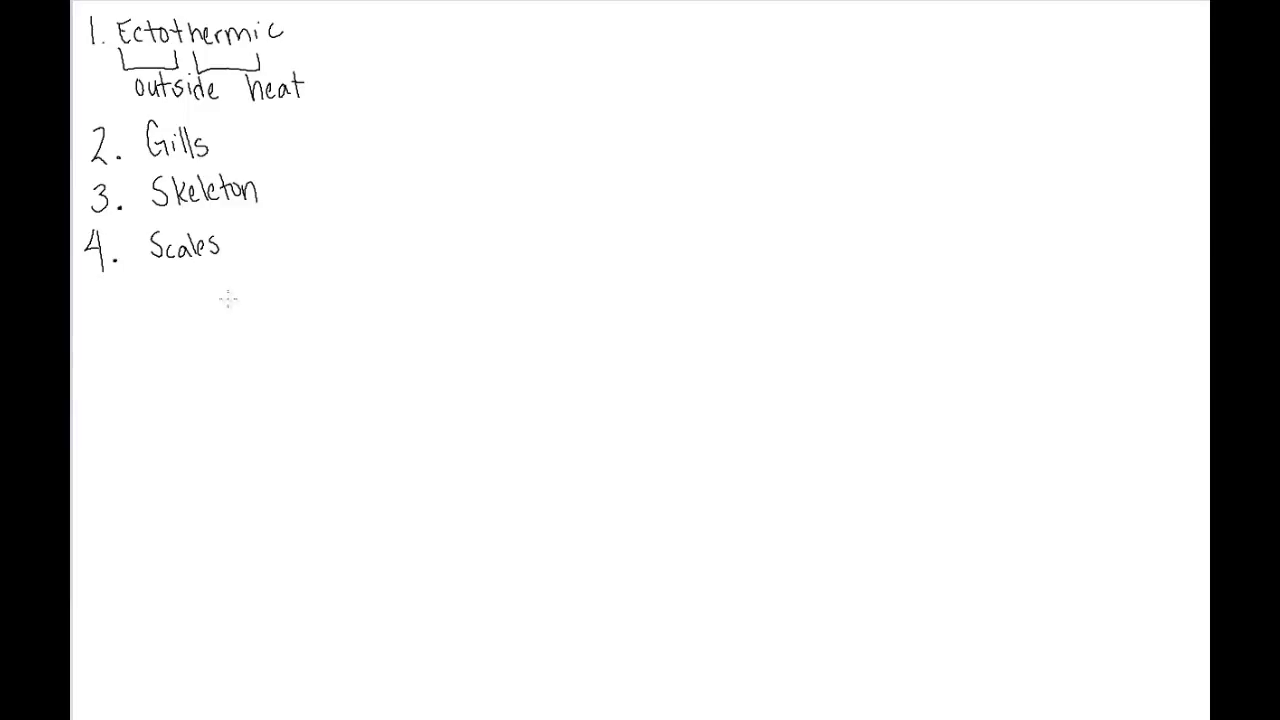
mouse_move(232, 268)
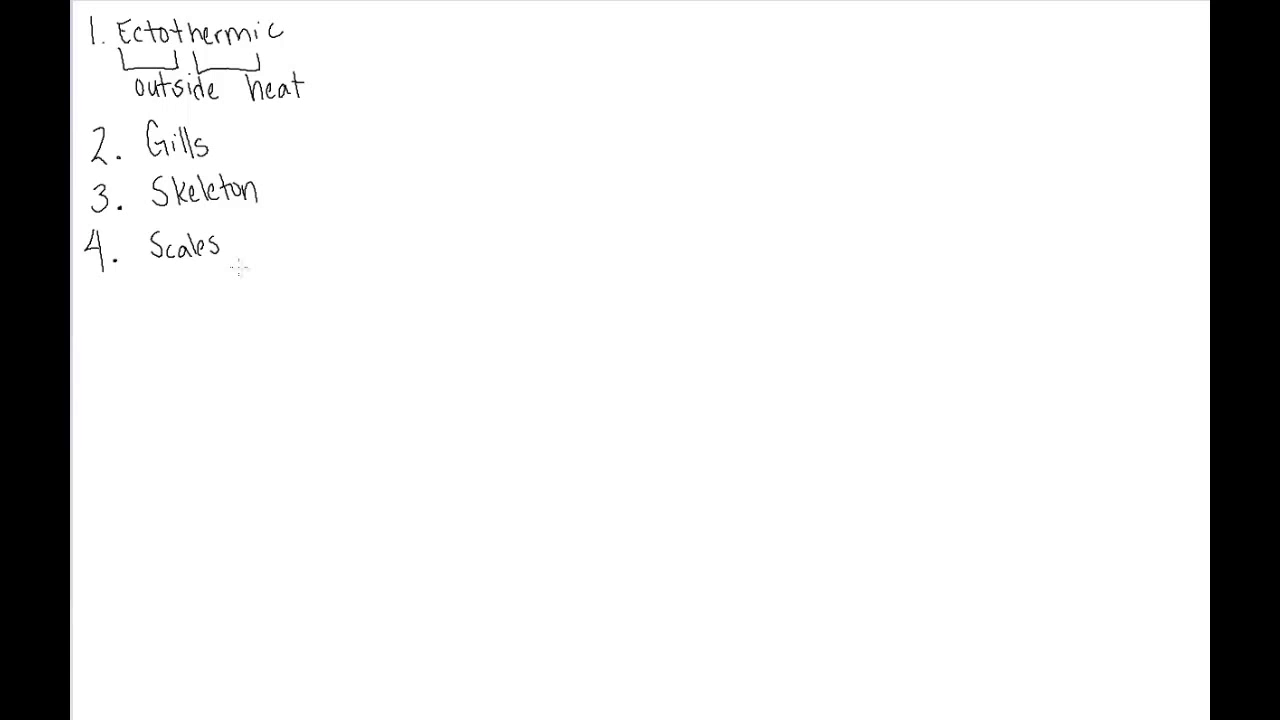
mouse_move(362, 272)
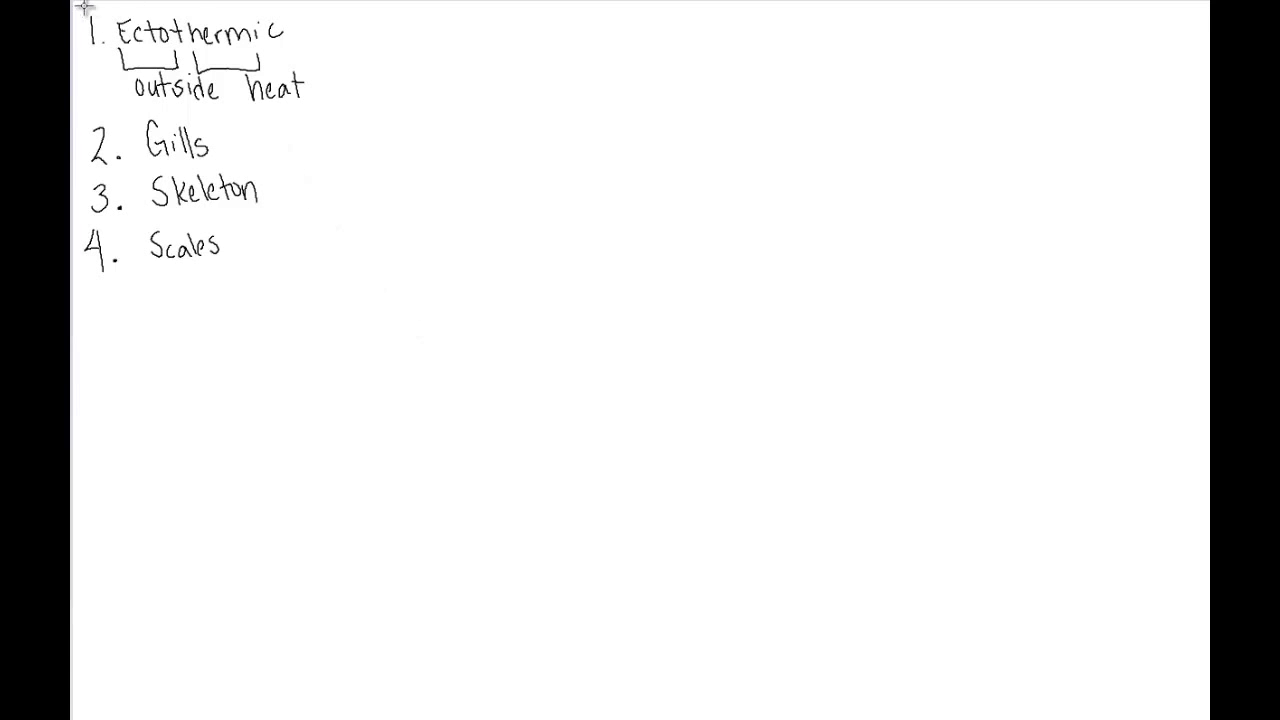
Start a fresh page and handwrite the heading 'Chondricthyes' at the top
click(200, 150)
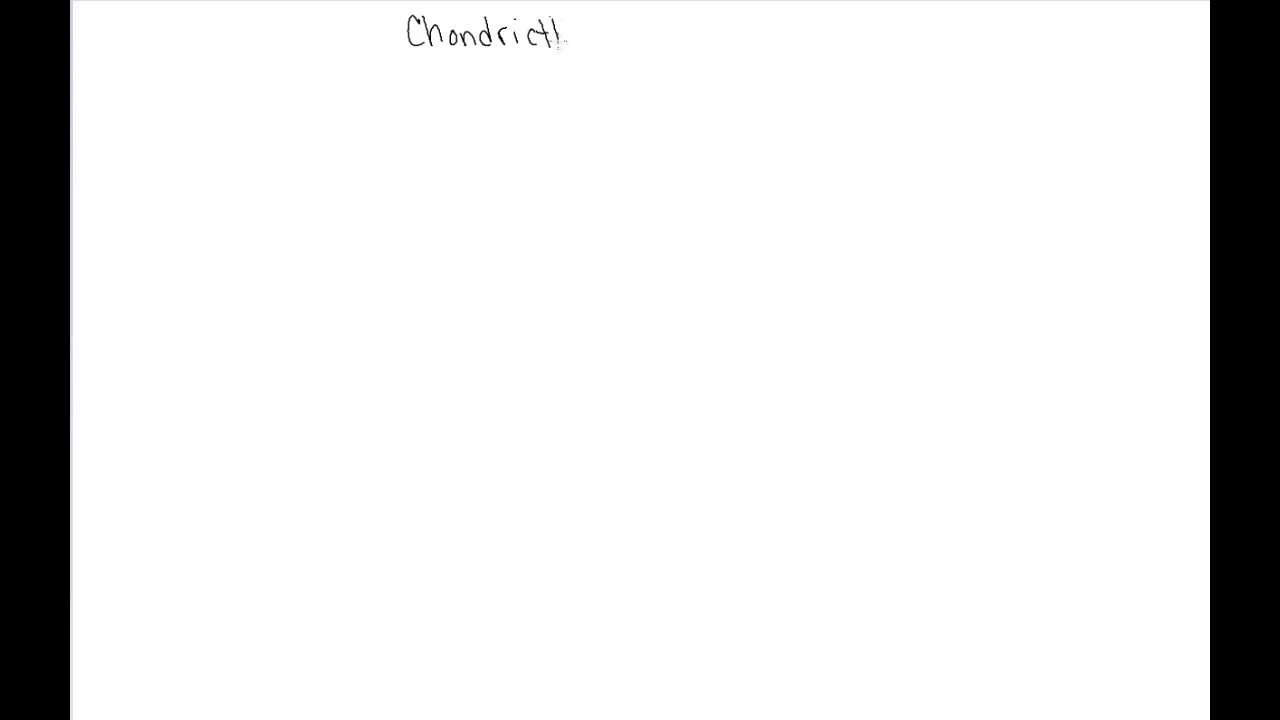
text(hye)
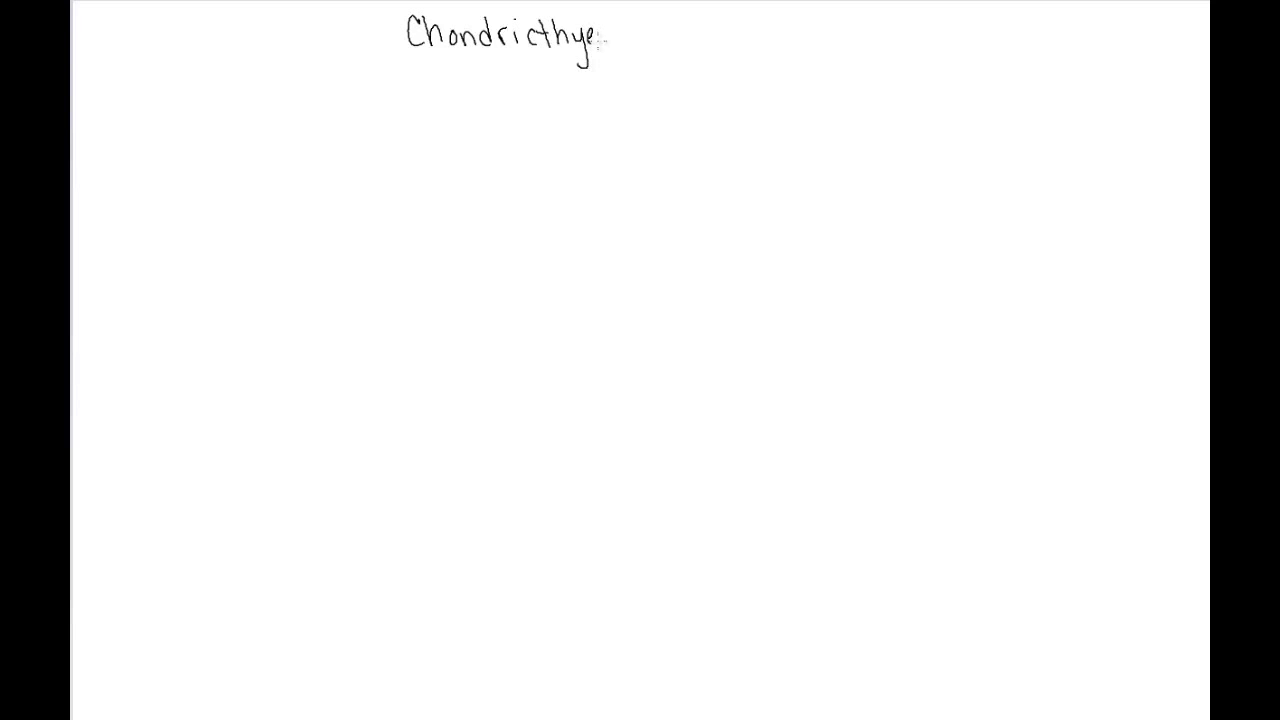
text(es)
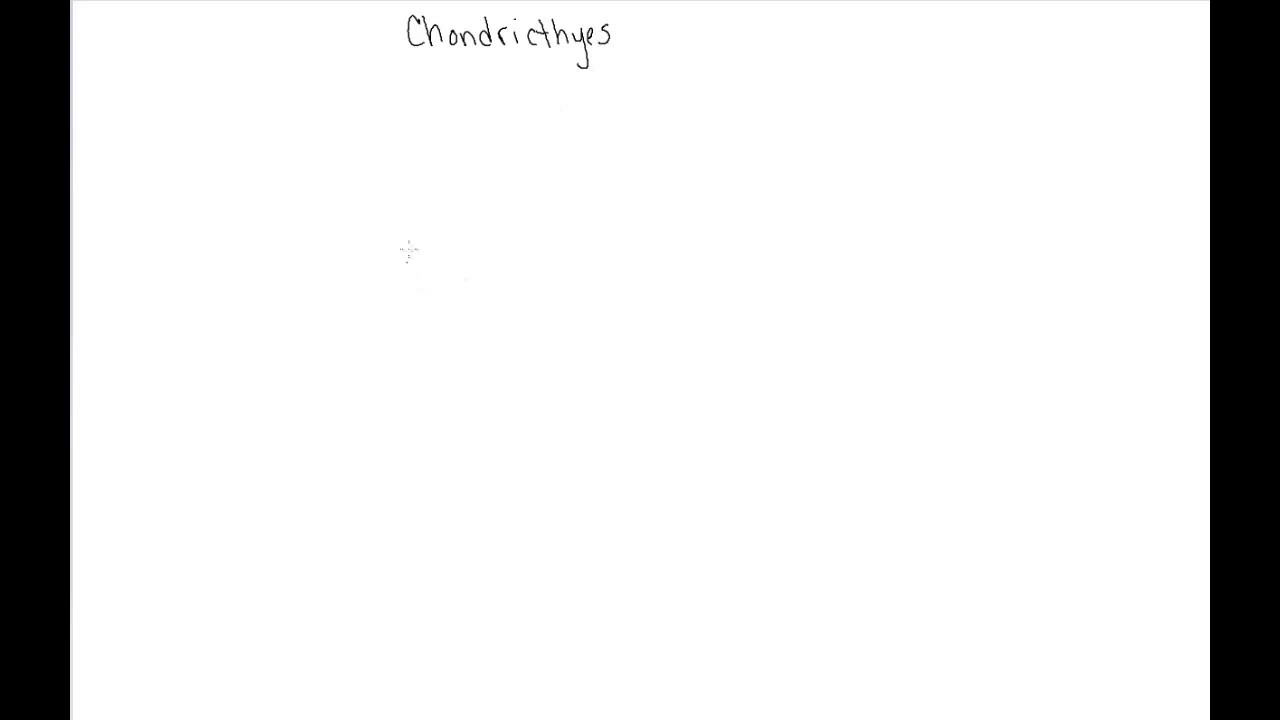
mouse_move(376, 478)
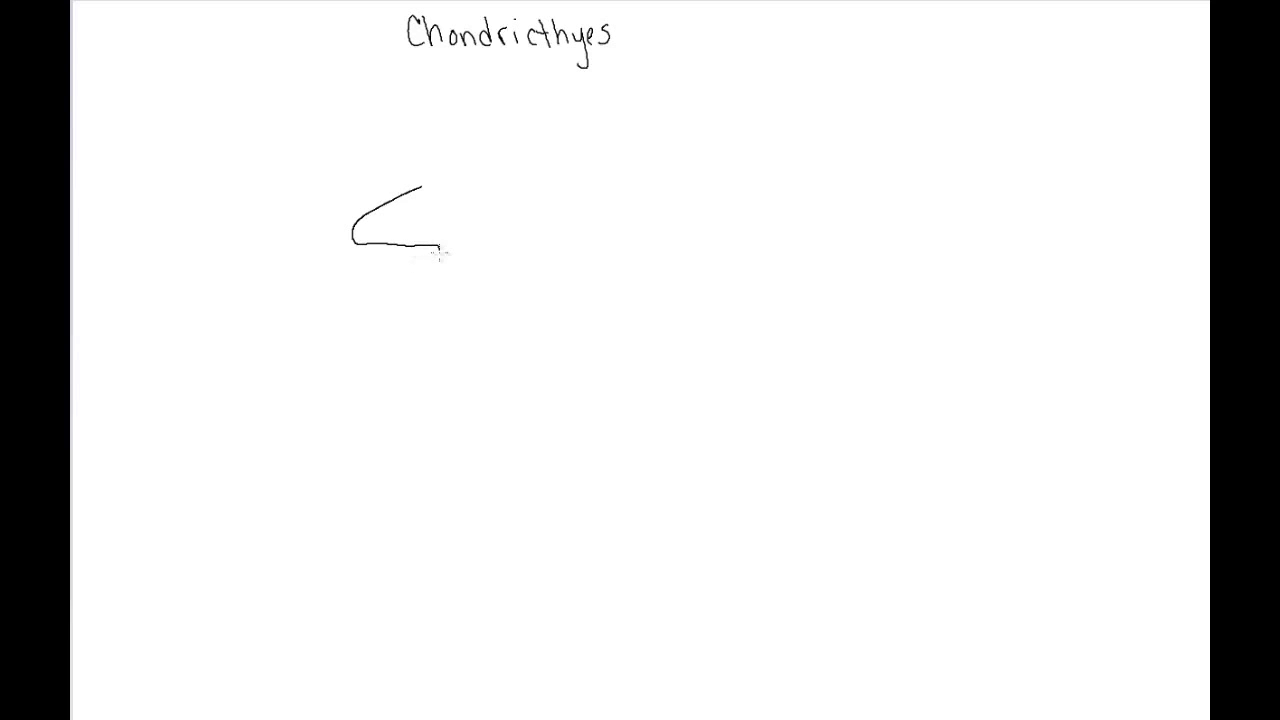
Draw the shark's snout, jaw, head and back outline with its dorsal fin
drag(440, 244, 400, 280)
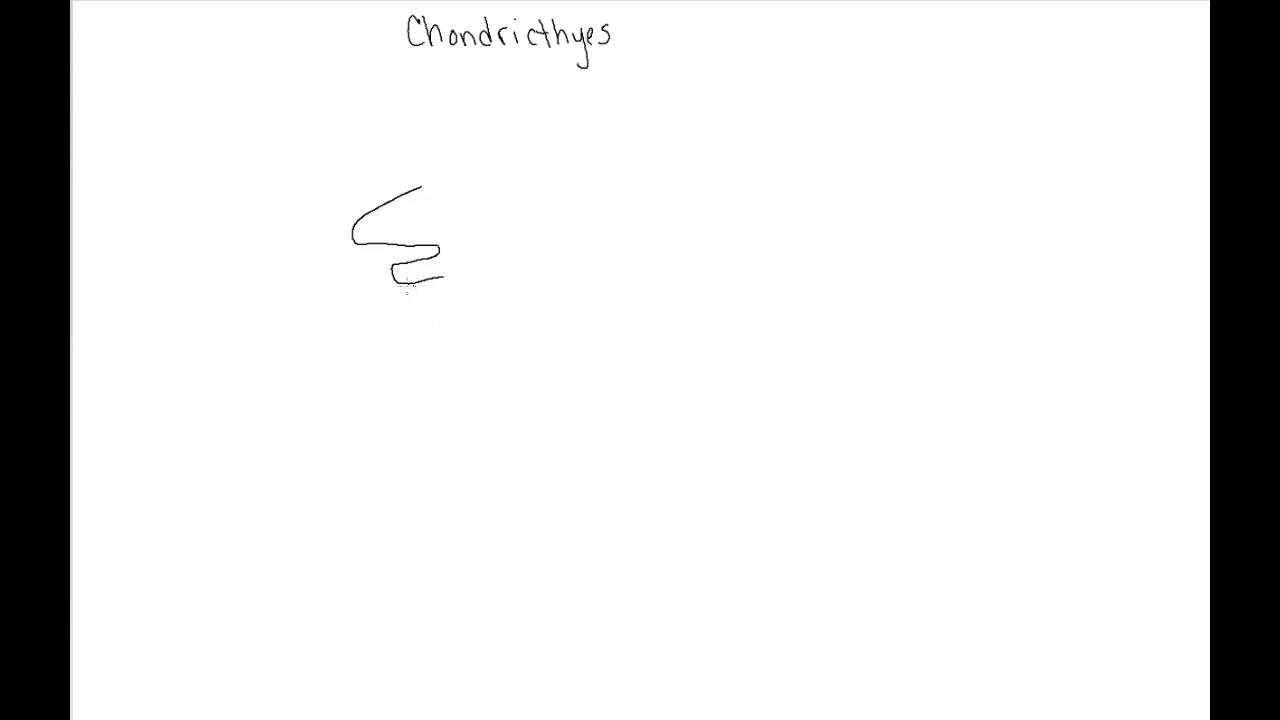
drag(410, 270, 456, 298)
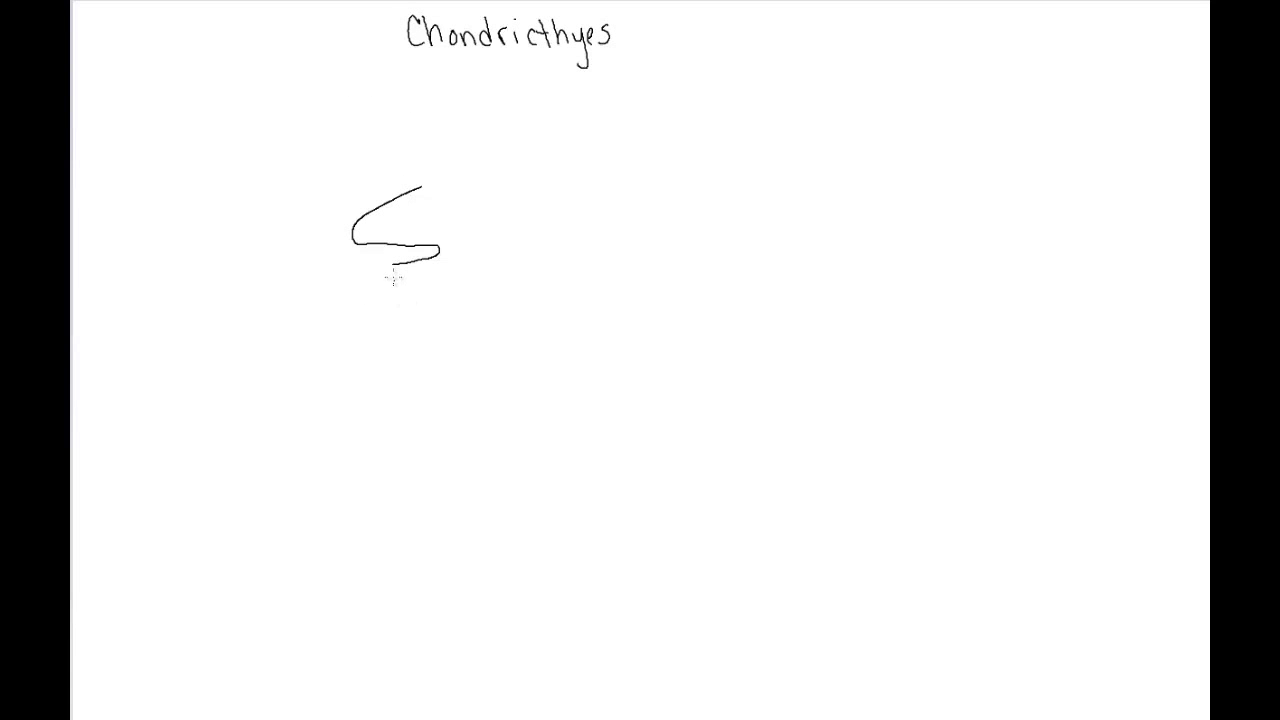
drag(400, 256, 450, 278)
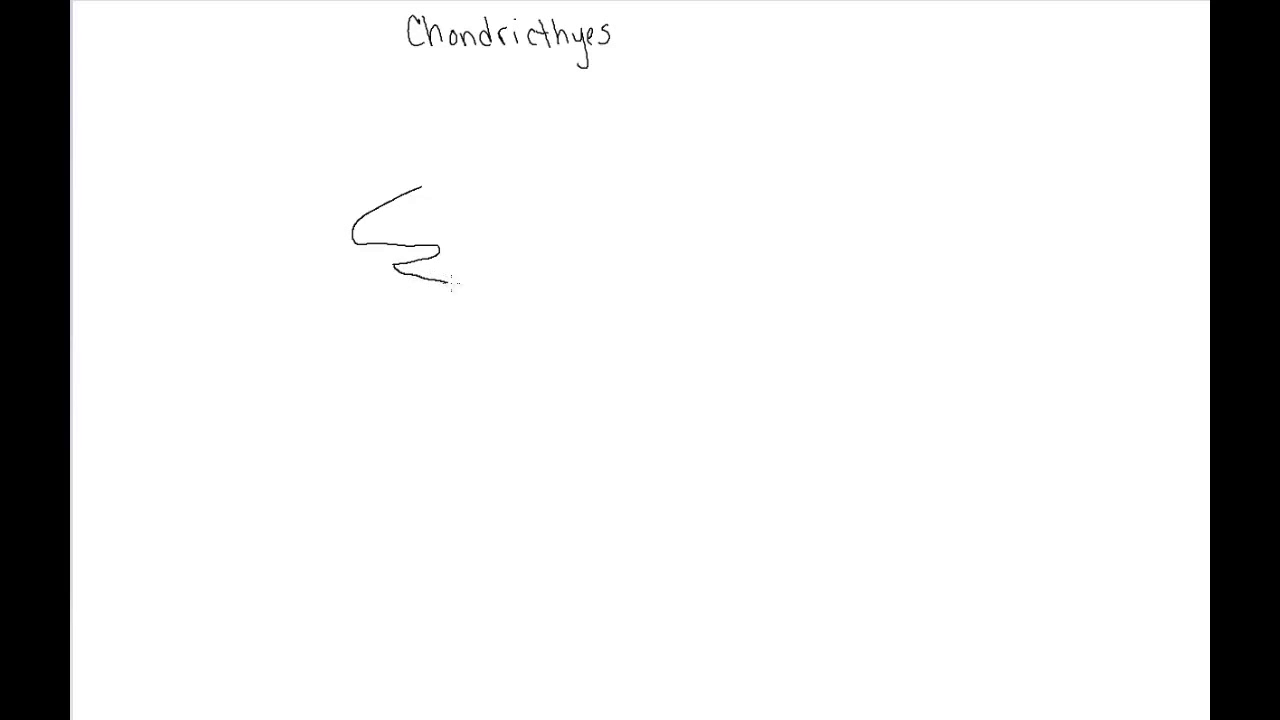
drag(430, 270, 484, 284)
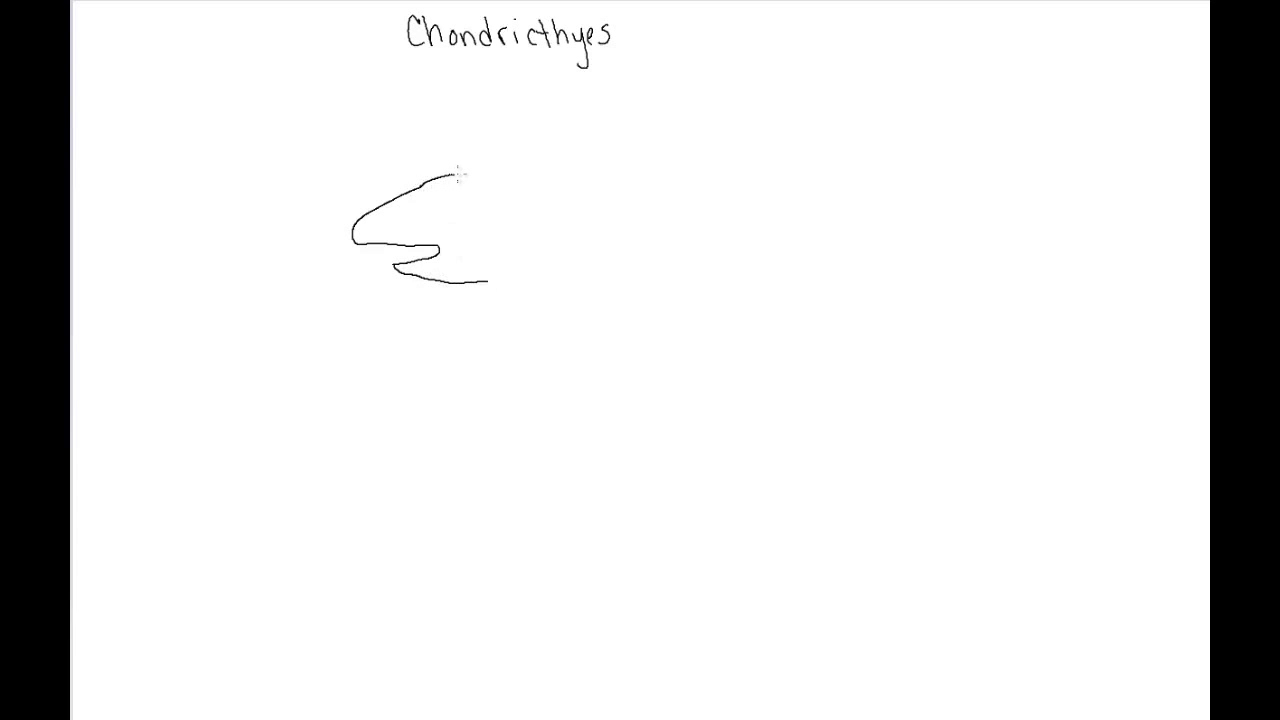
drag(440, 176, 540, 170)
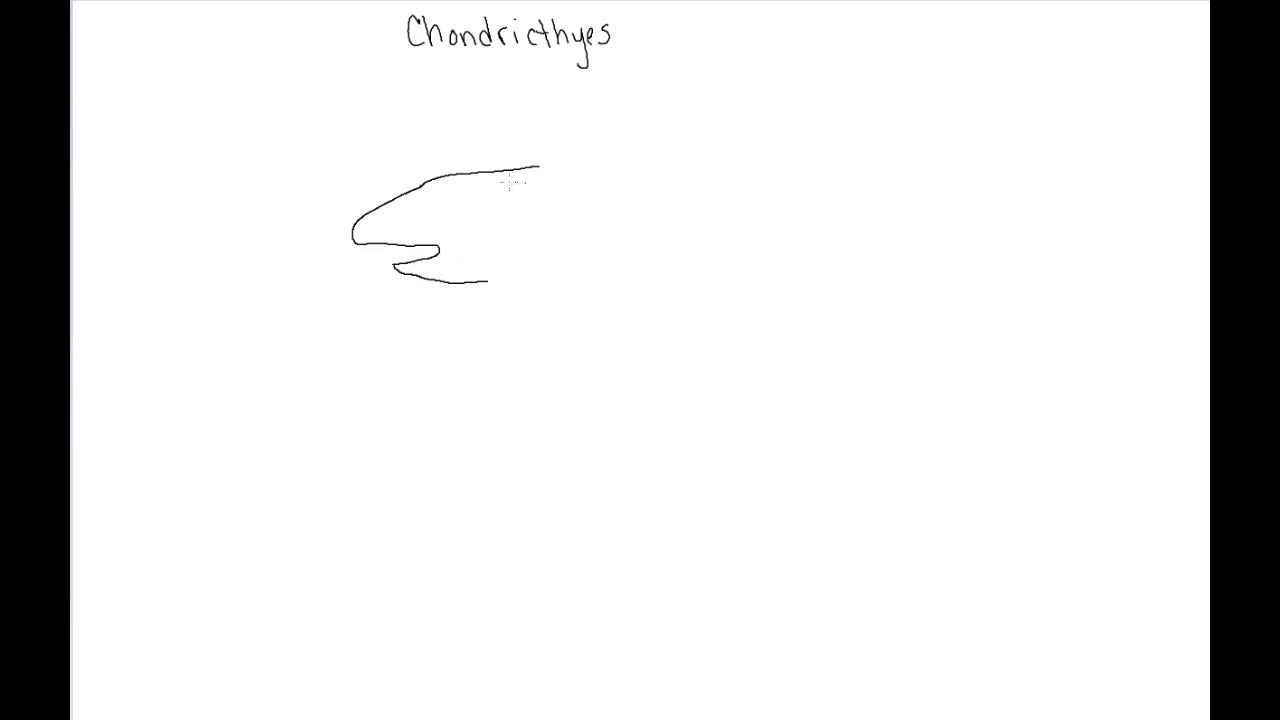
drag(540, 170, 580, 124)
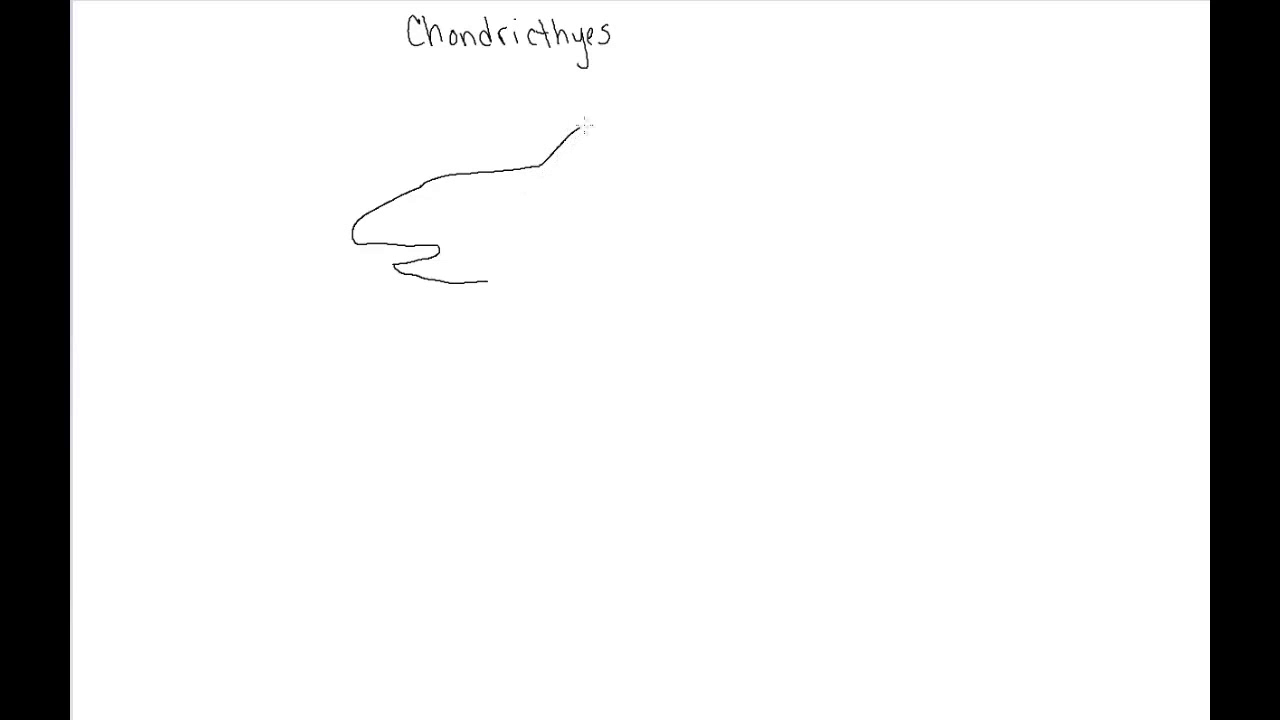
drag(564, 124, 624, 160)
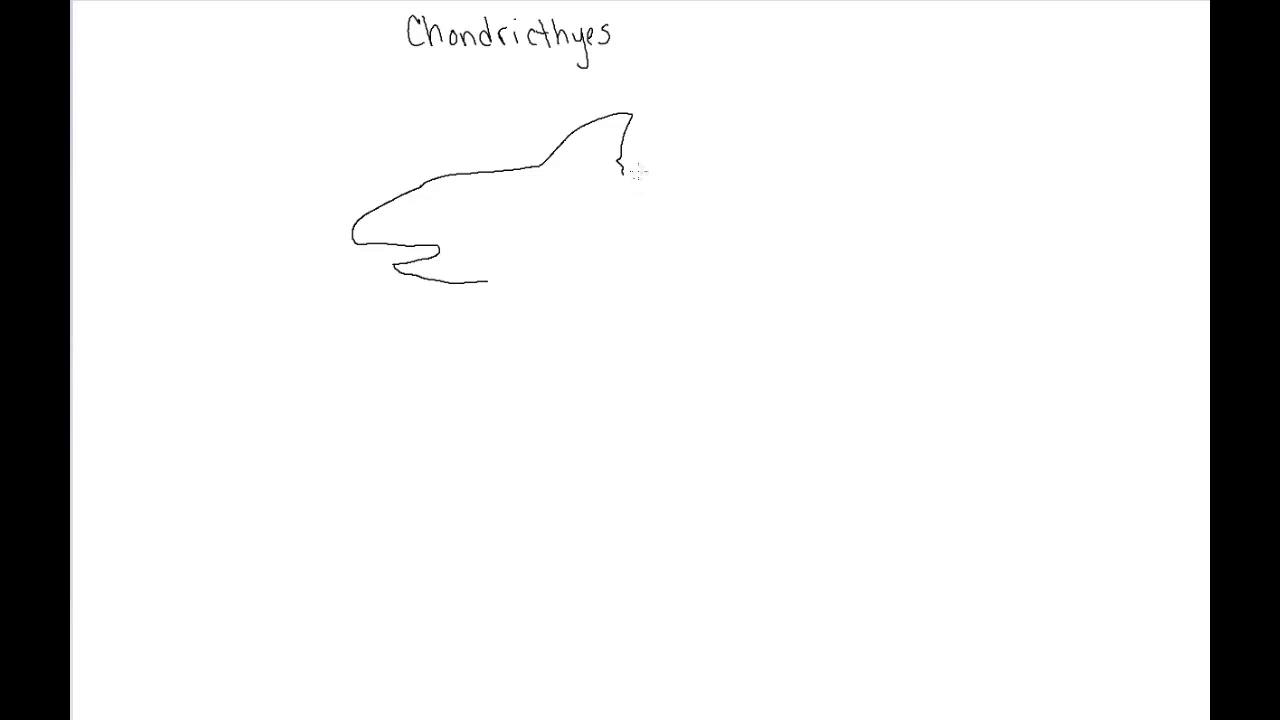
drag(616, 178, 704, 188)
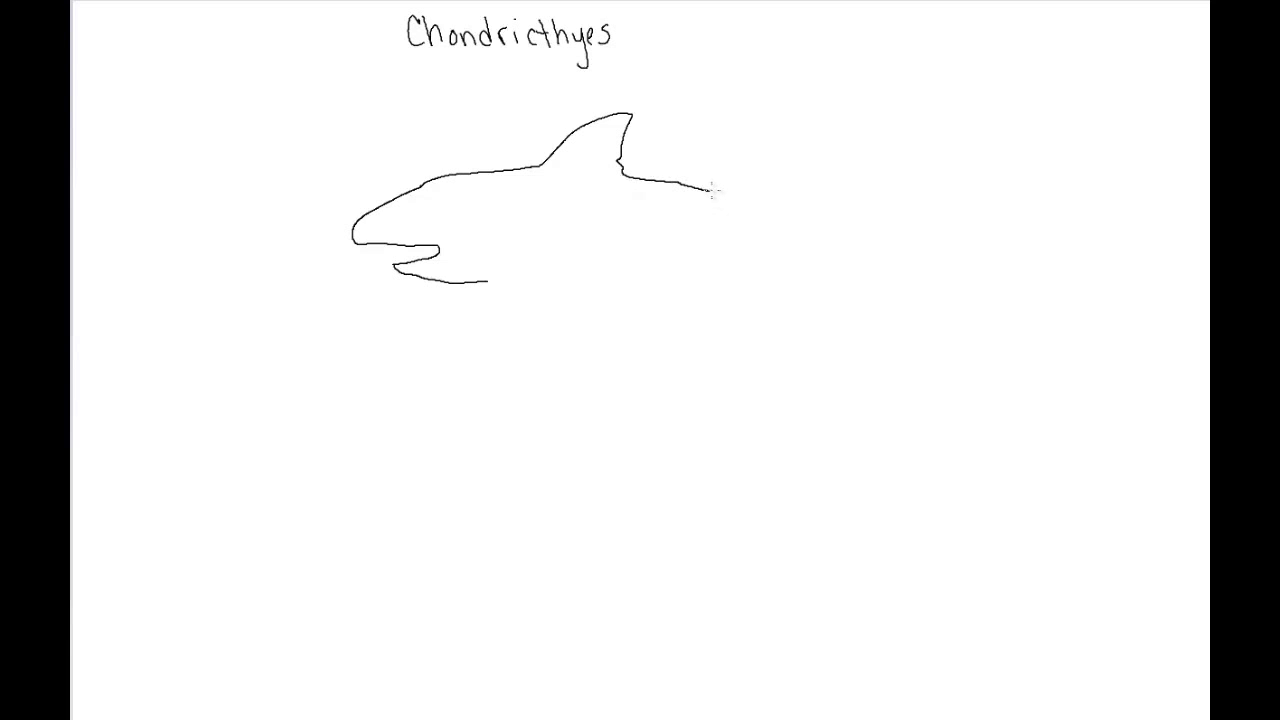
drag(700, 190, 744, 204)
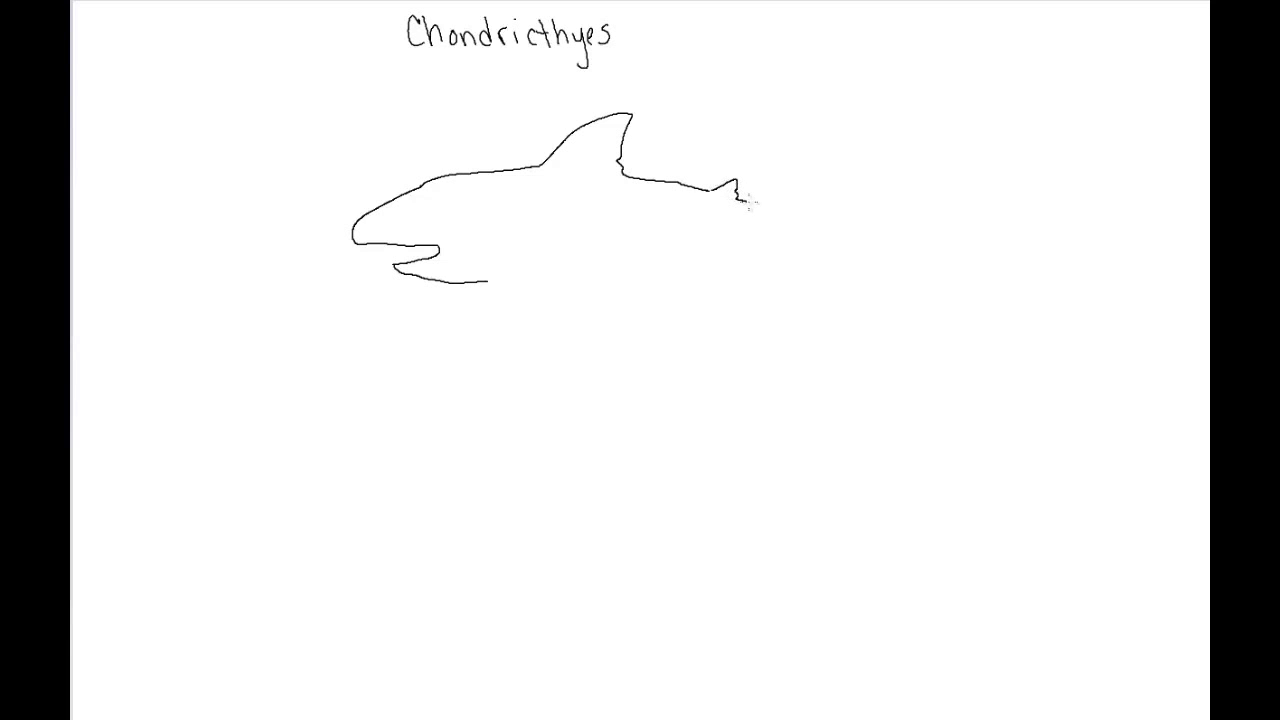
drag(740, 192, 800, 210)
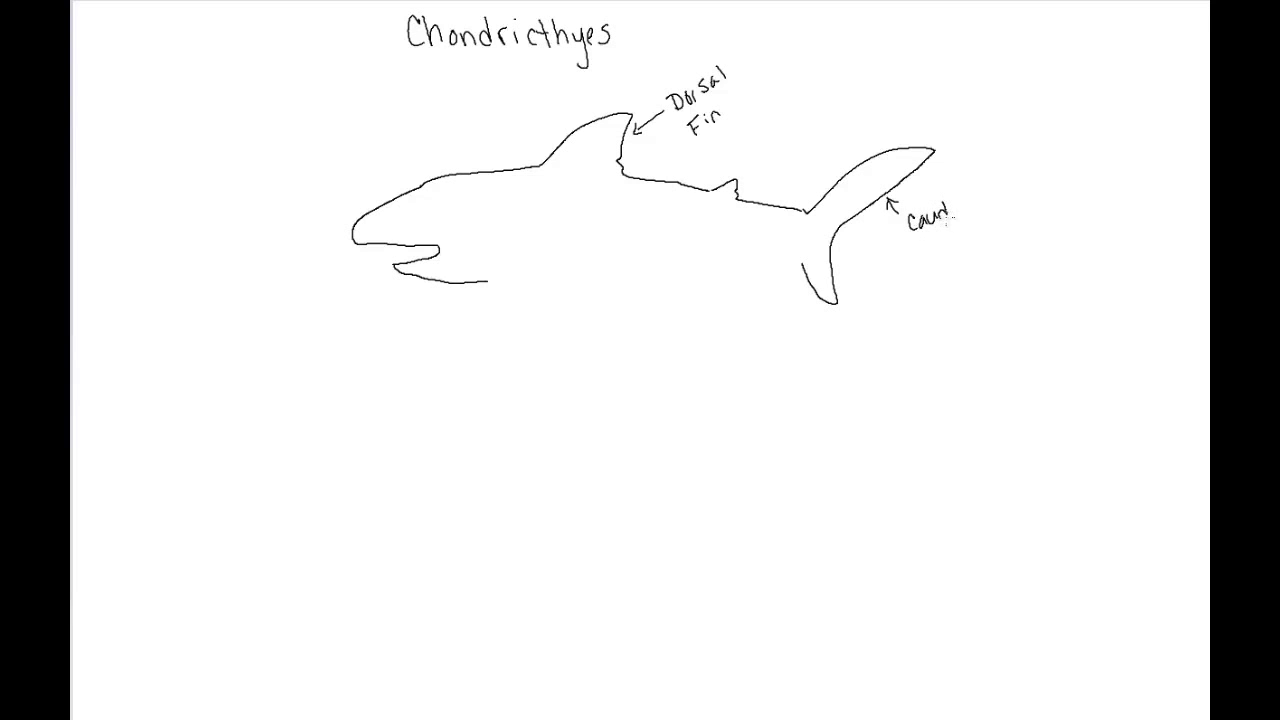
Label the Dorsal fin, draw the belly and pectoral fin, and label it 'Pectoral'
text(al)
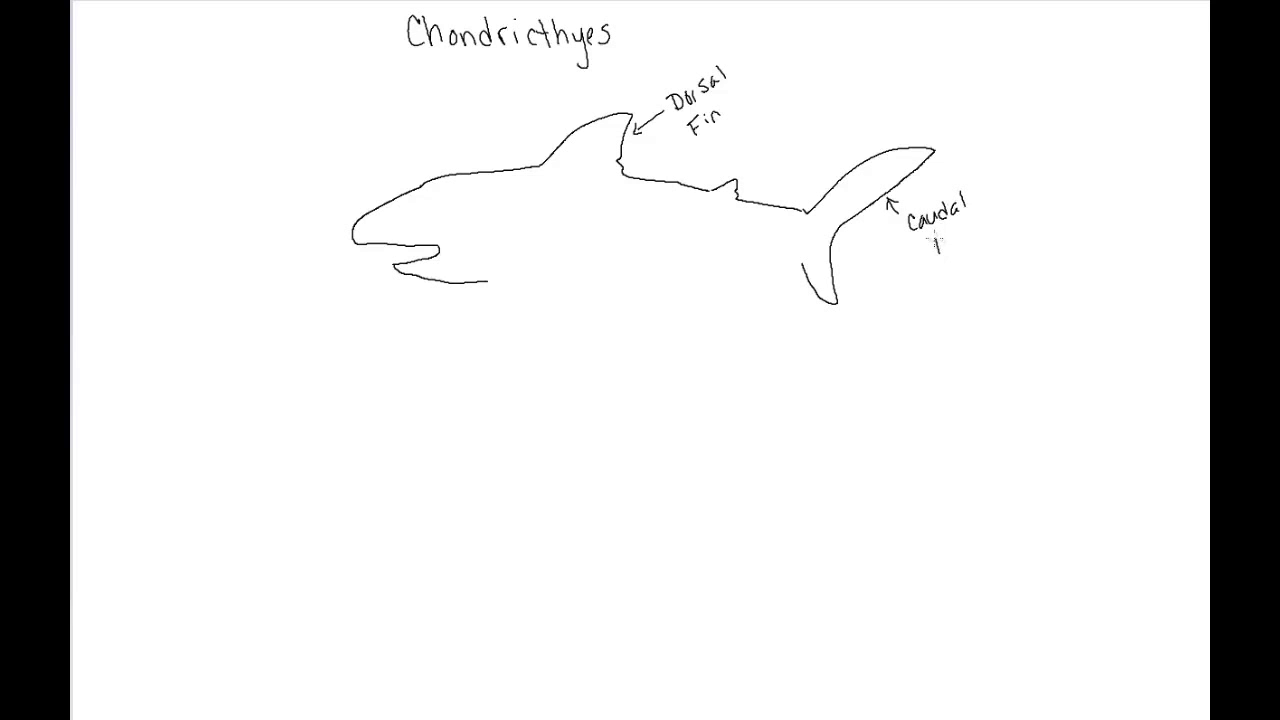
text(Fin)
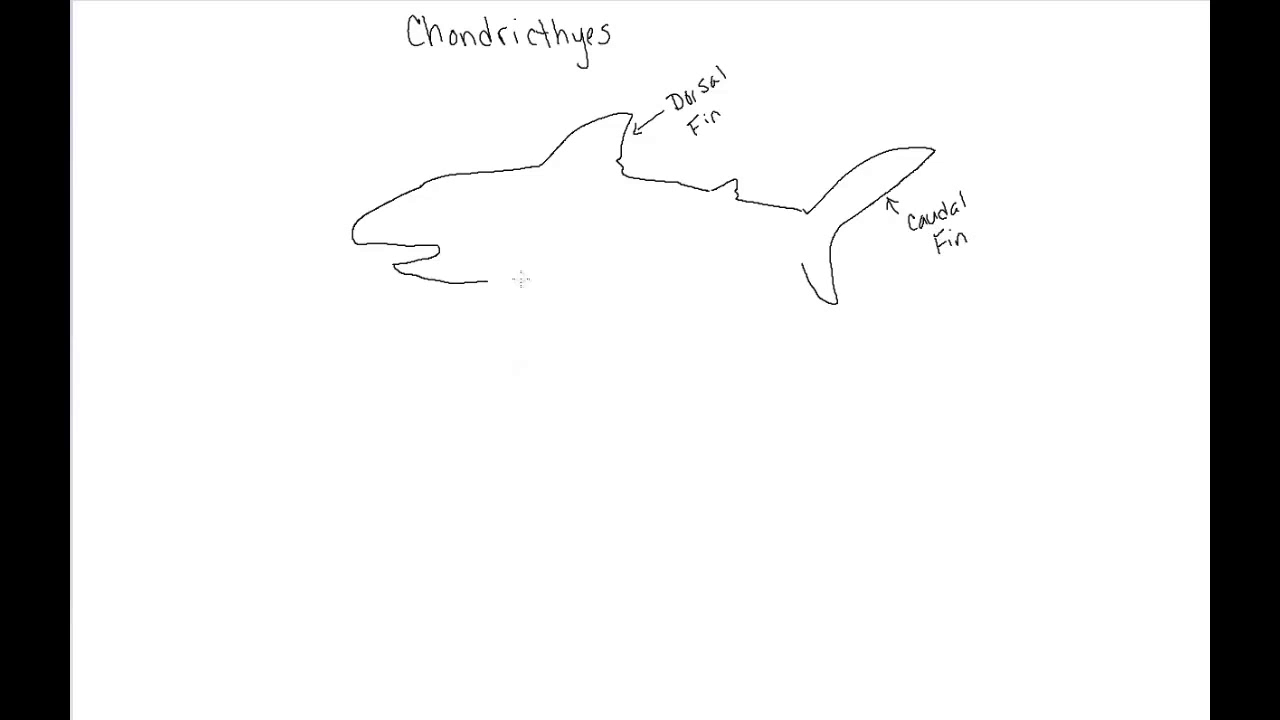
drag(492, 264, 498, 296)
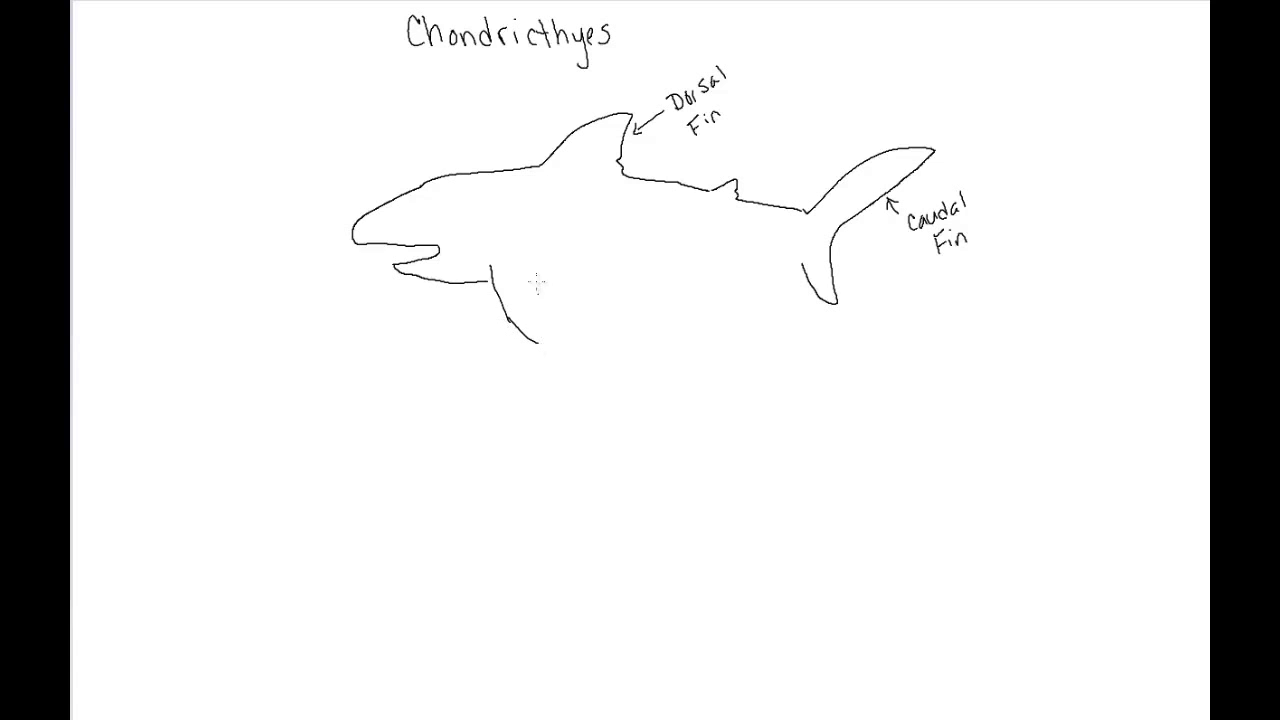
drag(548, 256, 544, 350)
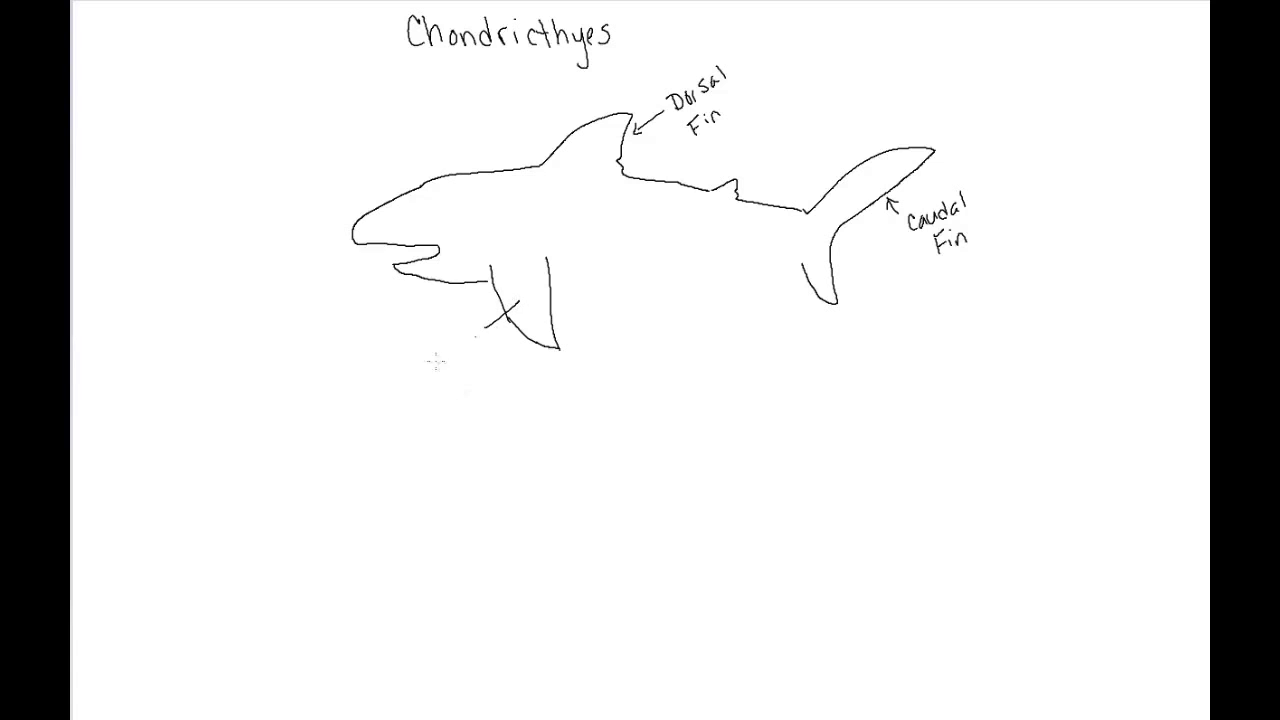
text(Pec)
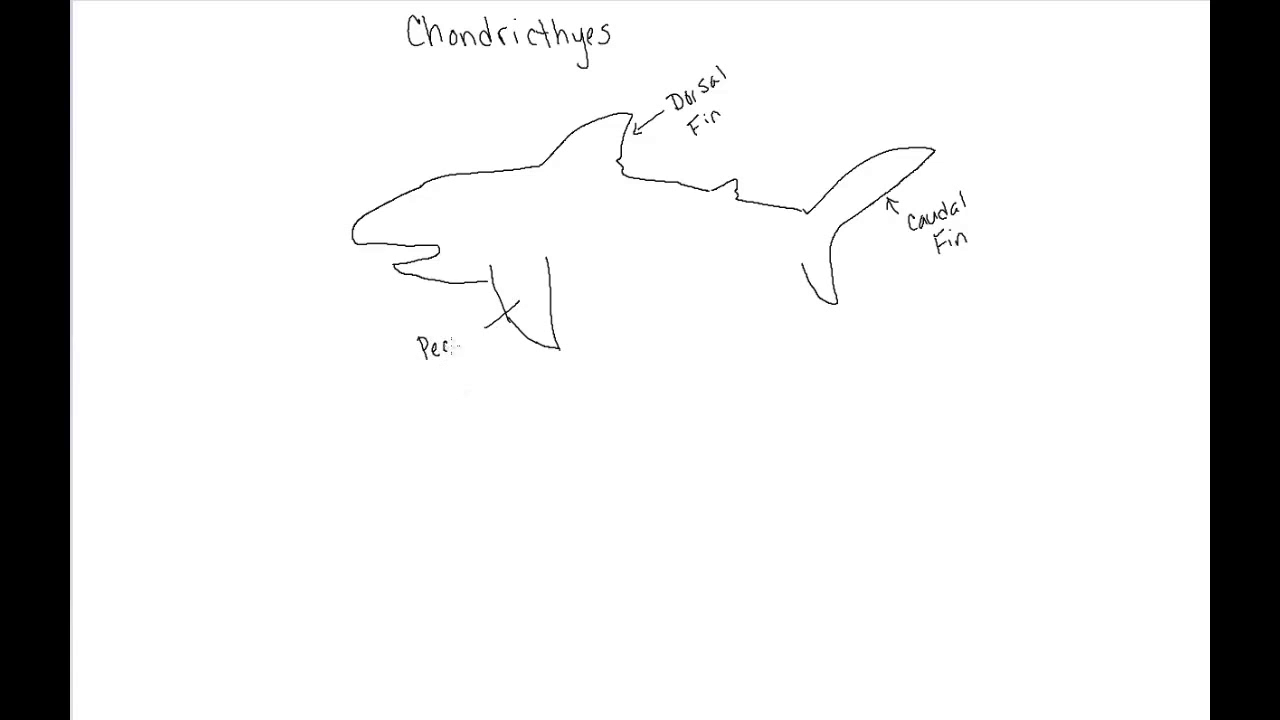
text(toral)
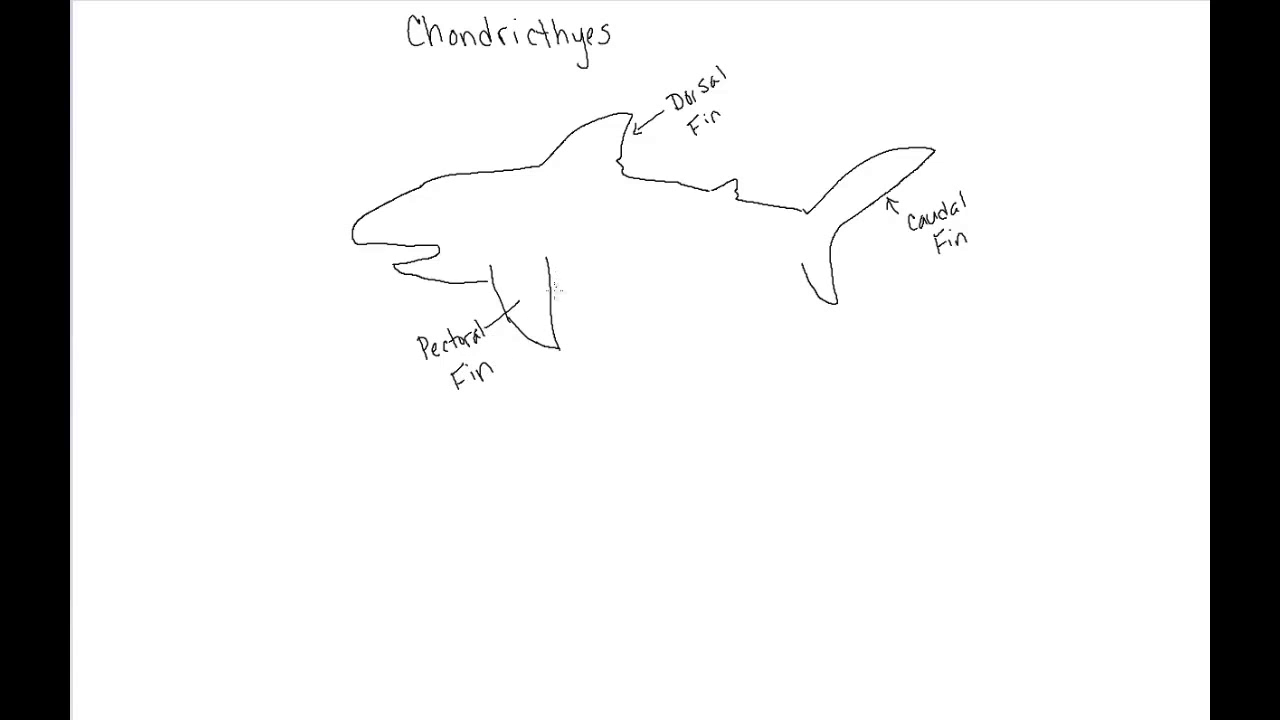
Extend the belly with the pelvic fin and add the 'Pelvic' and 'Anal' fin labels
drag(544, 276, 636, 278)
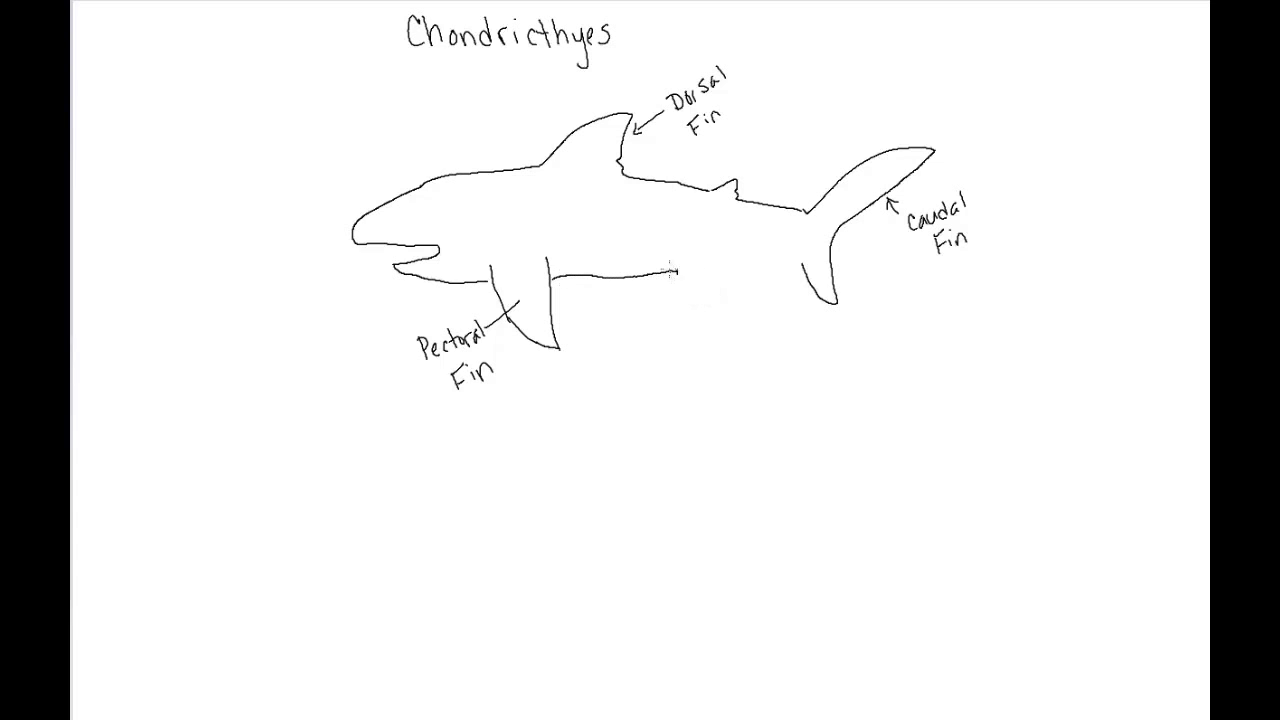
drag(672, 268, 684, 300)
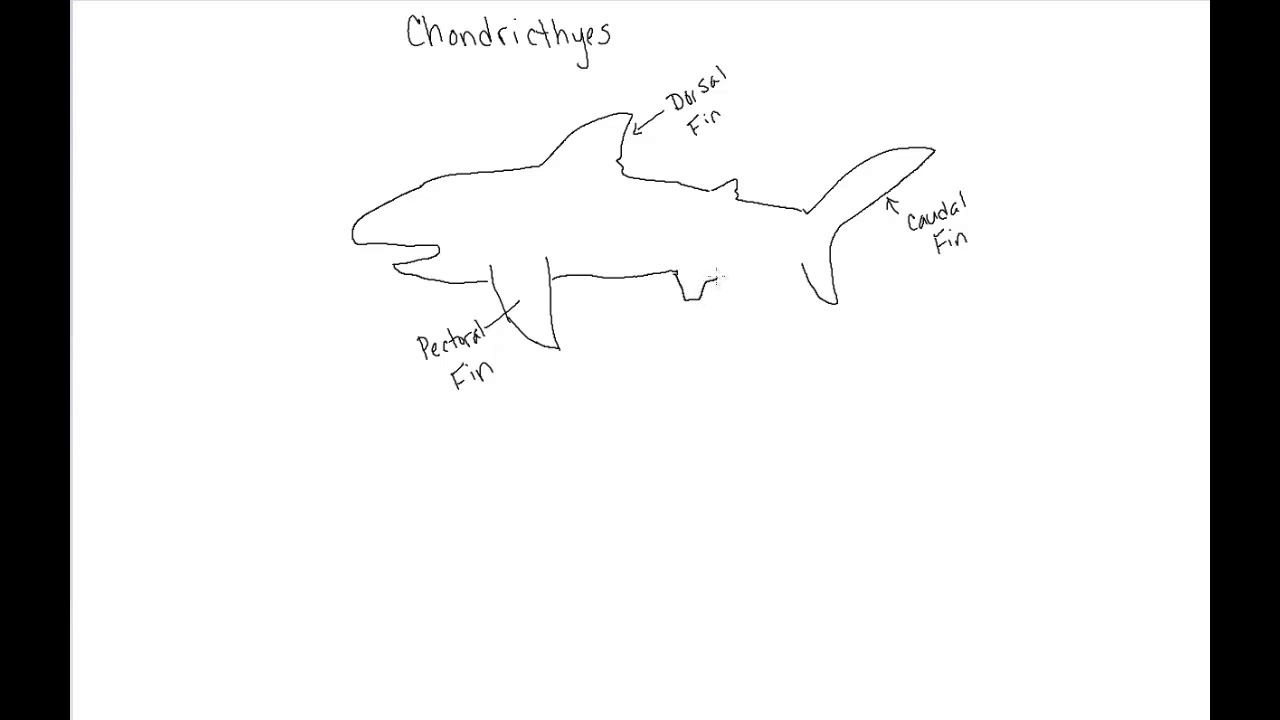
drag(690, 272, 730, 272)
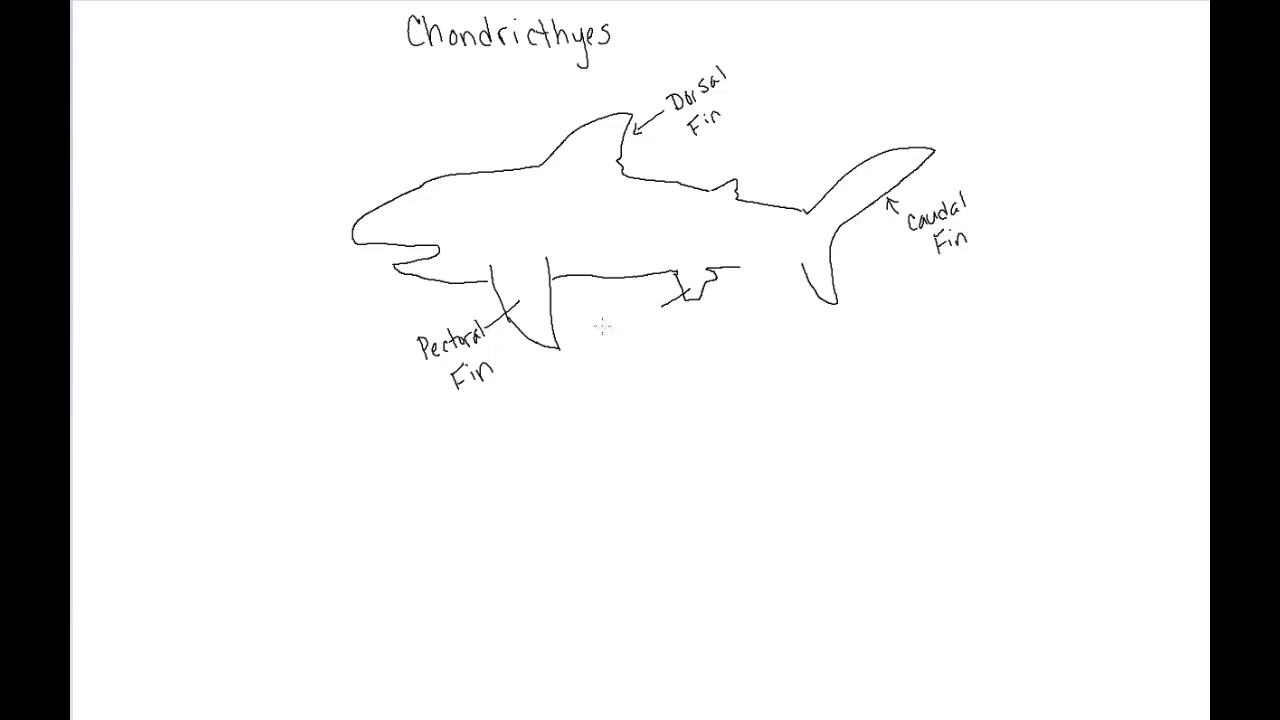
text(Pelvic)
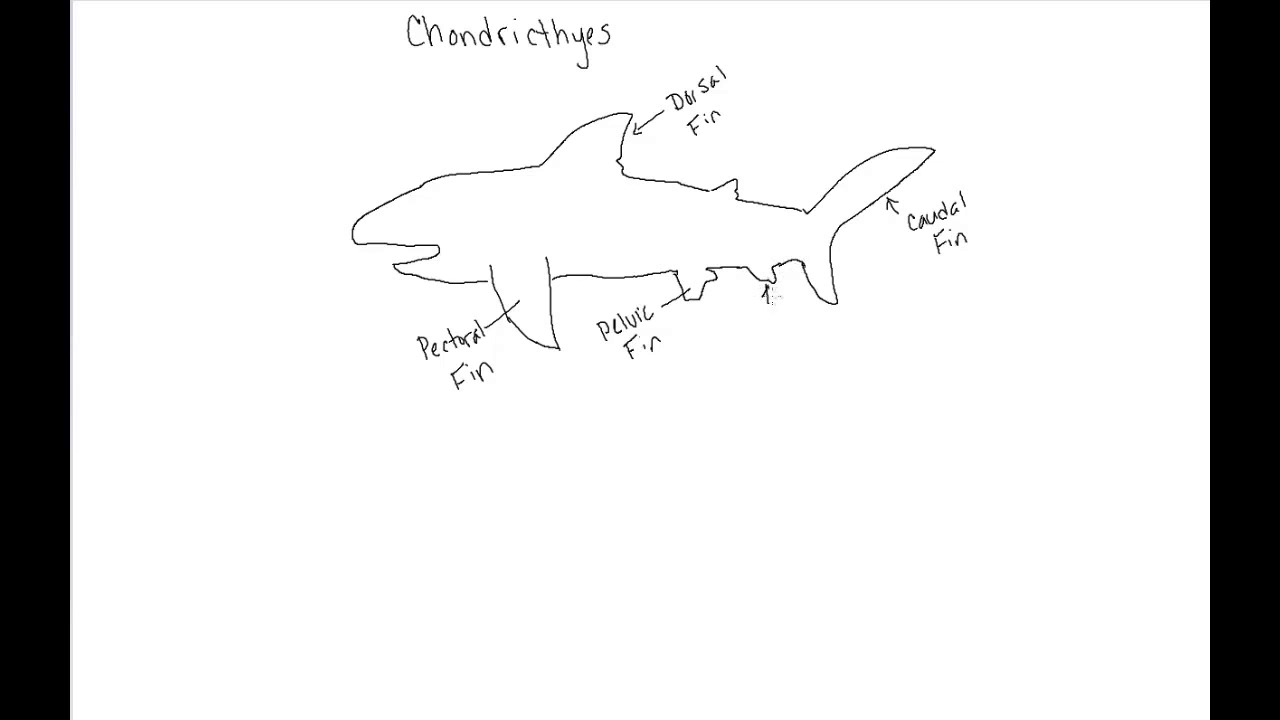
text(Anal)
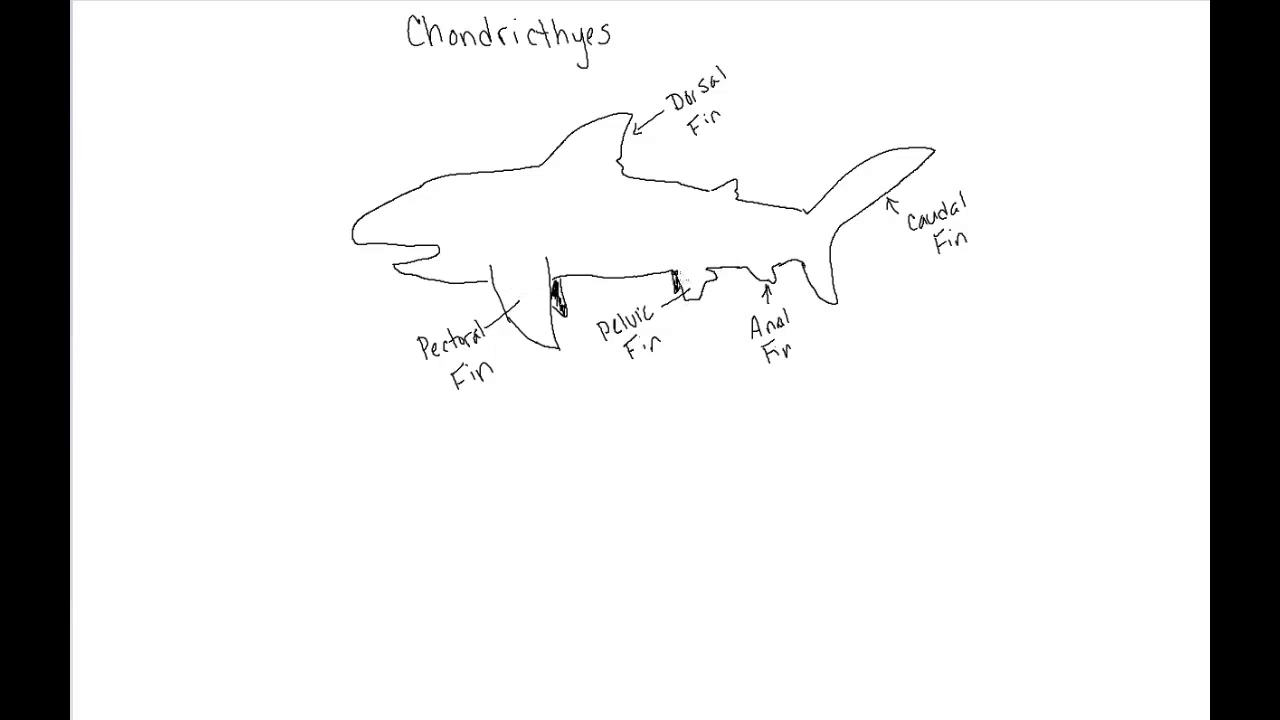
mouse_move(424, 206)
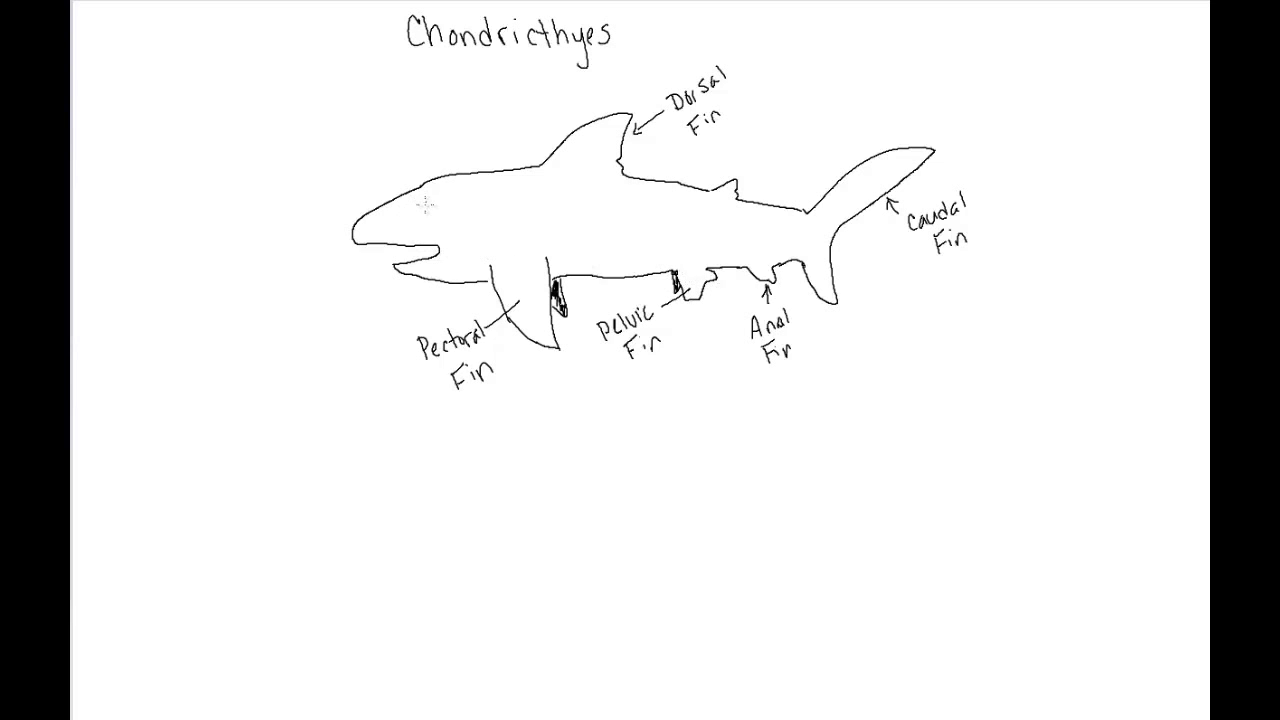
Dot an eye on the shark's head and draw a row of gill slits behind it
click(428, 204)
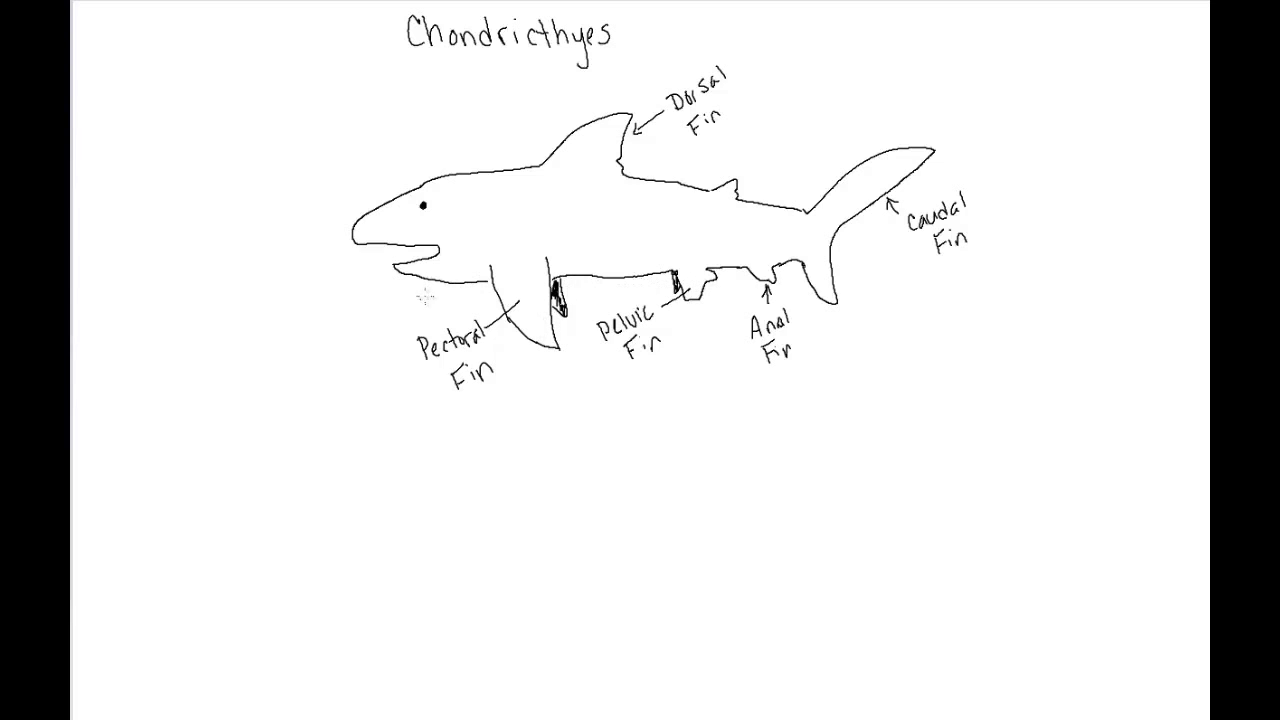
mouse_move(462, 220)
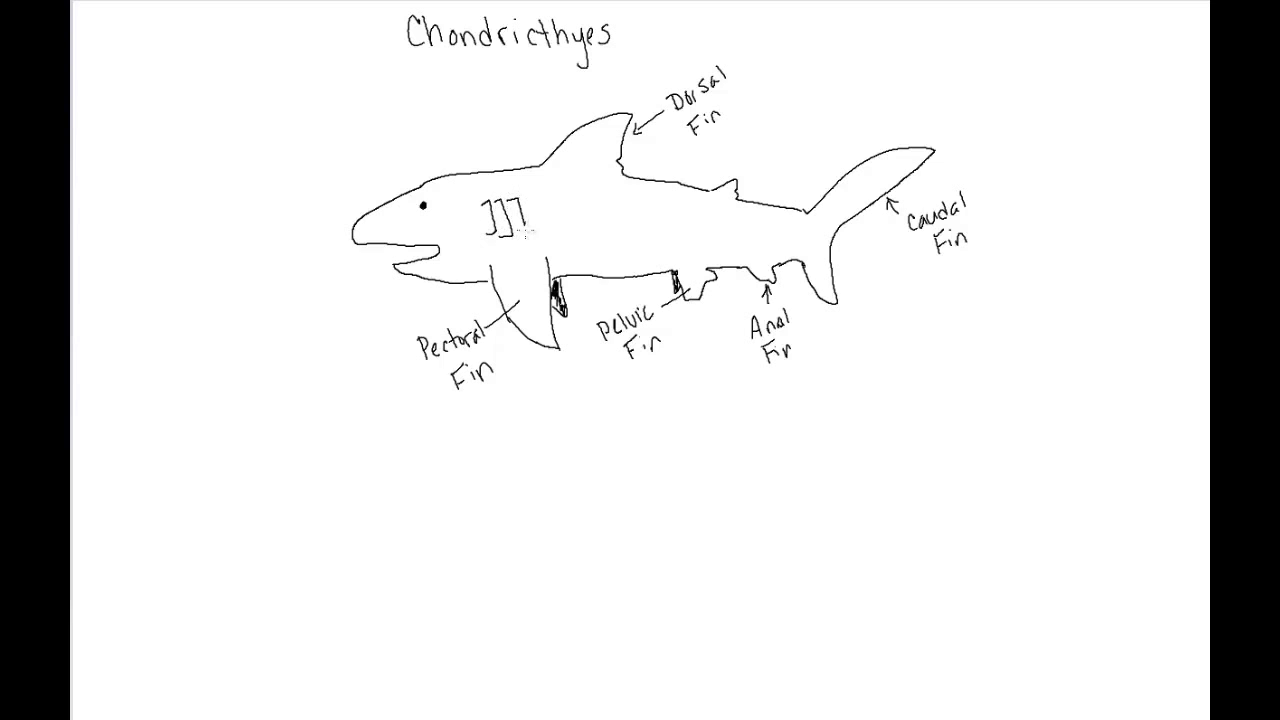
drag(524, 200, 540, 230)
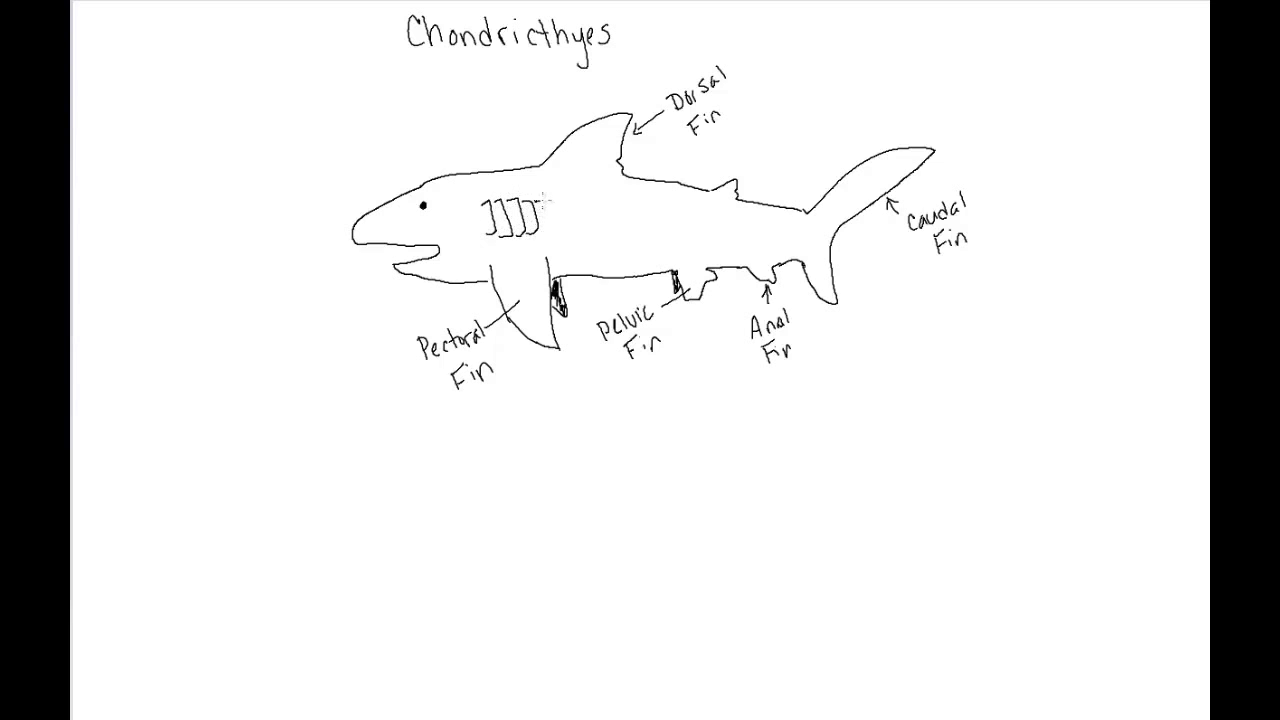
drag(540, 200, 544, 236)
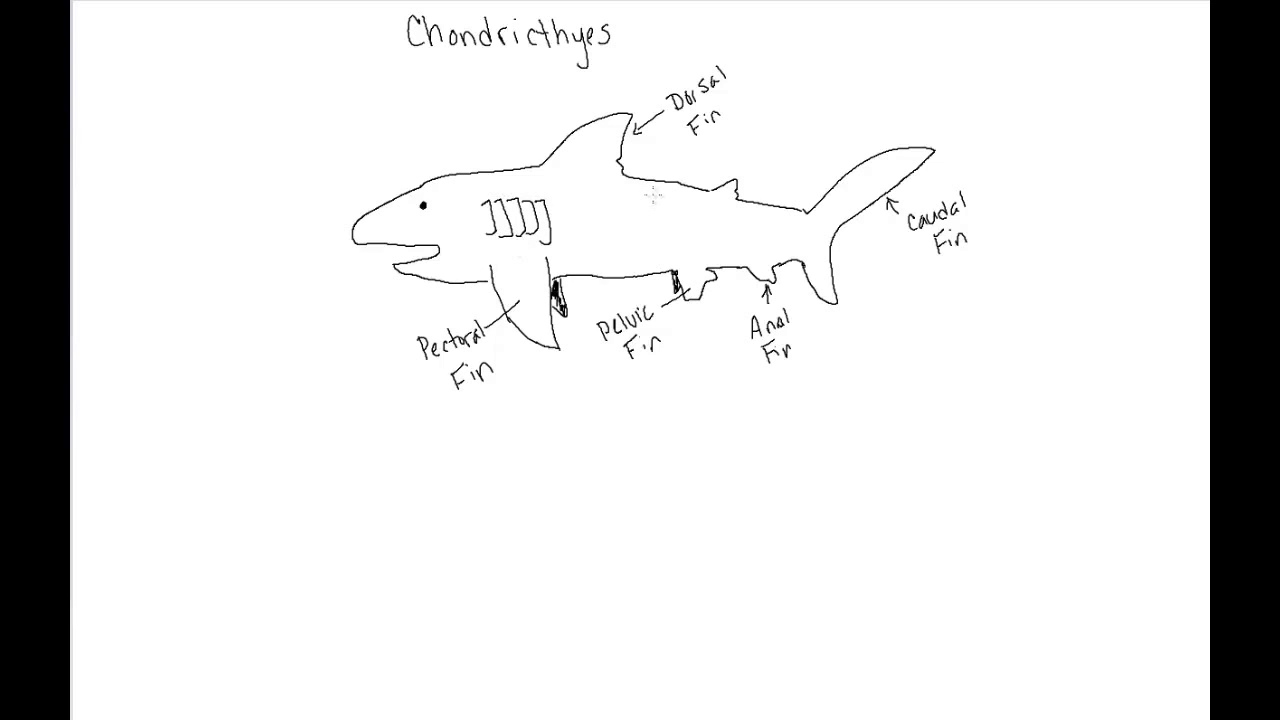
mouse_move(658, 204)
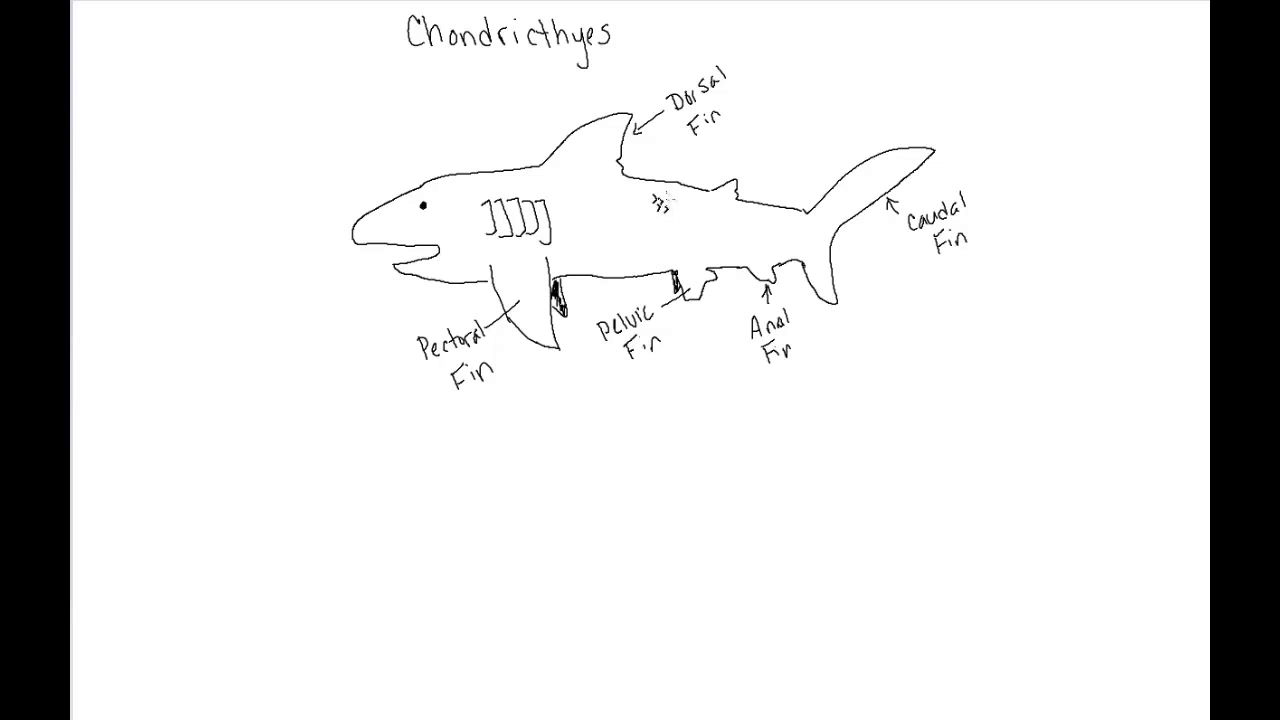
mouse_move(768, 108)
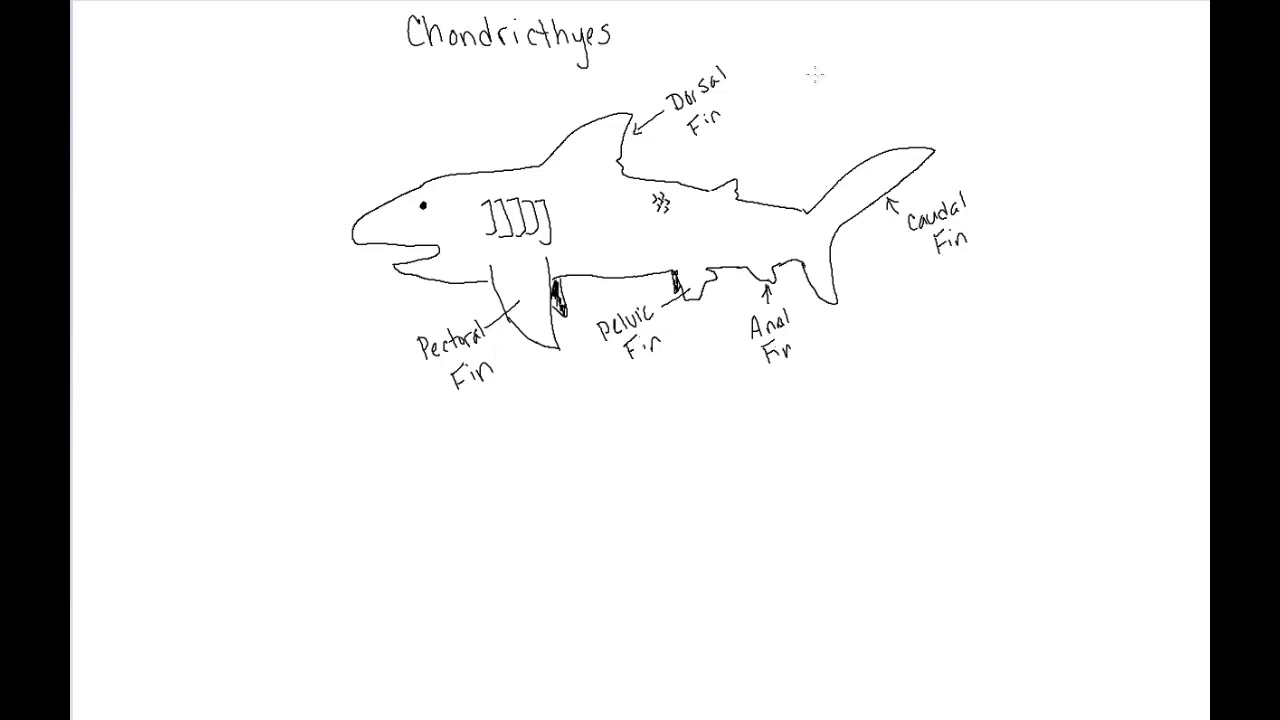
mouse_move(818, 62)
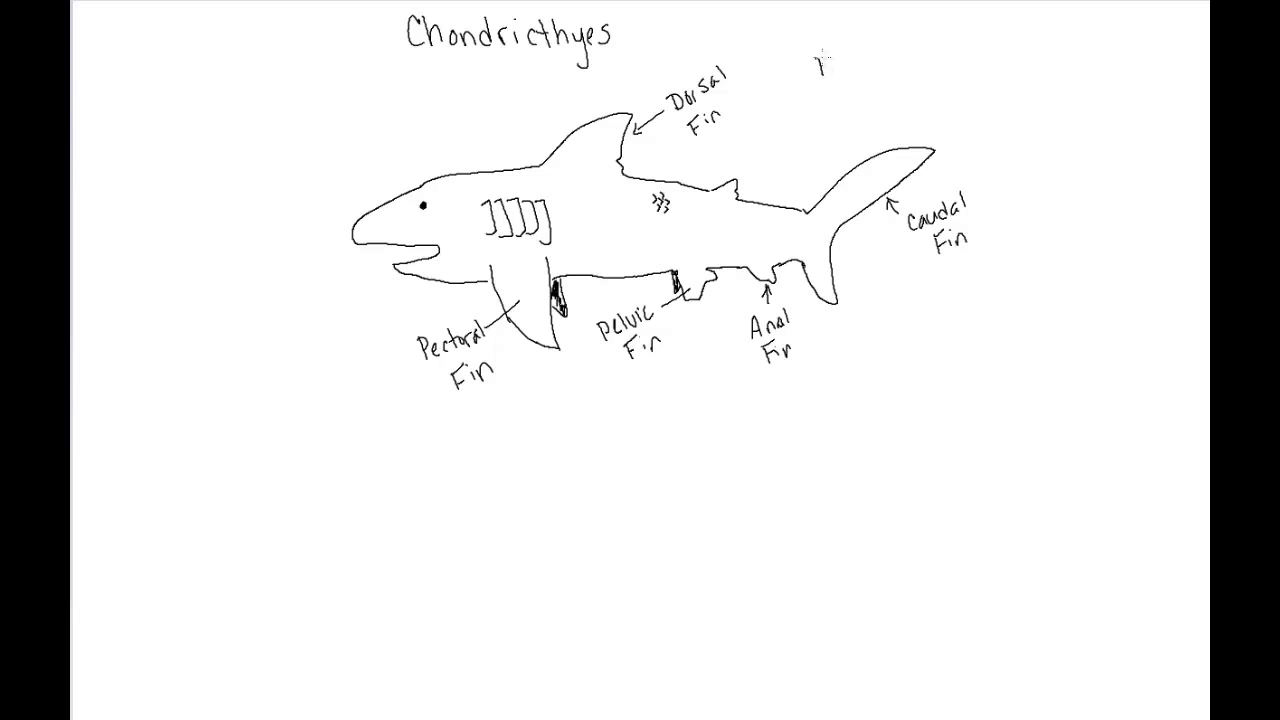
Write 'Denticles' above the tail, bracketed to the word 'teeth' beneath it
text(Dent)
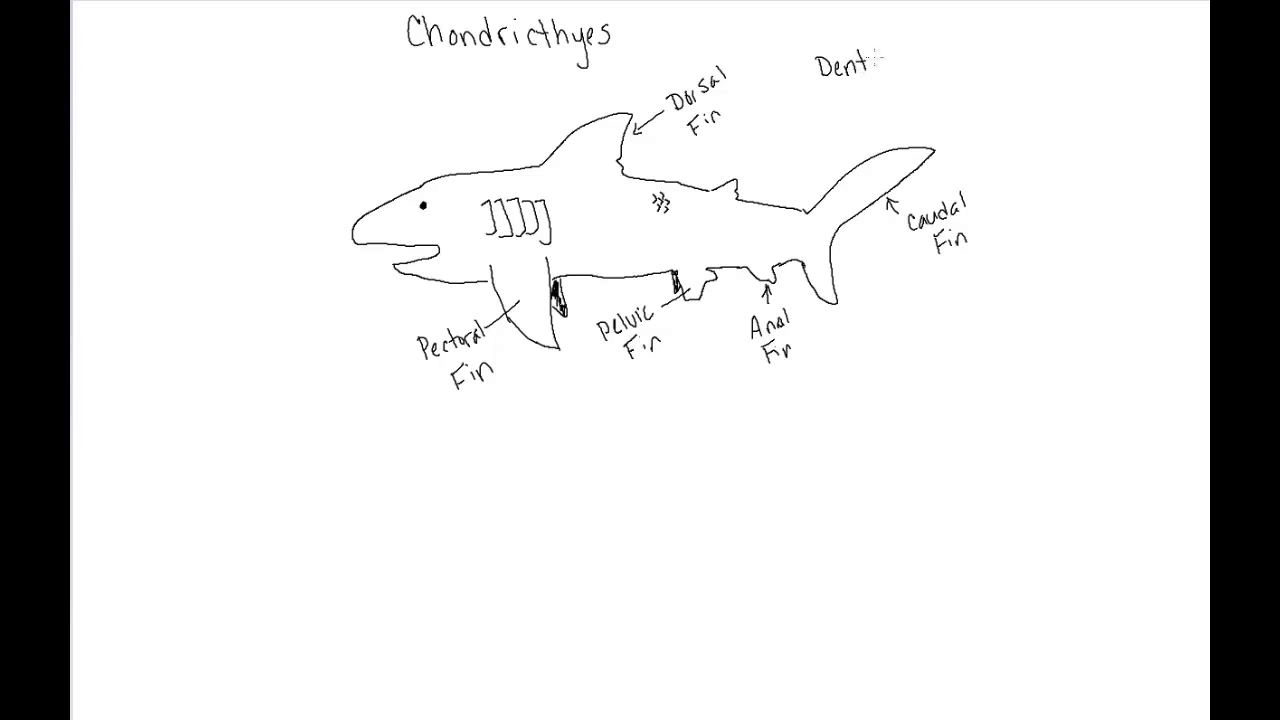
text(icles)
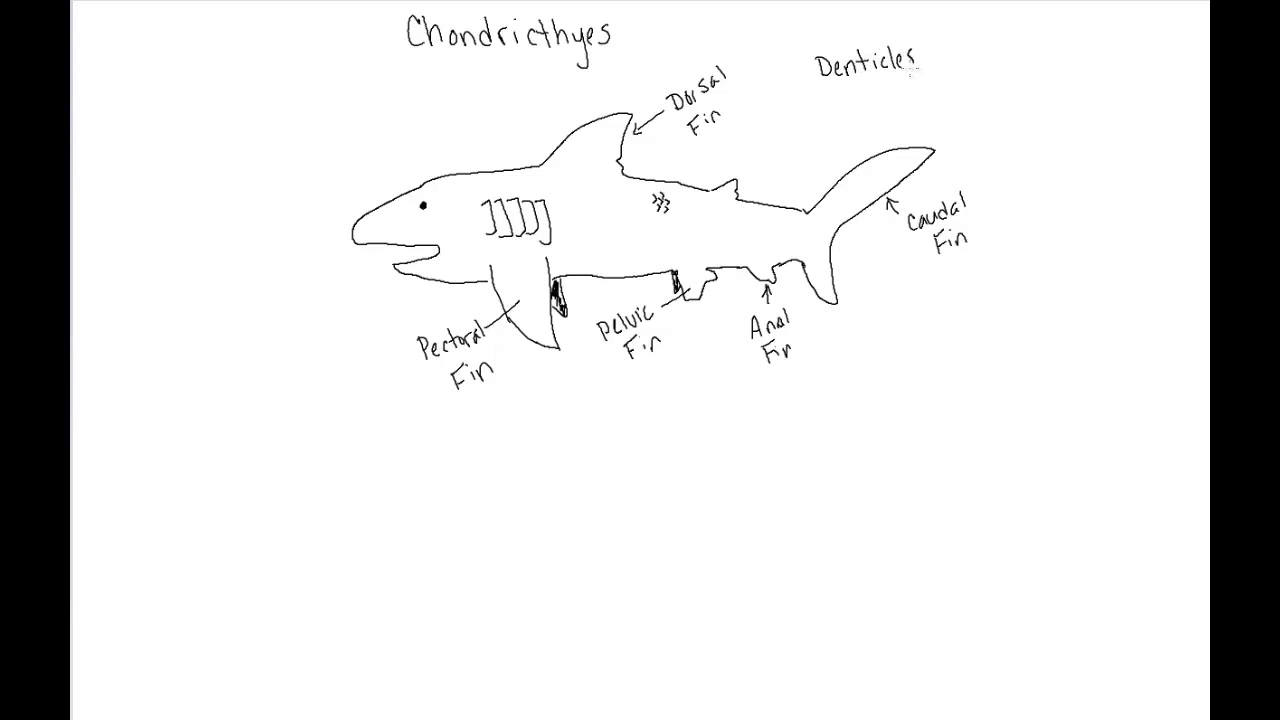
drag(816, 80, 870, 96)
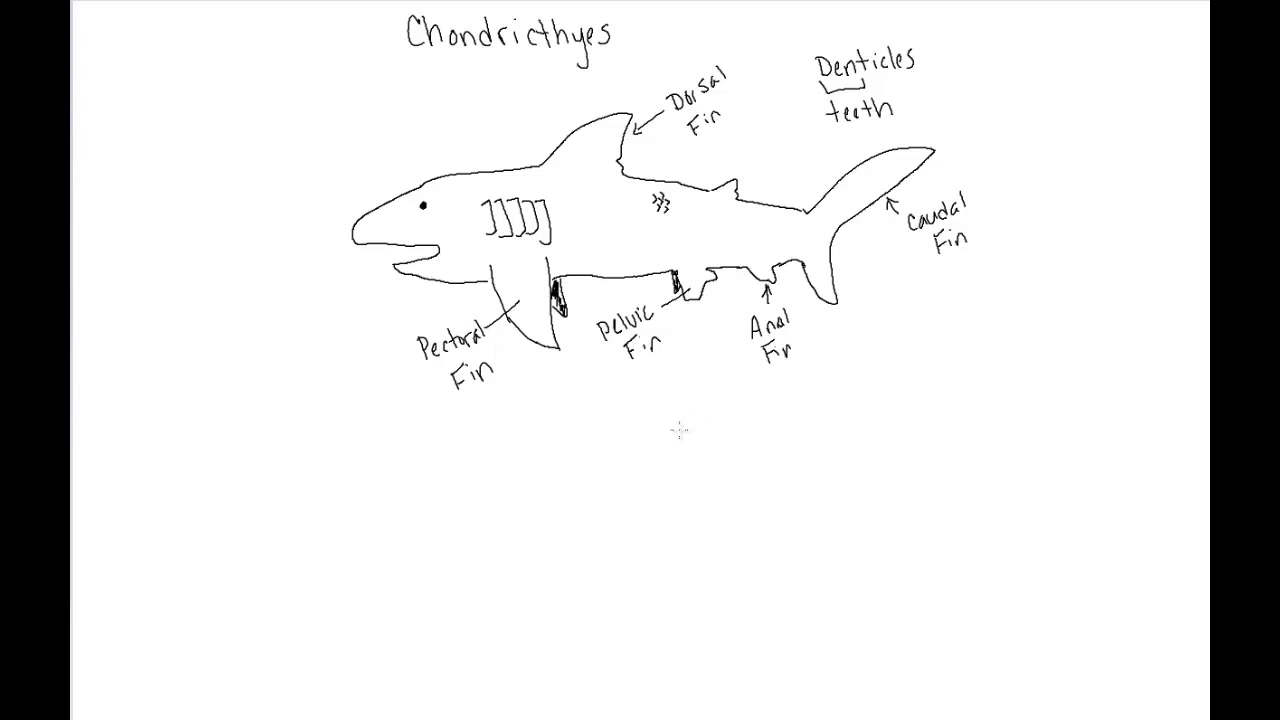
mouse_move(676, 228)
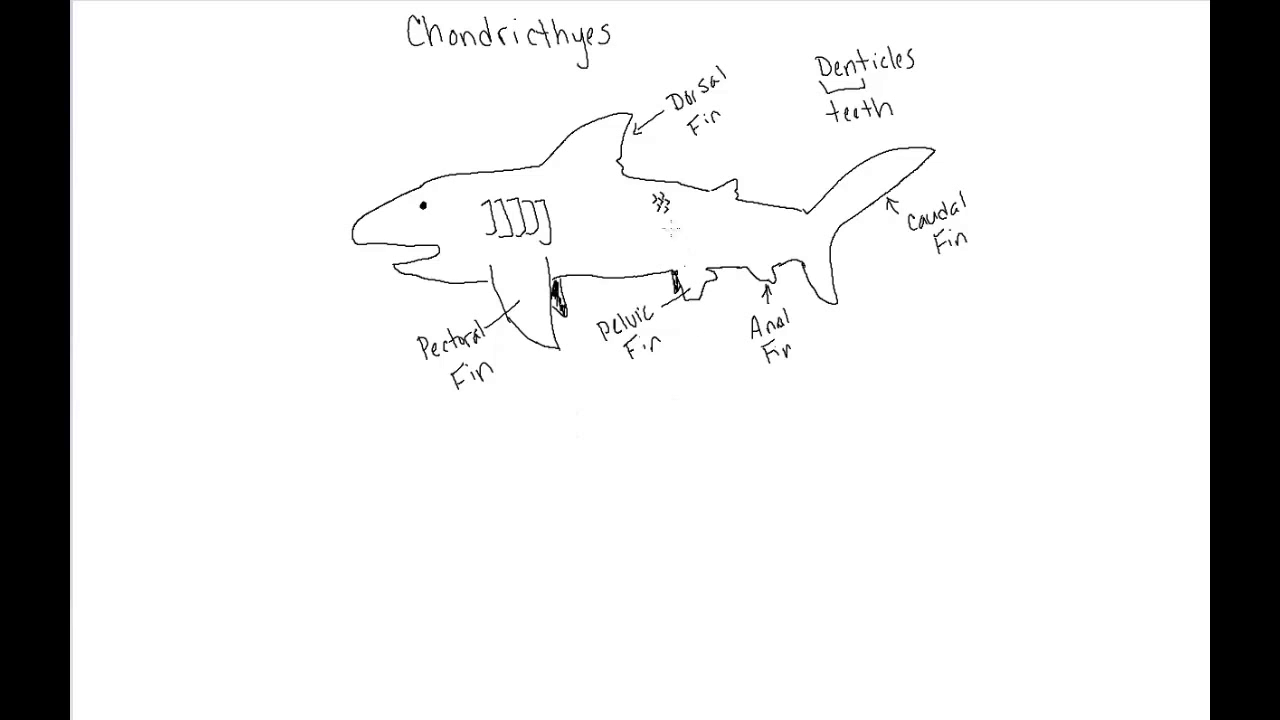
mouse_move(864, 344)
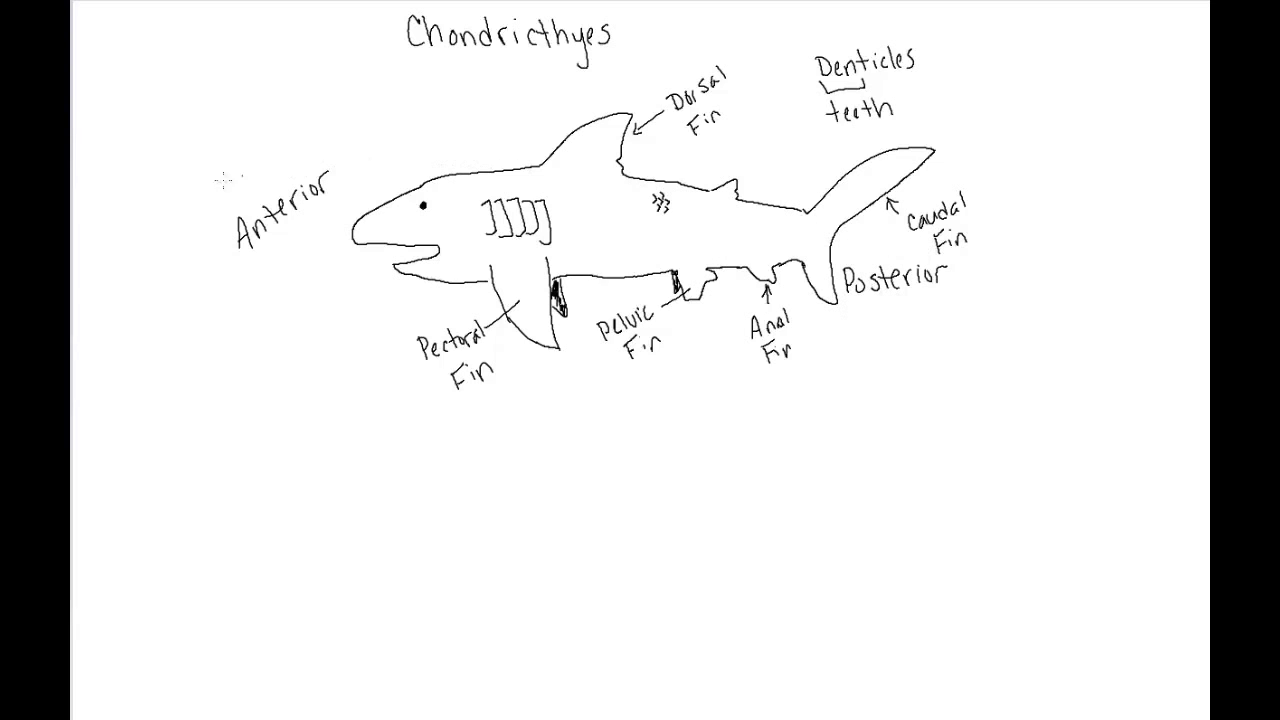
mouse_move(504, 544)
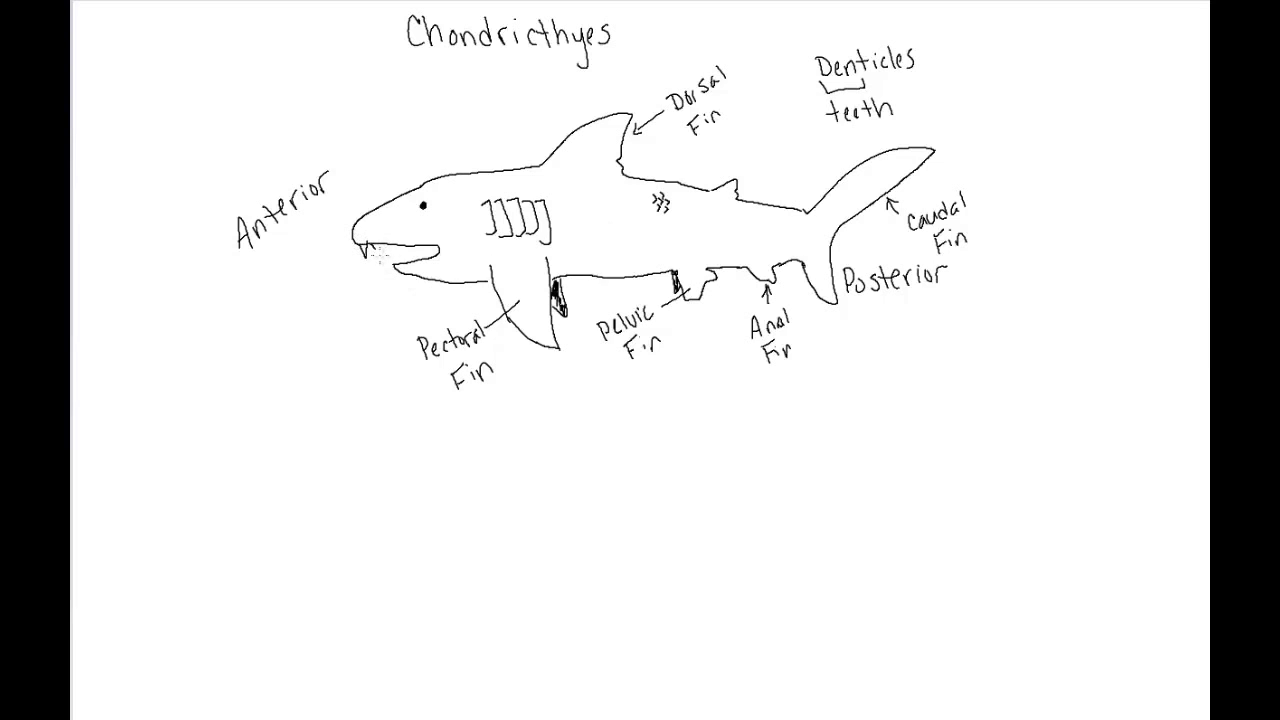
Draw a row of jagged pointed teeth along the shark's mouth
drag(360, 244, 410, 244)
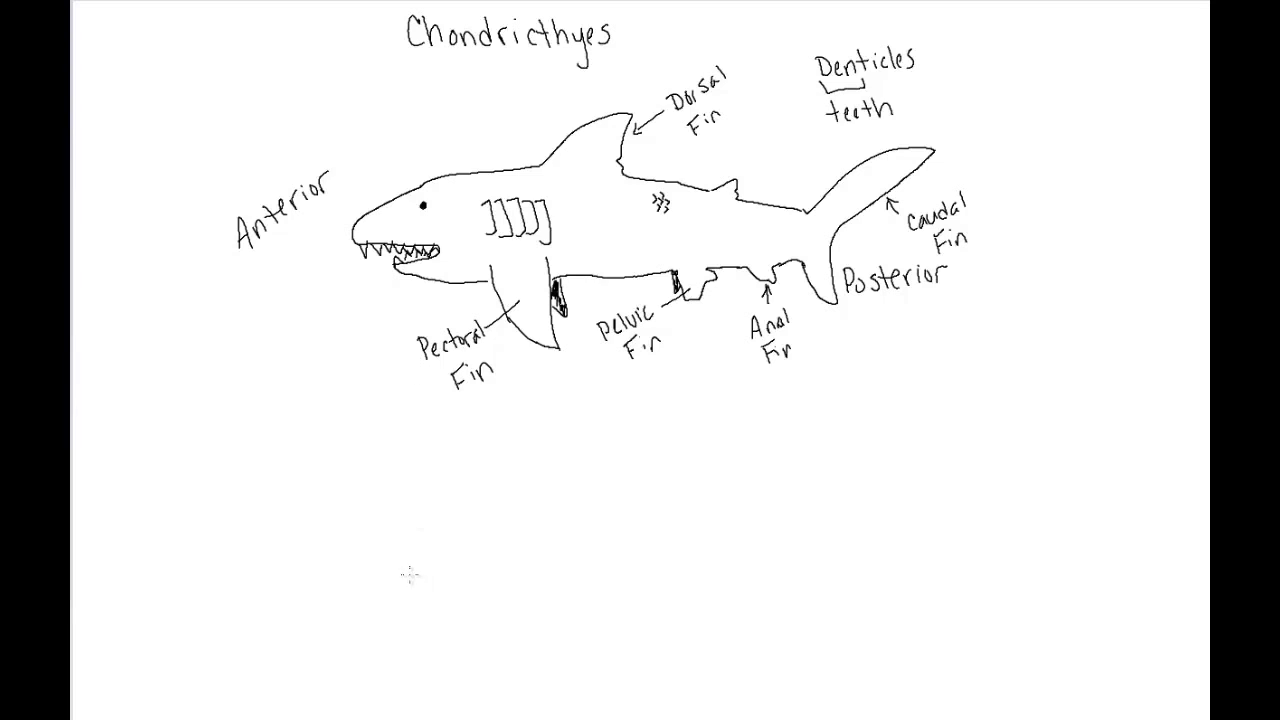
mouse_move(376, 562)
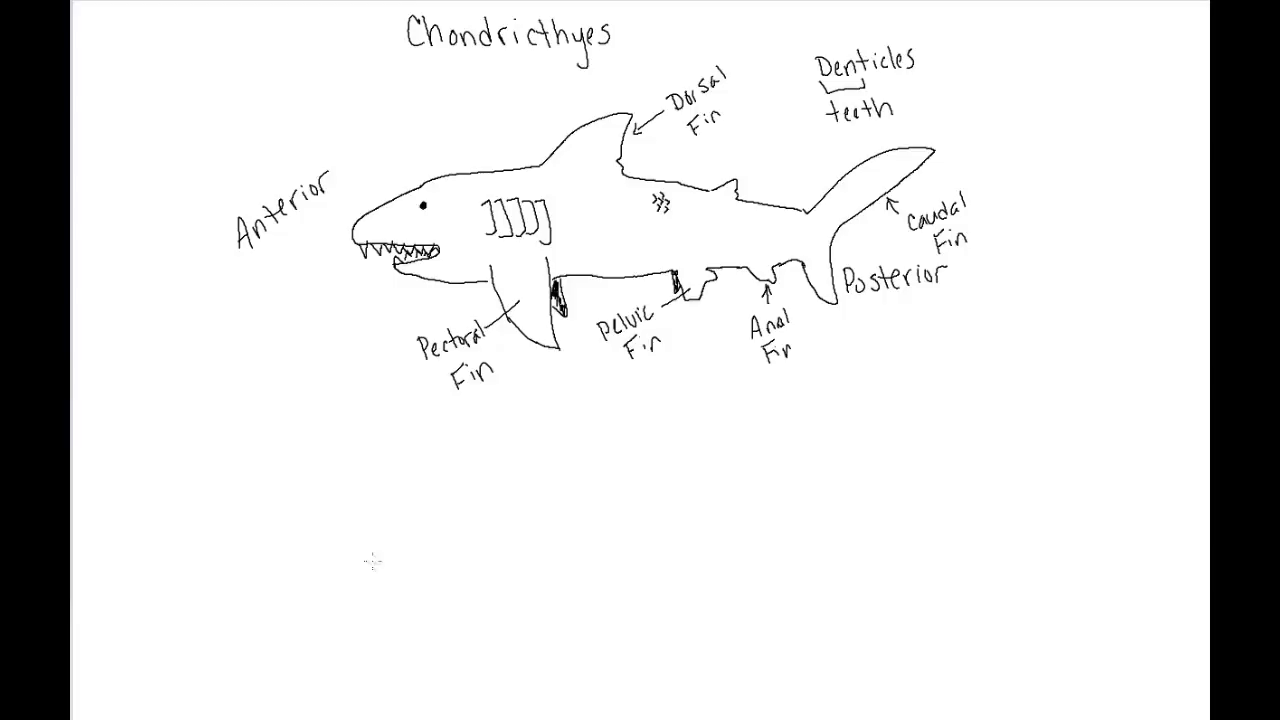
mouse_move(284, 658)
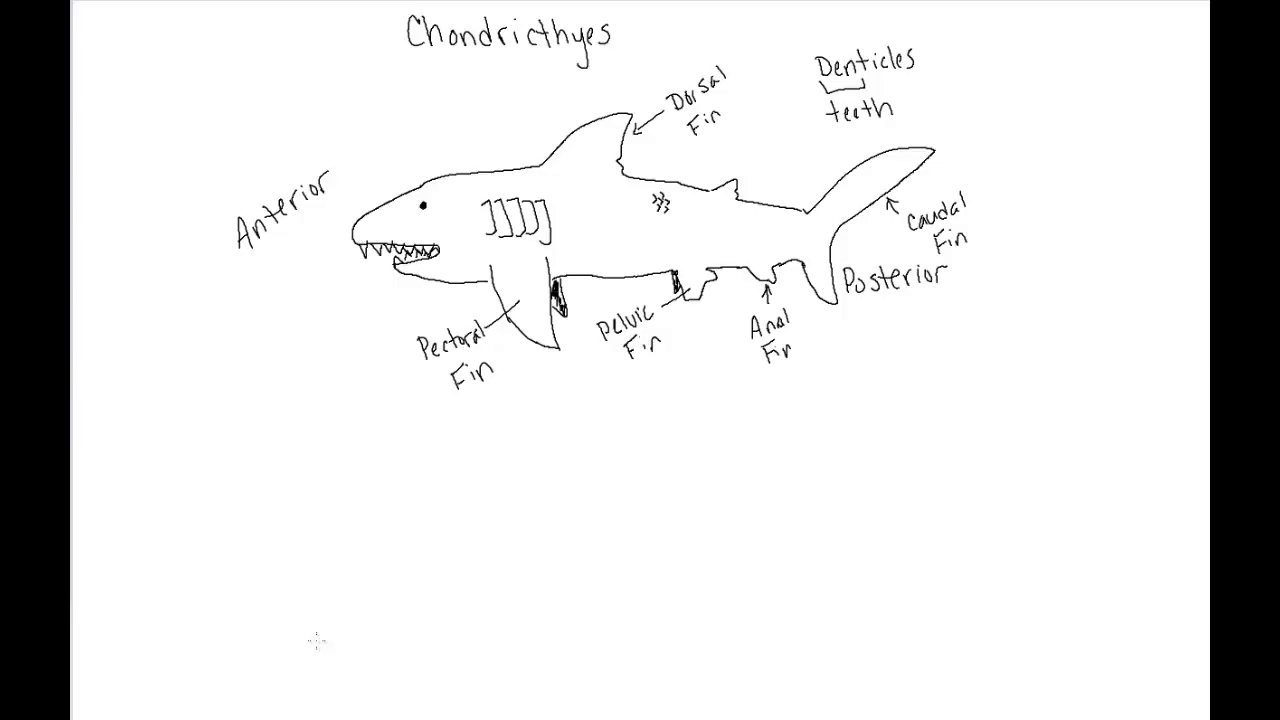
mouse_move(276, 676)
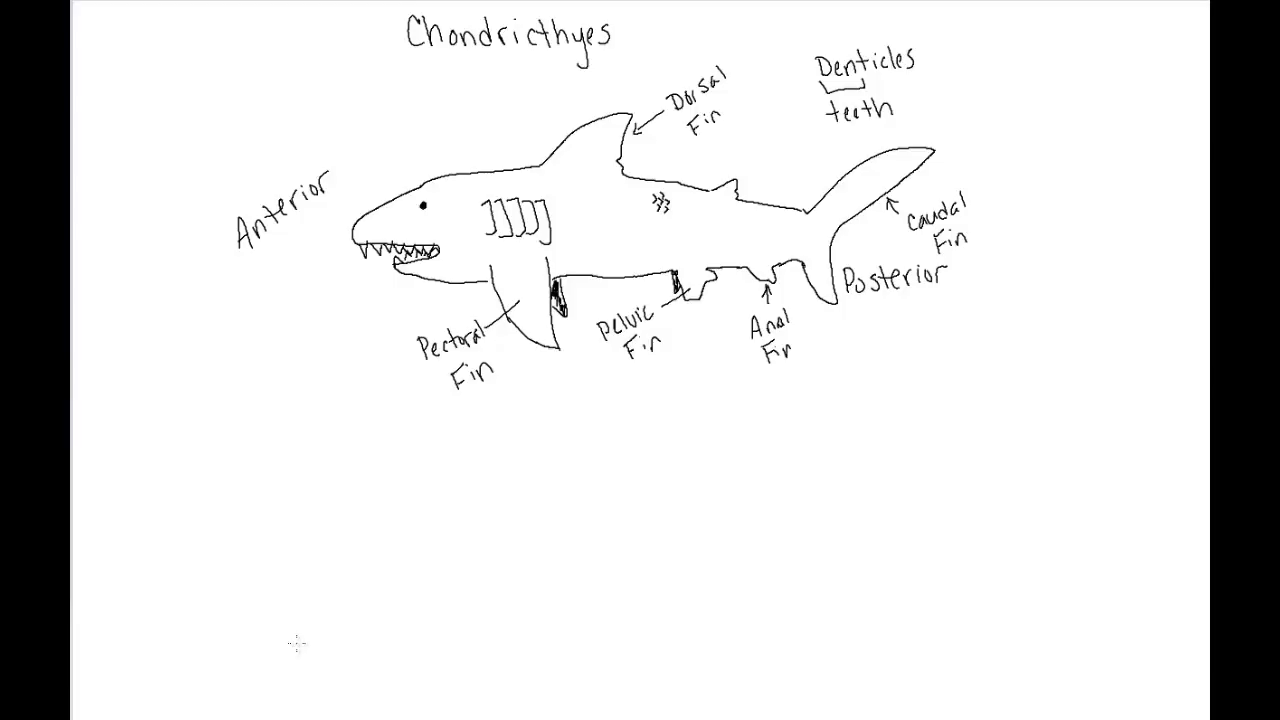
mouse_move(444, 532)
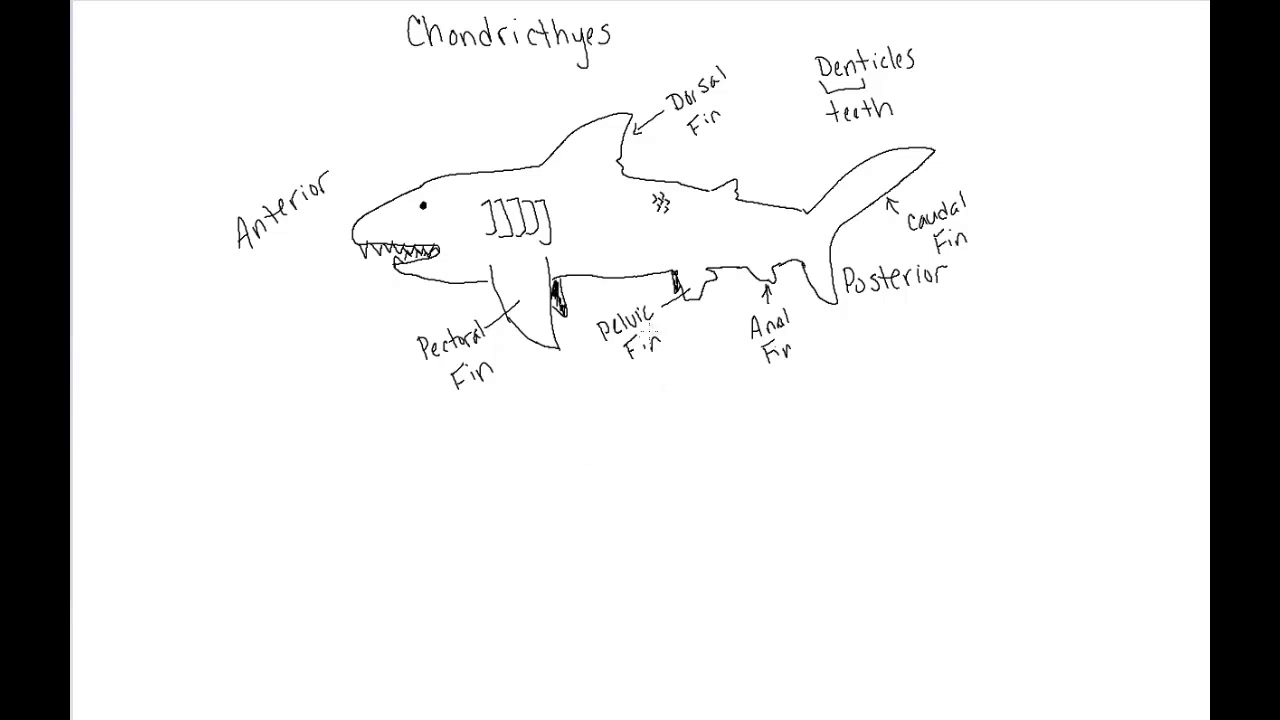
mouse_move(710, 228)
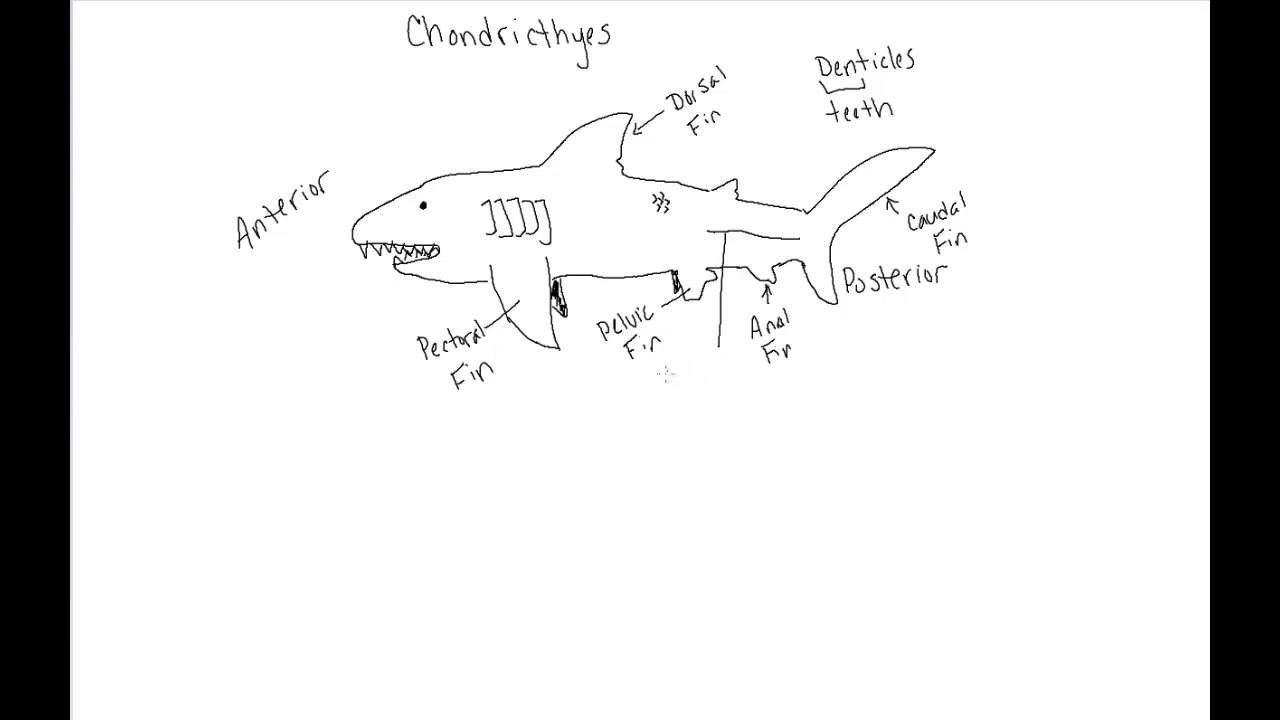
Handwrite the label 'Lateral Line' beneath the shark's lateral line
text(Lat)
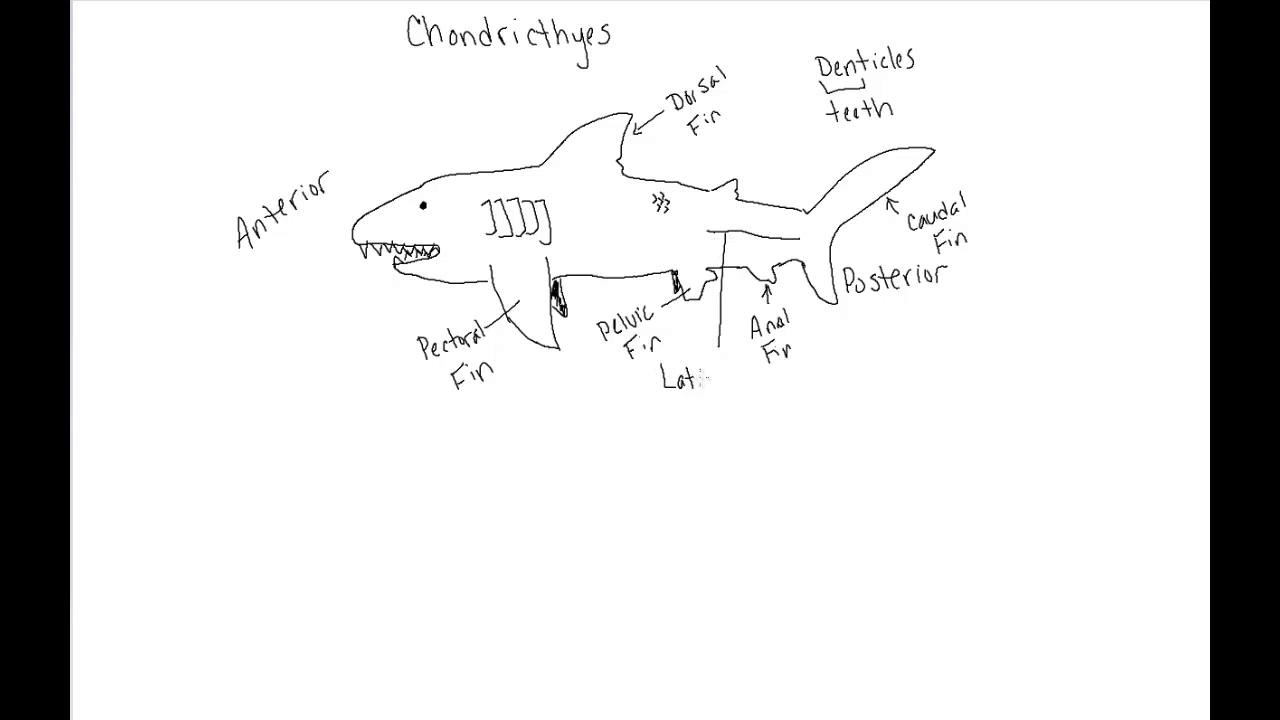
text(eral)
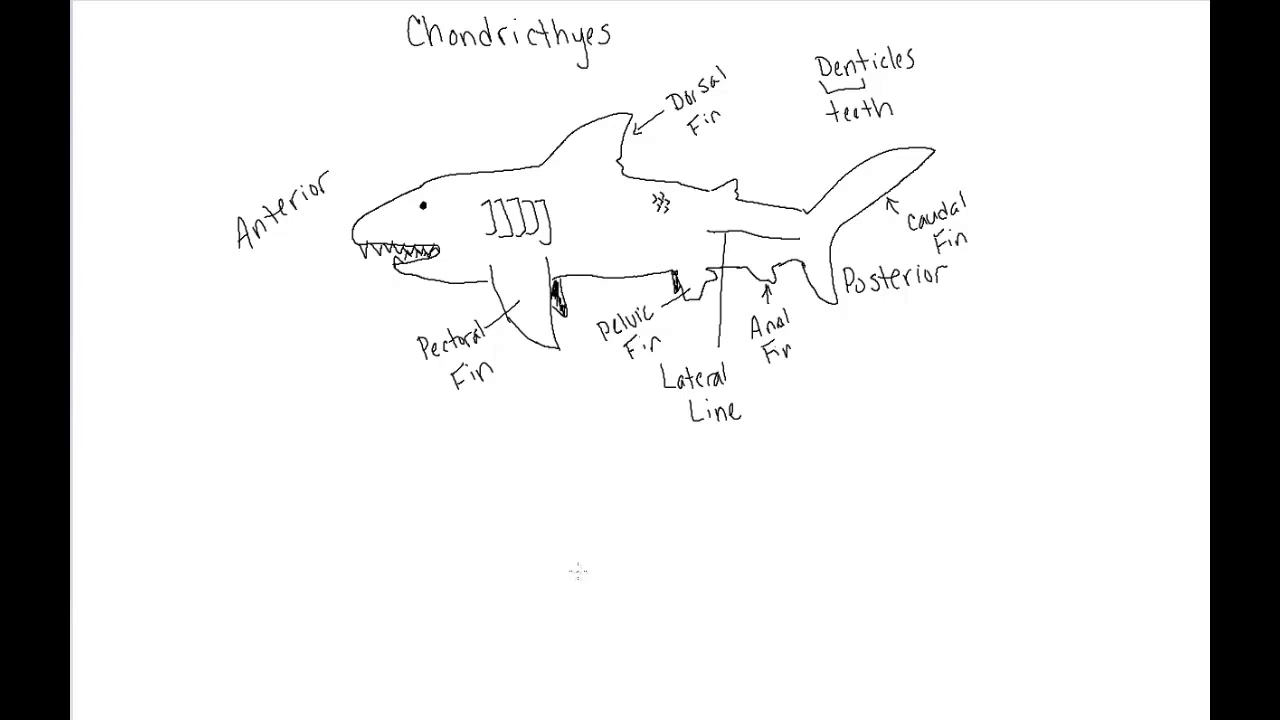
mouse_move(804, 250)
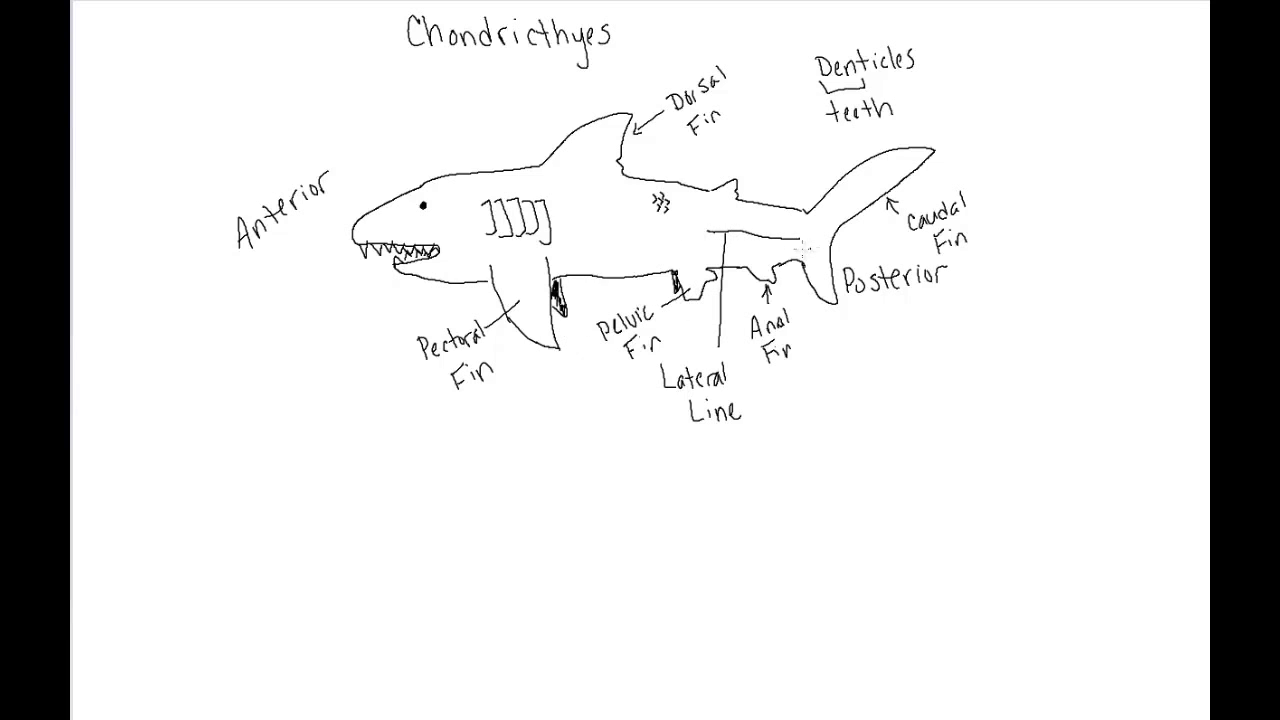
mouse_move(444, 688)
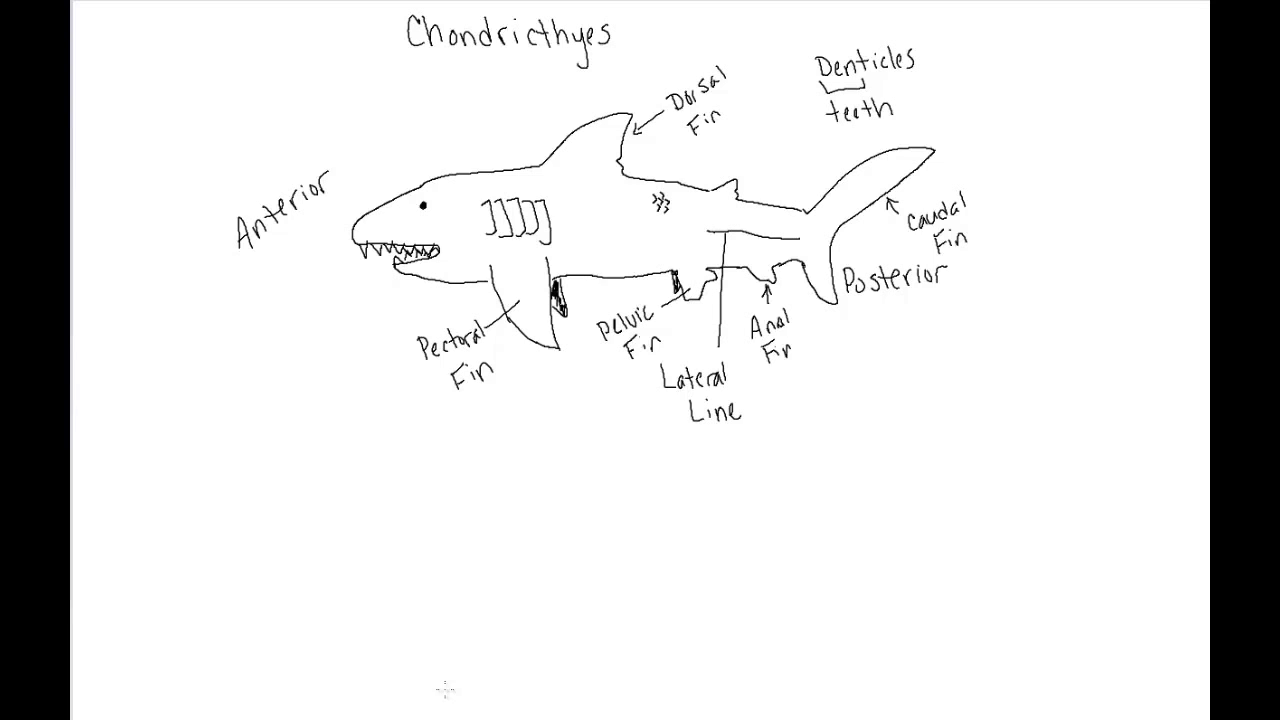
mouse_move(112, 478)
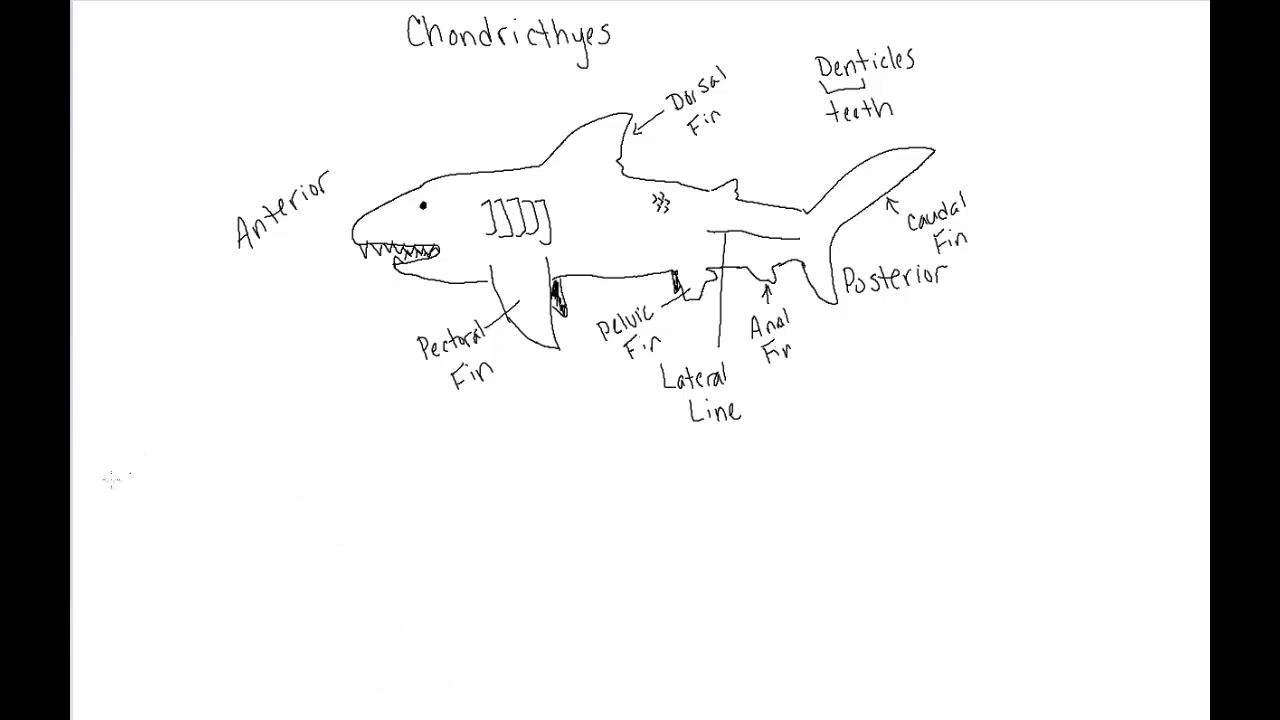
Handwrite 'Cloaca' at the left margin below the shark diagram
text(Cloaca)
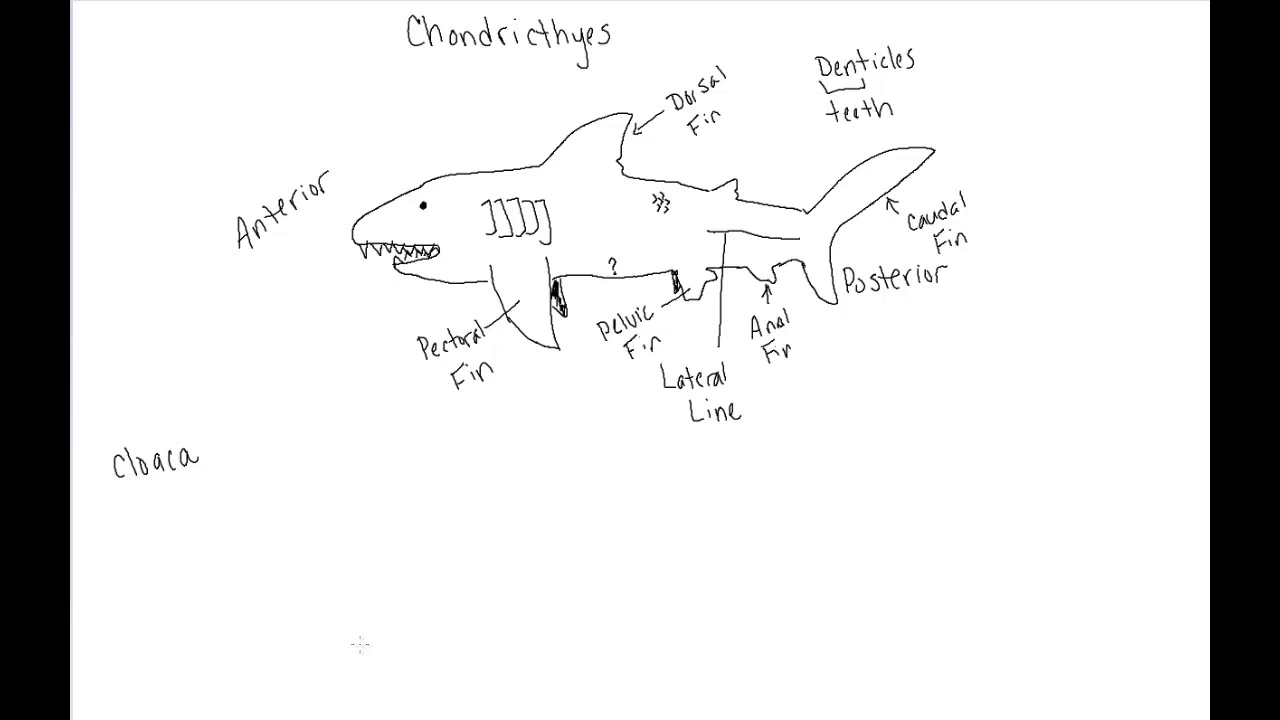
mouse_move(604, 360)
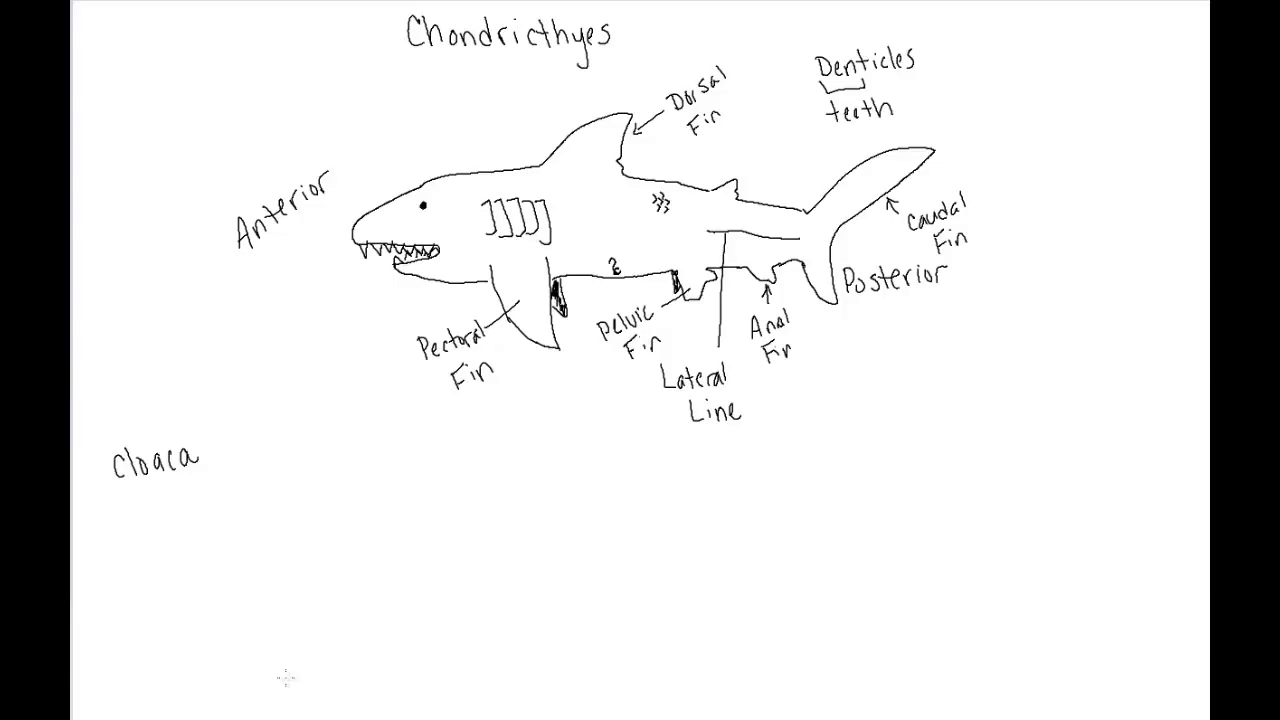
mouse_move(428, 592)
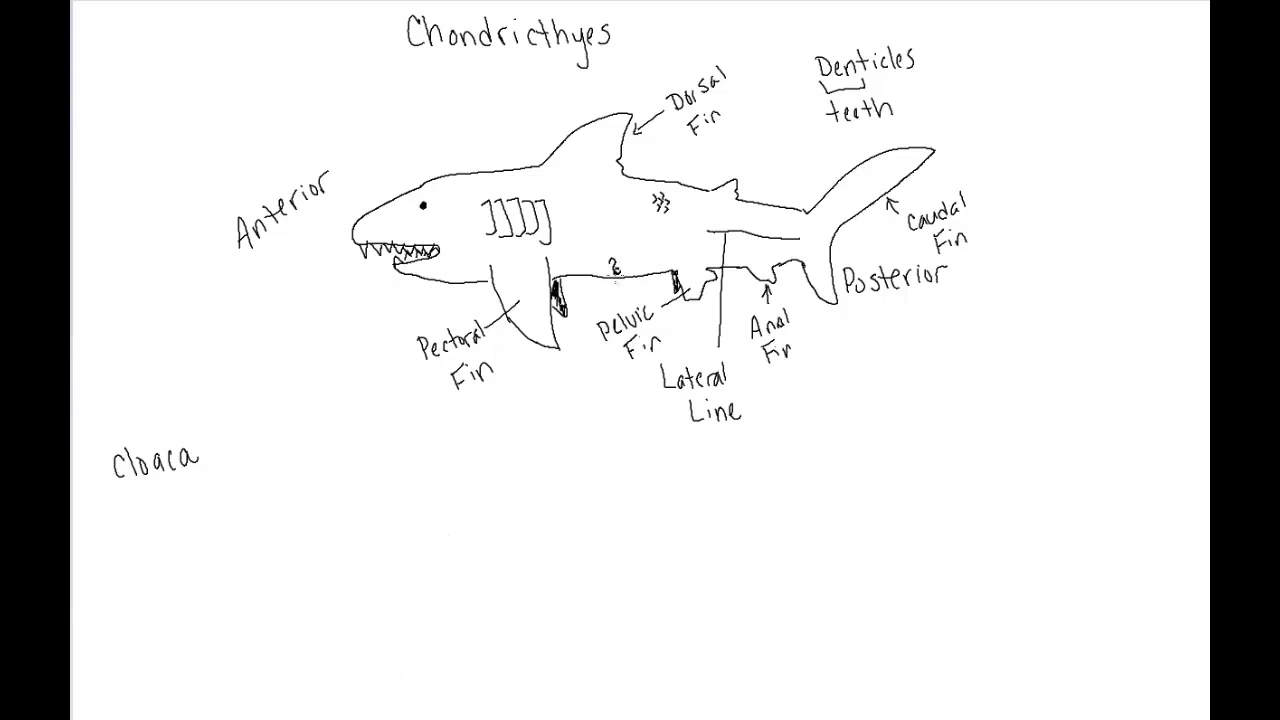
mouse_move(292, 708)
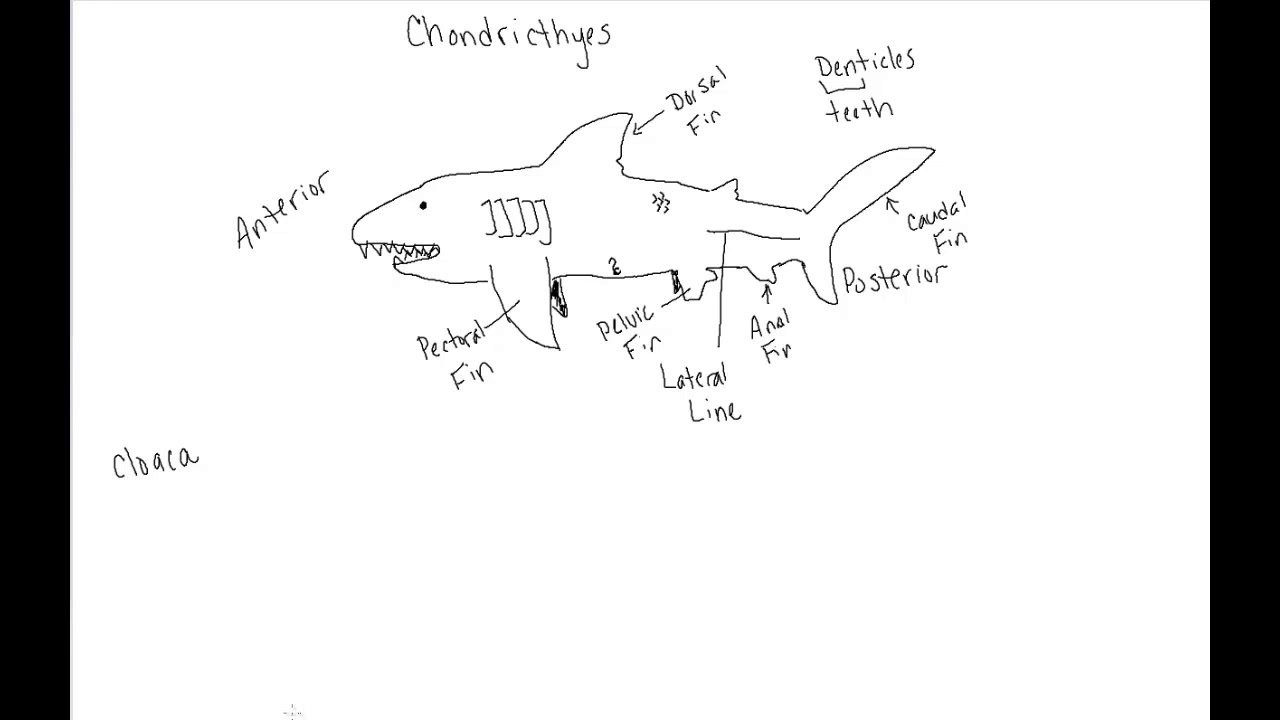
mouse_move(218, 530)
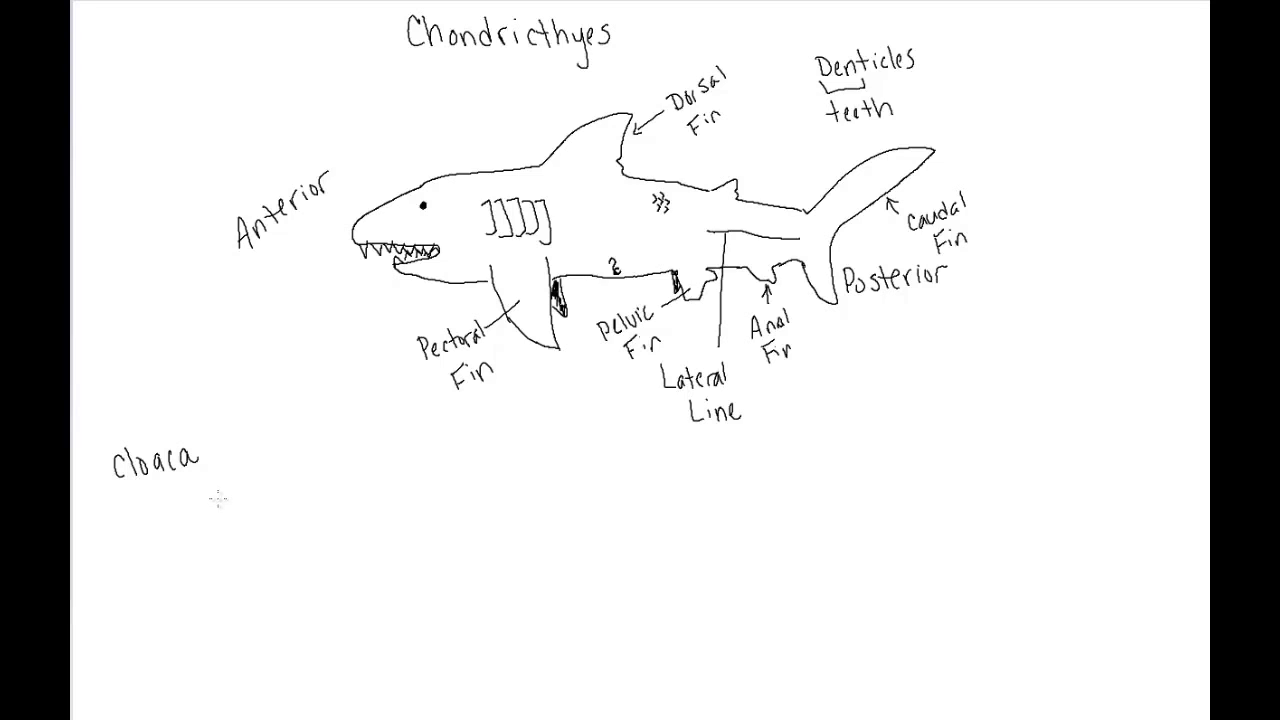
mouse_move(276, 472)
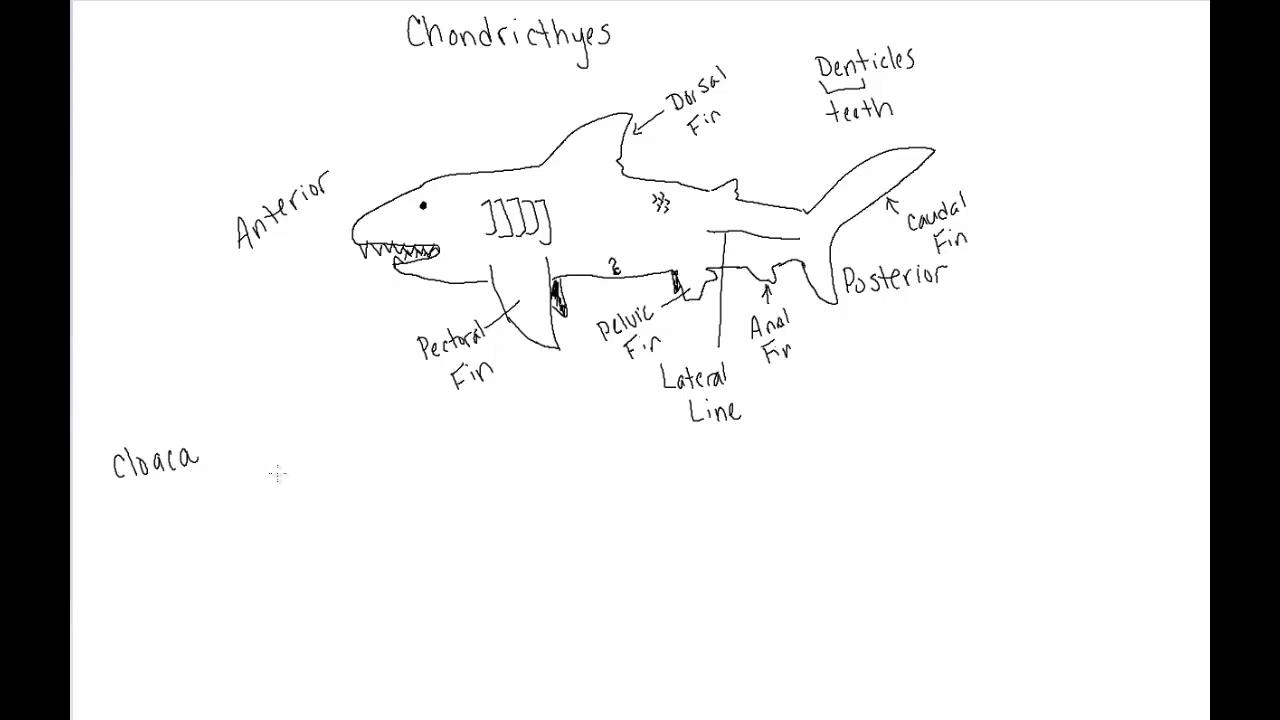
mouse_move(316, 460)
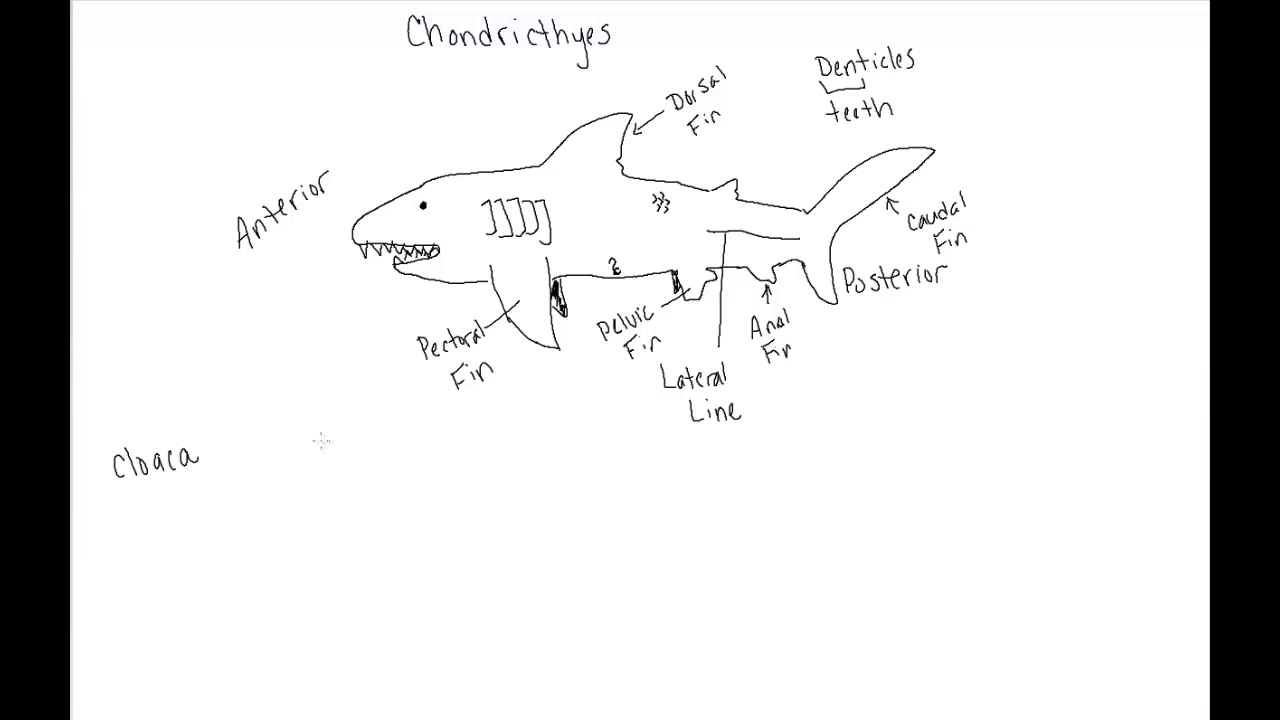
mouse_move(328, 420)
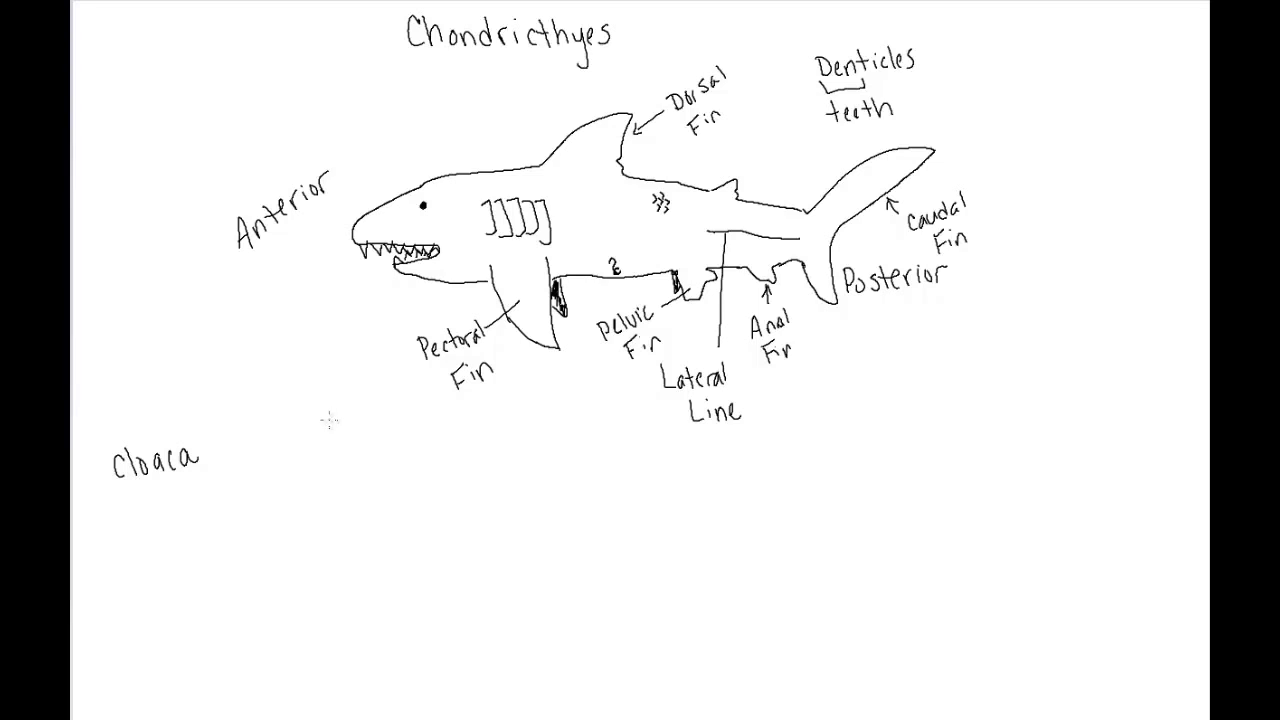
mouse_move(324, 424)
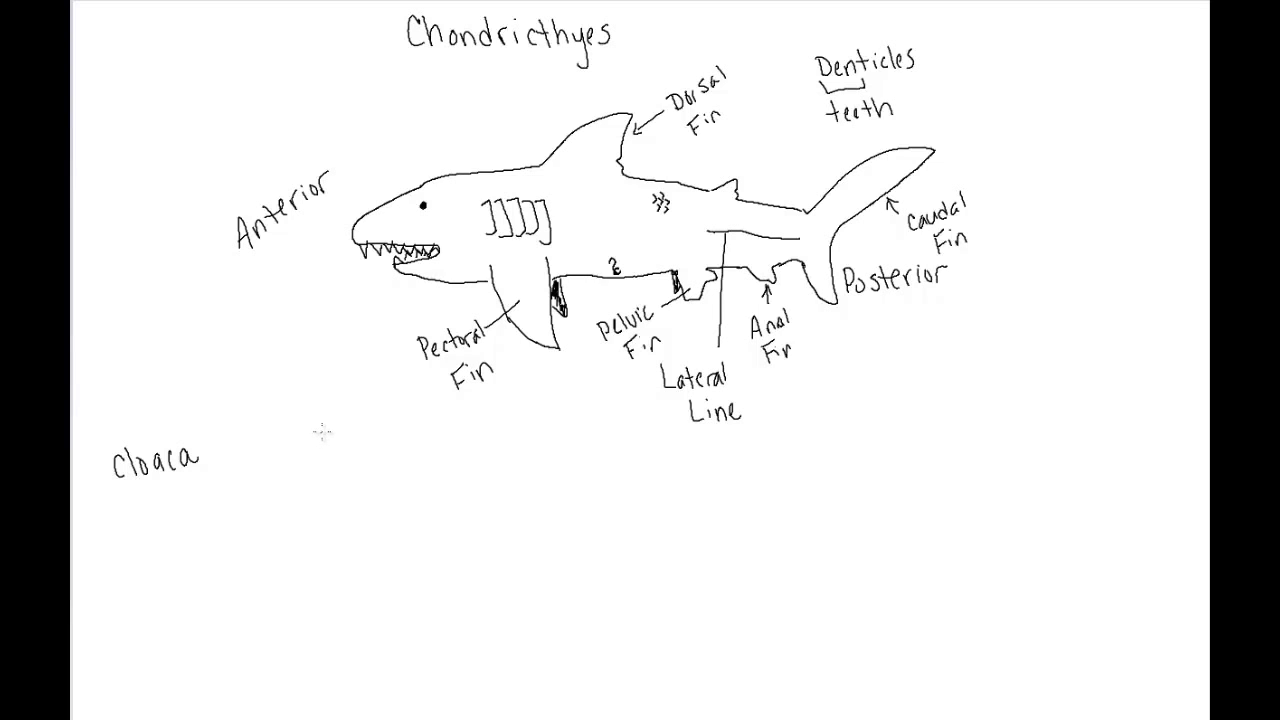
mouse_move(300, 412)
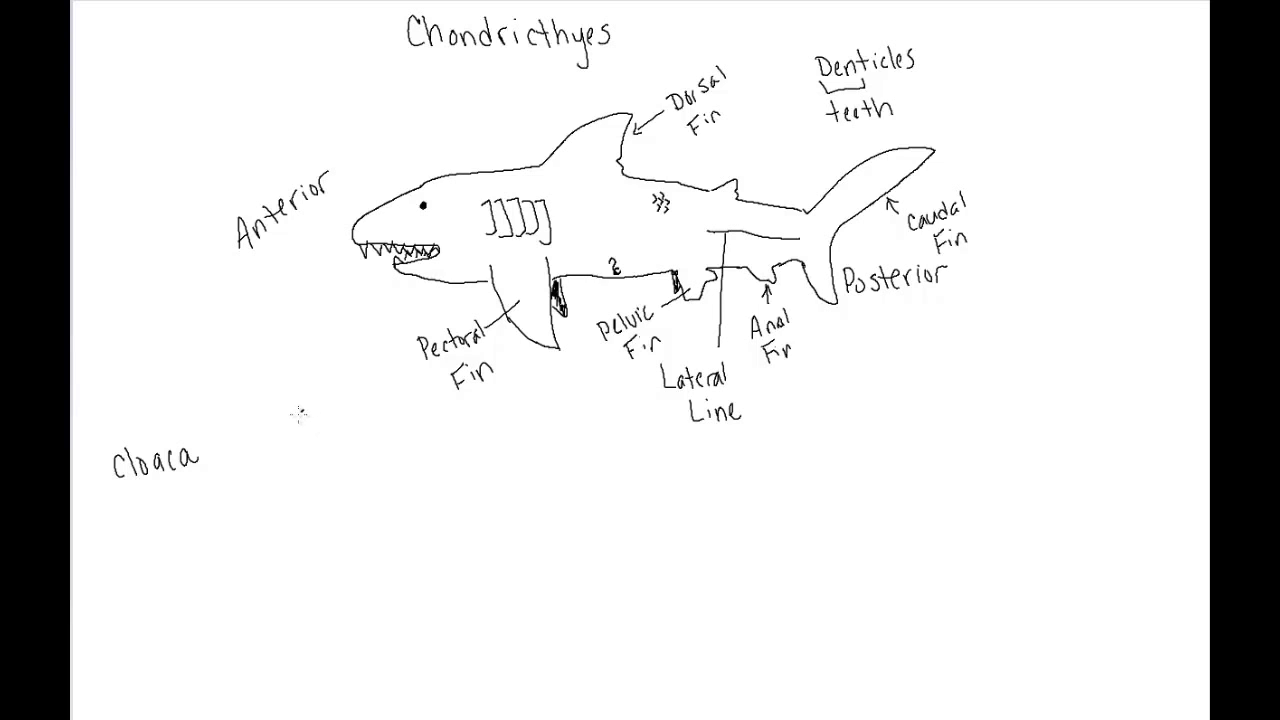
Draw the ray's rounded body outline with a long tail below the Cloaca label
drag(300, 414, 300, 564)
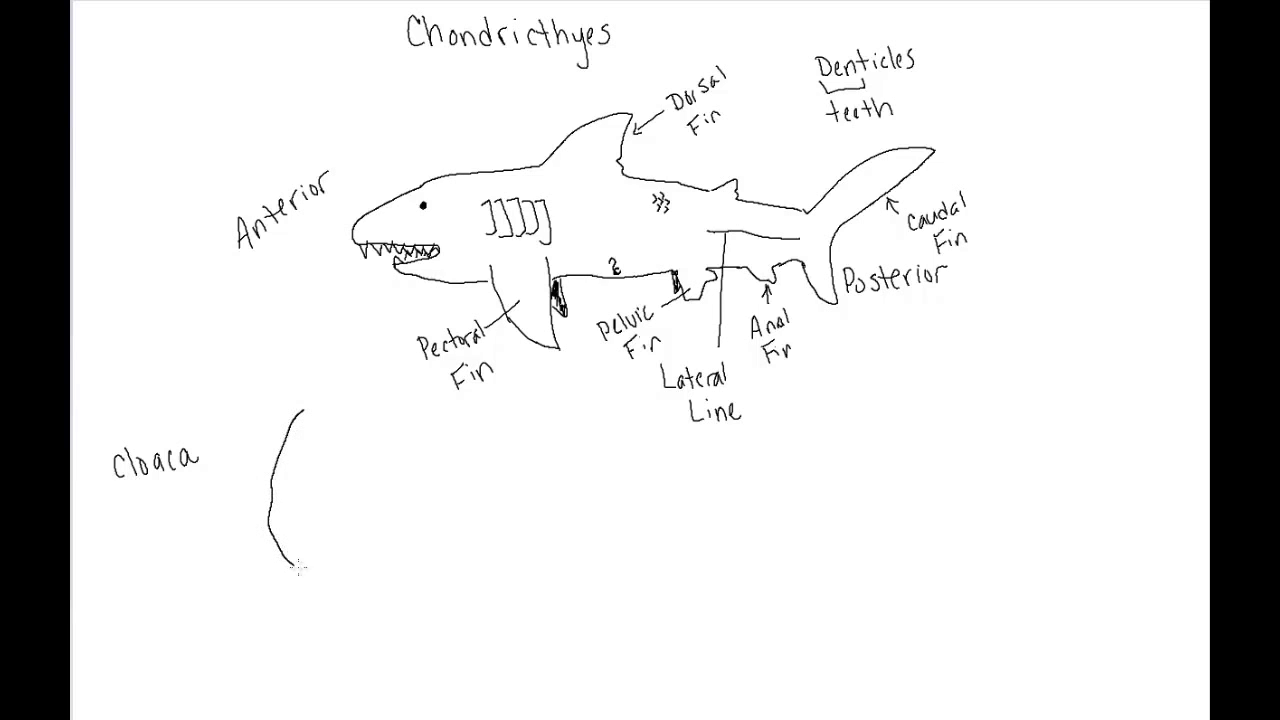
drag(296, 564, 344, 596)
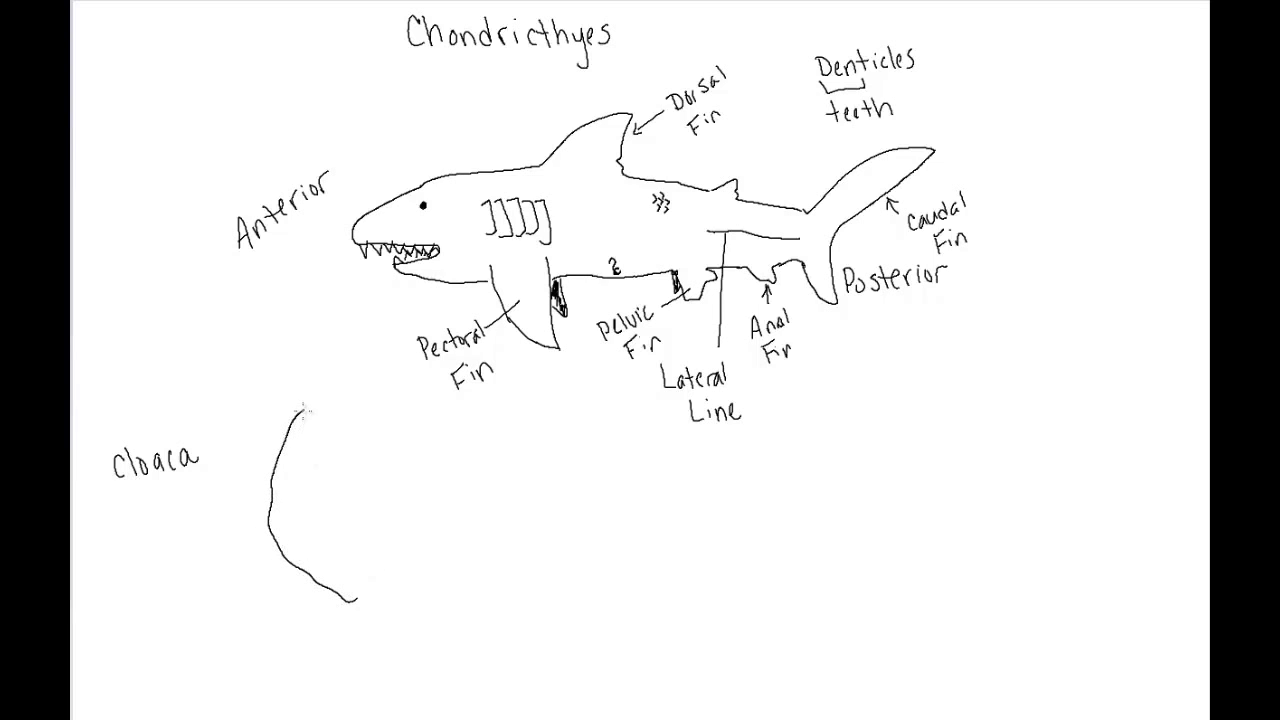
drag(300, 404, 450, 460)
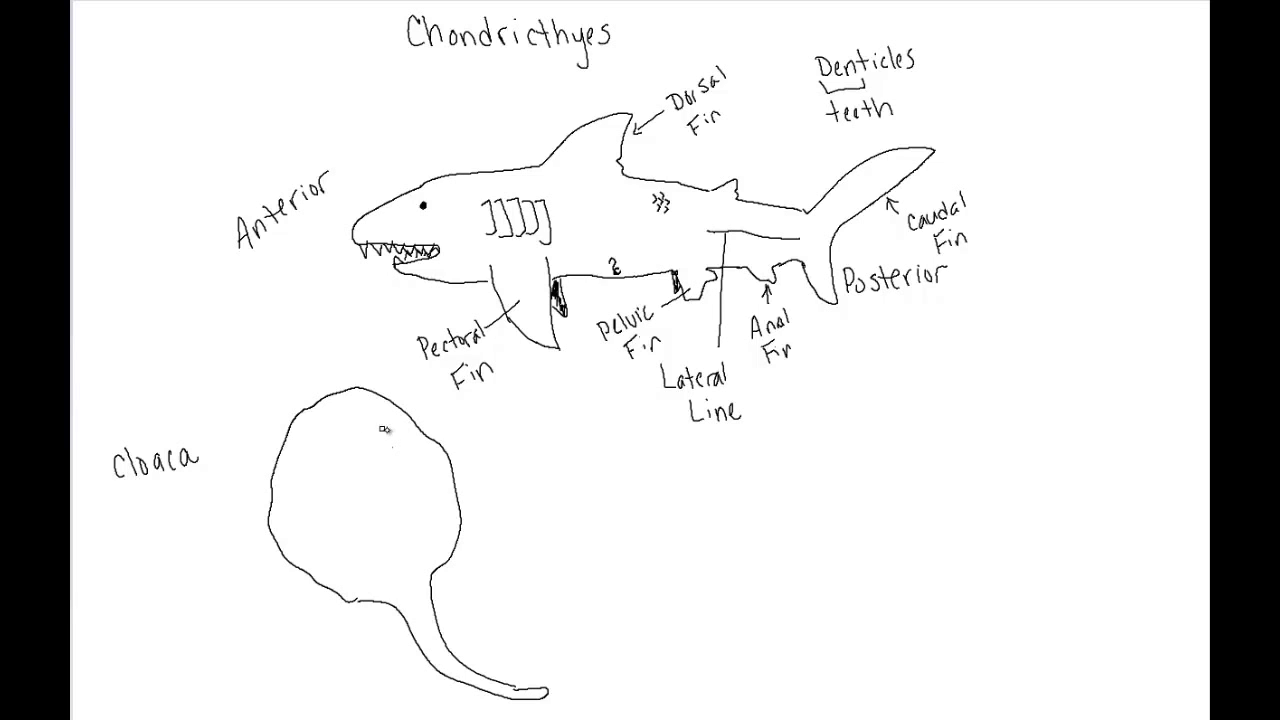
mouse_move(410, 470)
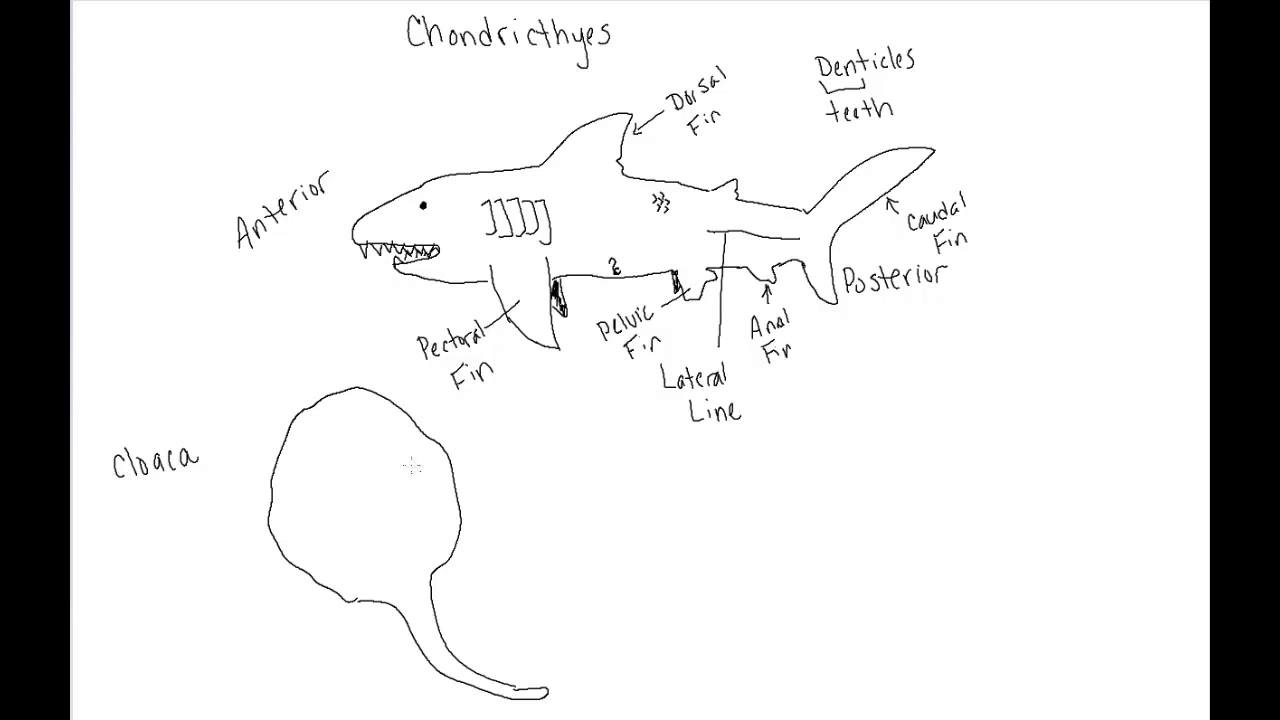
Mark rows of gill slits on the ray's underside
drag(370, 430, 384, 440)
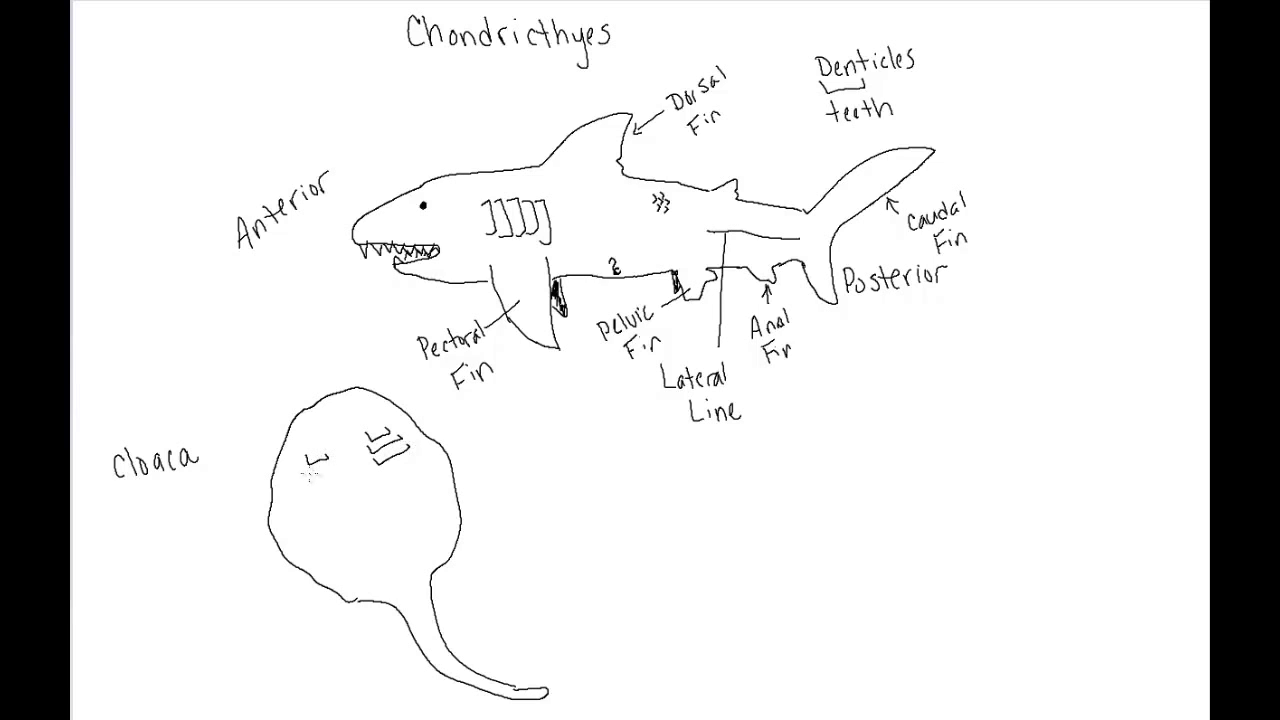
click(320, 476)
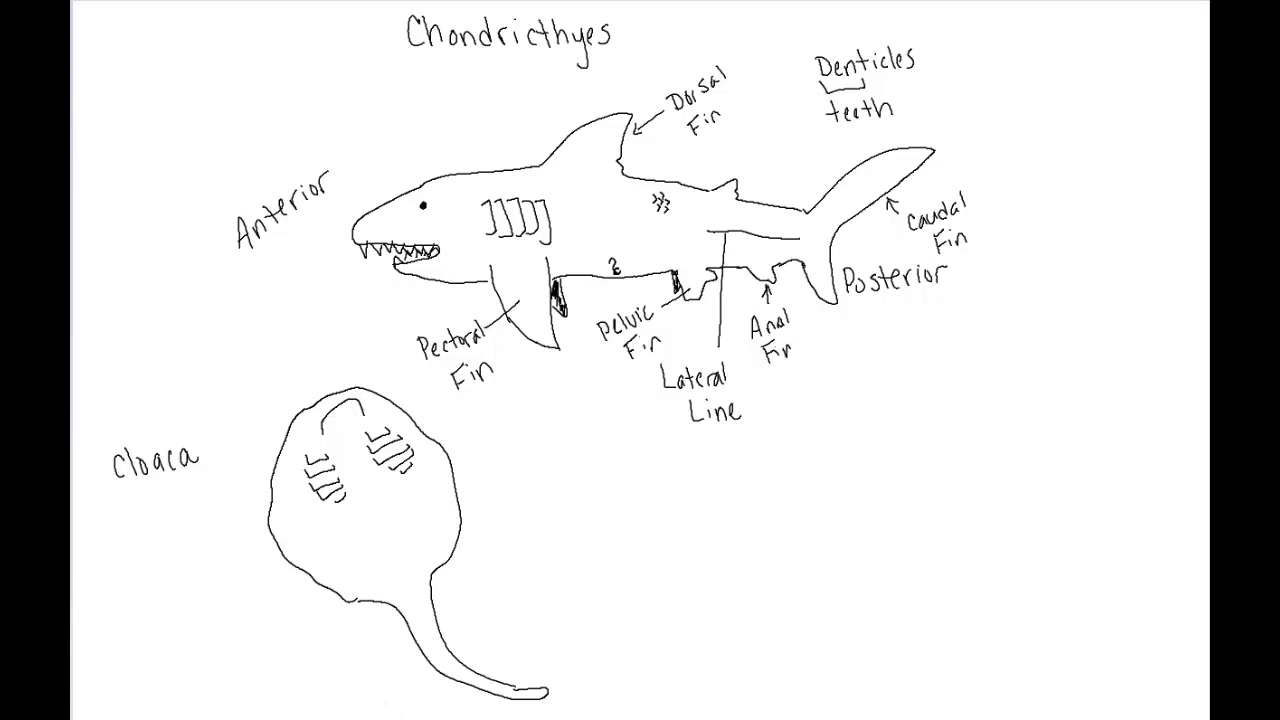
mouse_move(398, 512)
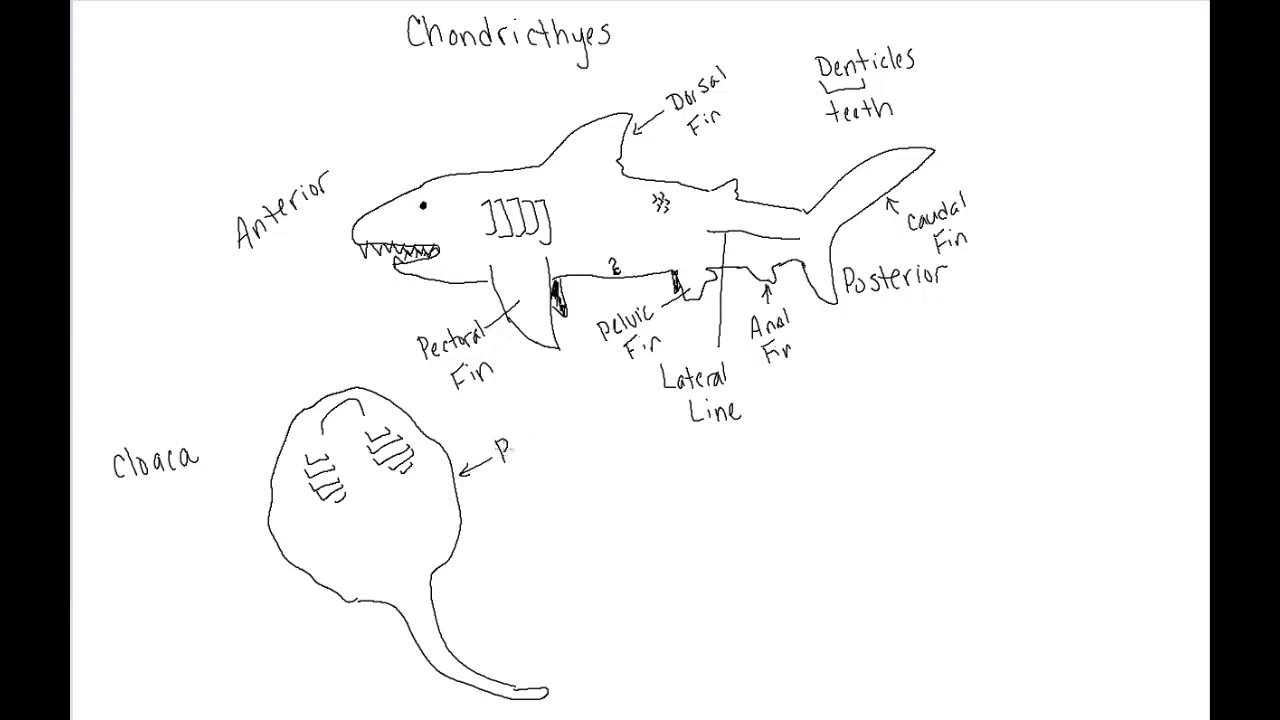
Handwrite 'Pectoral Fins' beside the arrow on the ray sketch
text(Pectoral)
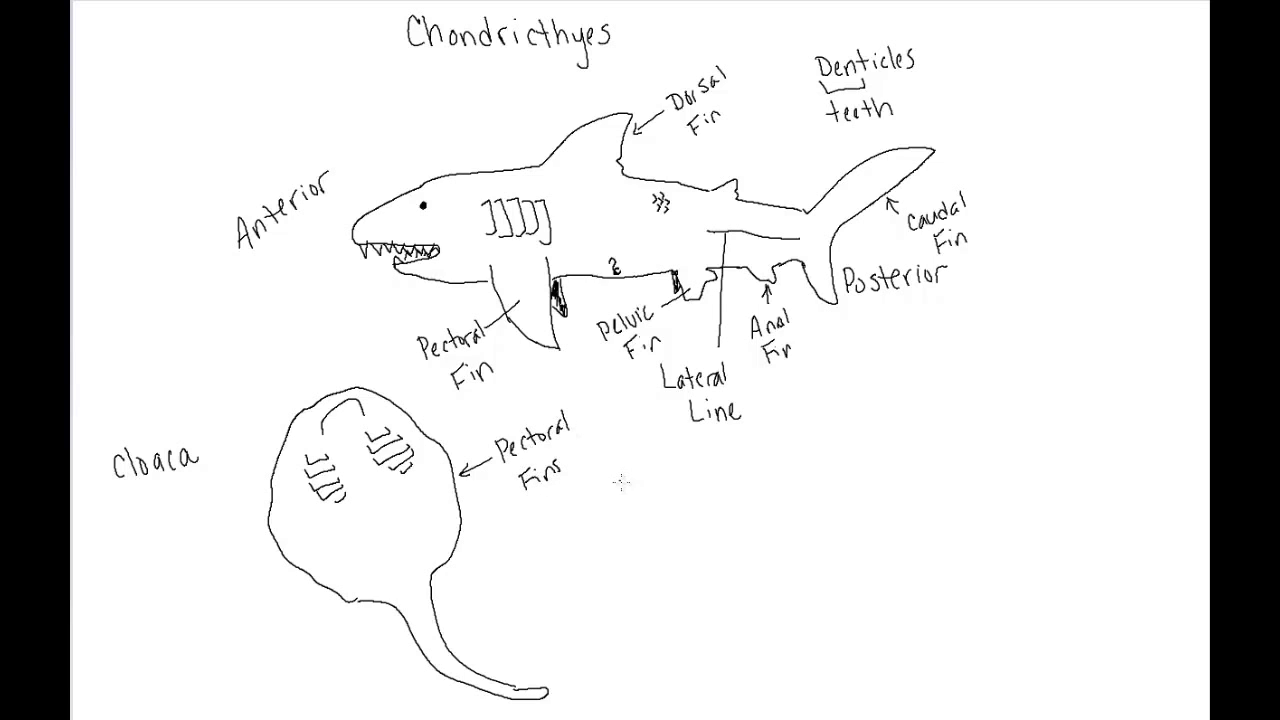
text(Dors)
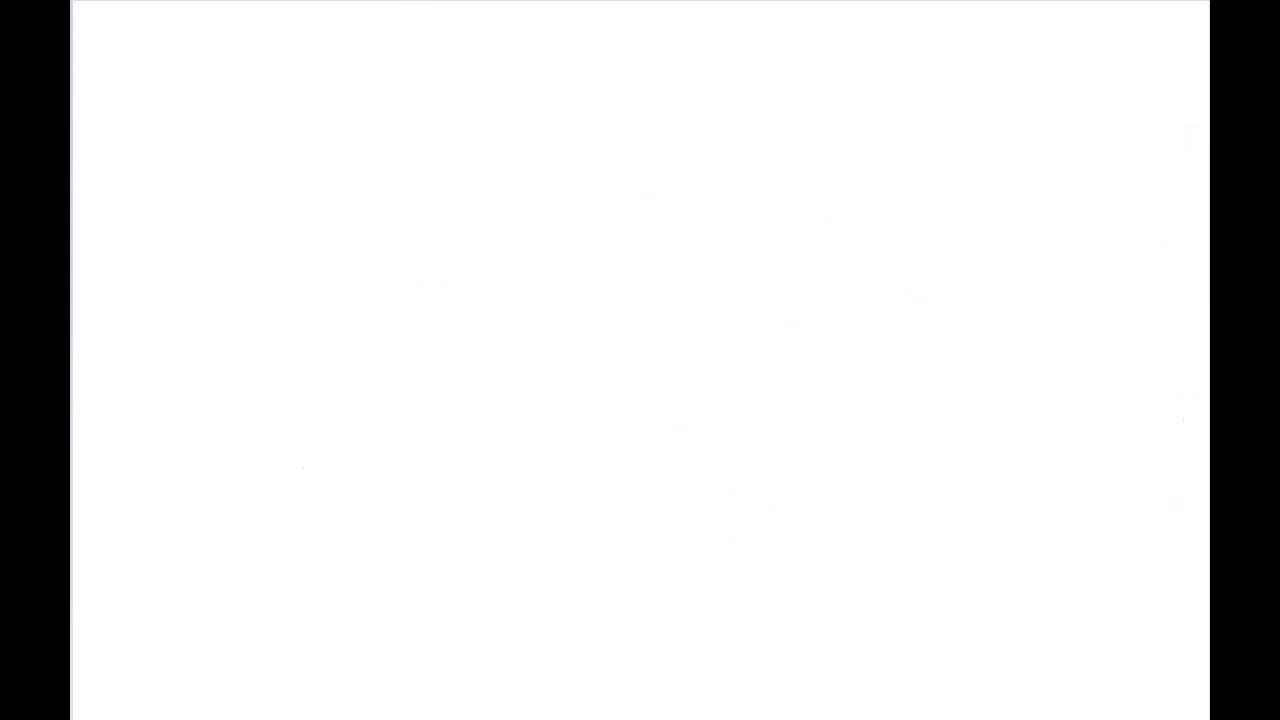
mouse_move(442, 62)
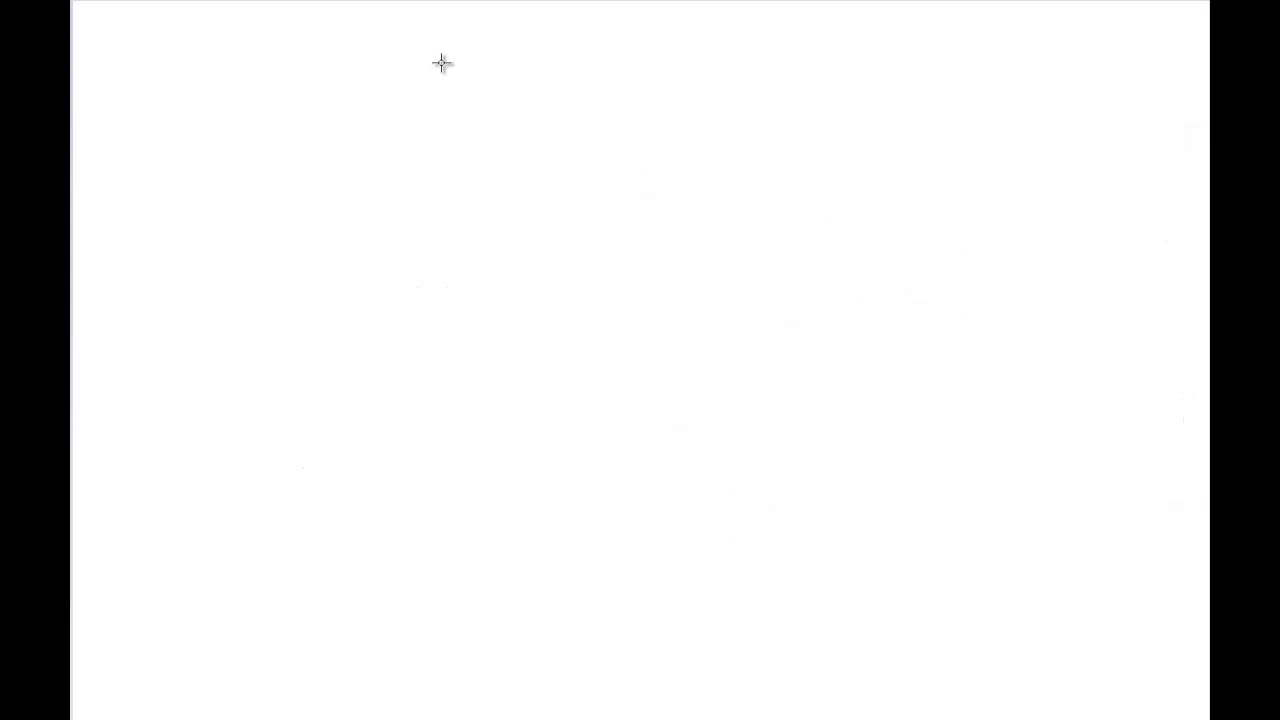
mouse_move(442, 44)
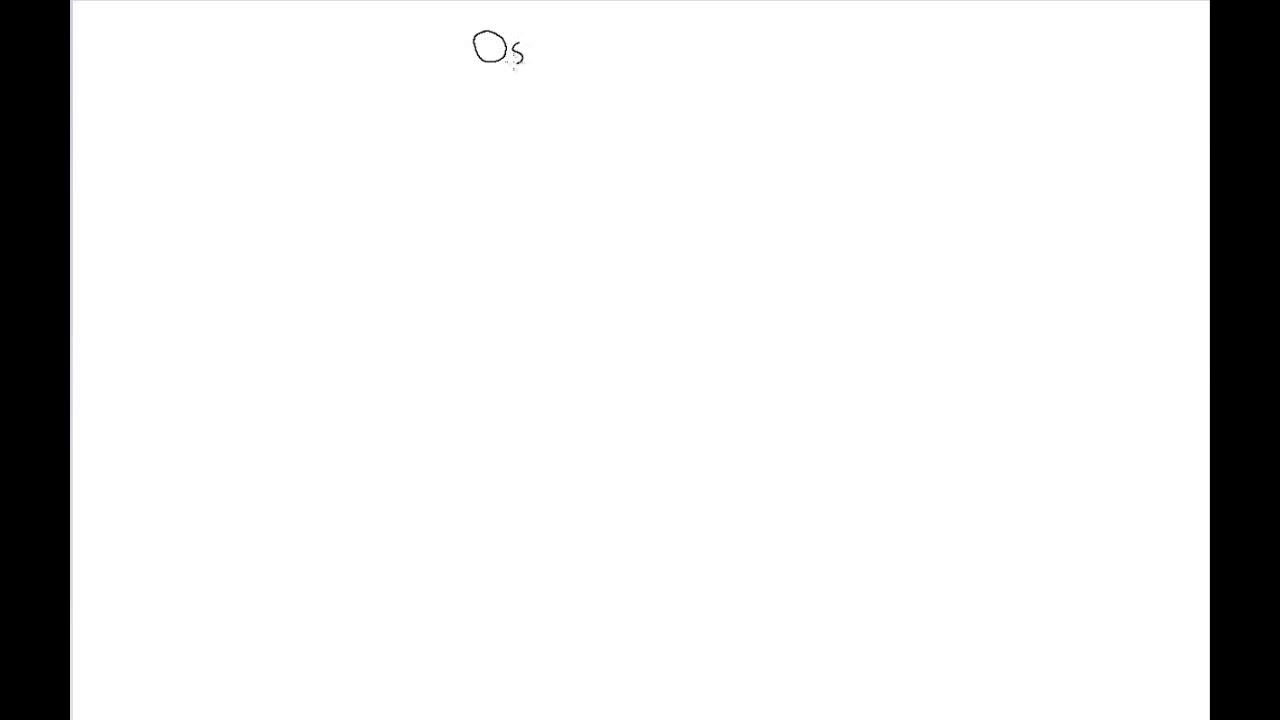
Handwrite the heading 'Osteicthyes' at the top of the new page
text(steict)
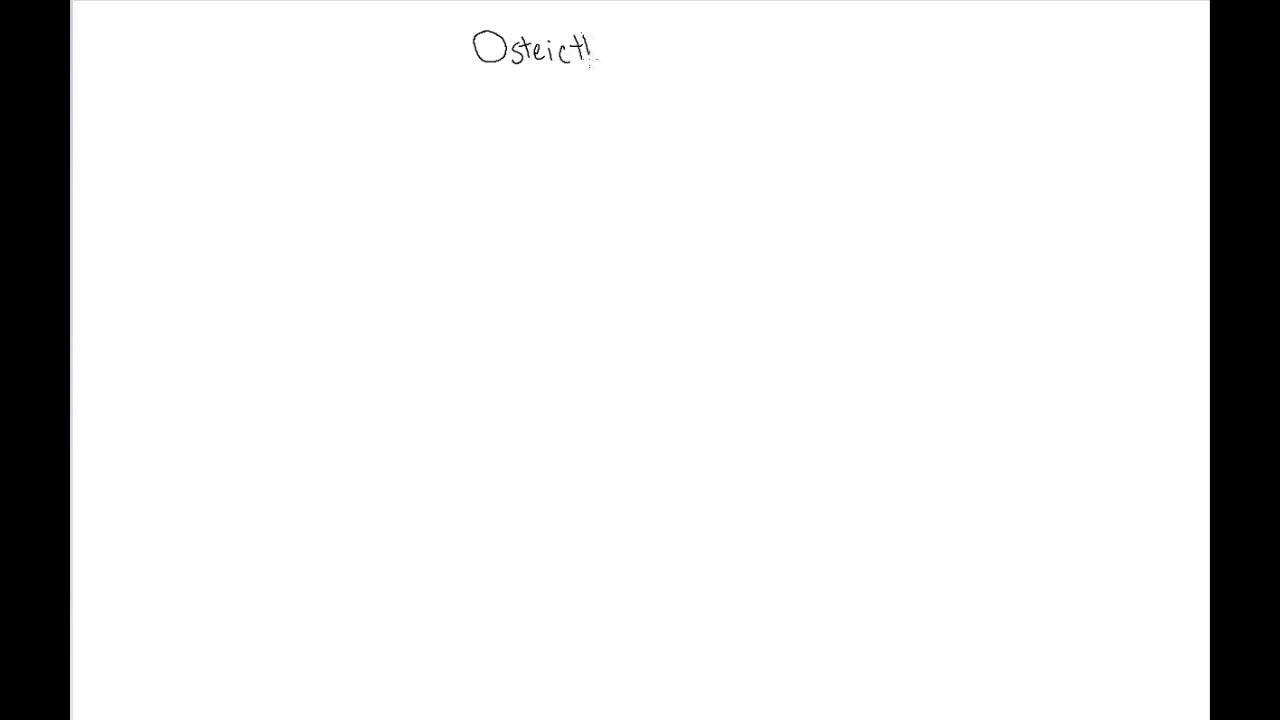
text(hye)
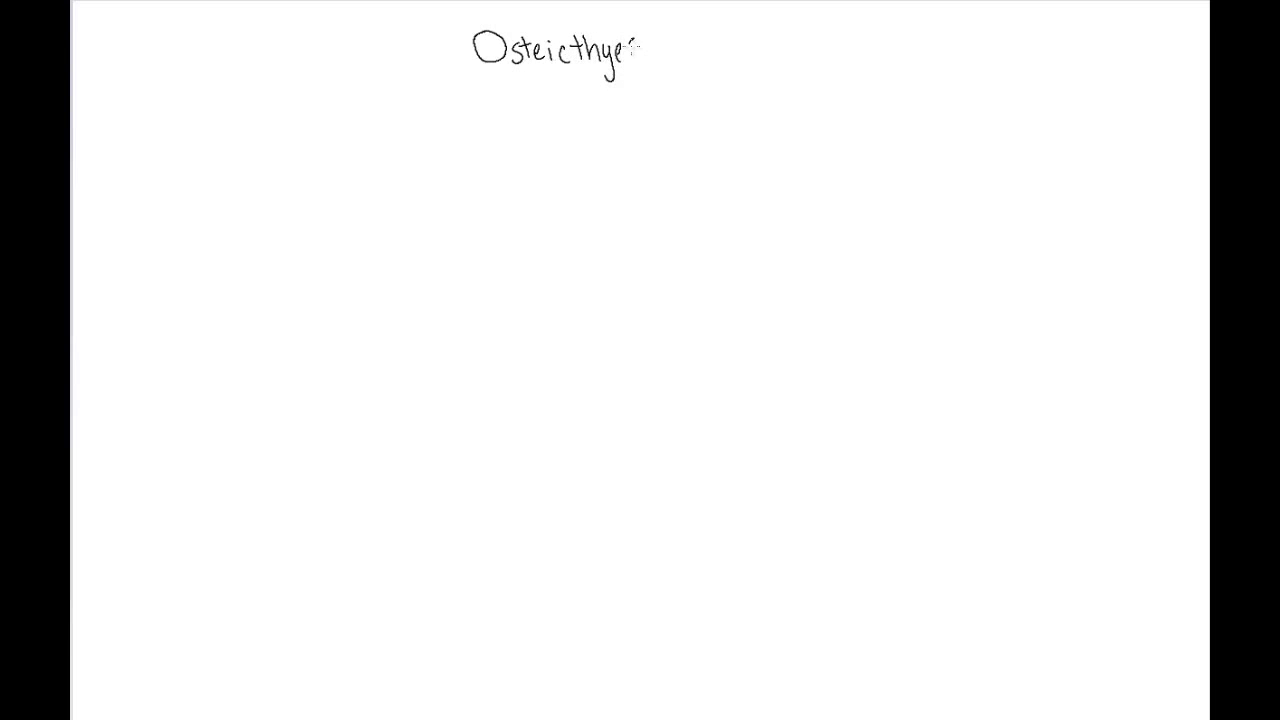
text(es)
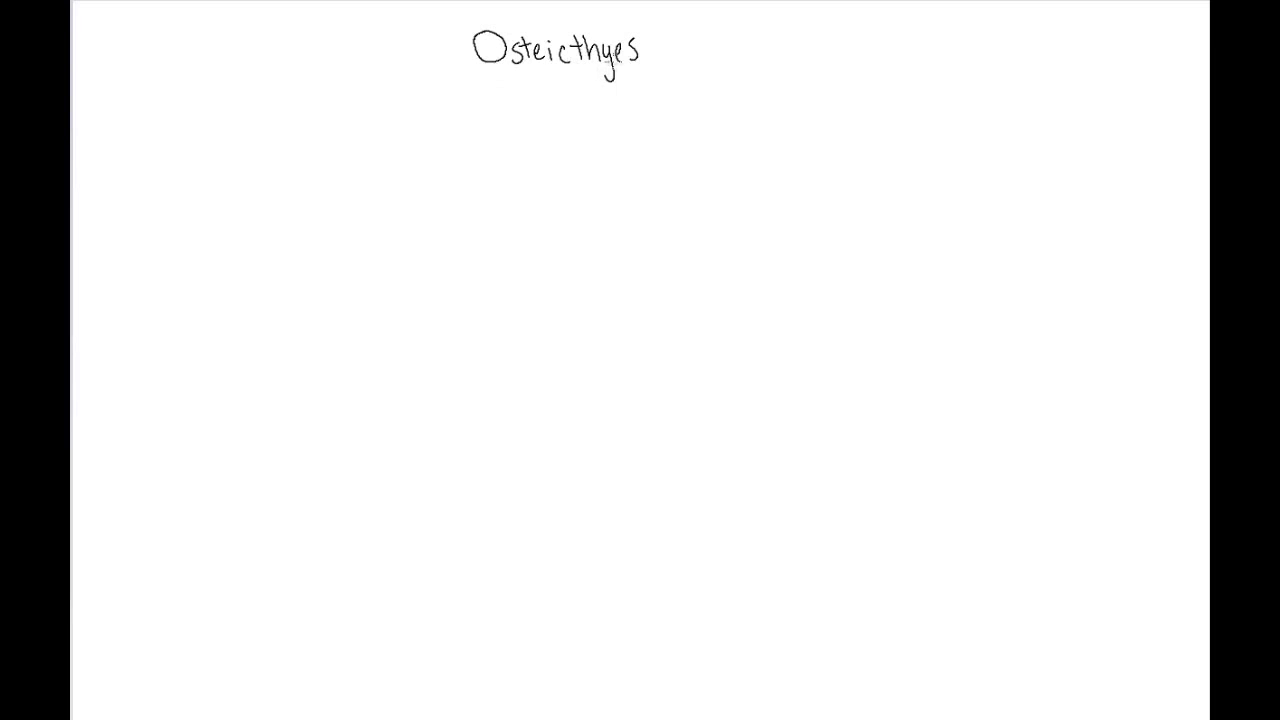
mouse_move(356, 482)
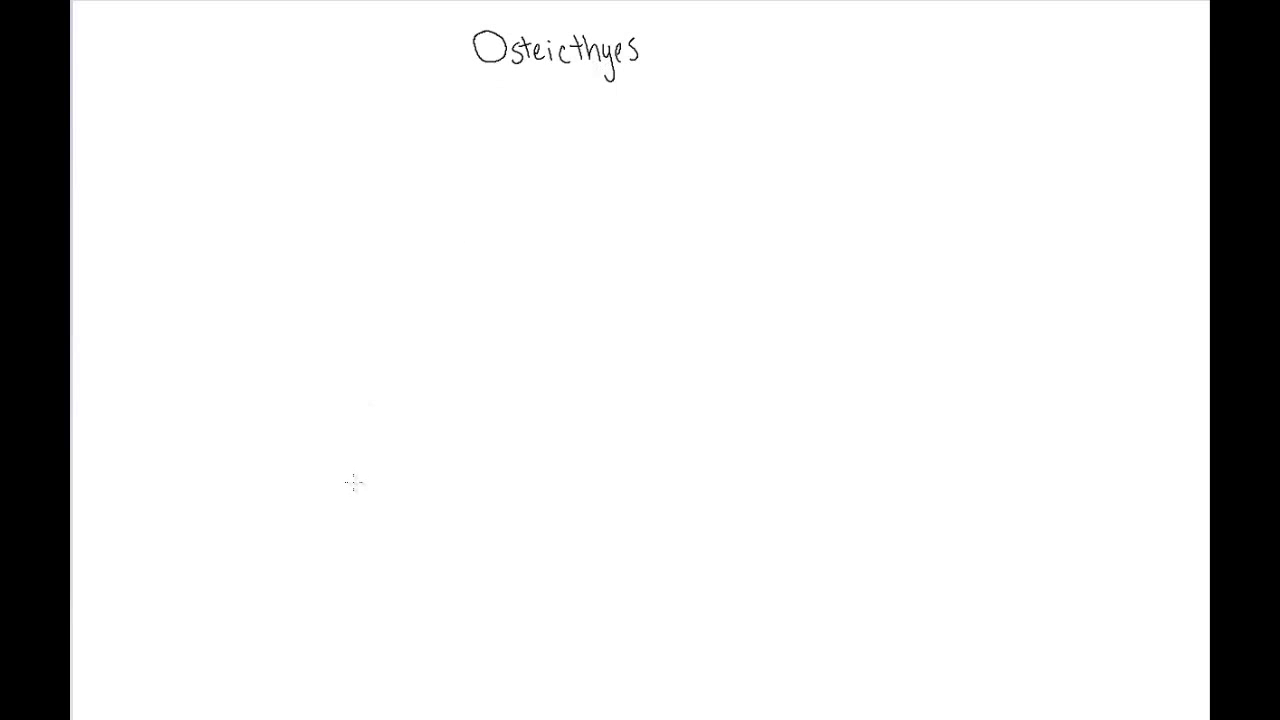
mouse_move(364, 450)
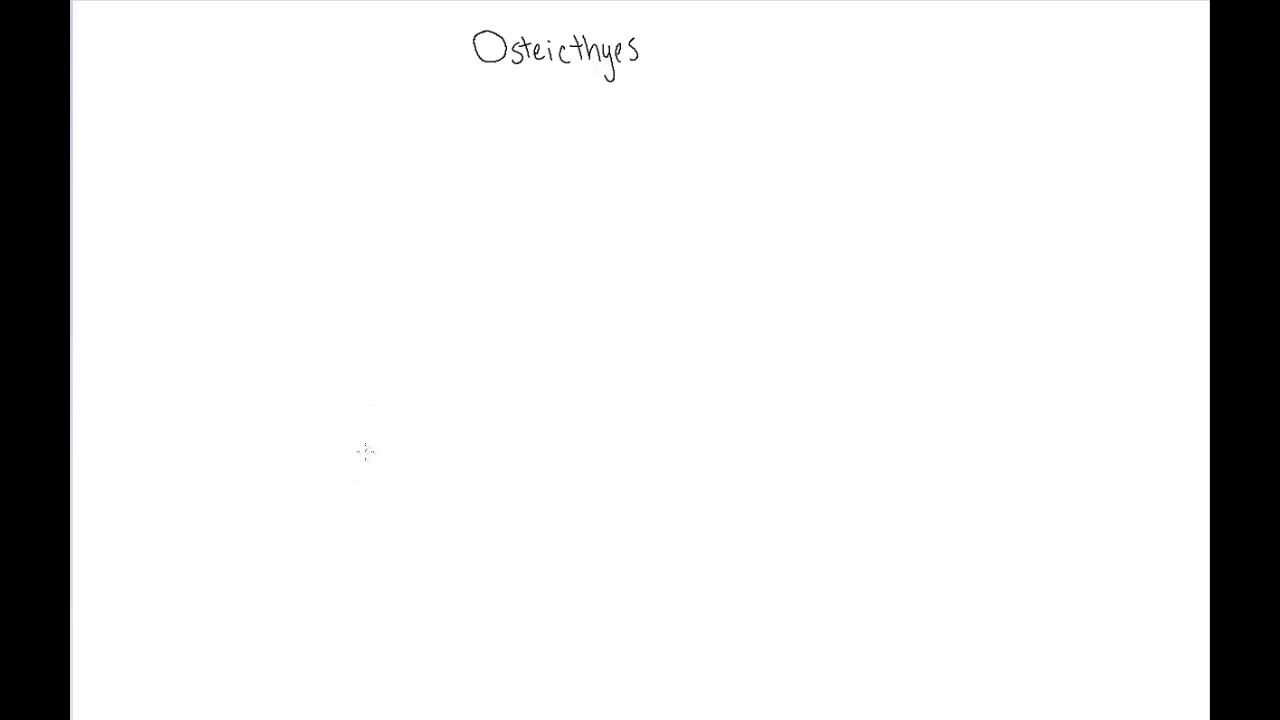
mouse_move(368, 448)
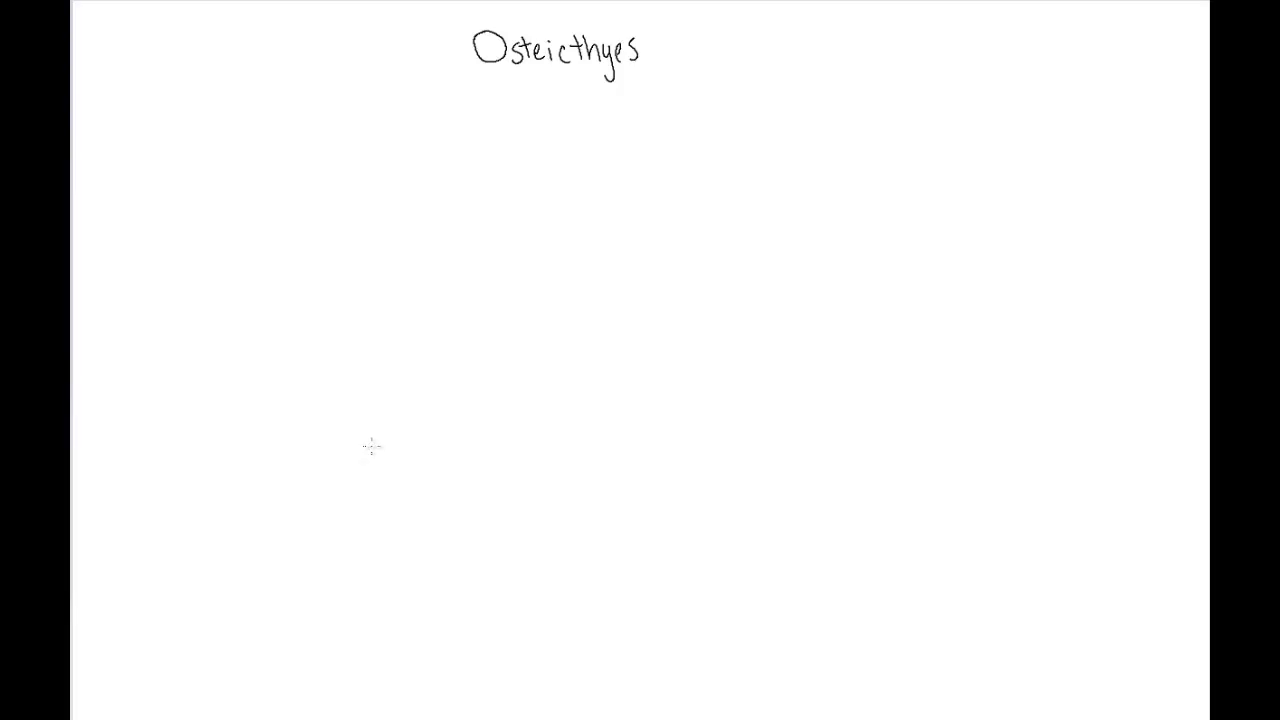
mouse_move(376, 432)
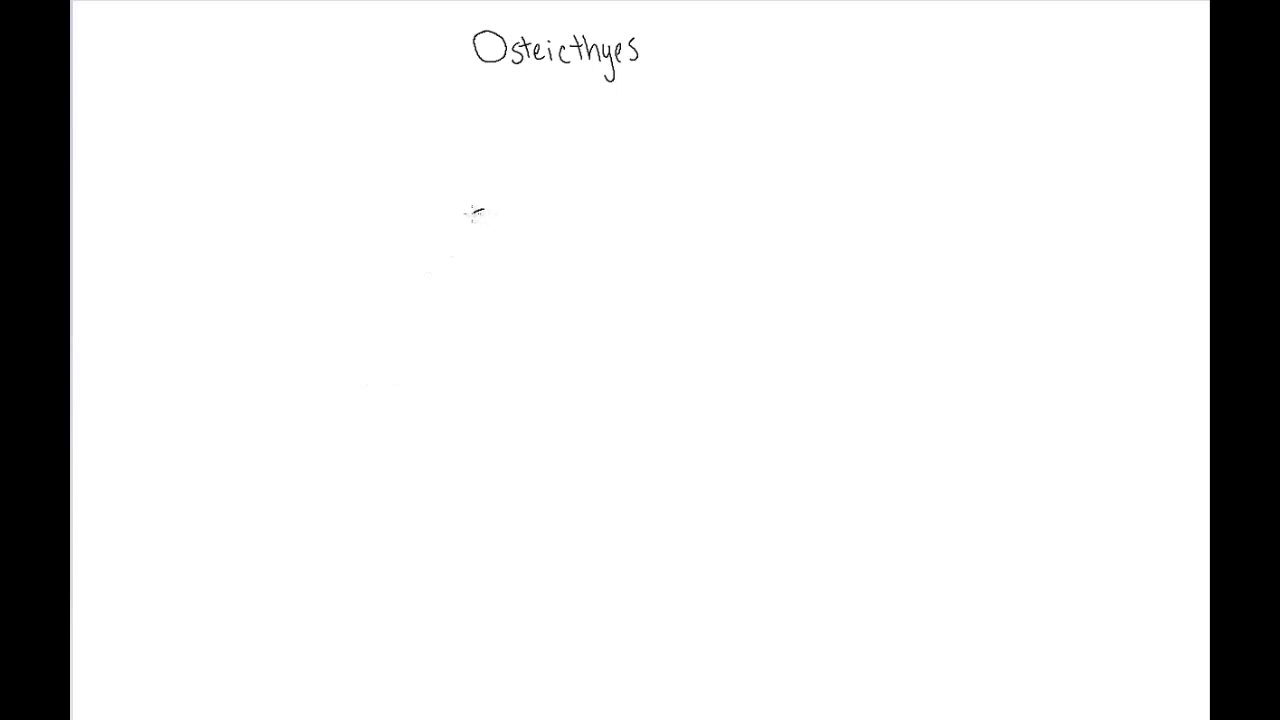
Draw the bony fish's head, mouth, lower jaw and belly line
drag(470, 216, 490, 240)
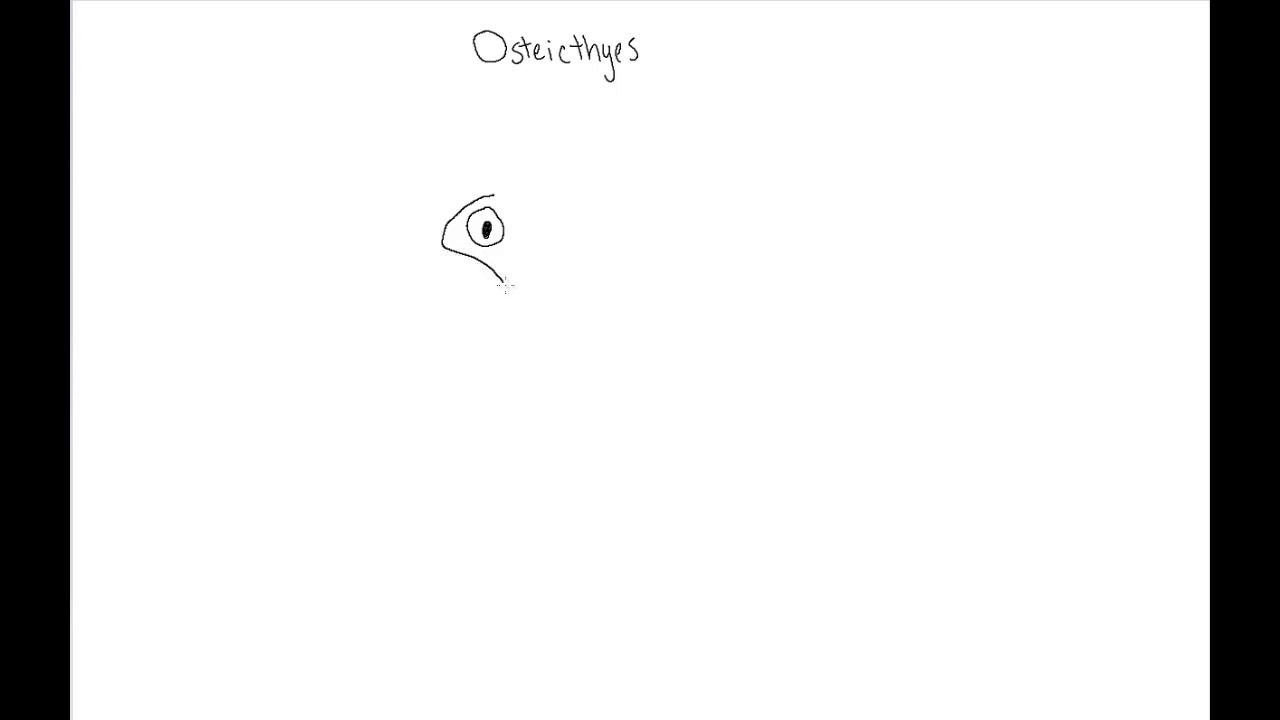
drag(450, 264, 510, 290)
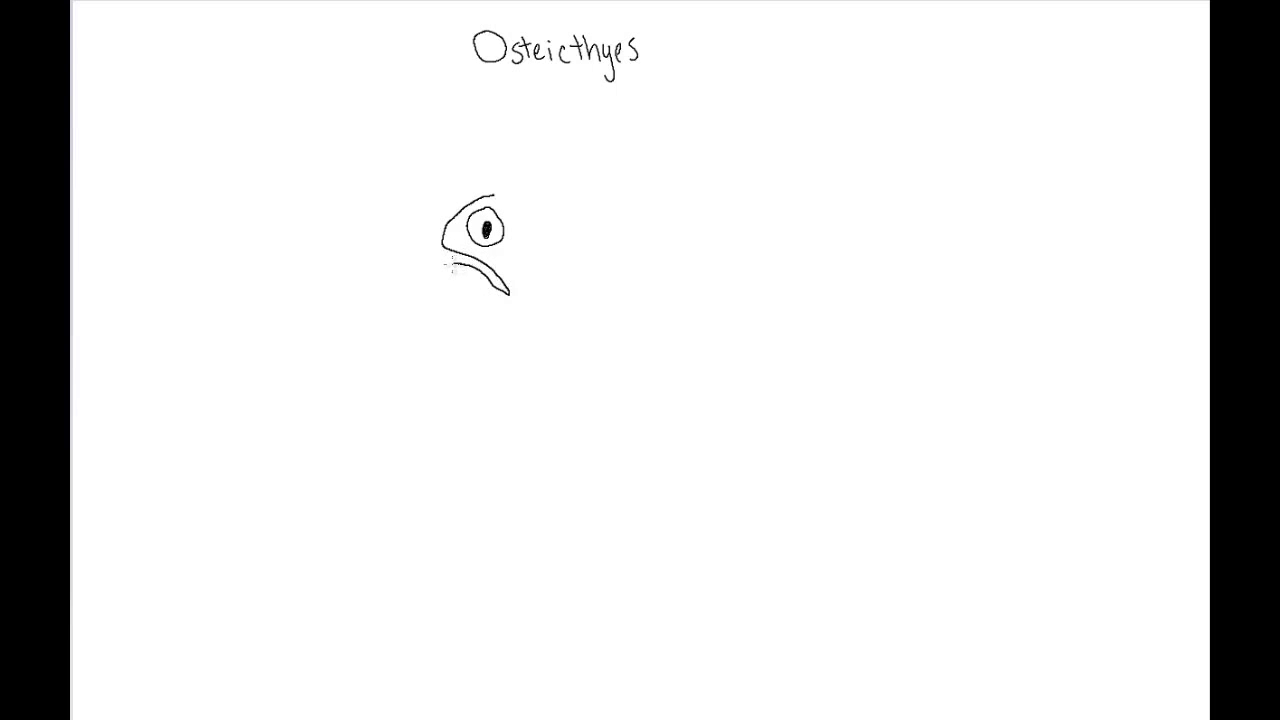
drag(450, 264, 480, 316)
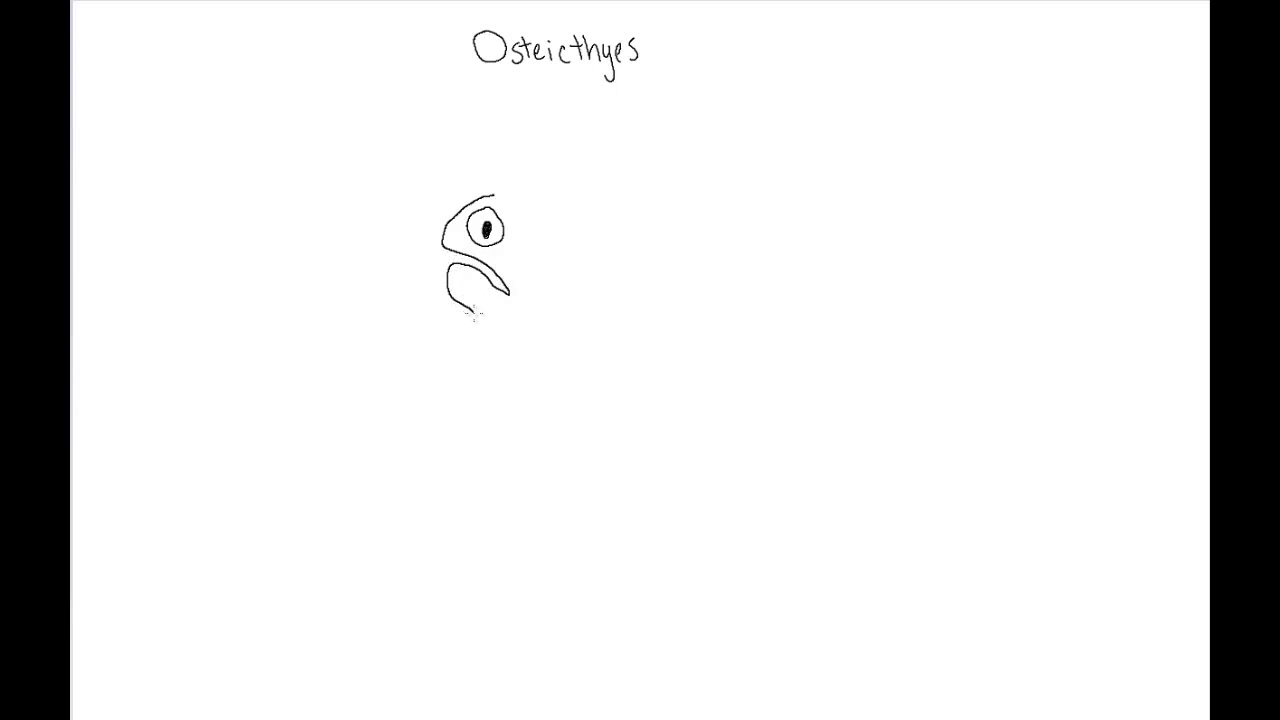
drag(460, 316, 610, 336)
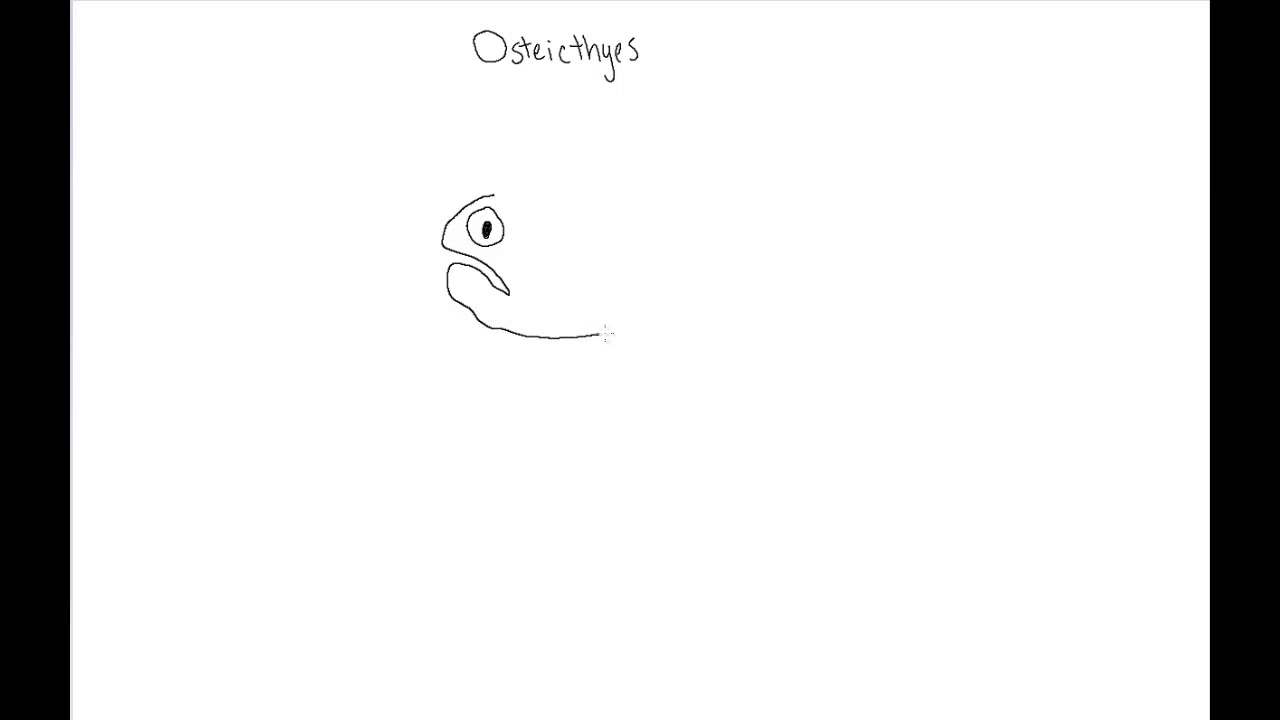
drag(604, 336, 724, 280)
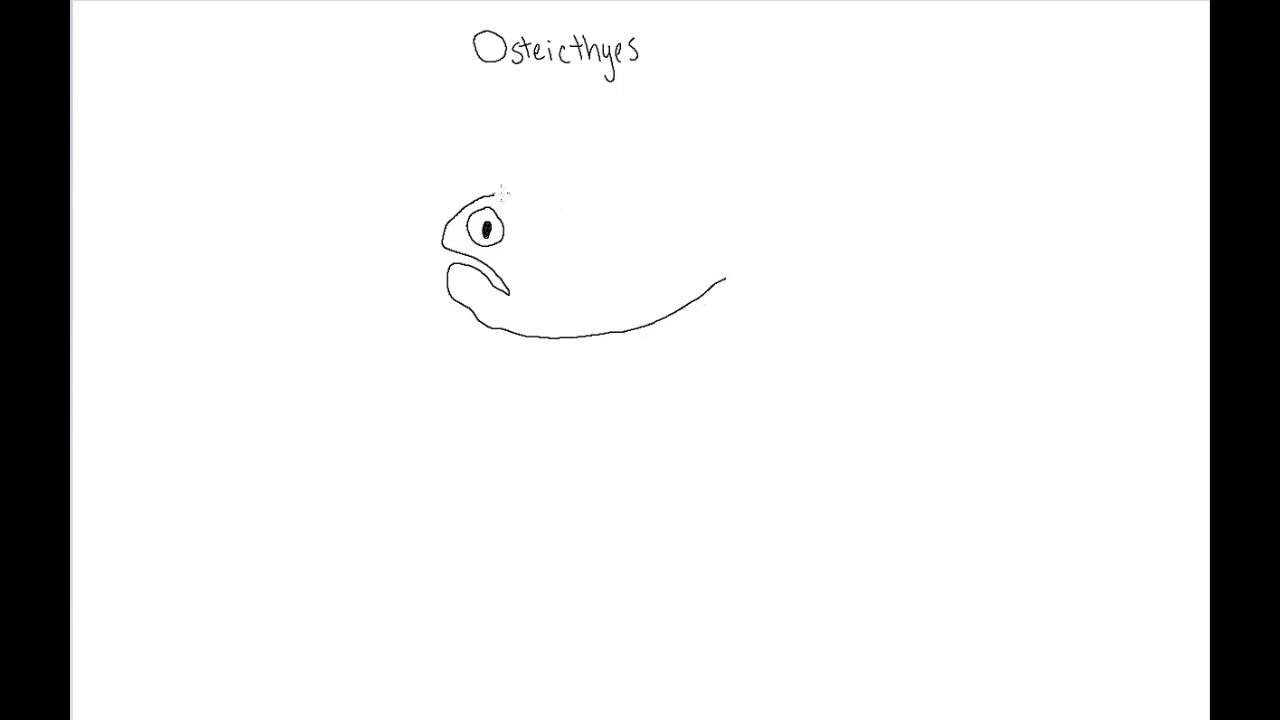
Draw the fish's back, narrow tail stalk and forked tail fin
drag(500, 196, 630, 208)
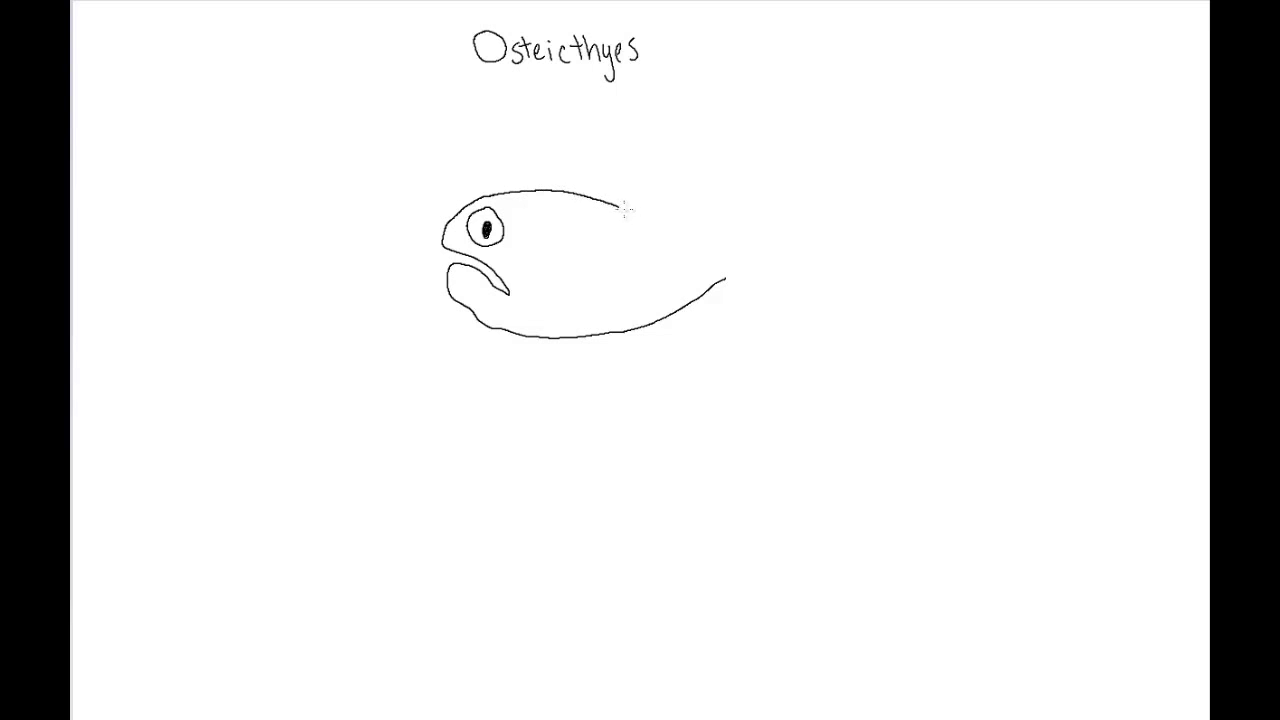
drag(616, 206, 740, 262)
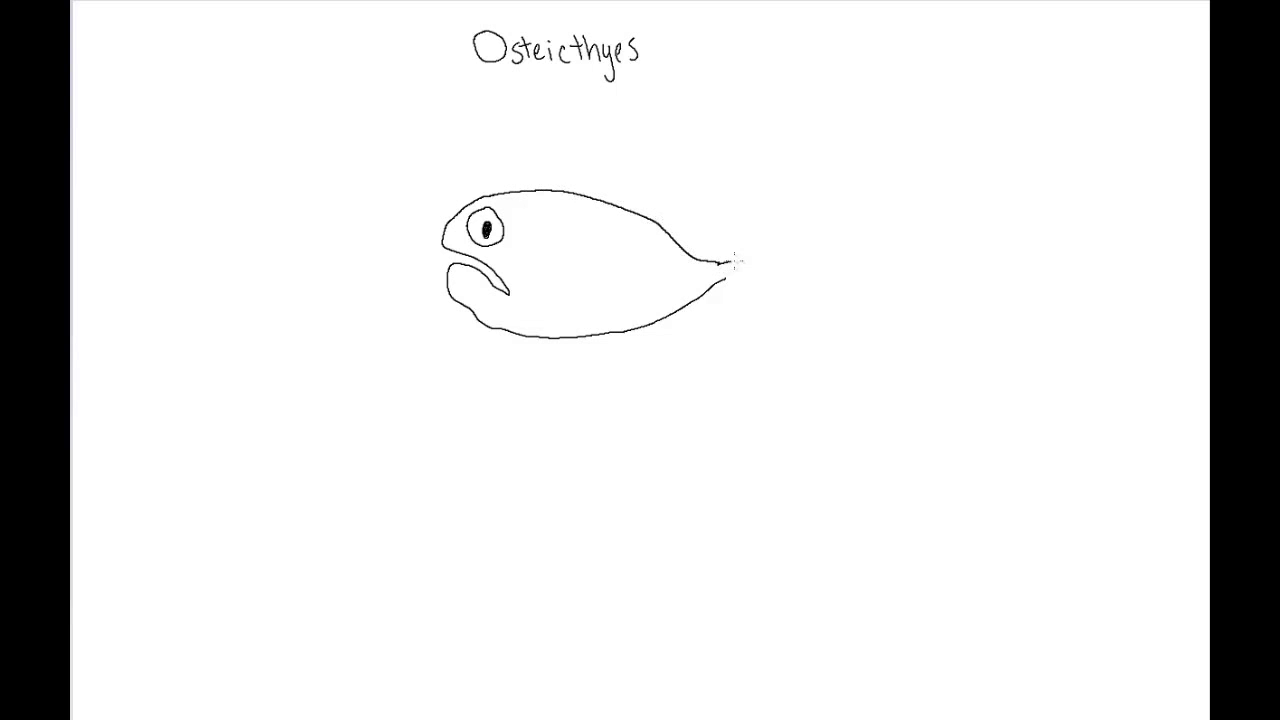
drag(724, 264, 768, 256)
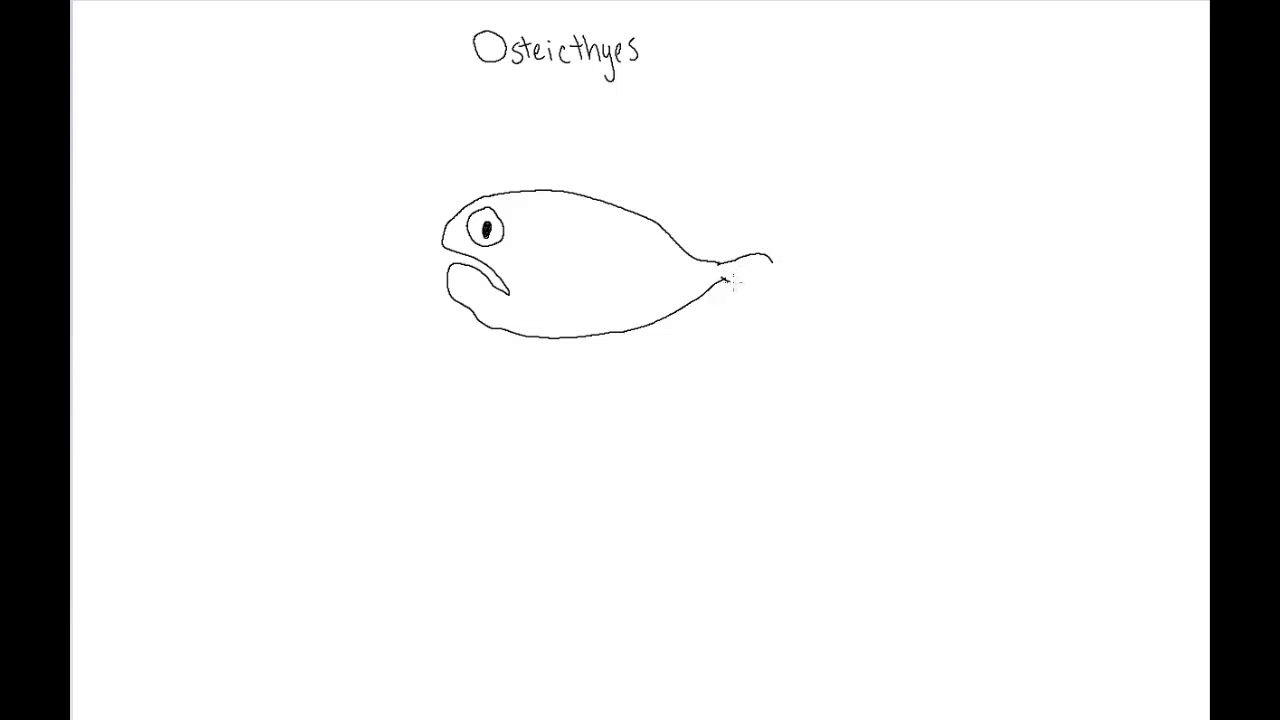
drag(720, 270, 776, 256)
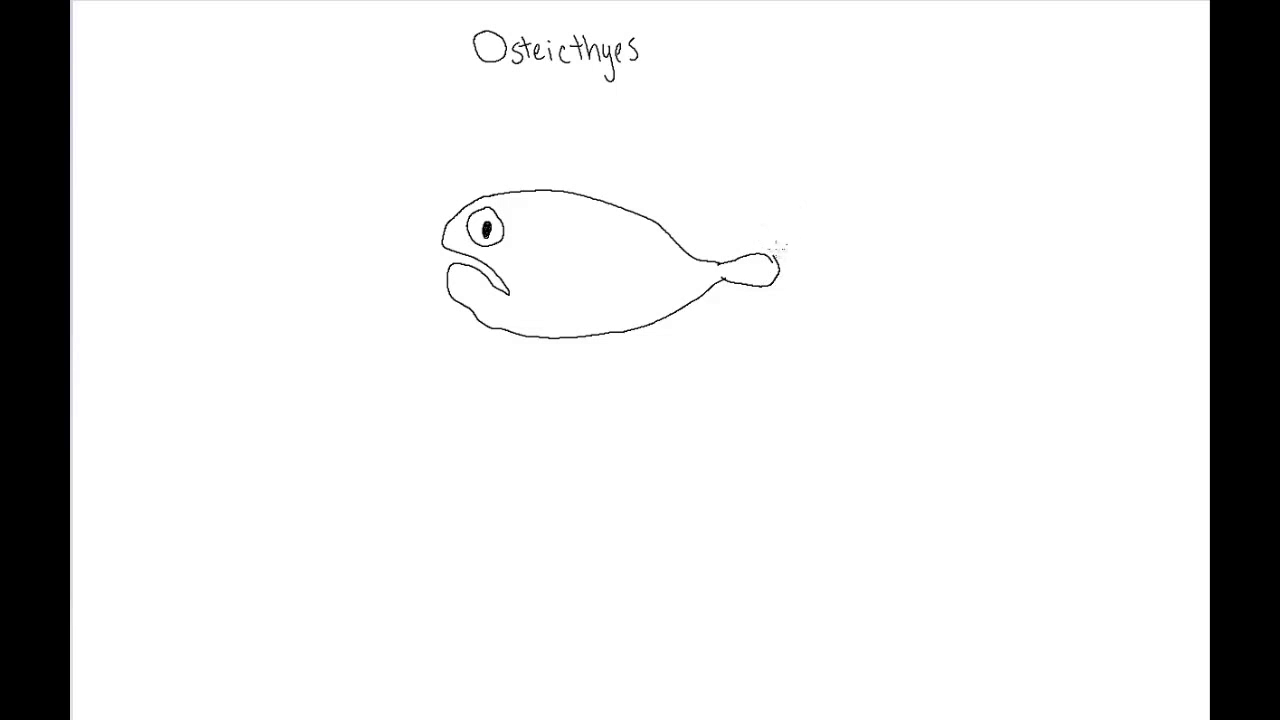
drag(764, 252, 856, 188)
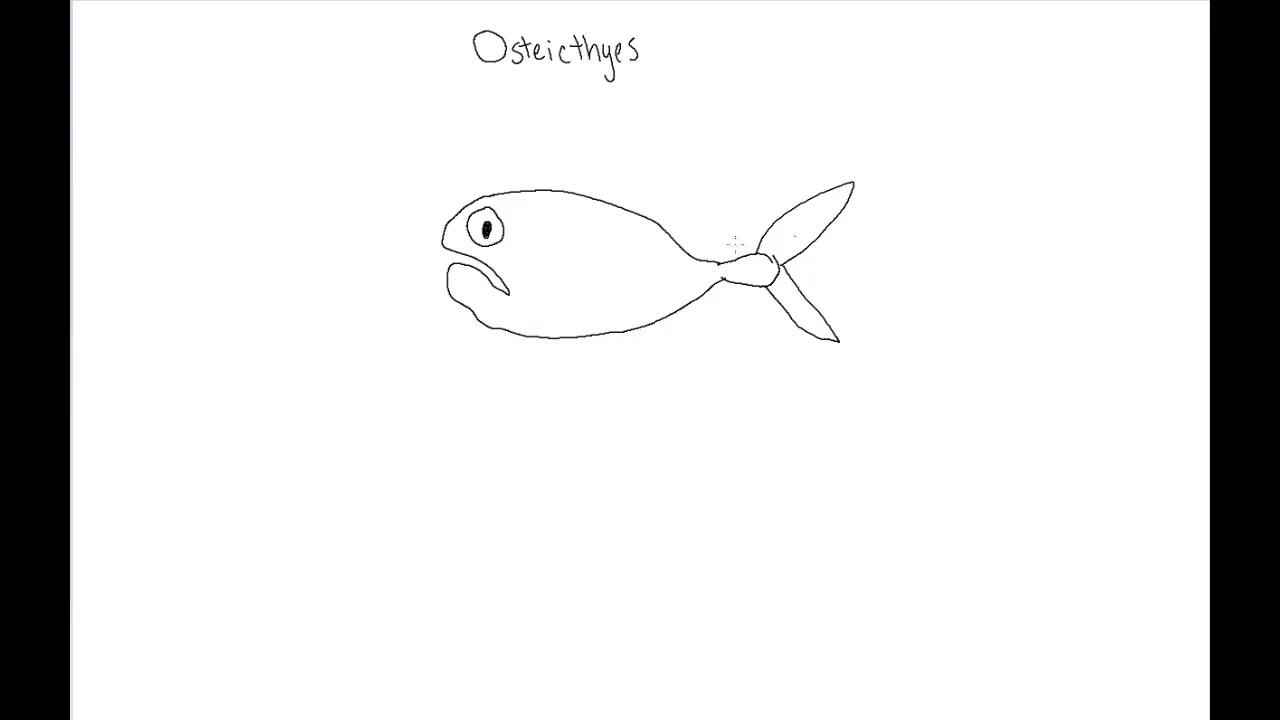
mouse_move(544, 260)
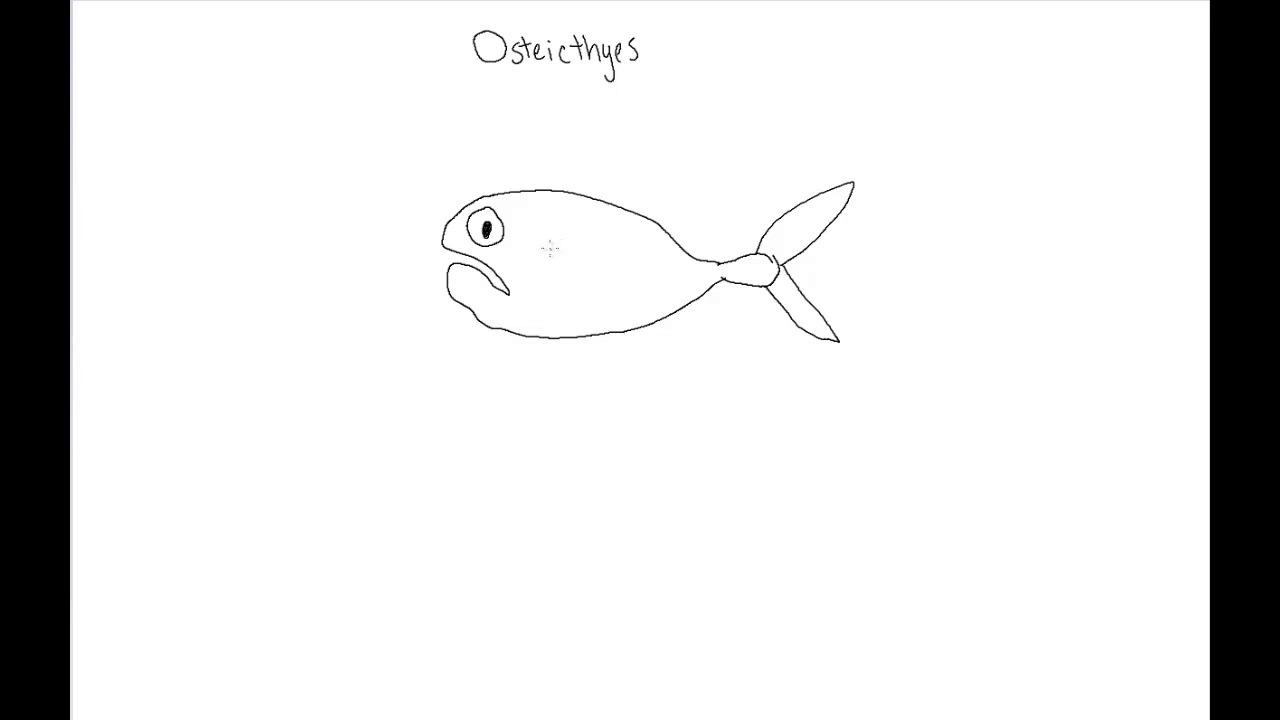
Draw the gill cover curve behind the mouth with a leader line for its label
drag(556, 240, 550, 300)
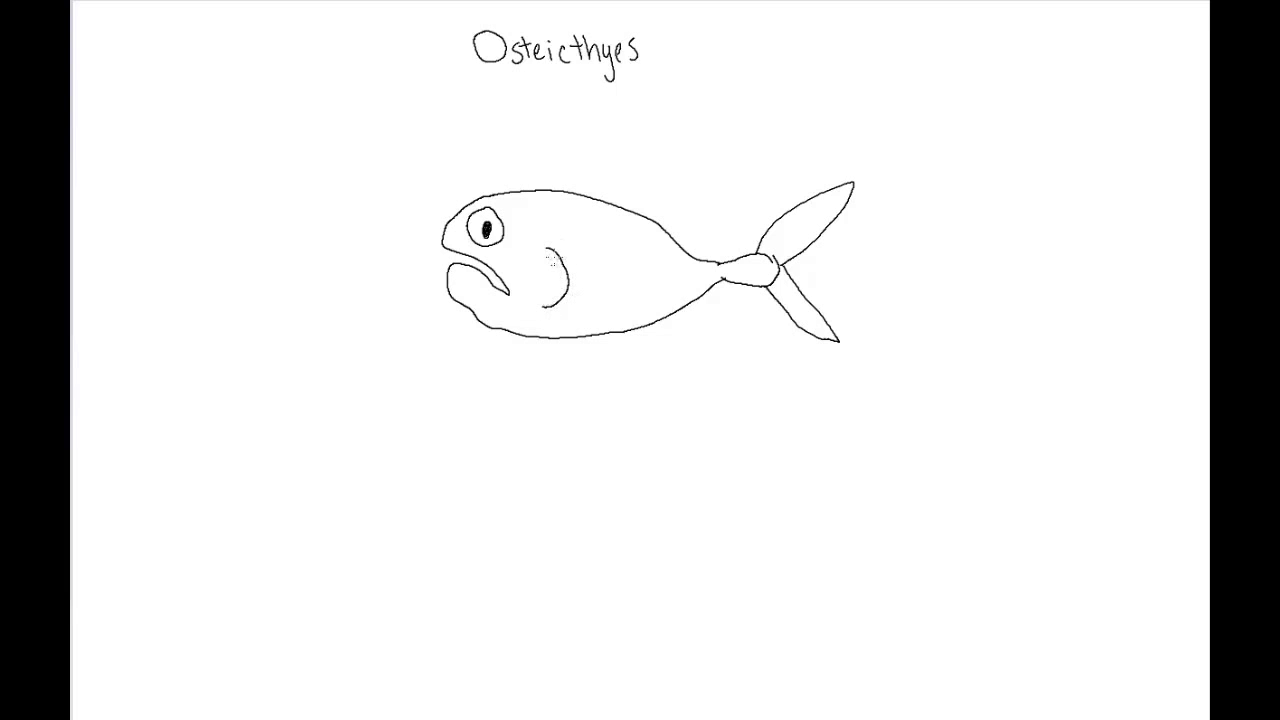
drag(558, 284, 618, 340)
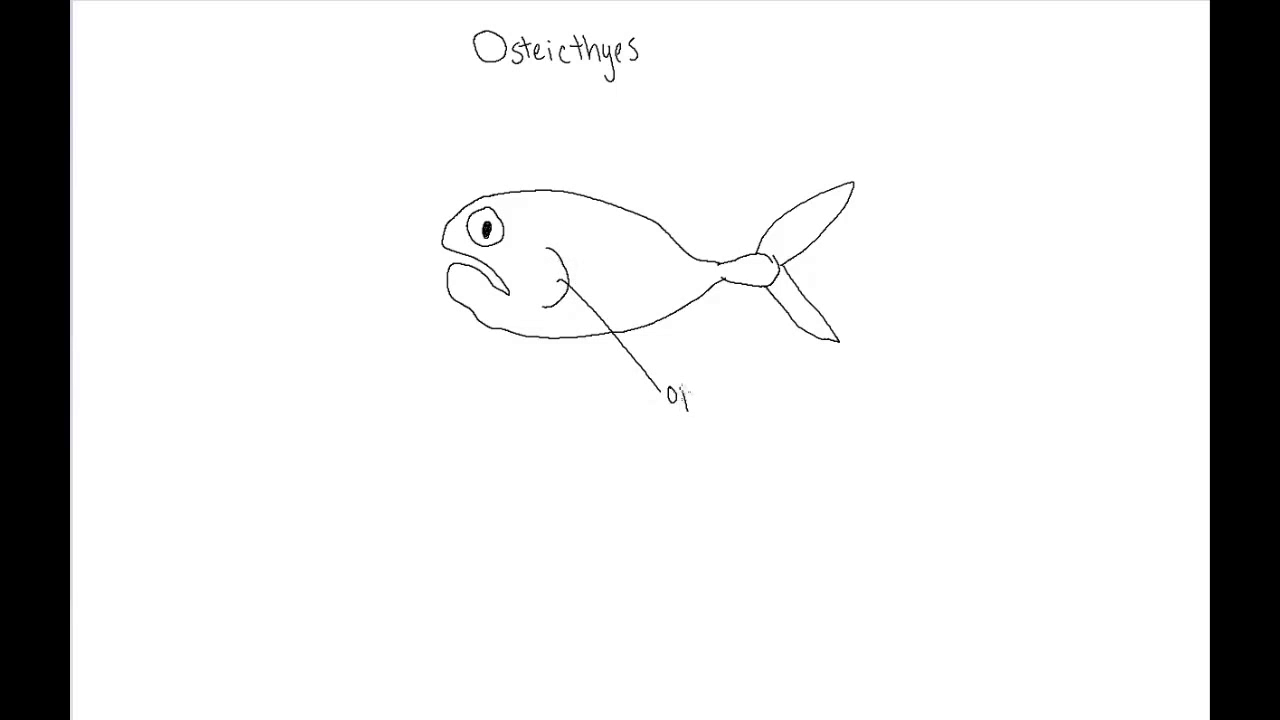
Label the gill cover 'operculum' and sketch a small fish in the top-left corner
text(opurculum)
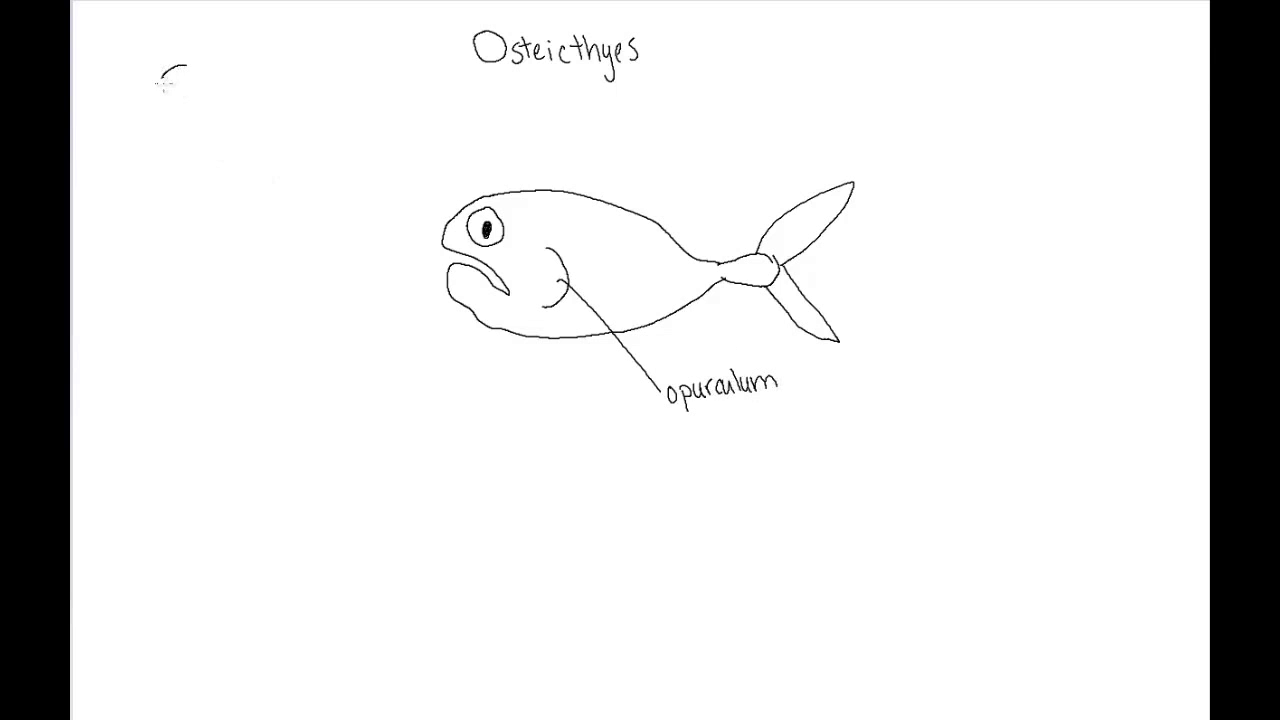
drag(164, 84, 180, 76)
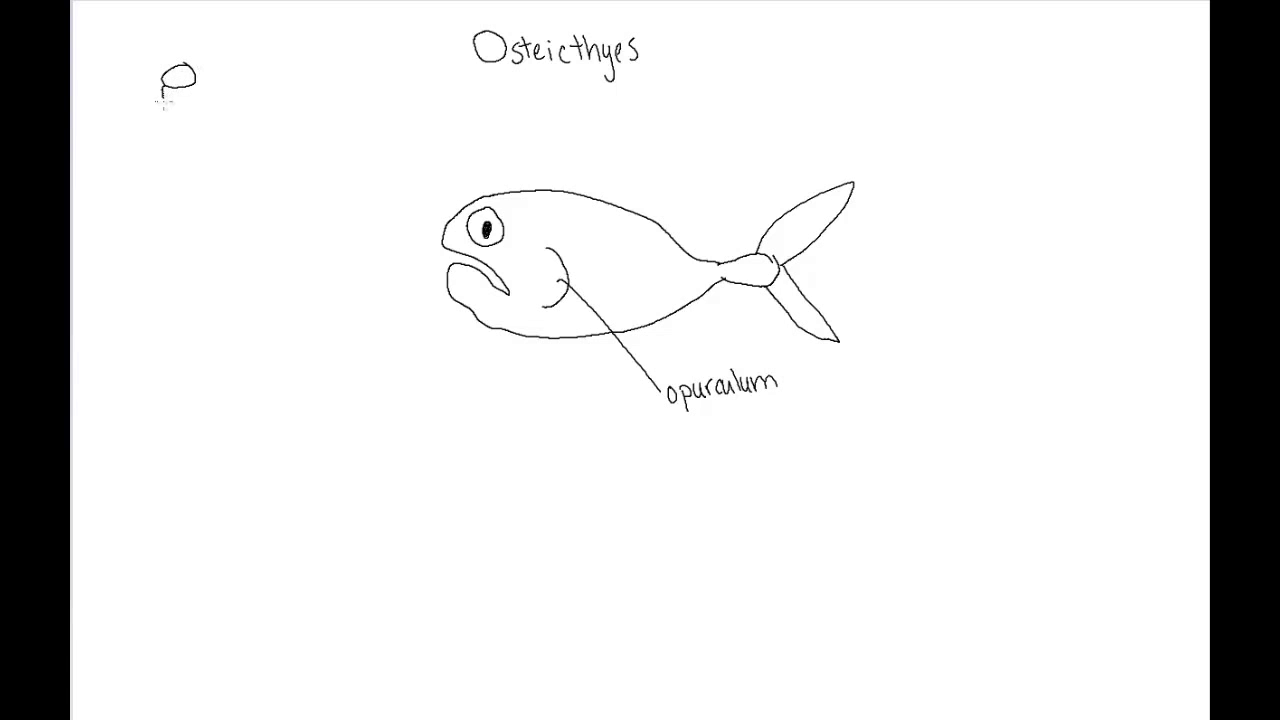
drag(168, 96, 168, 120)
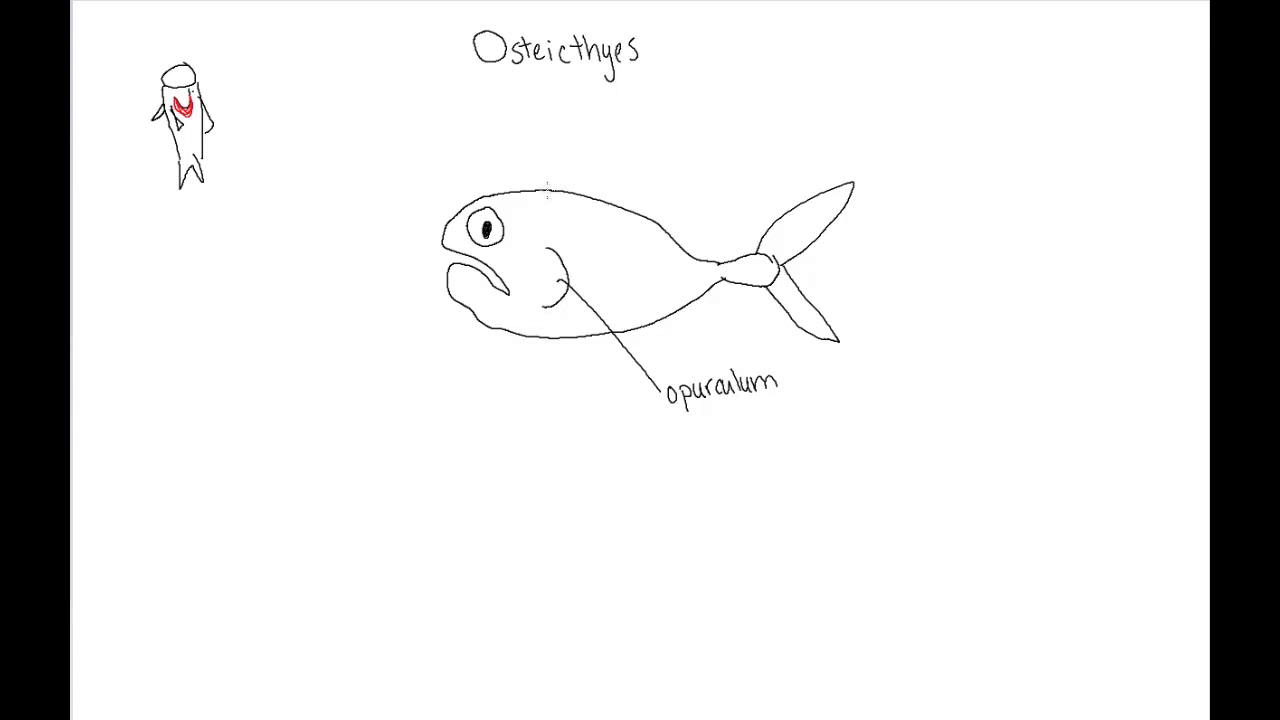
Draw the dorsal fin and handwrite the 'Dorsal Fin' and 'Caudal Fin' labels
drag(542, 190, 610, 156)
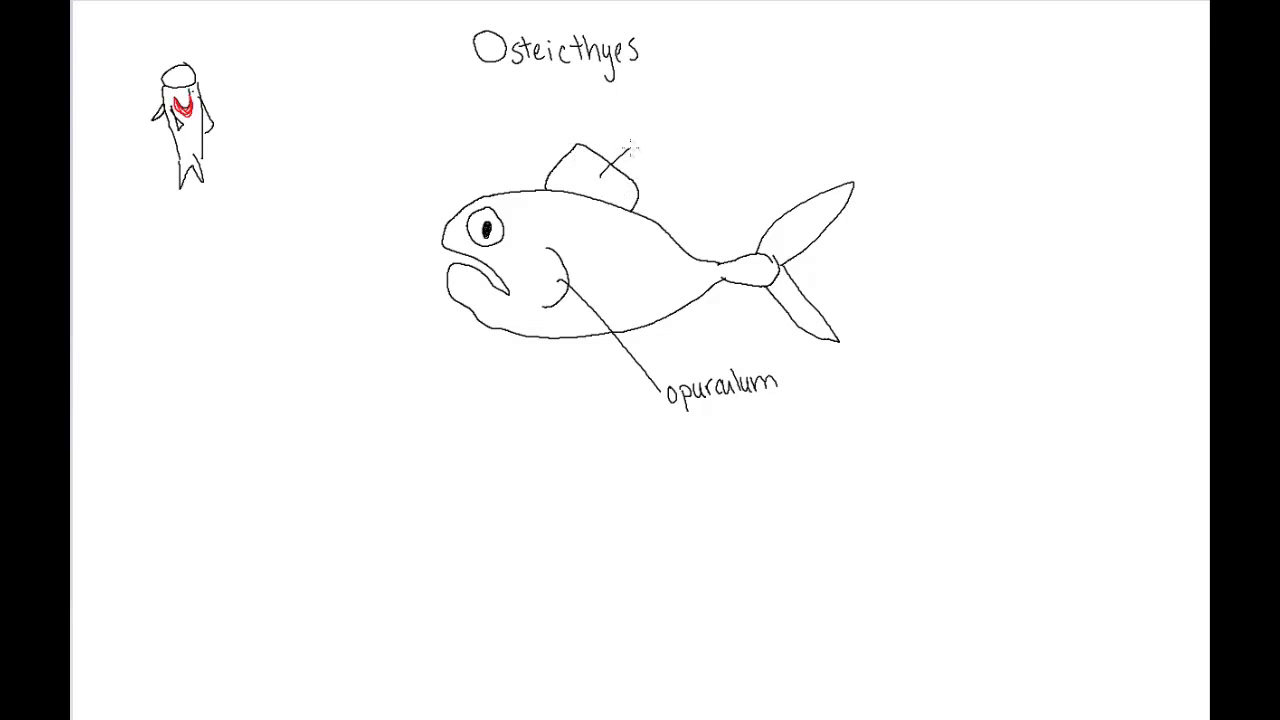
text(Dorsal)
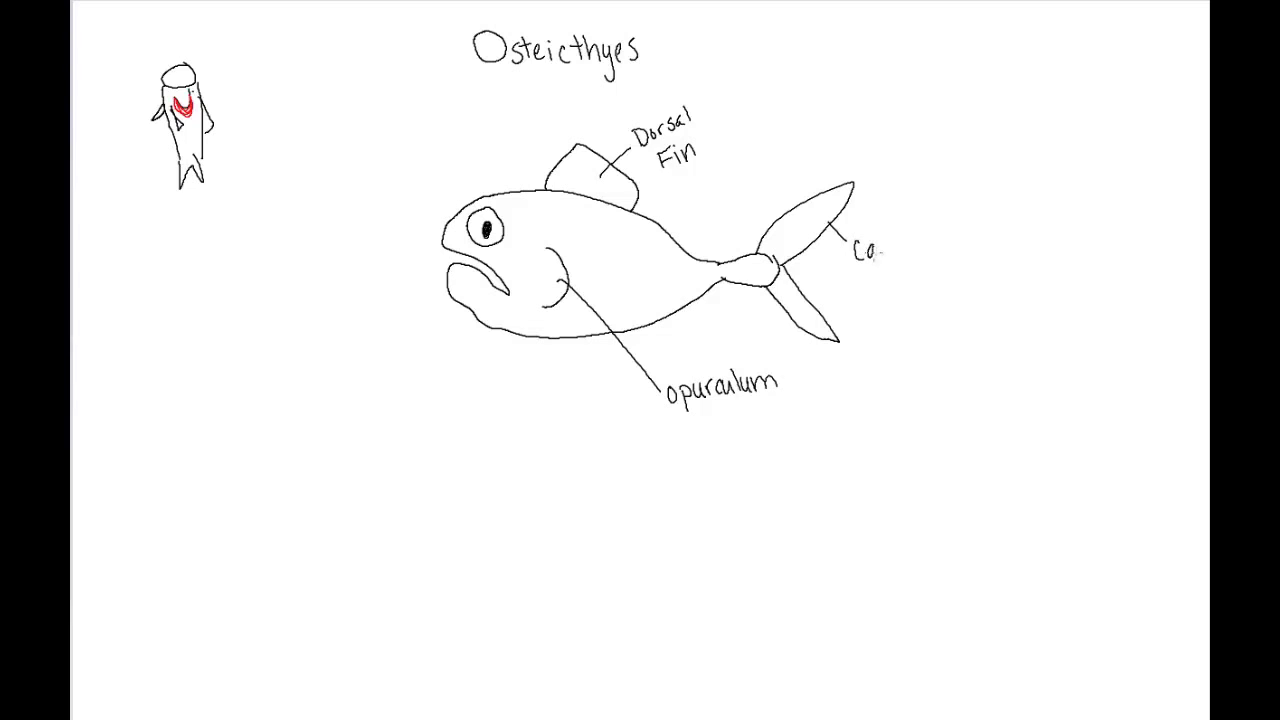
text(Caudal)
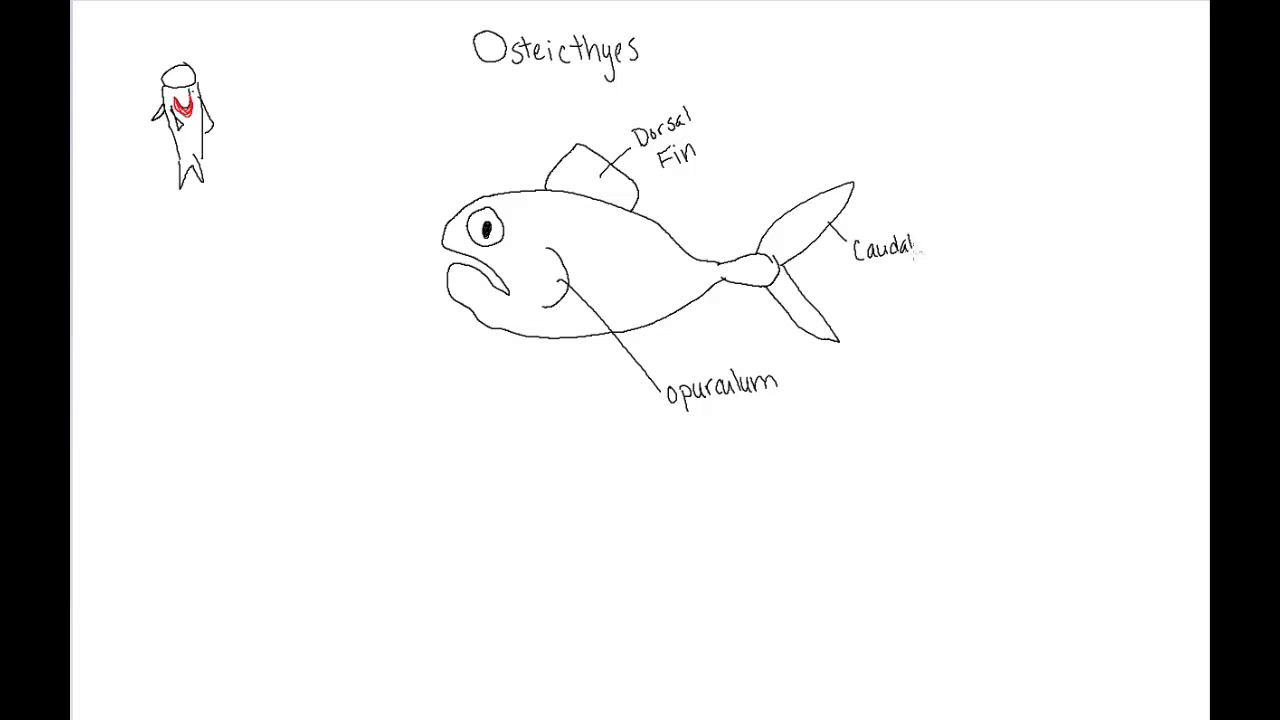
text(Fins)
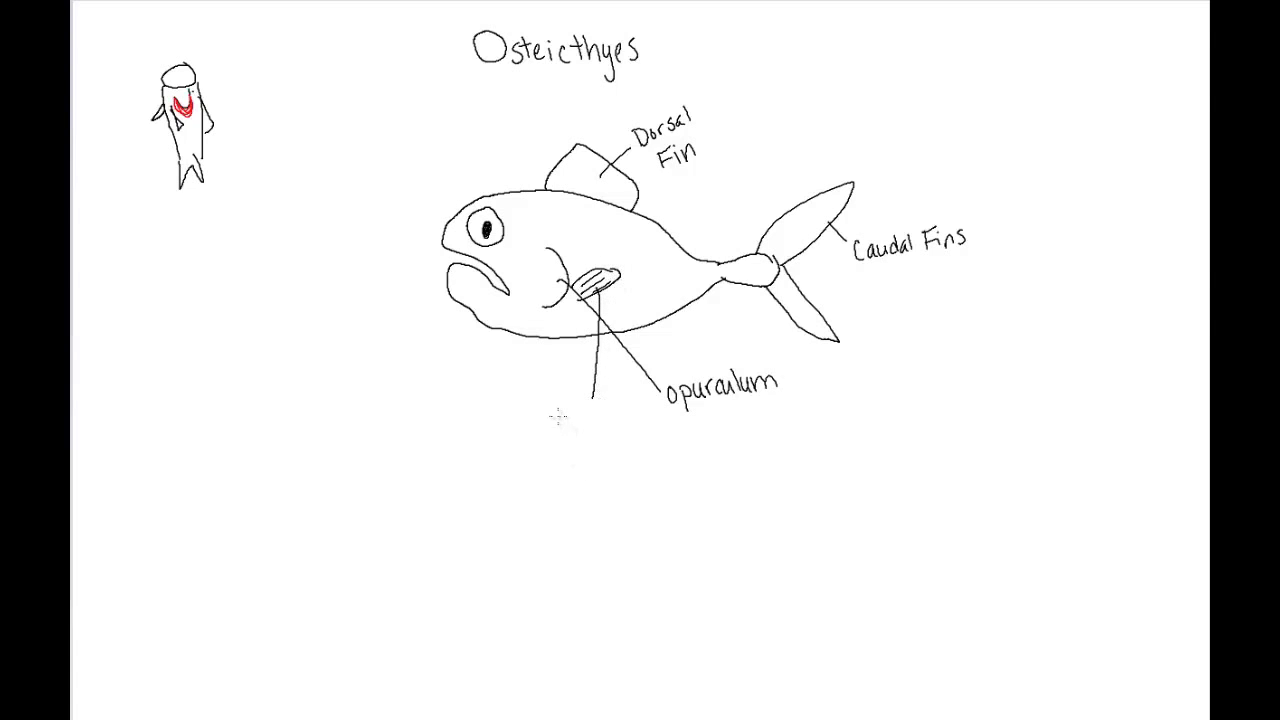
Handwrite the 'Pectoral Fin' label beside the fish's pectoral fin
text(Pec)
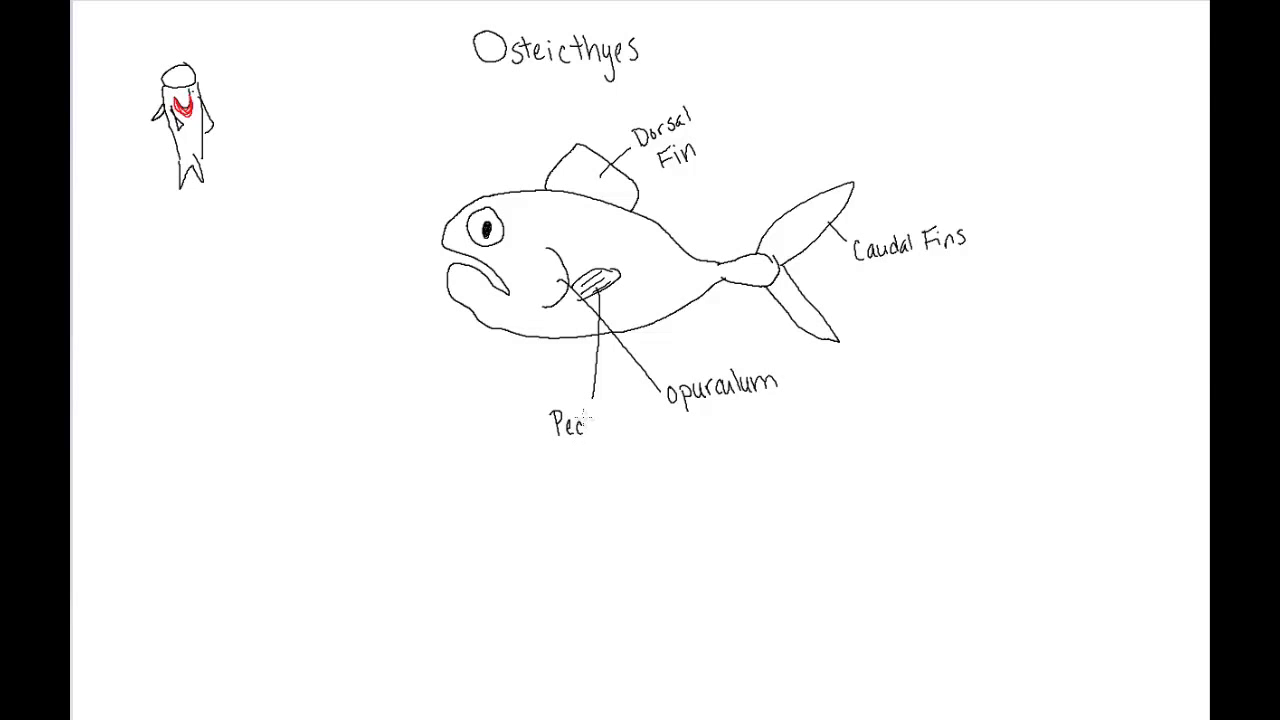
text(toral)
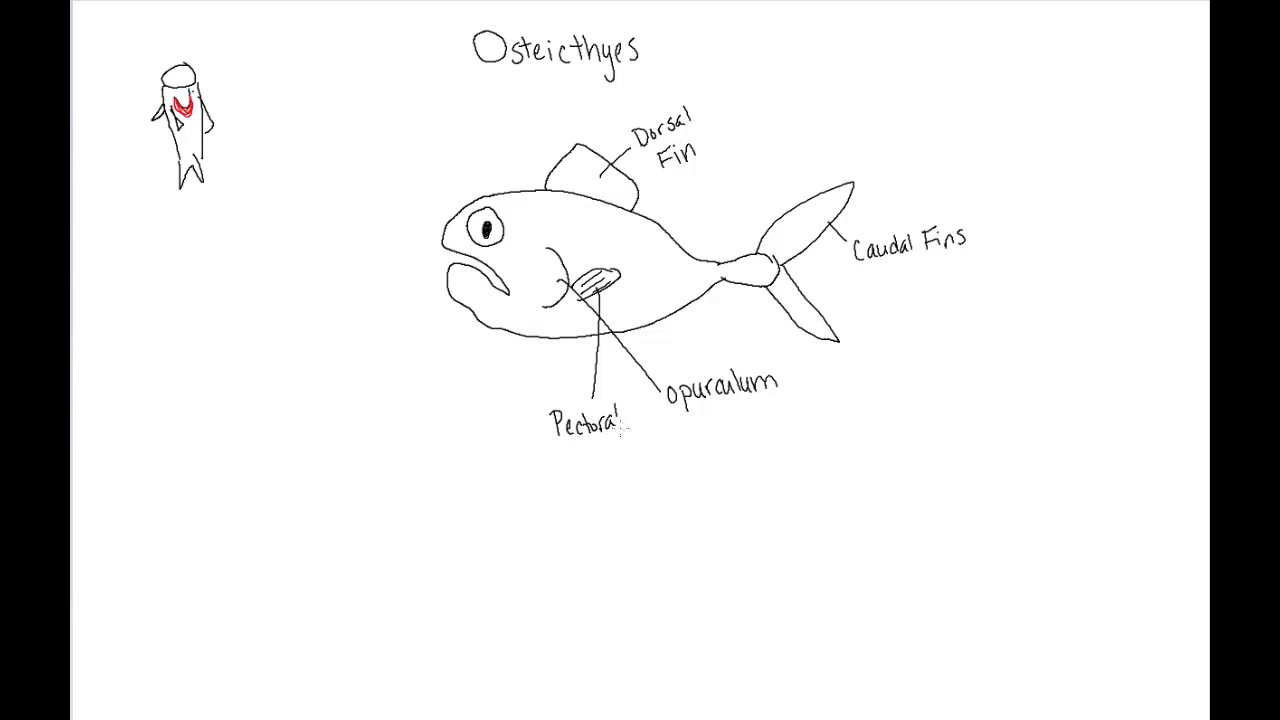
text(Fins)
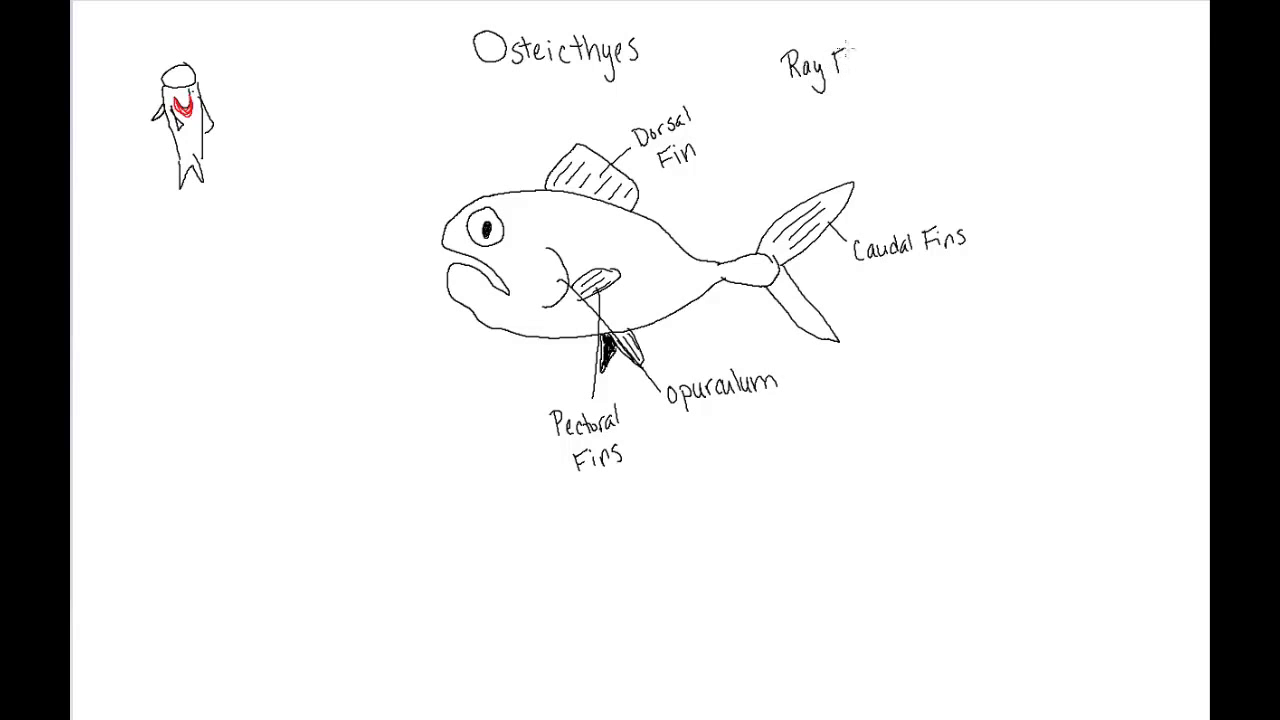
Complete the 'Ray Finned' heading to the right of the Osteicthyes title
text(ins)
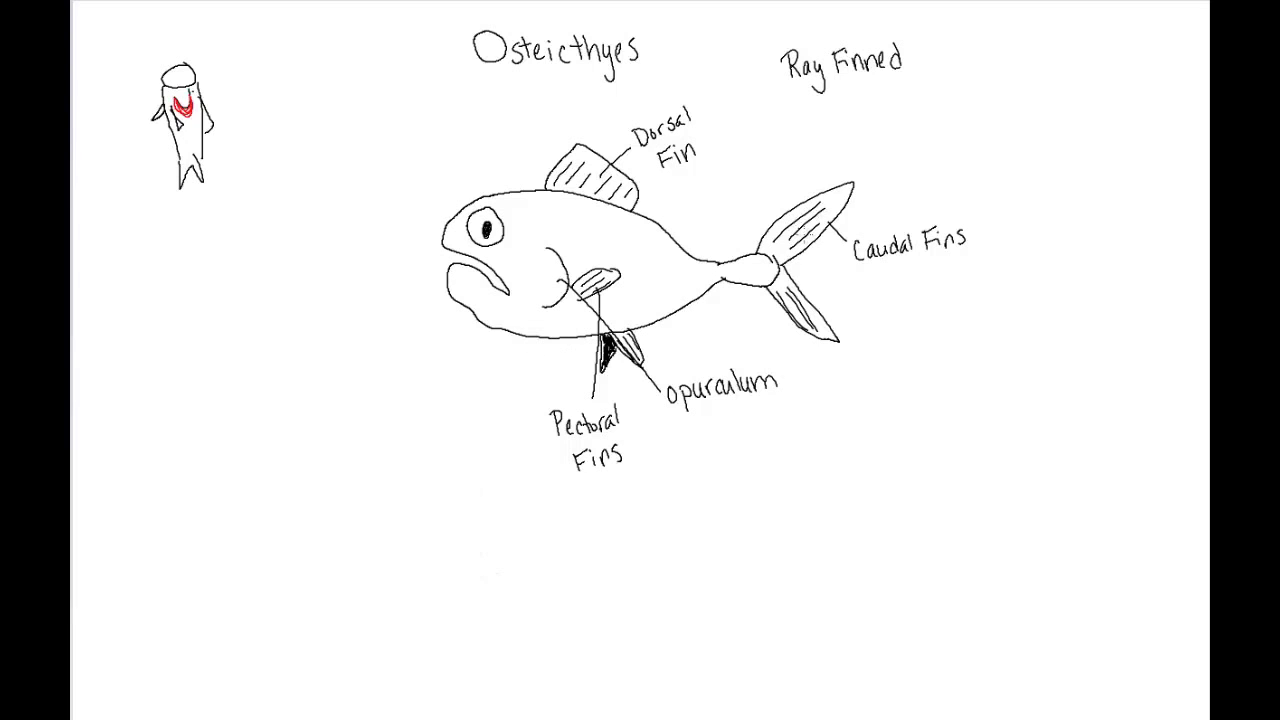
mouse_move(322, 444)
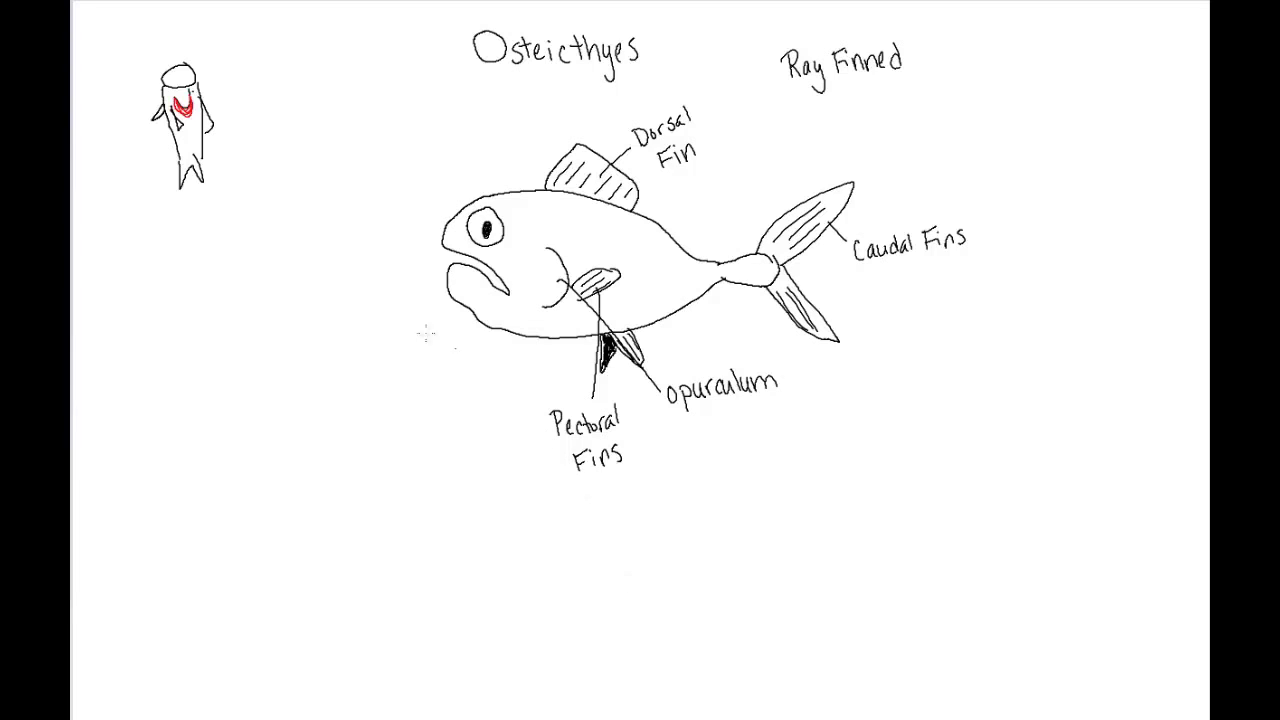
mouse_move(338, 504)
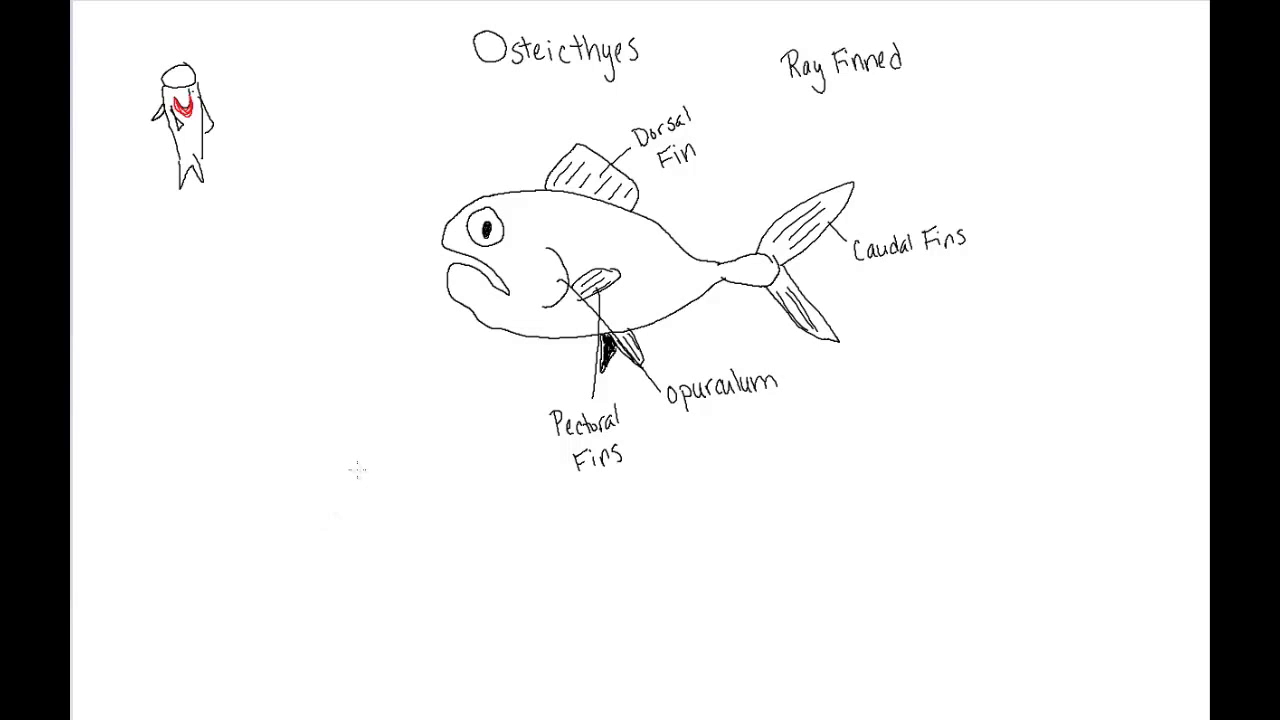
mouse_move(112, 468)
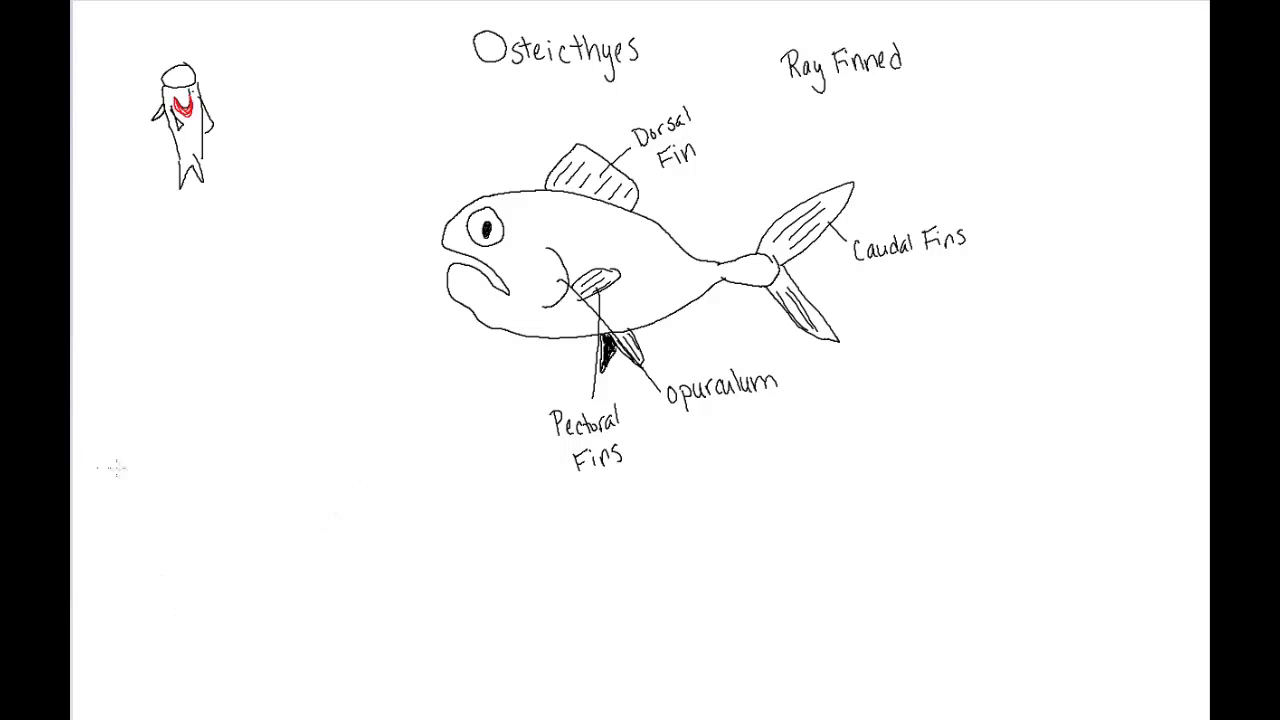
mouse_move(270, 556)
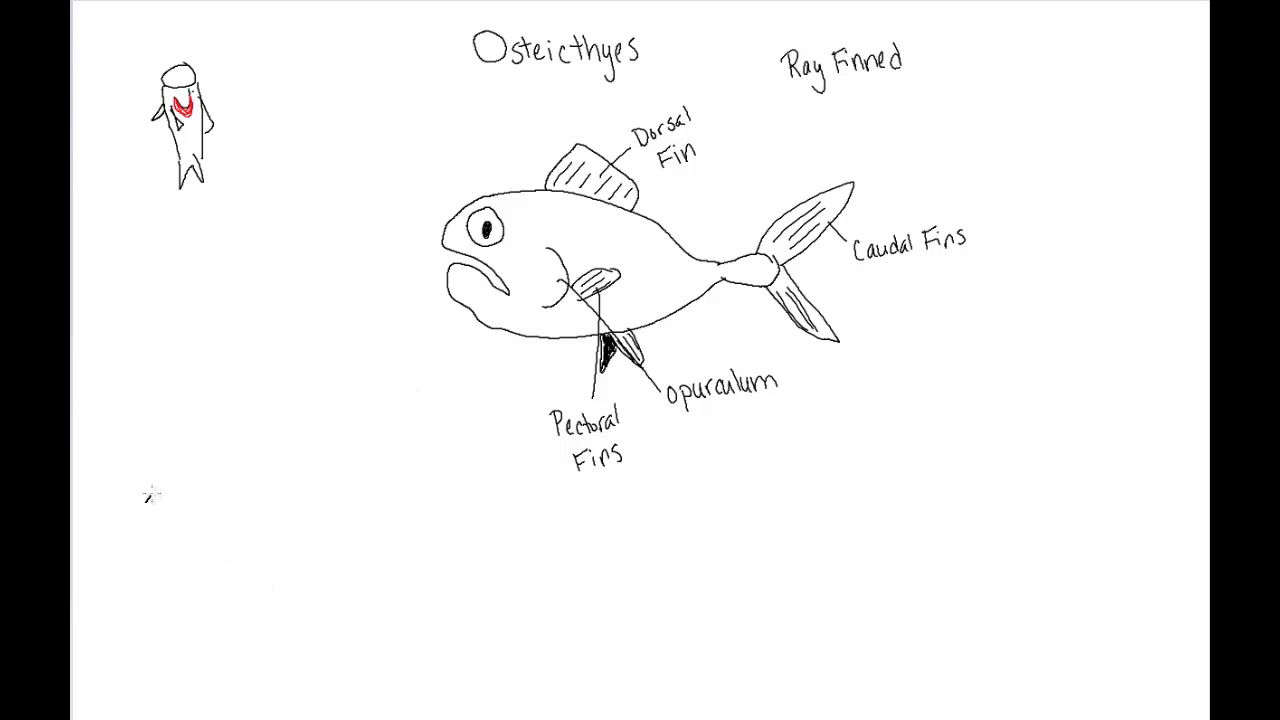
Draw a second fish outline at lower left with back, mouth, belly, tail fin and eye
drag(148, 496, 398, 490)
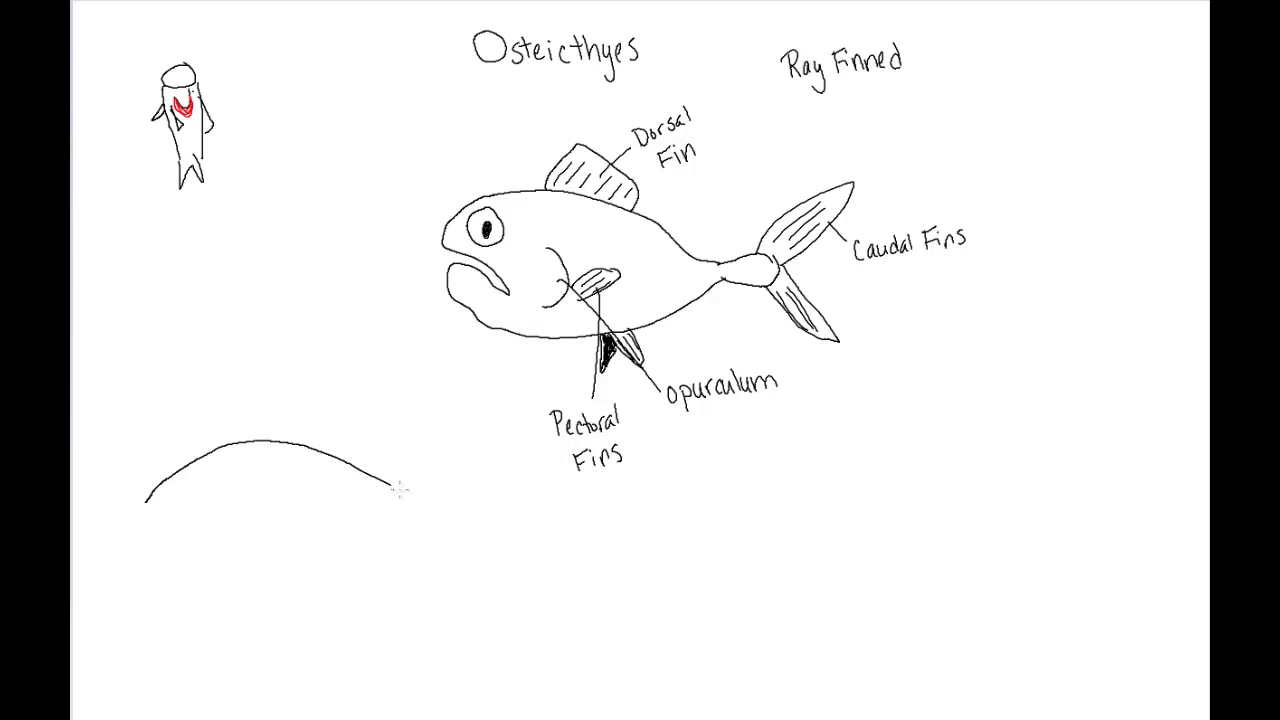
drag(390, 490, 436, 516)
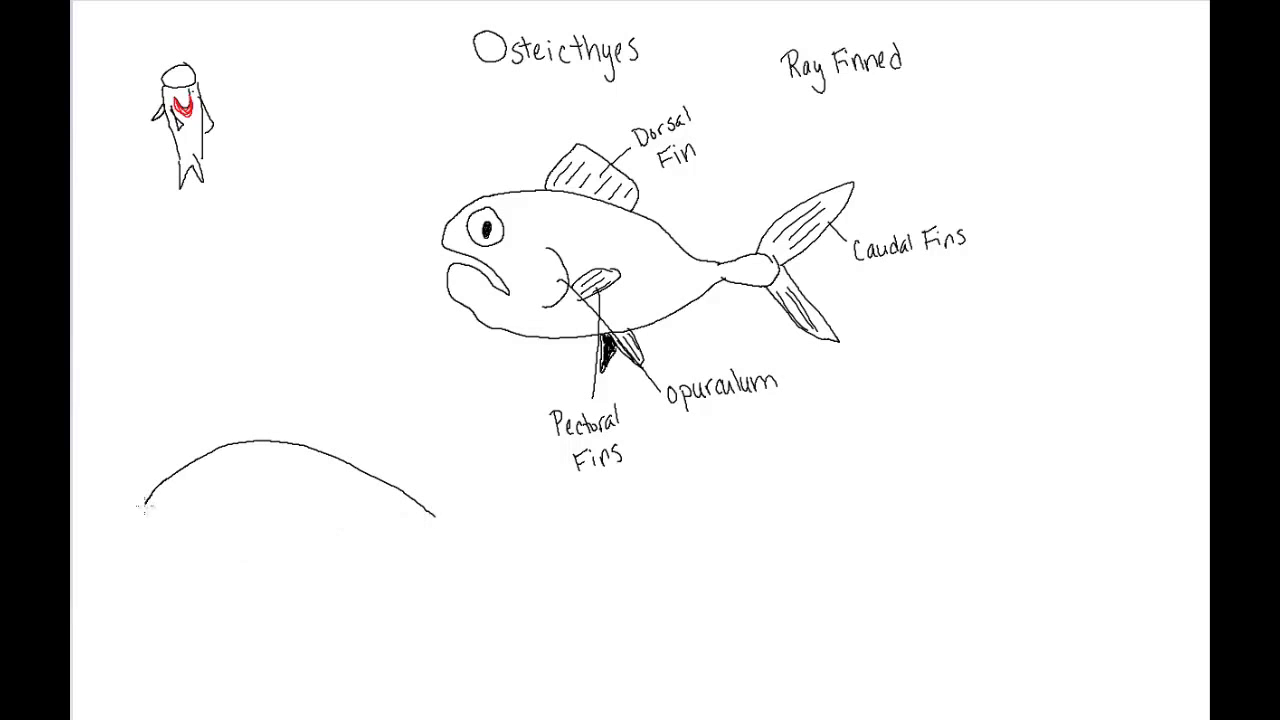
drag(150, 500, 196, 560)
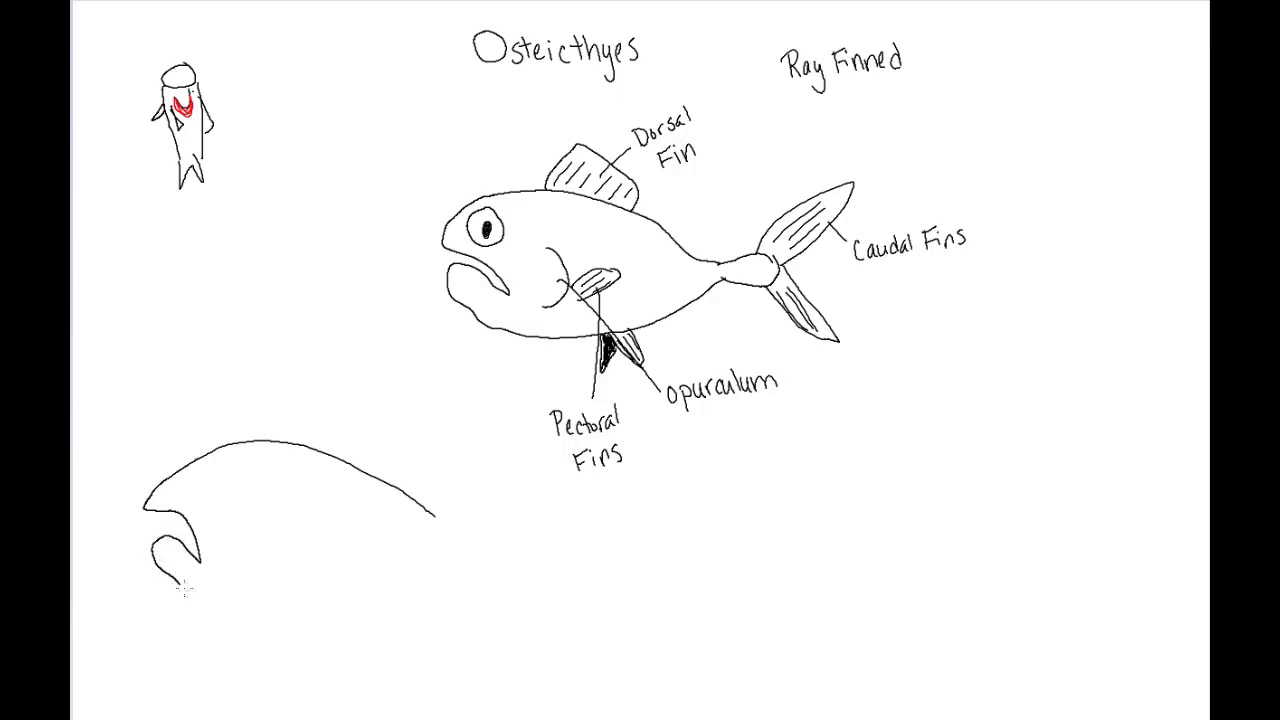
drag(180, 596, 460, 540)
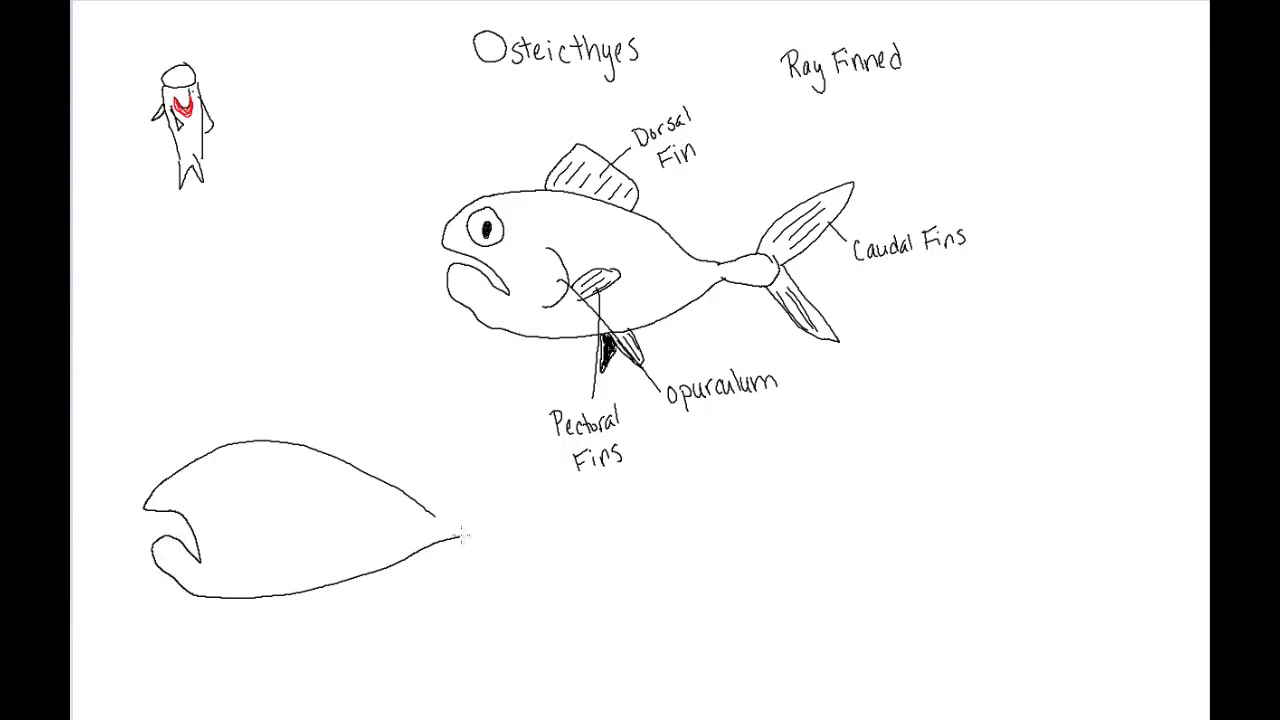
drag(460, 540, 504, 490)
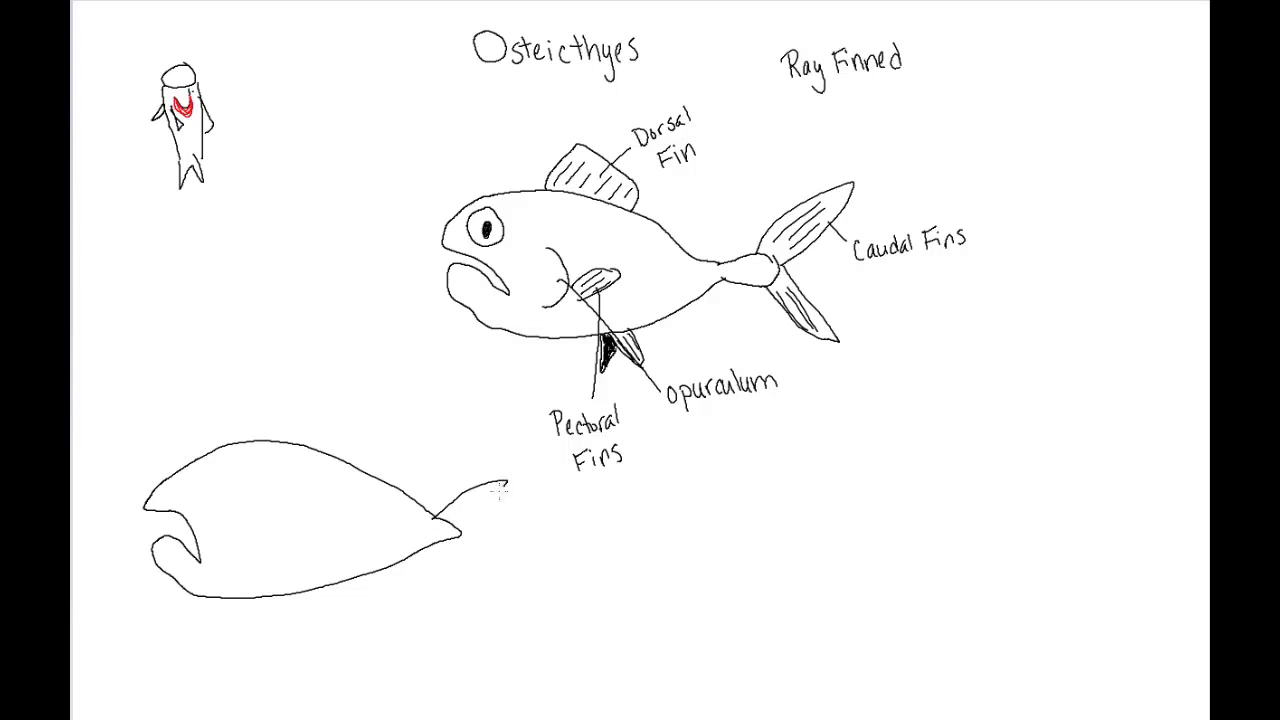
drag(470, 490, 510, 570)
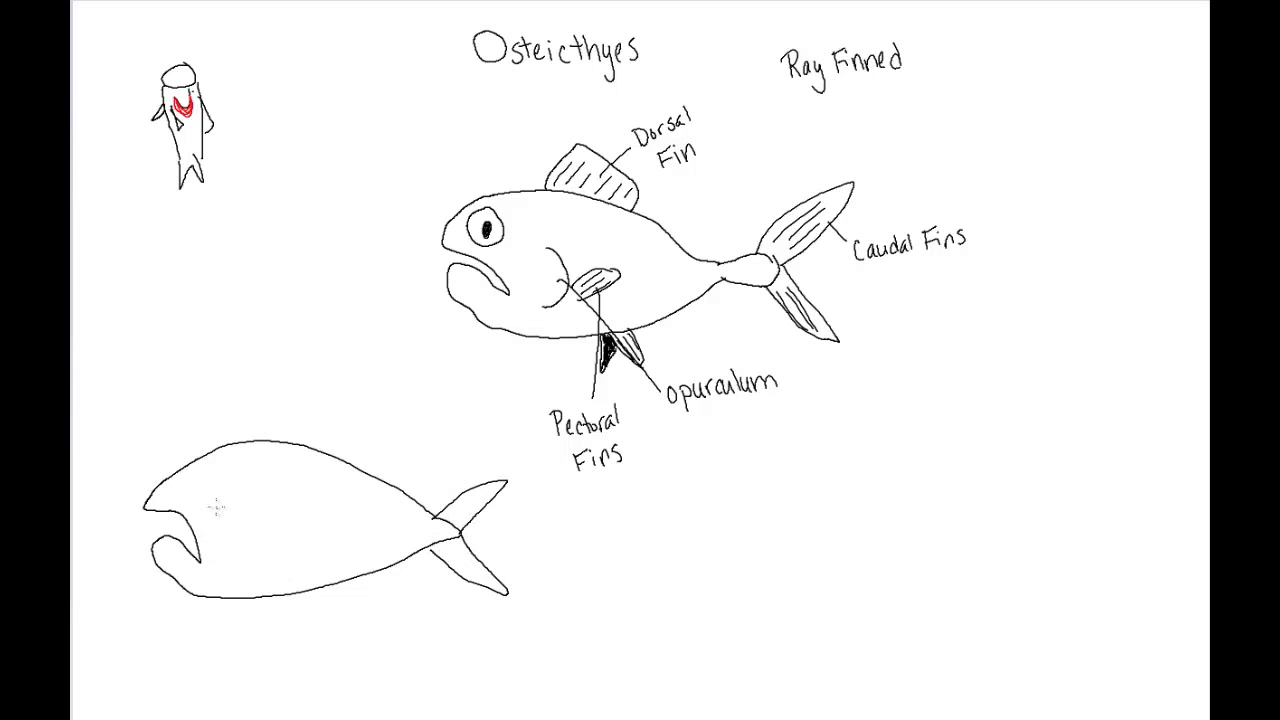
click(204, 502)
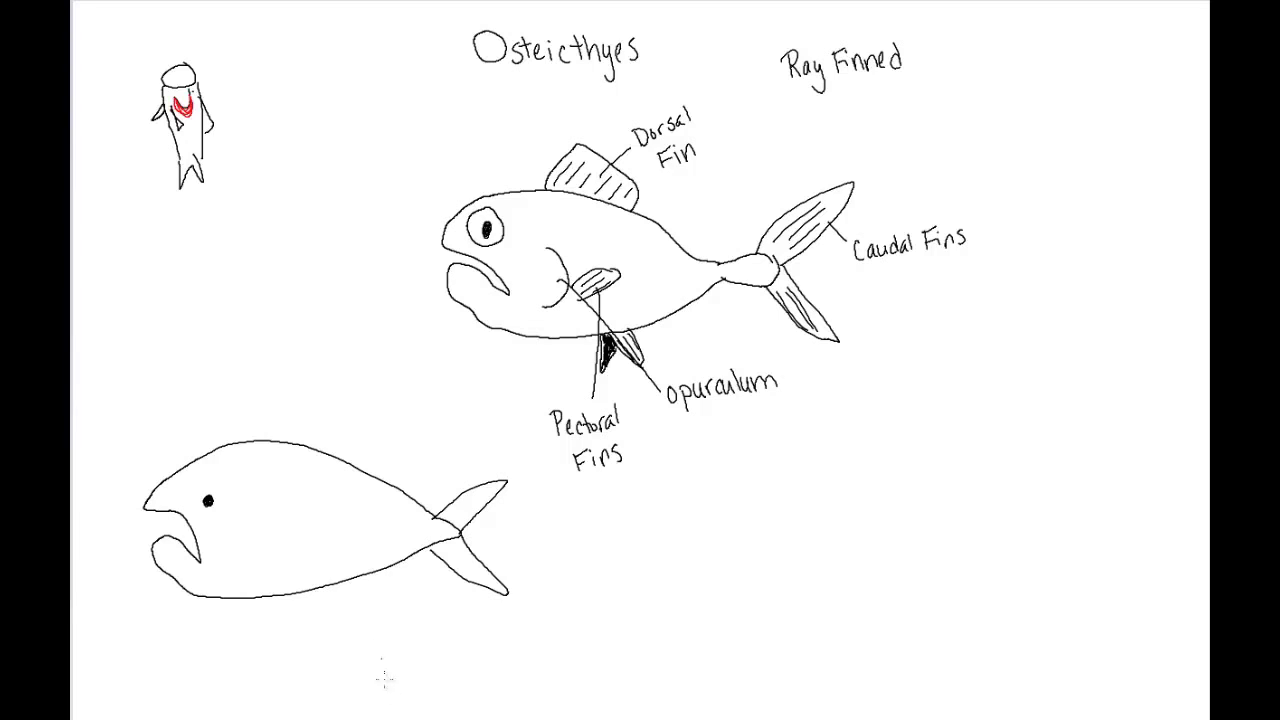
mouse_move(316, 556)
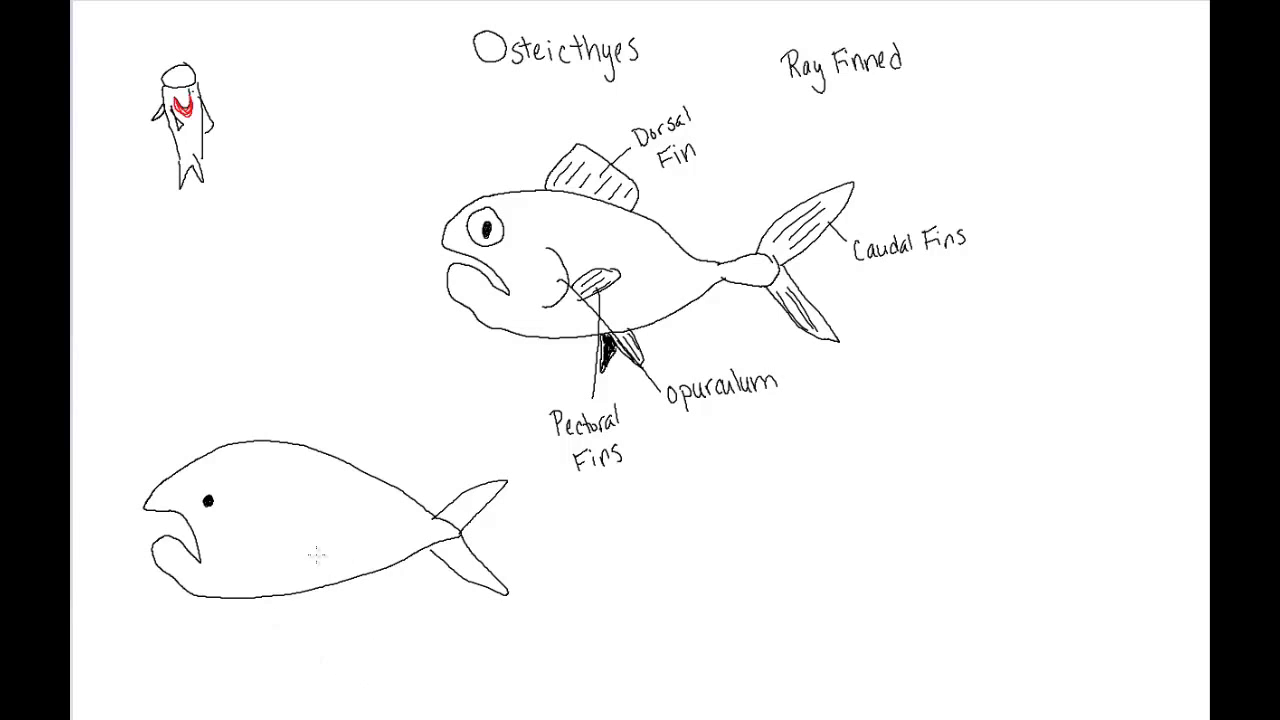
mouse_move(302, 558)
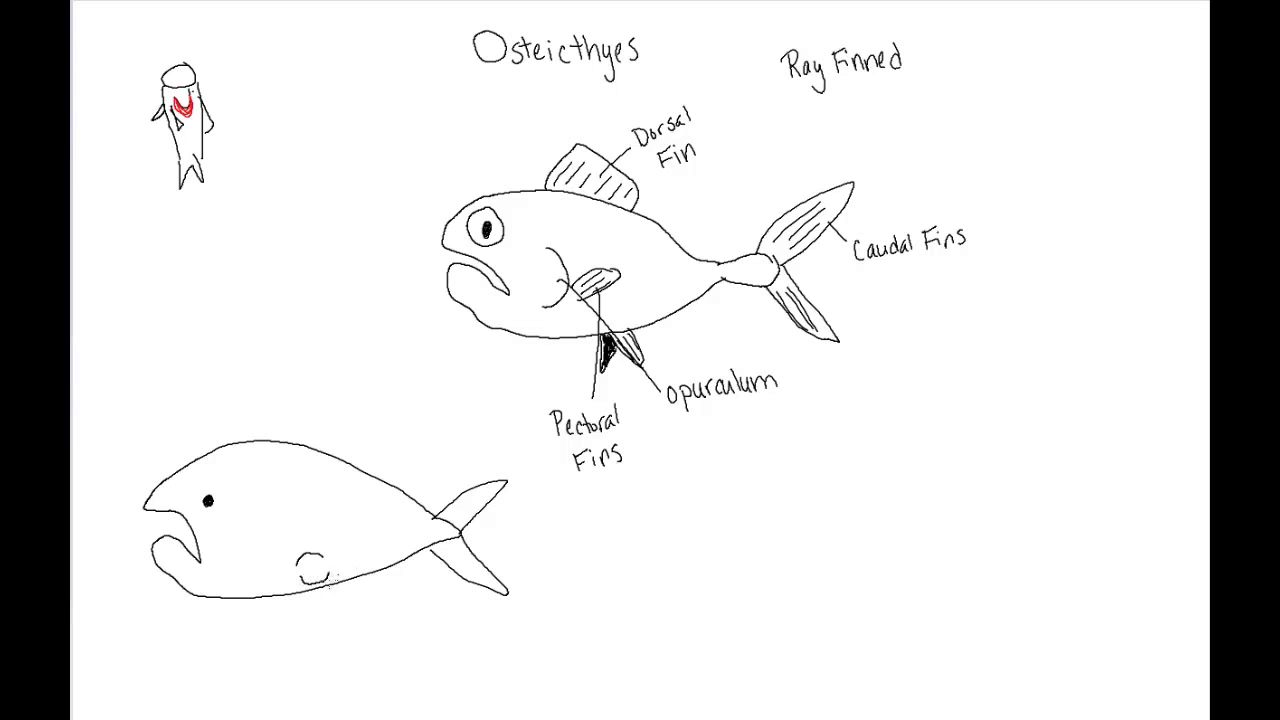
Draw the atrium inside the lower fish and label it 'Atrium'
drag(320, 576, 330, 620)
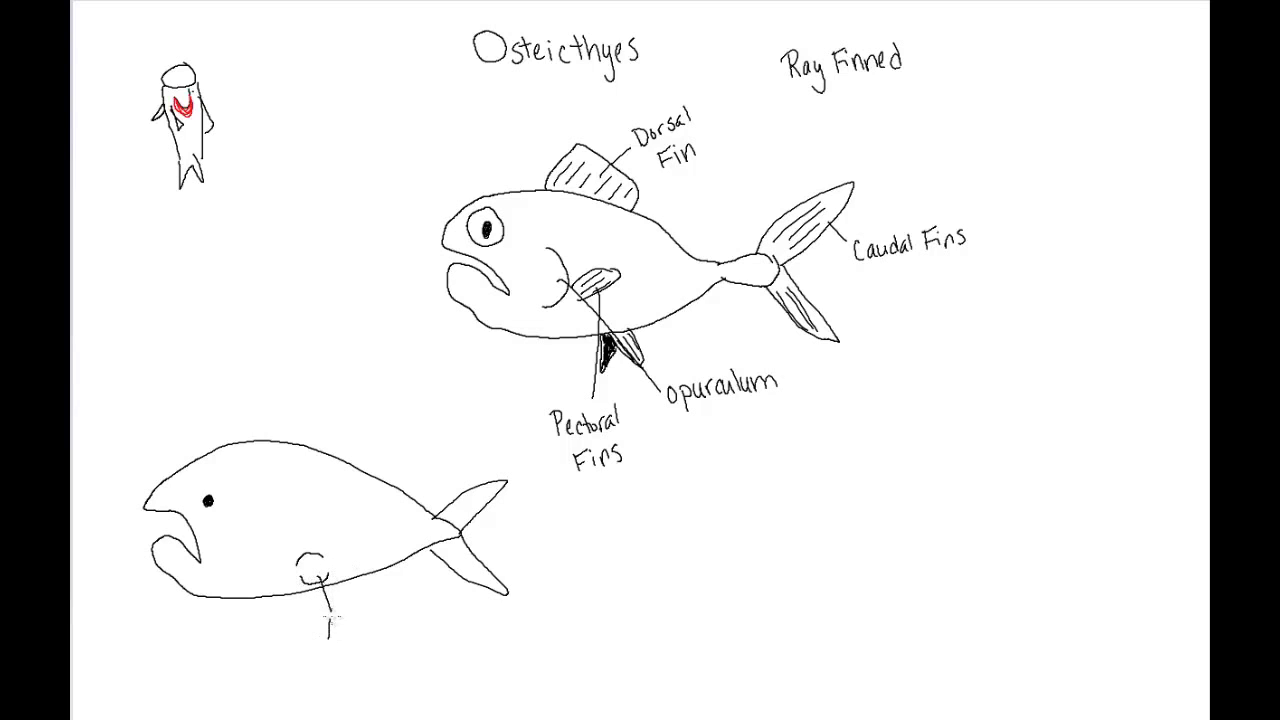
text(Ati)
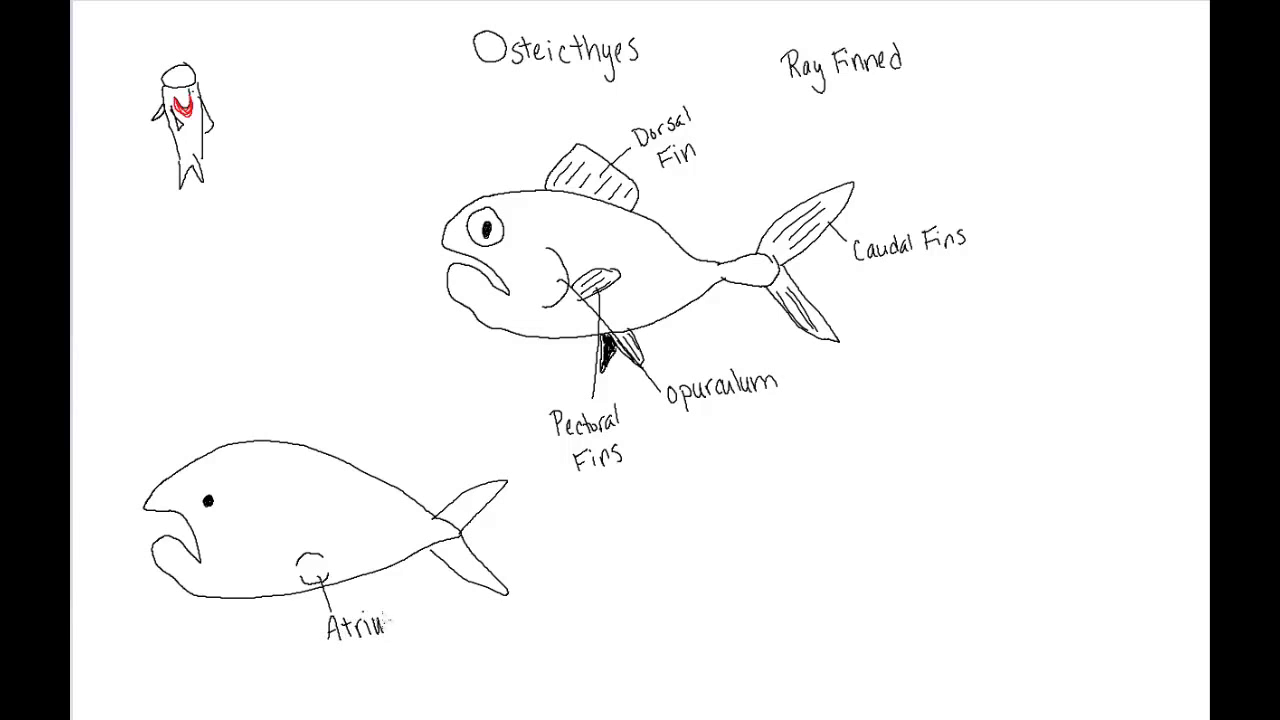
text(m)
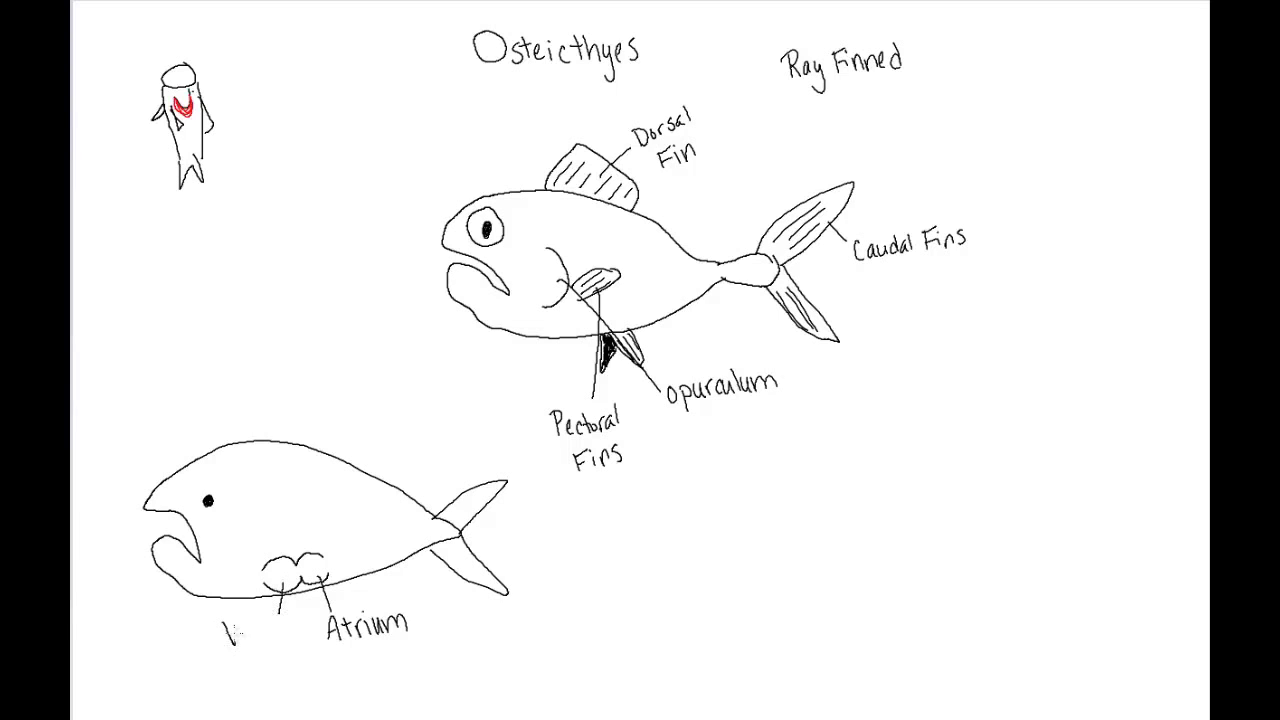
Label the lower fish's circulation loop with 'Ventricle' and 'capillary bed'
text(Ventricle)
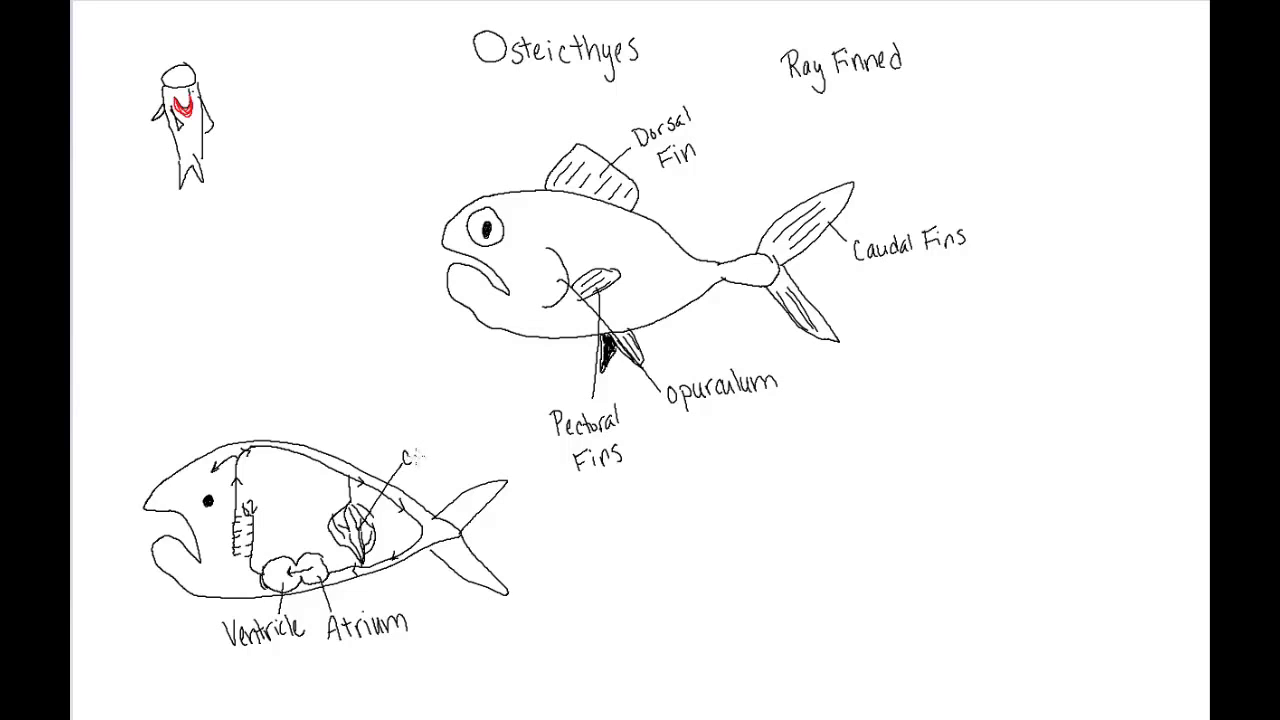
text(Capillary)
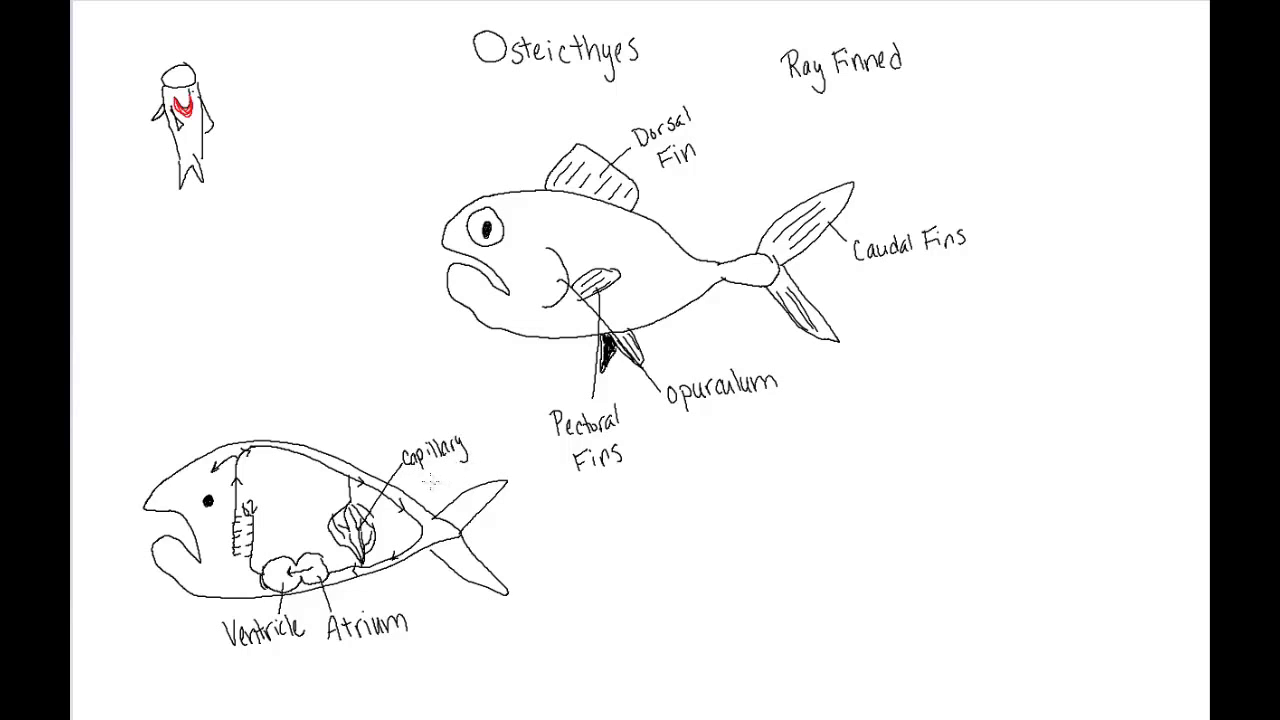
text(bed)
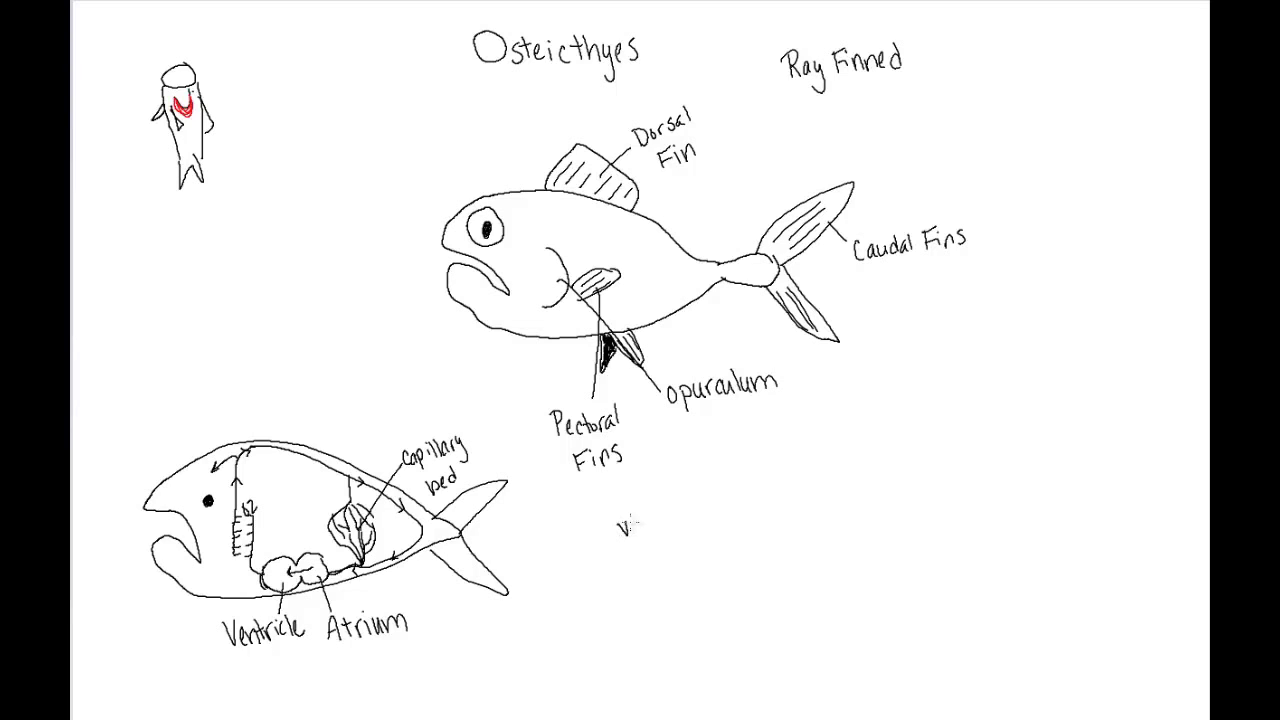
Write the definition 'vein – blood towards heart'
text(vein -)
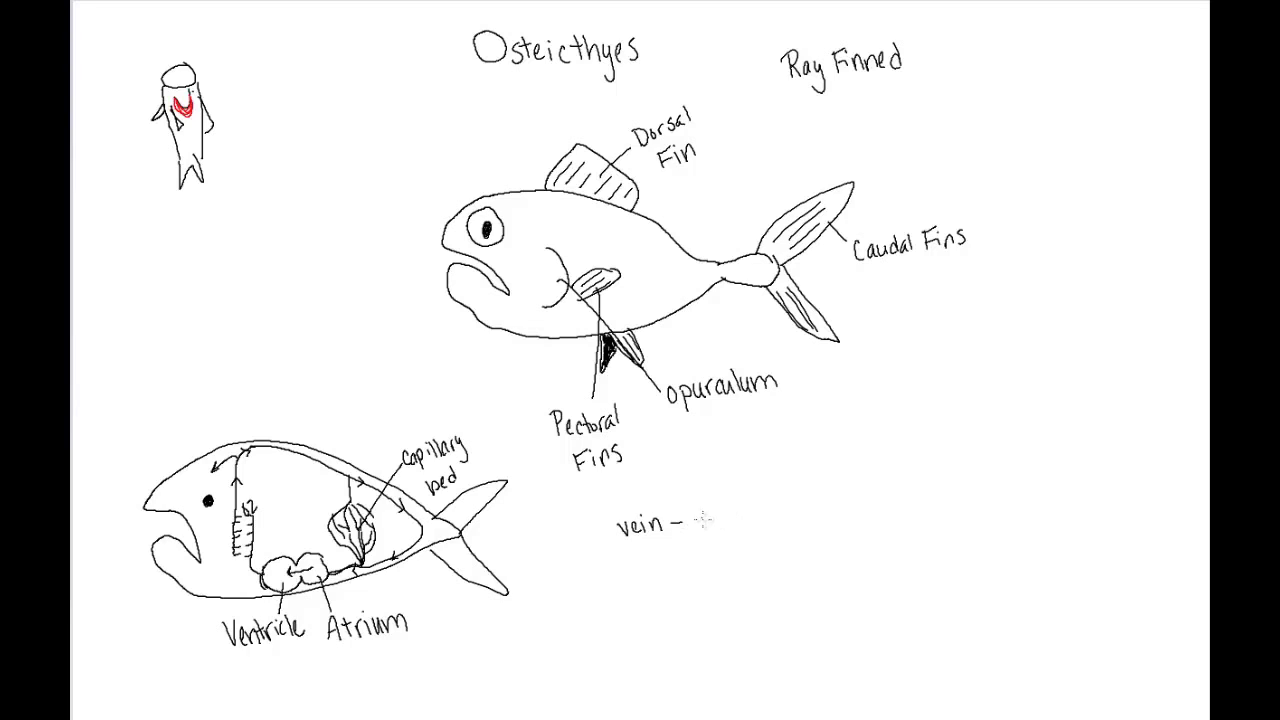
text(blood towards)
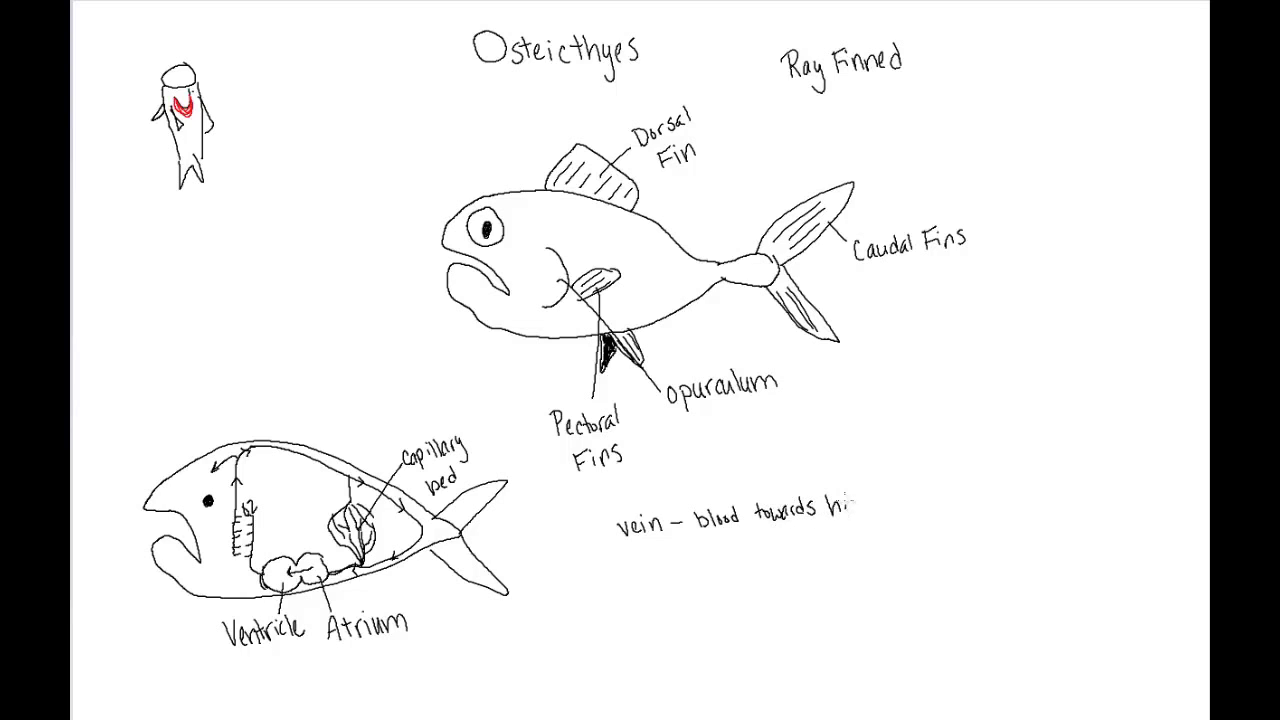
text(heart)
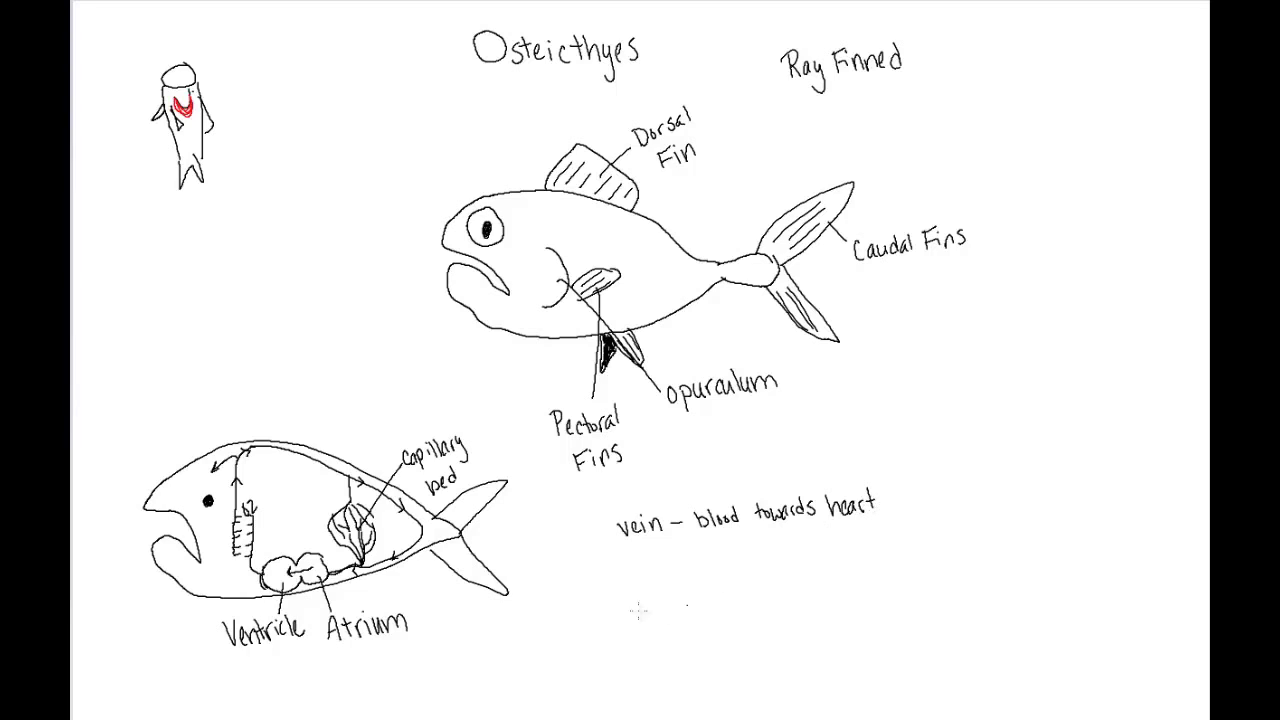
Write the definition 'arteries – blood from heart' on the line below
text(art)
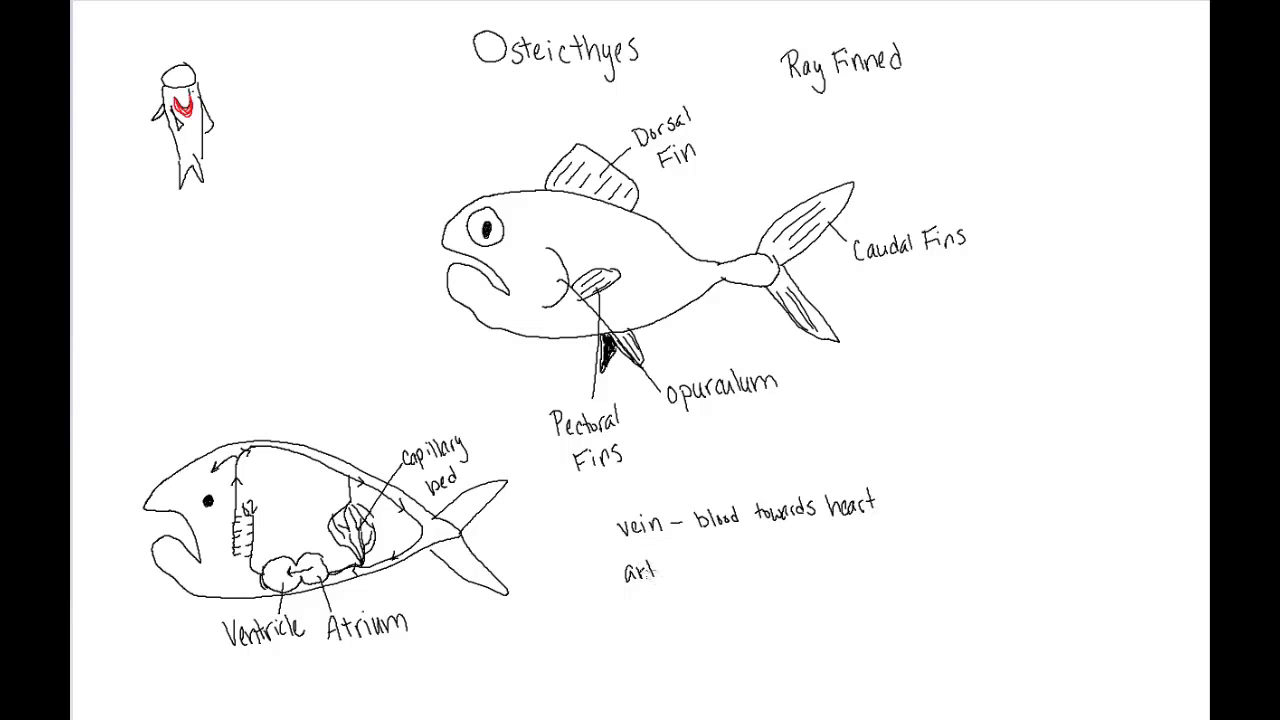
text(eries)
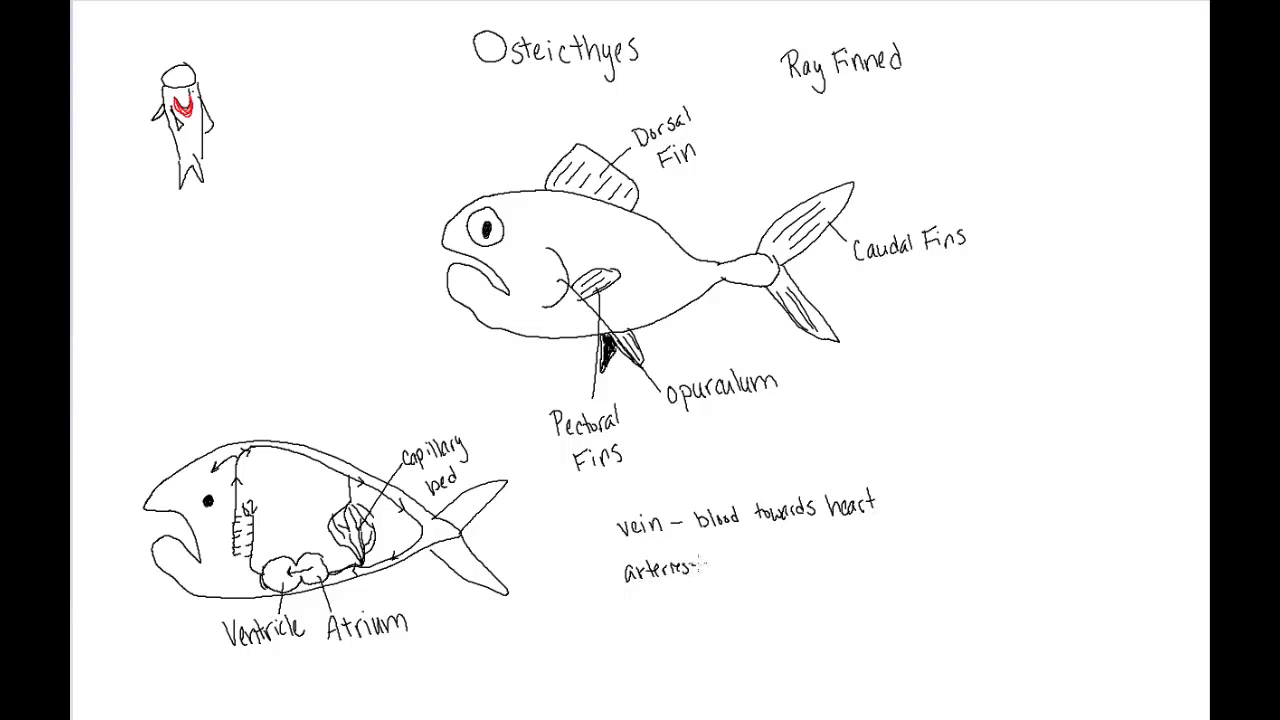
text(blood)
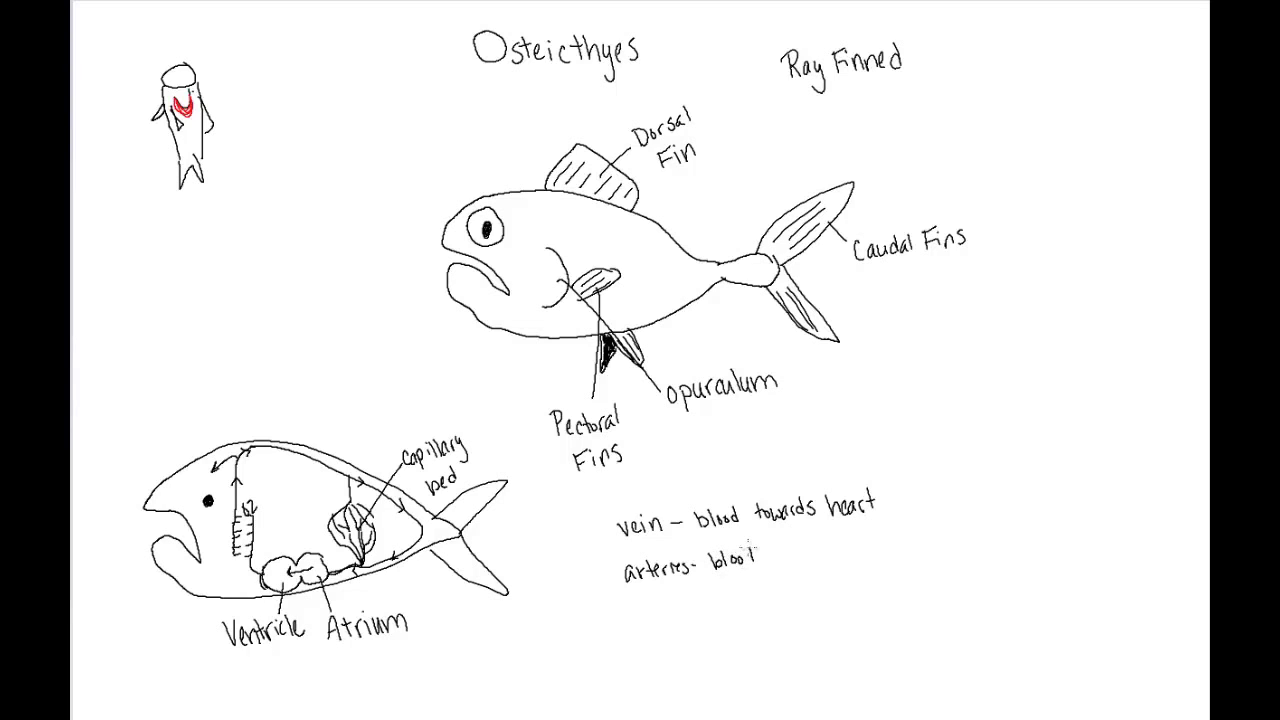
text(from he)
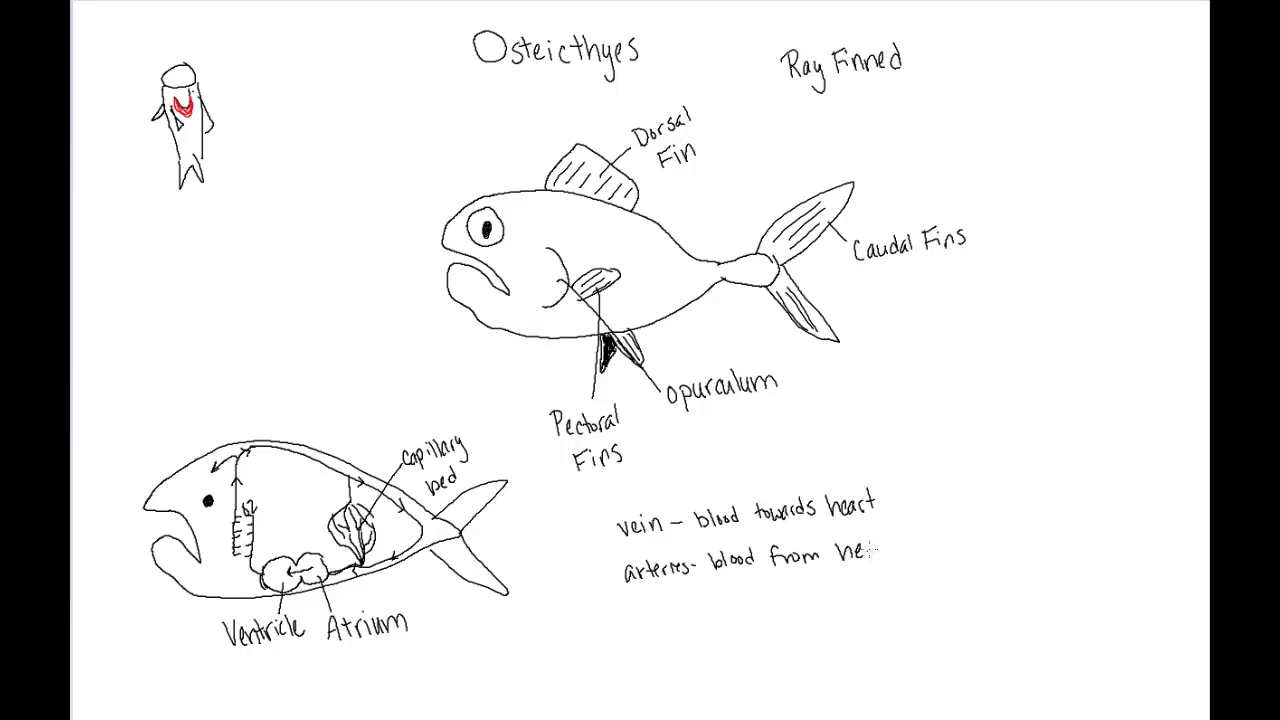
text(art)
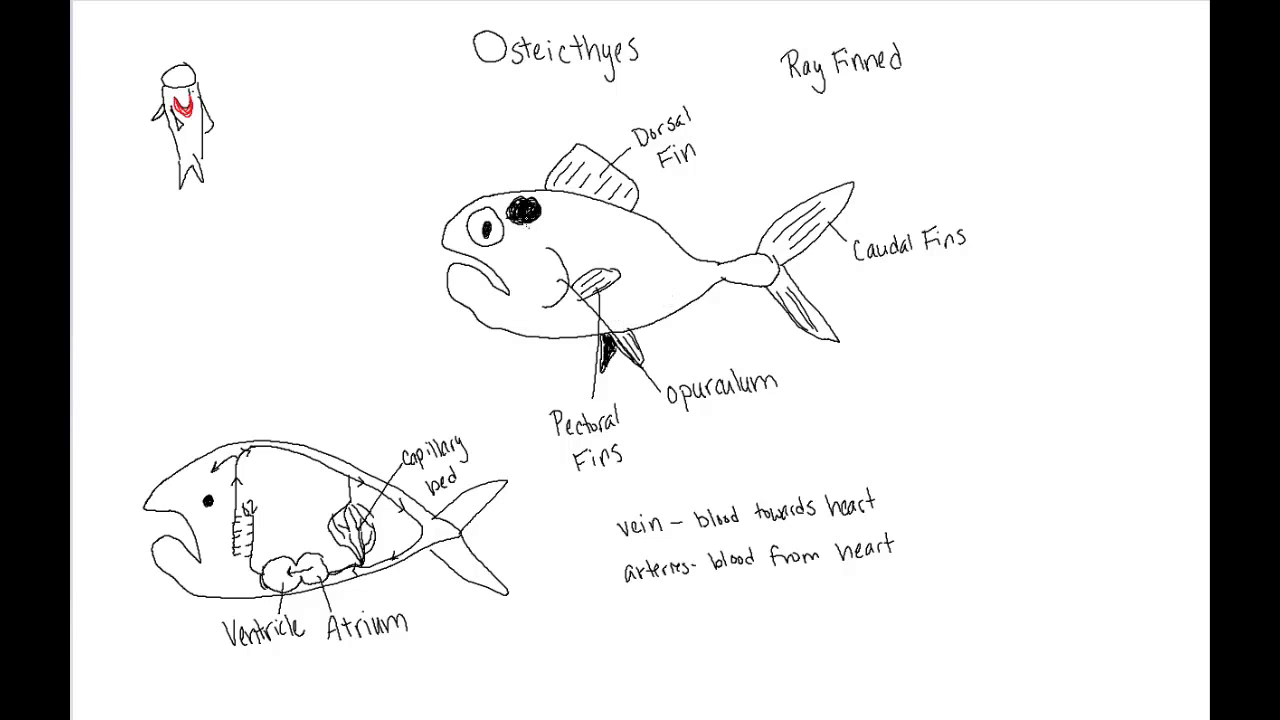
mouse_move(384, 228)
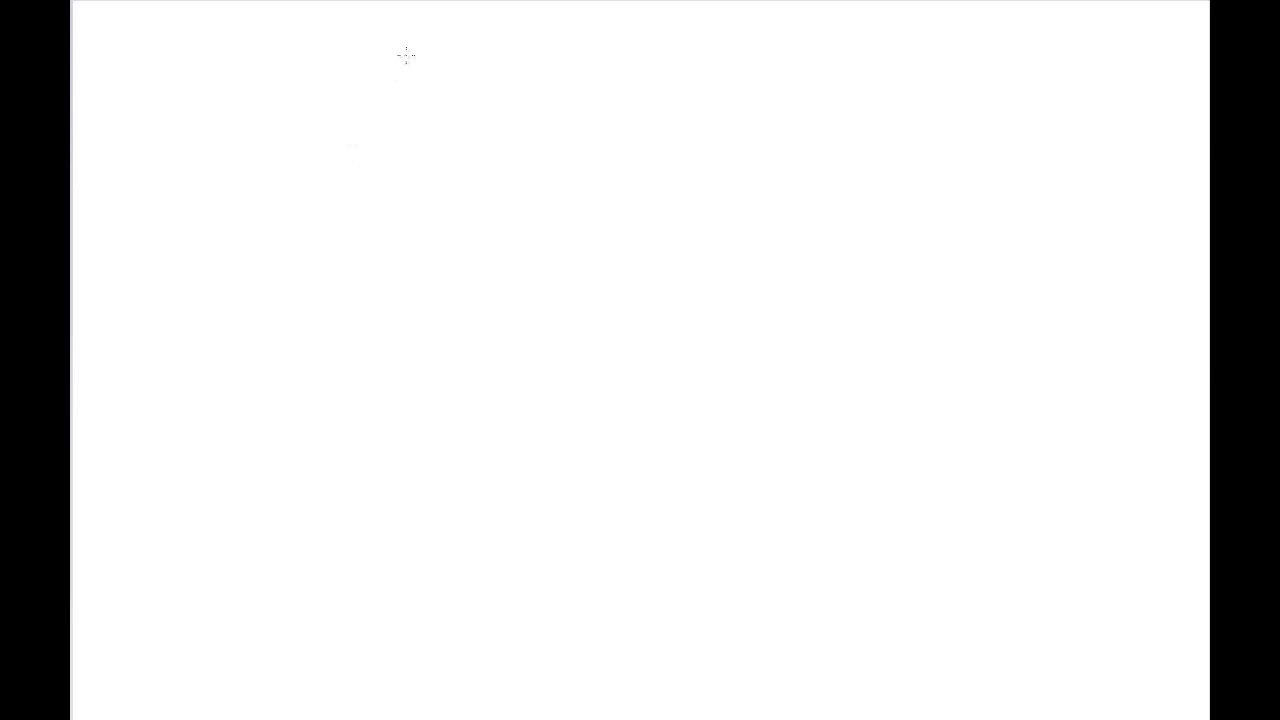
Sketch the fish-like animal's snout, head, back, front fin and belly outline at top left
drag(408, 56, 344, 104)
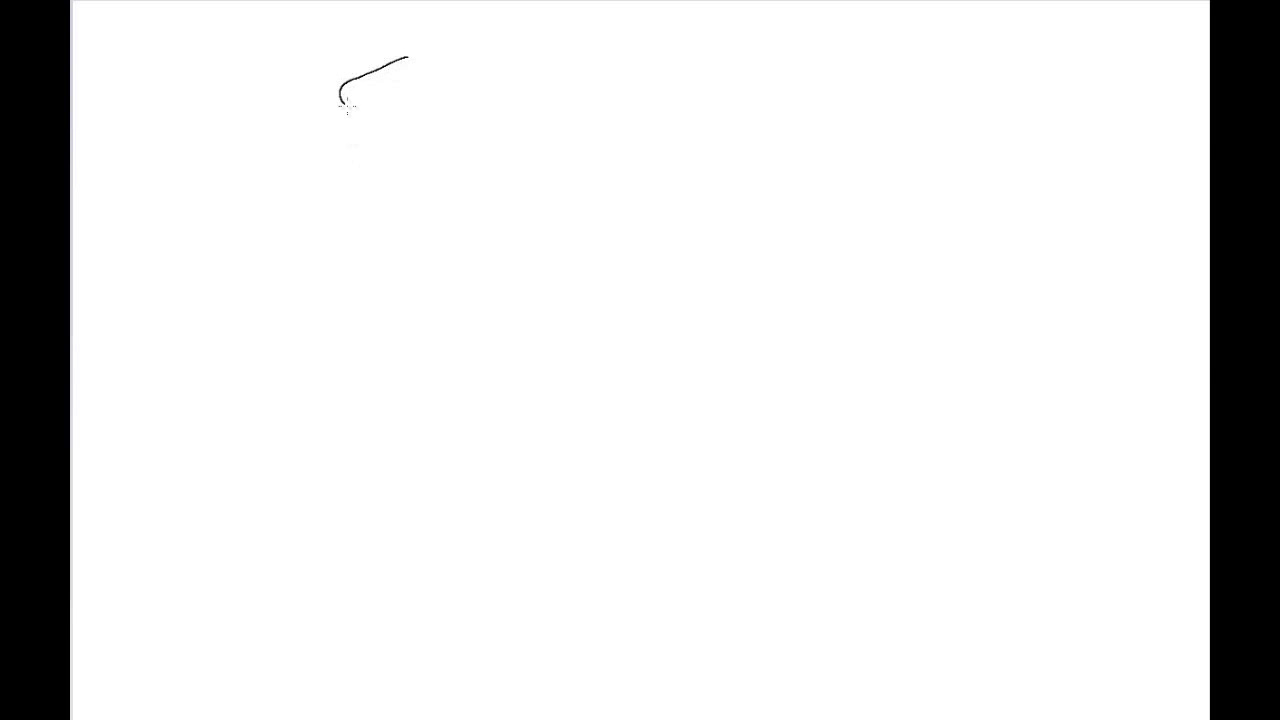
drag(344, 110, 404, 118)
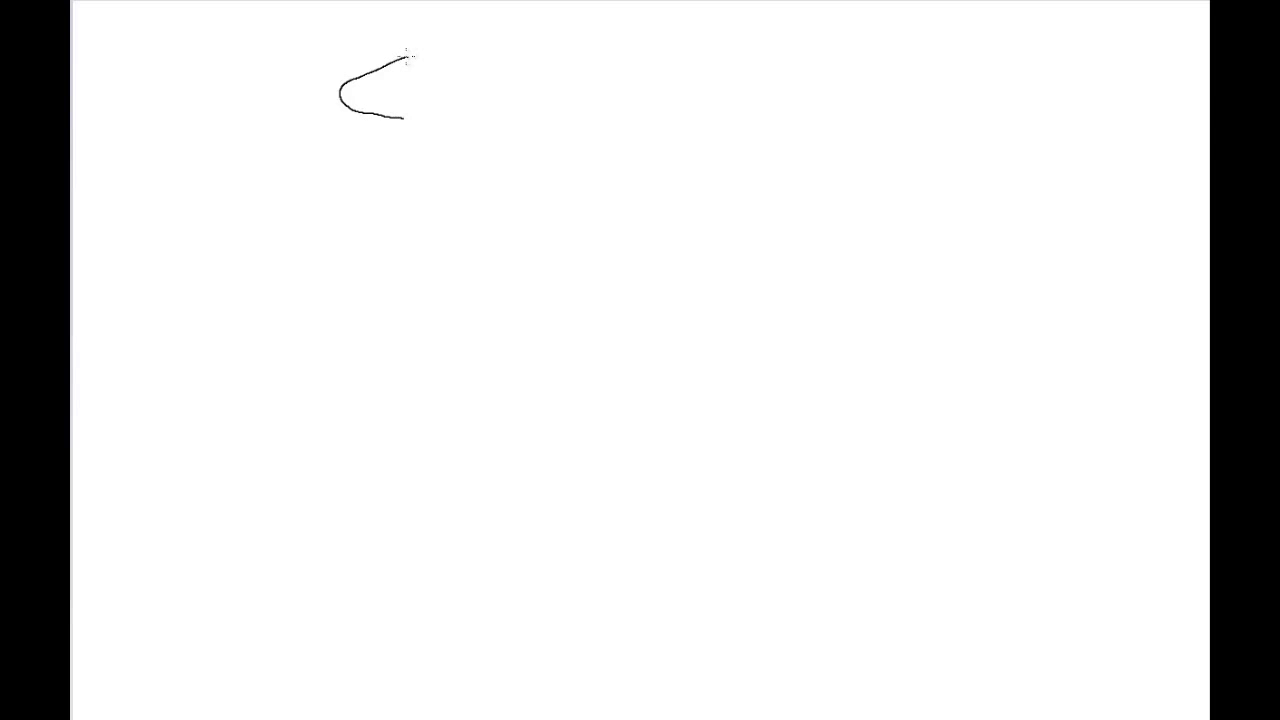
drag(404, 58, 516, 58)
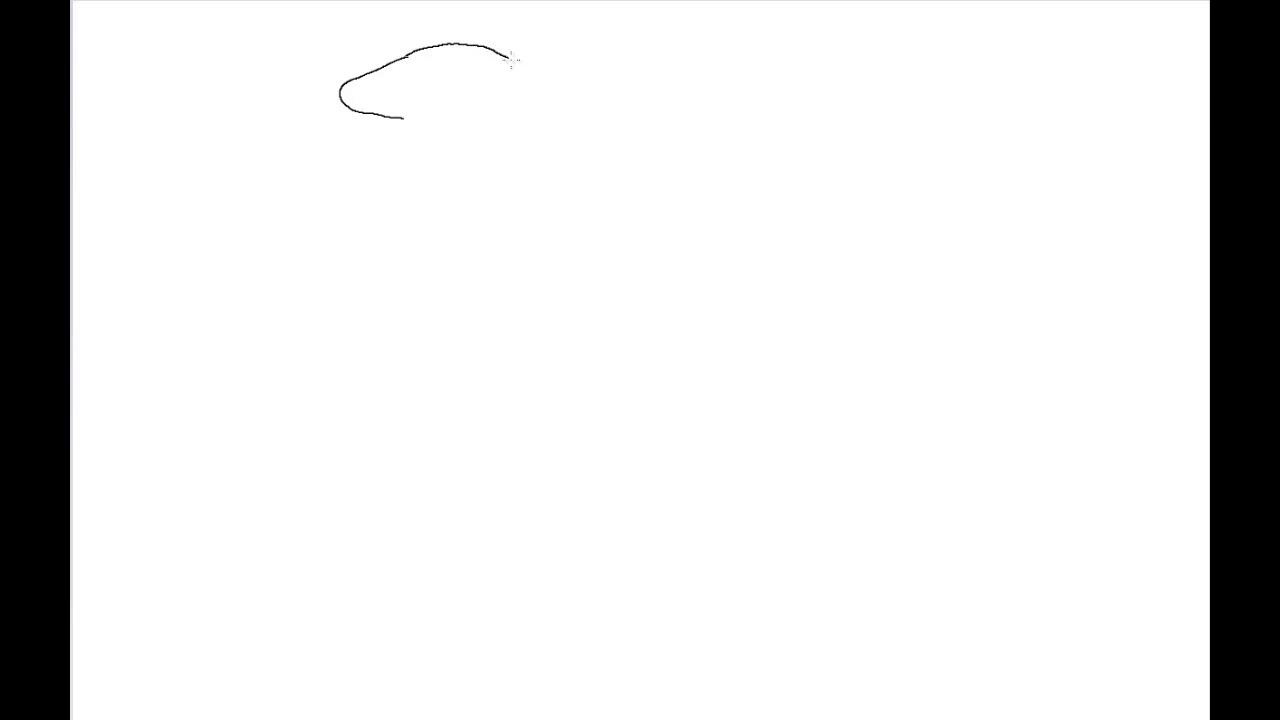
drag(500, 56, 530, 70)
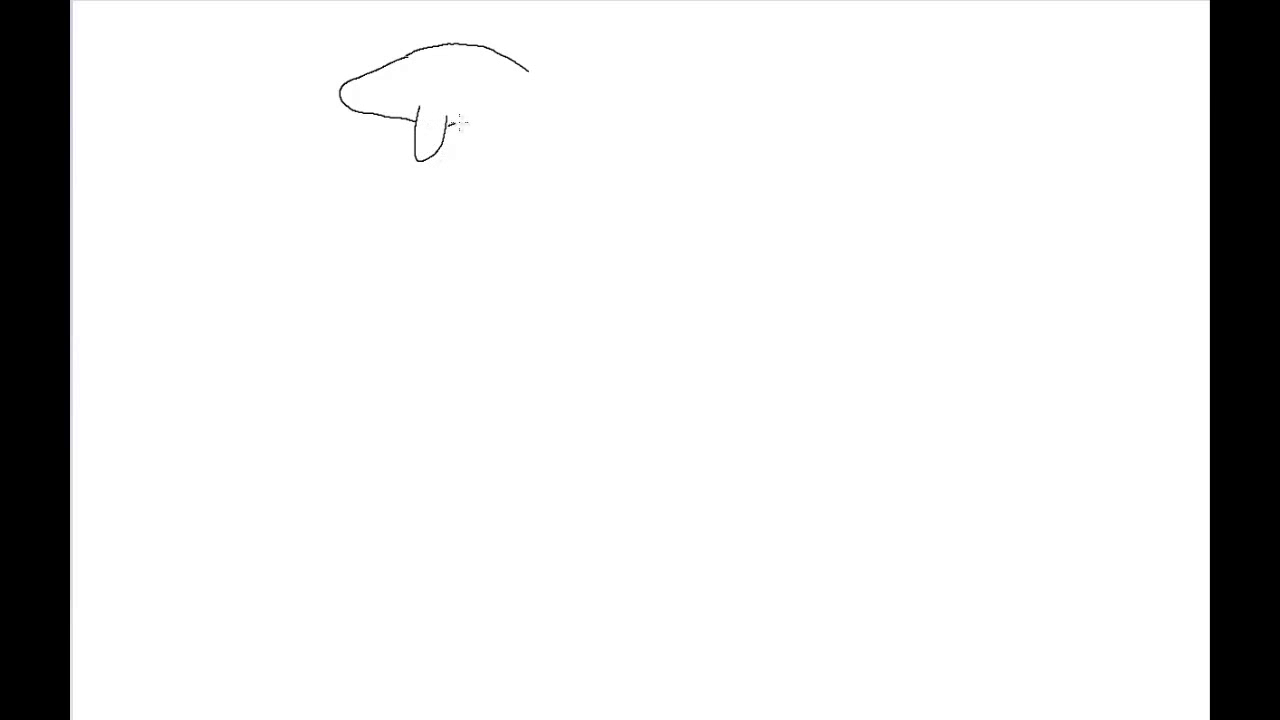
drag(450, 114, 544, 100)
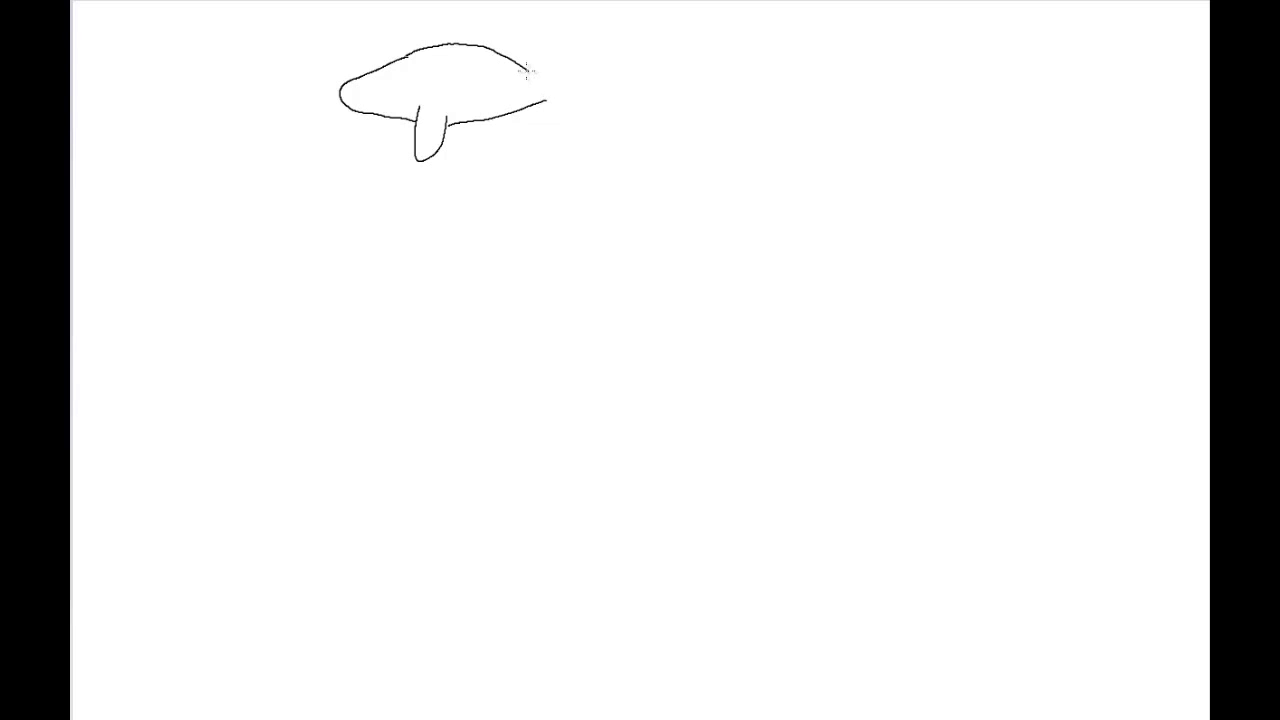
drag(520, 64, 550, 104)
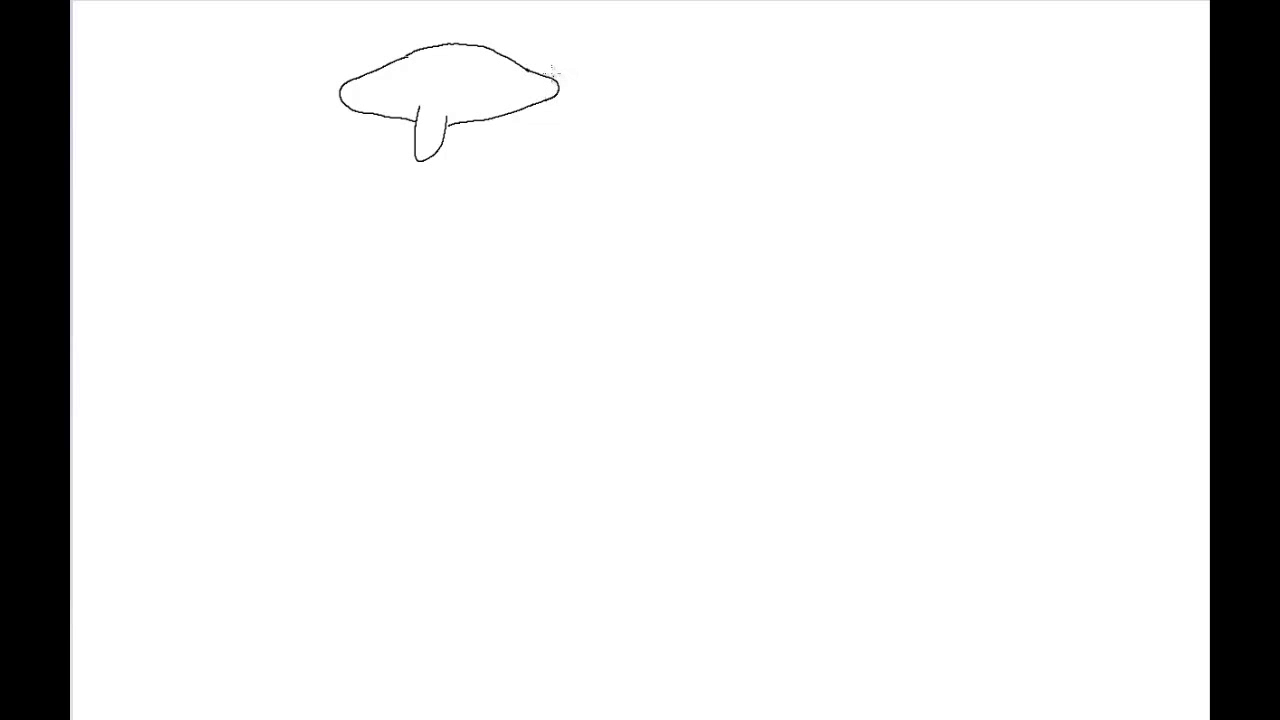
Add the tail fin, rear lower fin, eye and head detail to the animal
drag(556, 90, 576, 44)
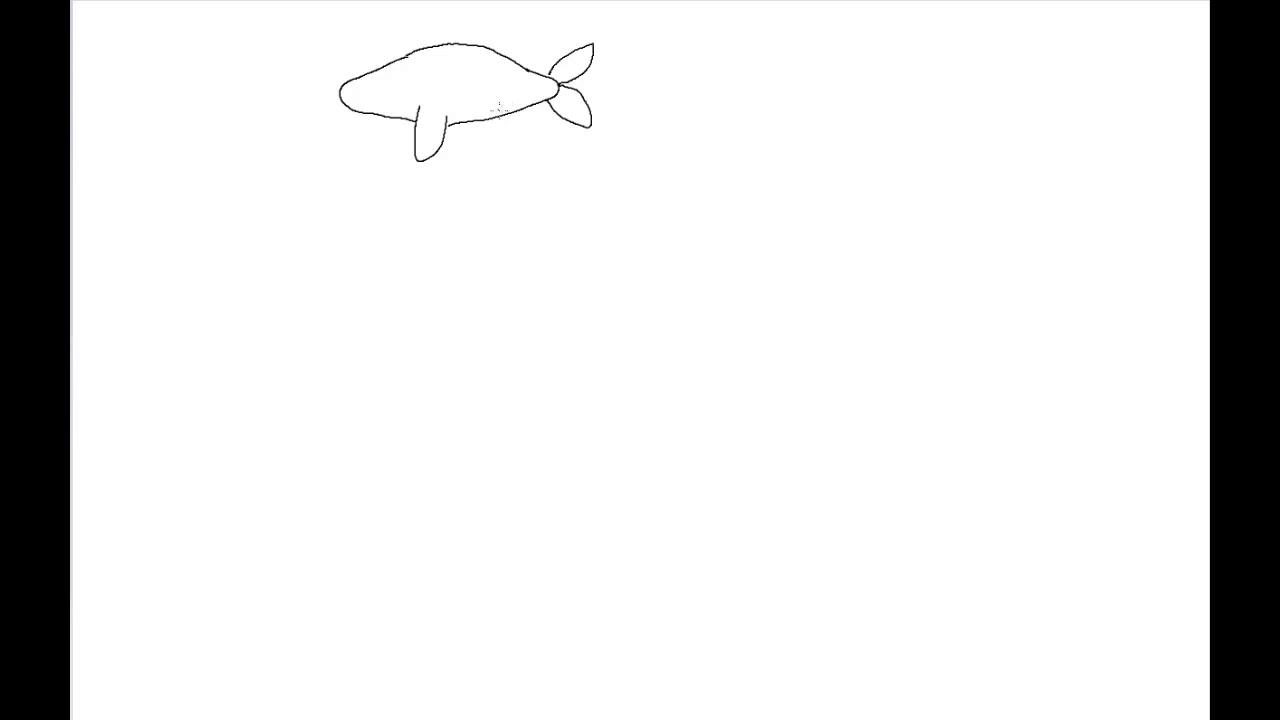
mouse_move(504, 104)
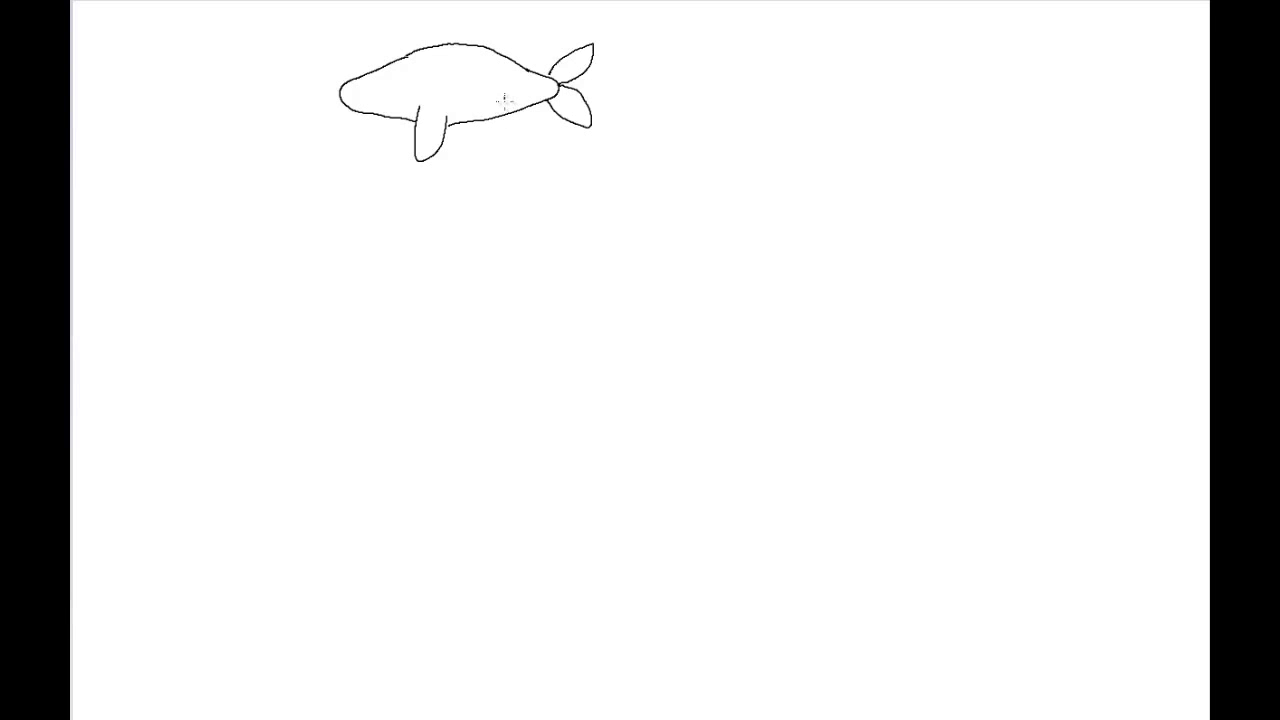
drag(504, 100, 520, 120)
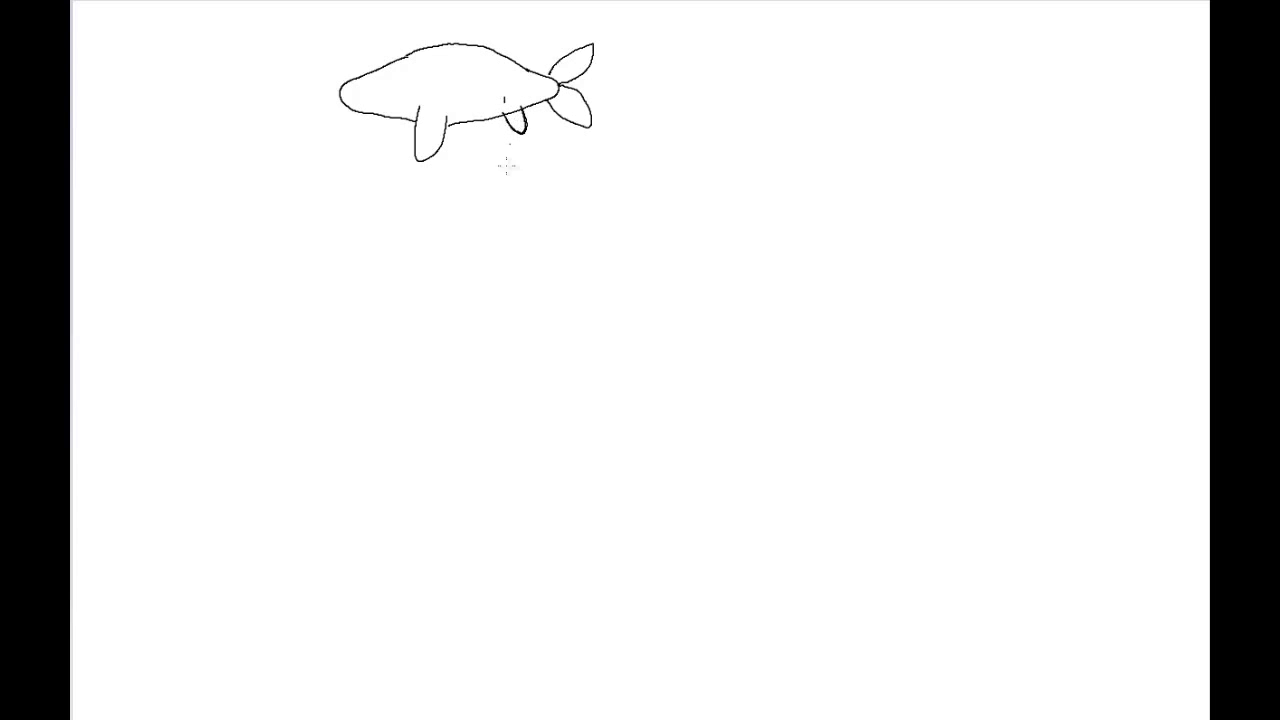
mouse_move(448, 428)
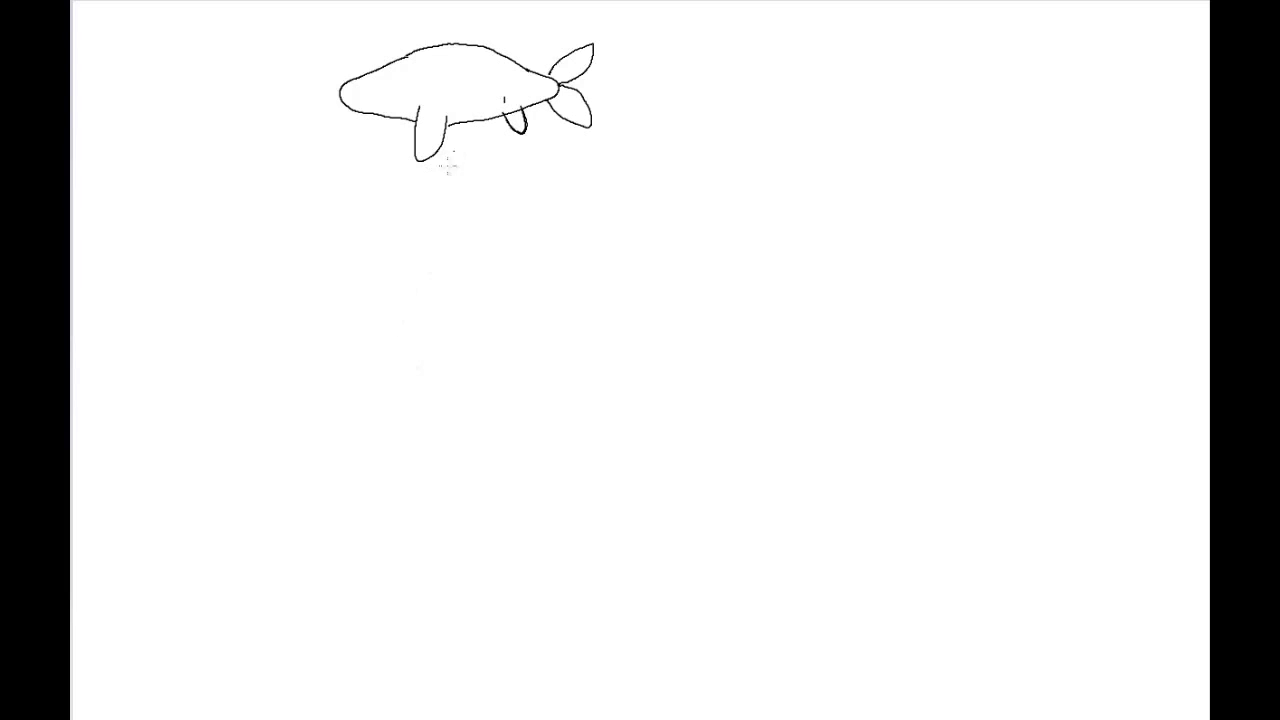
click(388, 74)
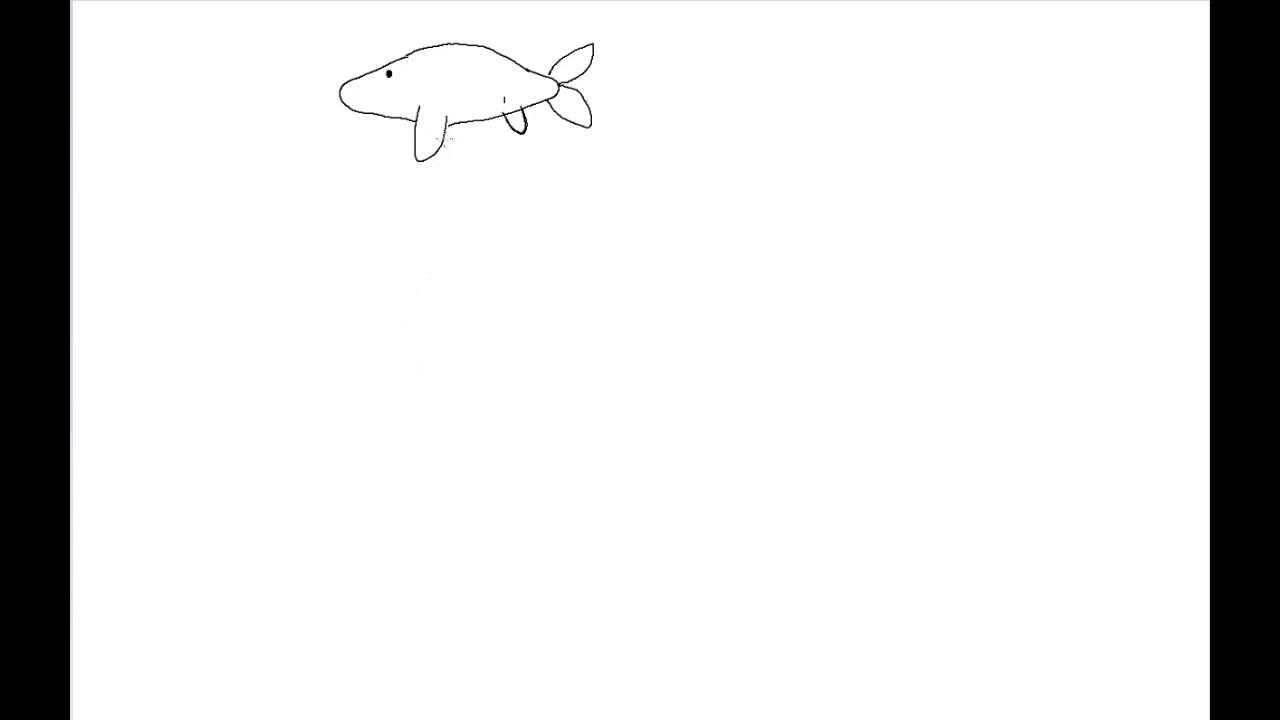
drag(444, 120, 450, 140)
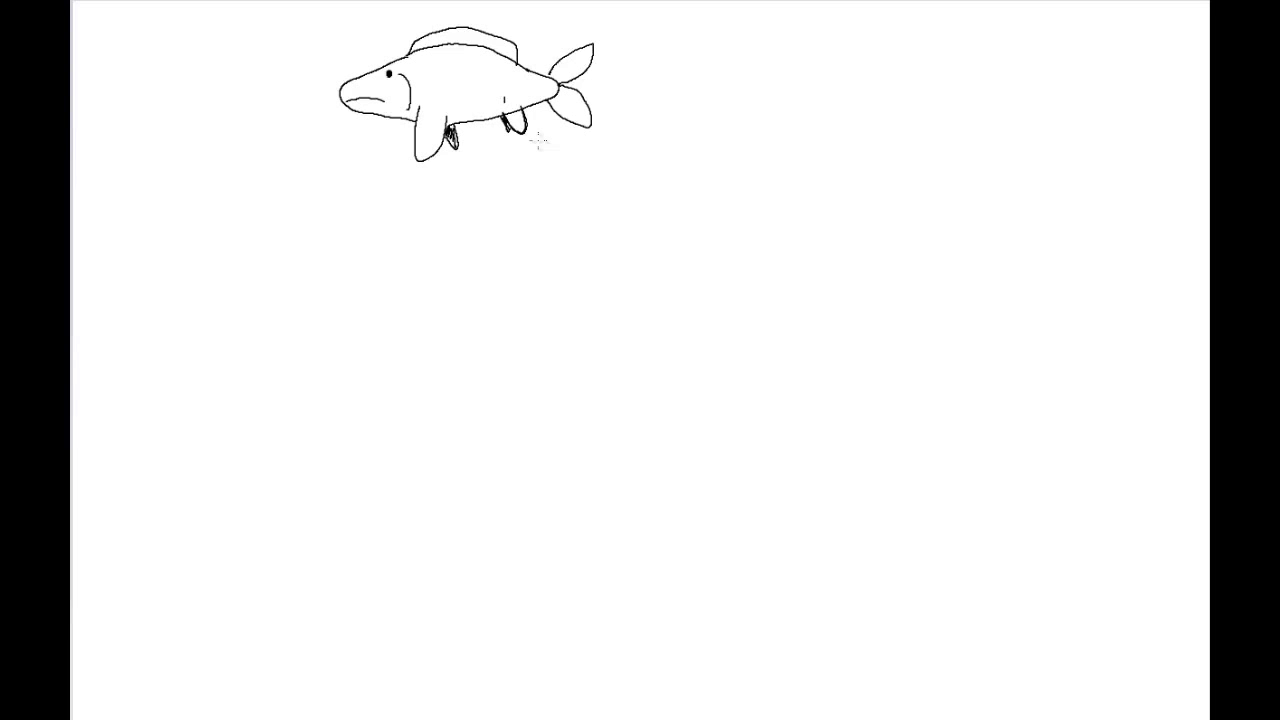
mouse_move(396, 378)
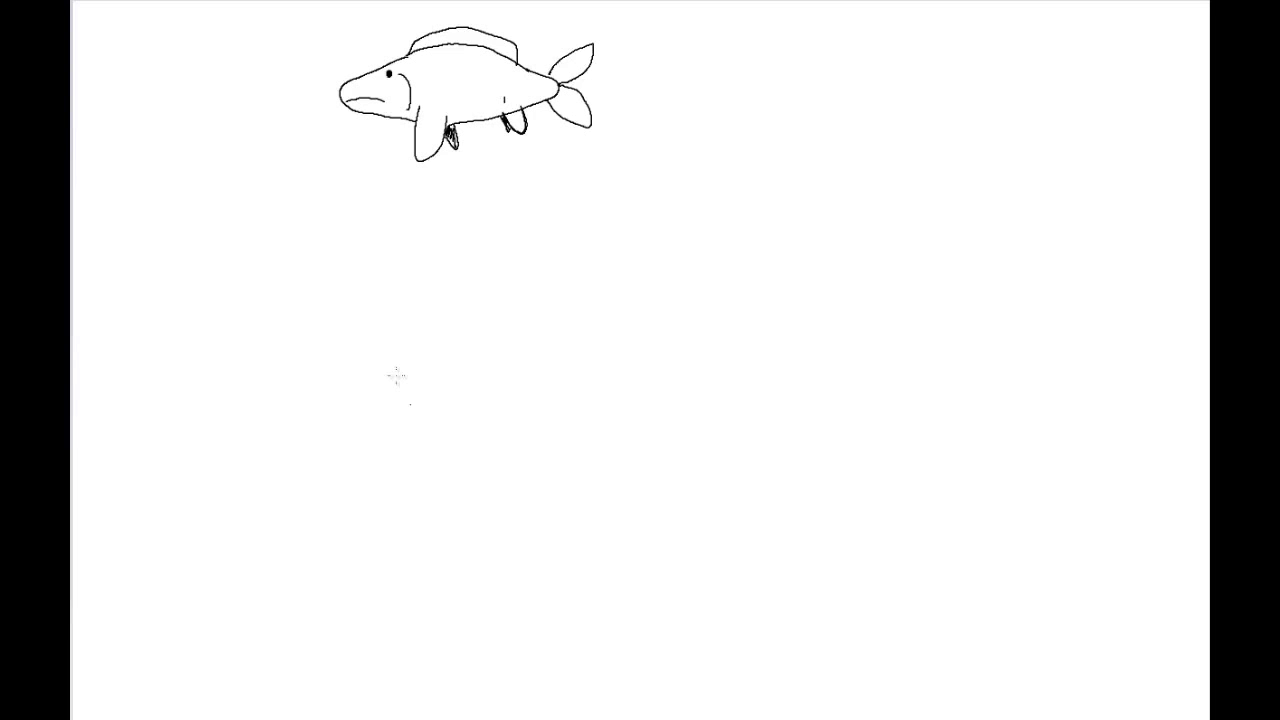
mouse_move(436, 248)
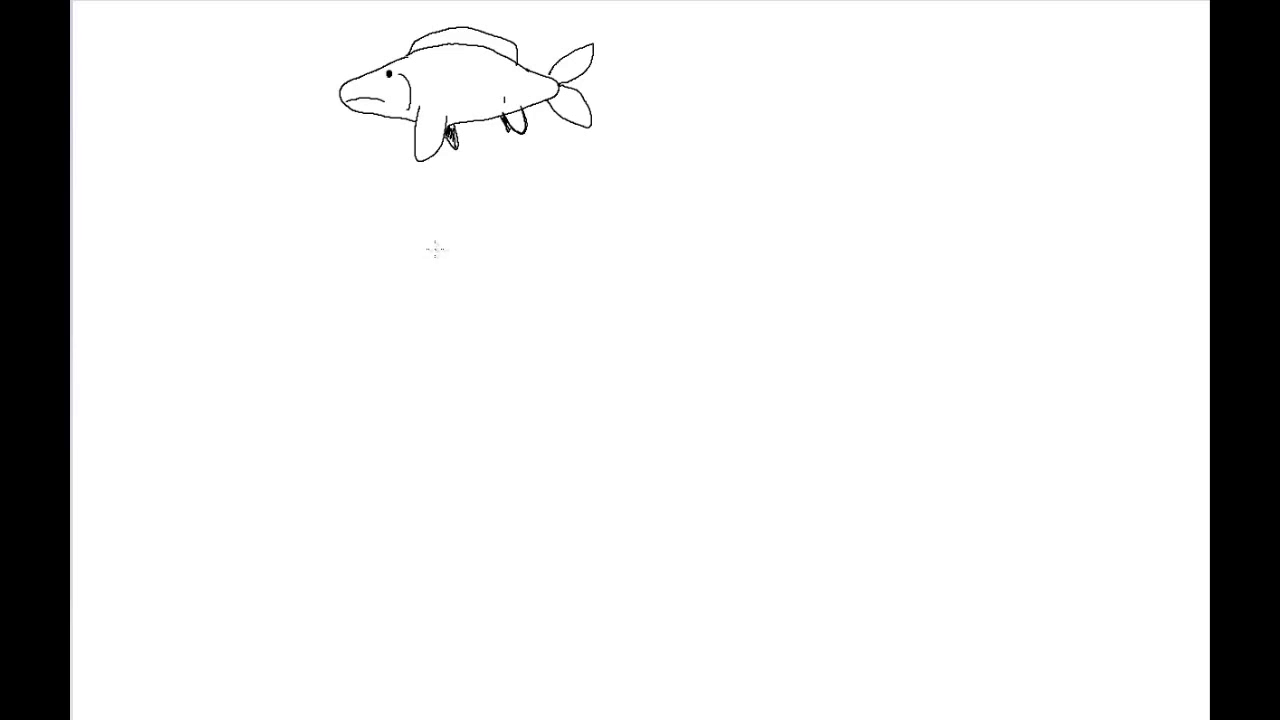
mouse_move(312, 258)
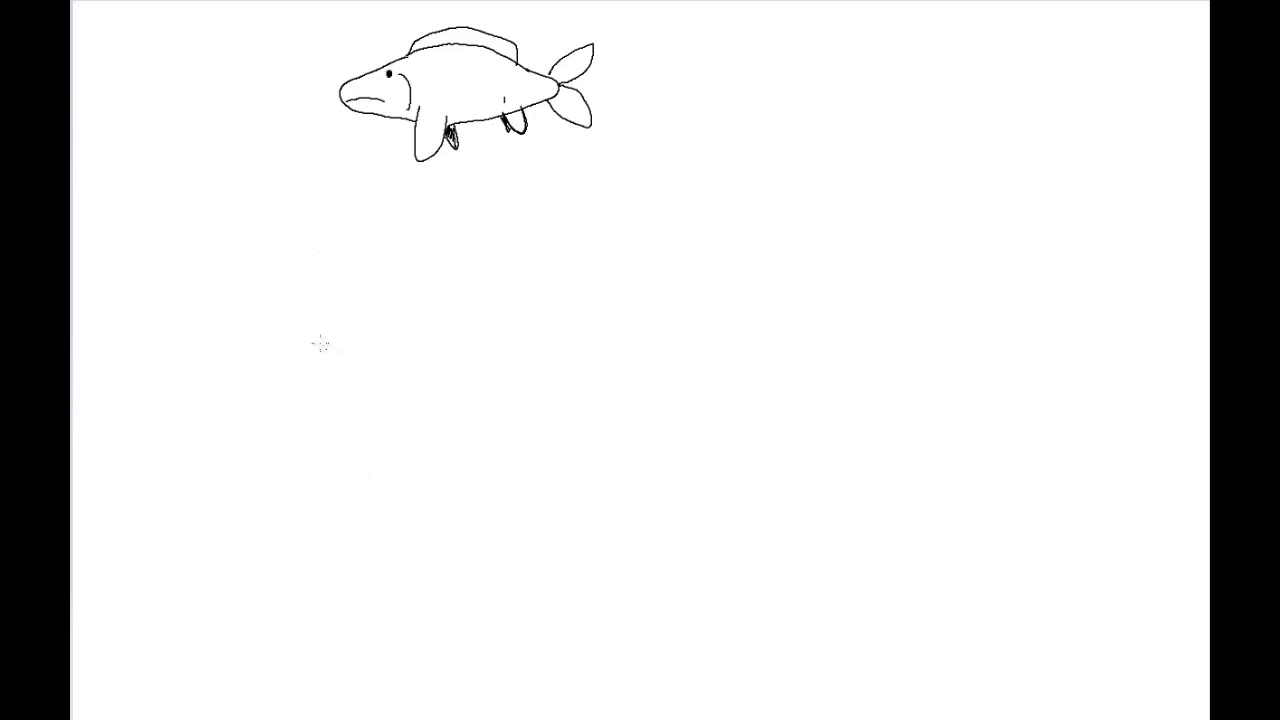
mouse_move(400, 262)
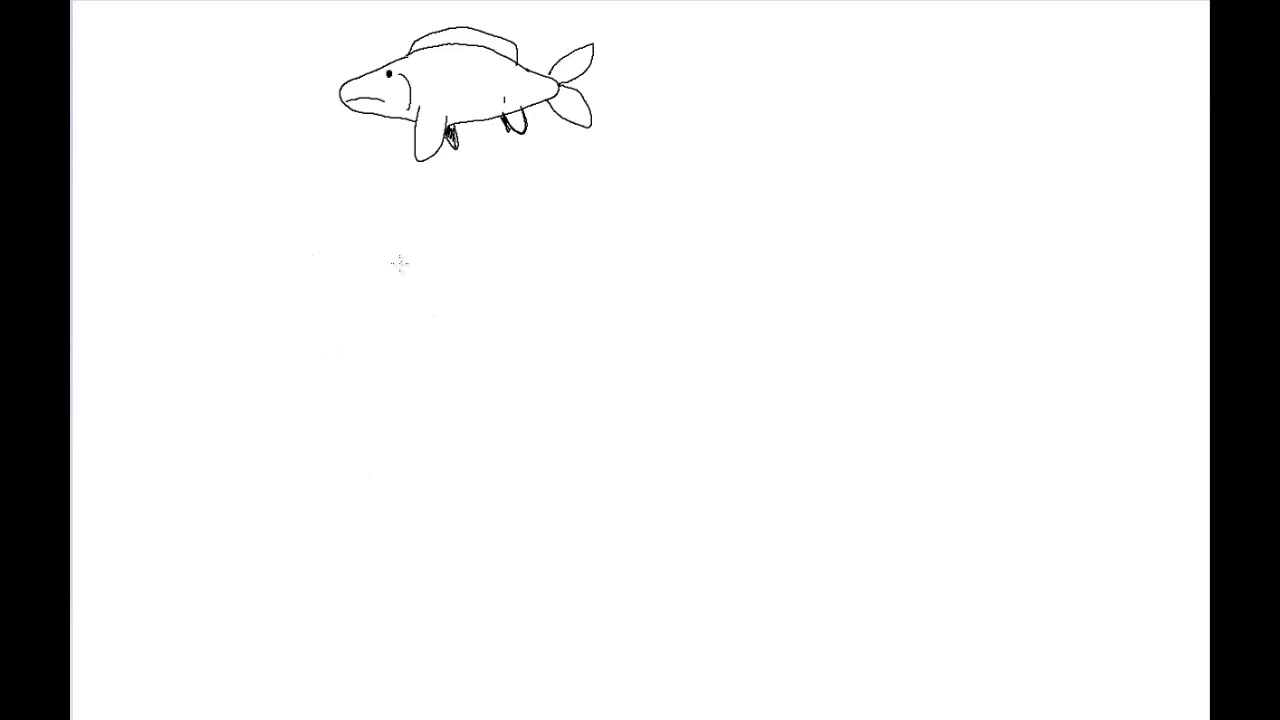
mouse_move(394, 228)
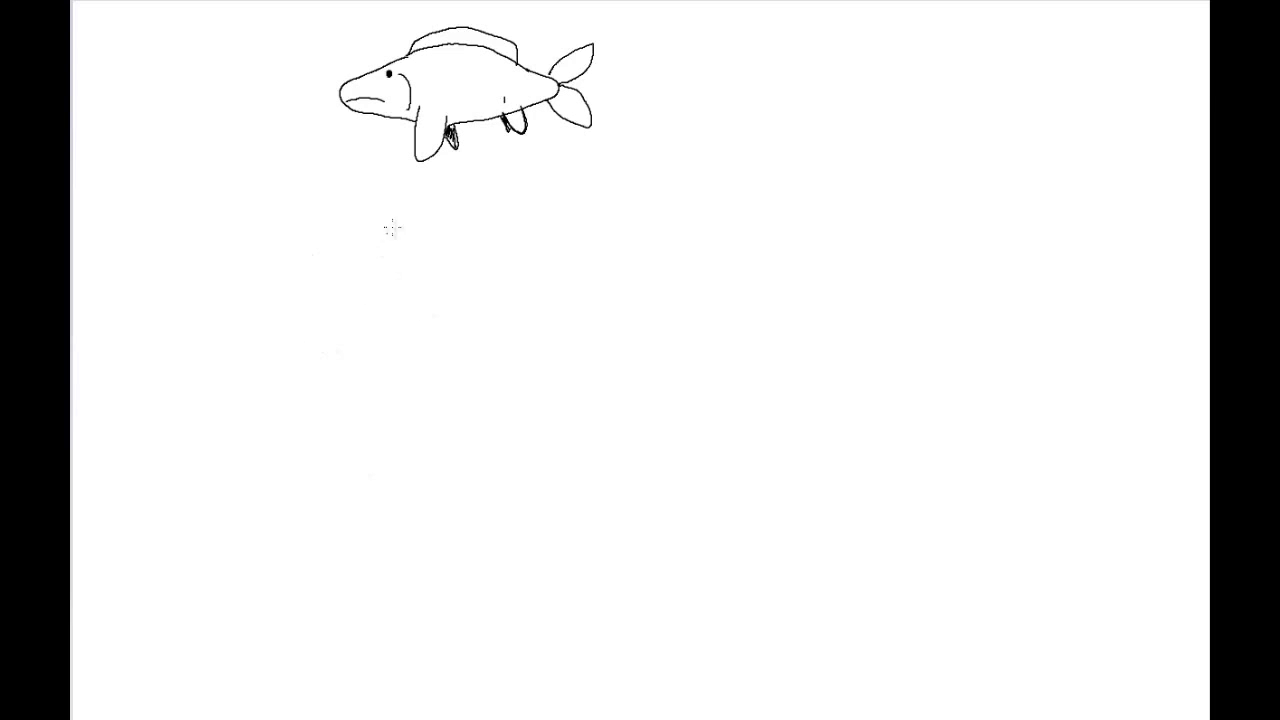
Draw the fish's limb bones below it and label shoulder, humerus and ulna
drag(400, 210, 370, 250)
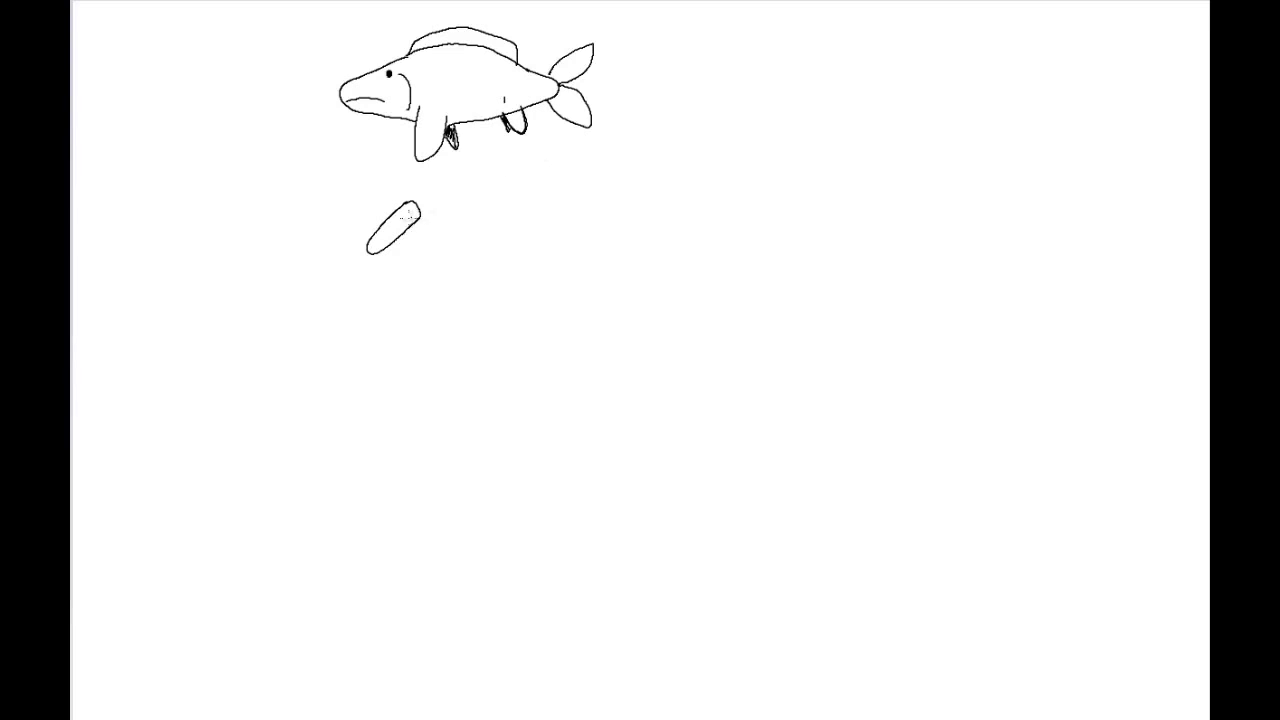
text(shoulder)
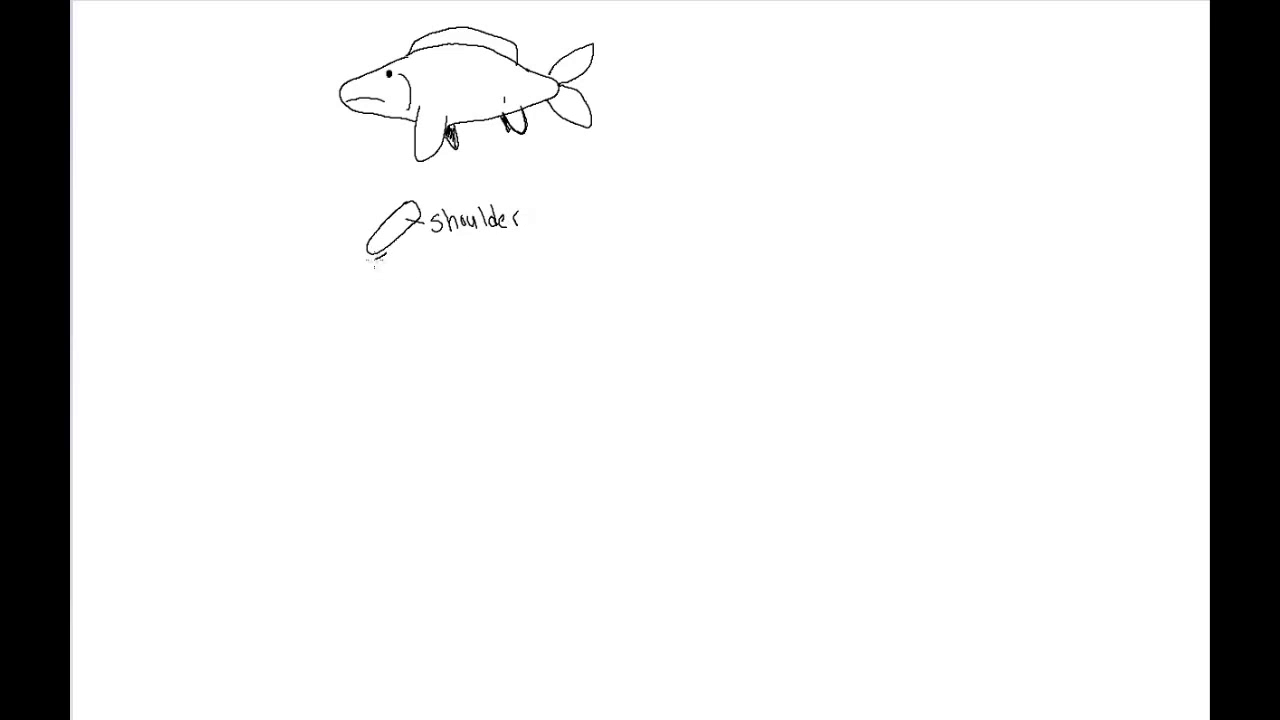
drag(388, 244, 396, 284)
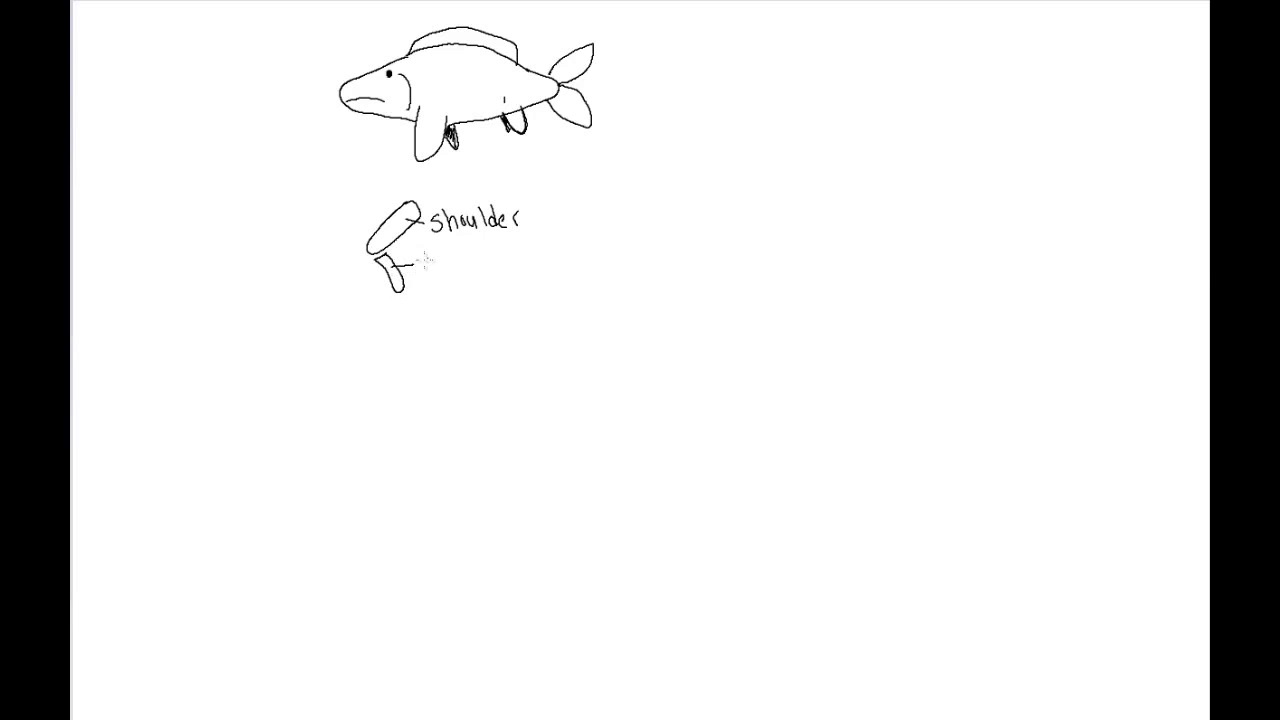
text(hur)
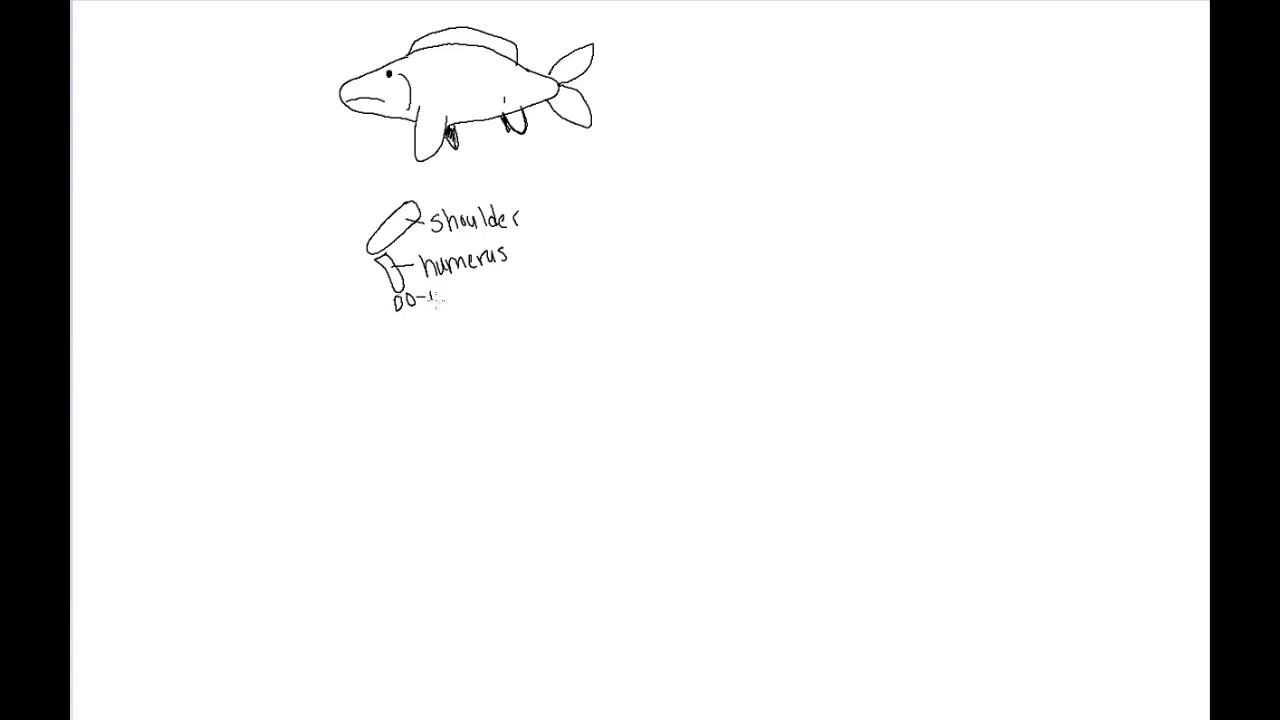
text(ulna)
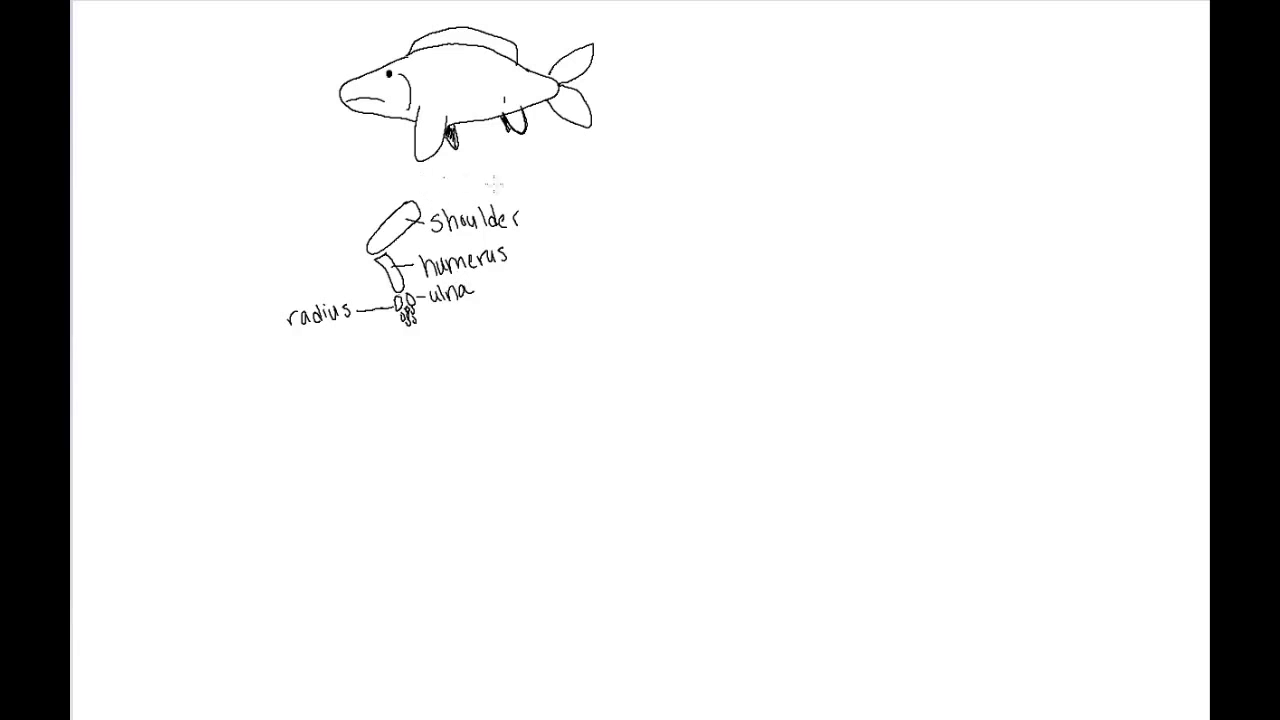
mouse_move(722, 128)
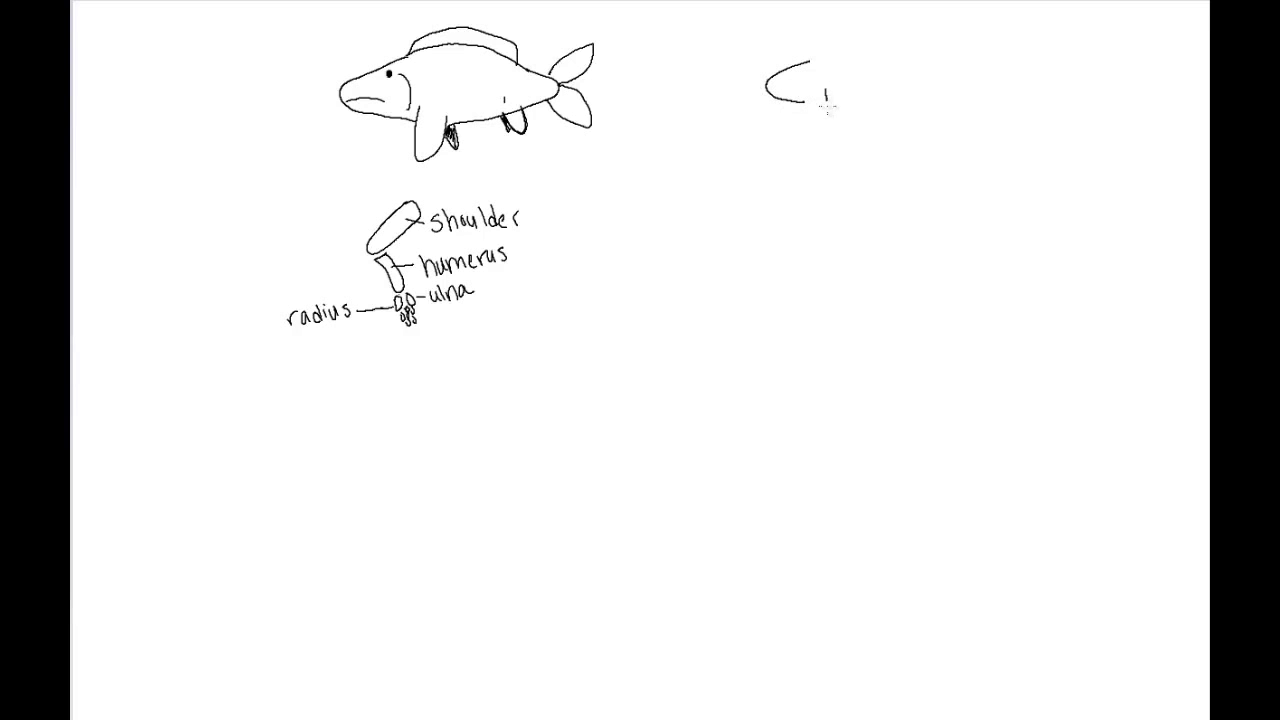
Draw a salamander-like animal with head, legs, body and long tail right of the fish
drag(828, 96, 800, 136)
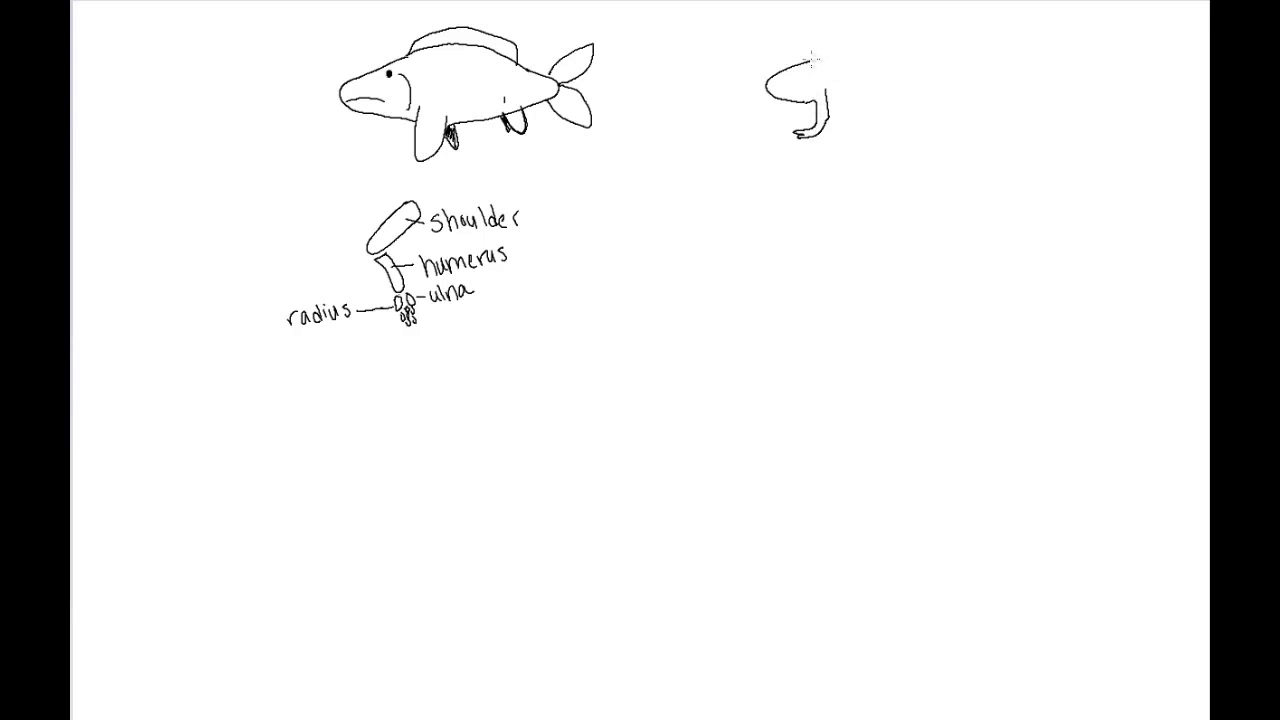
drag(810, 60, 880, 72)
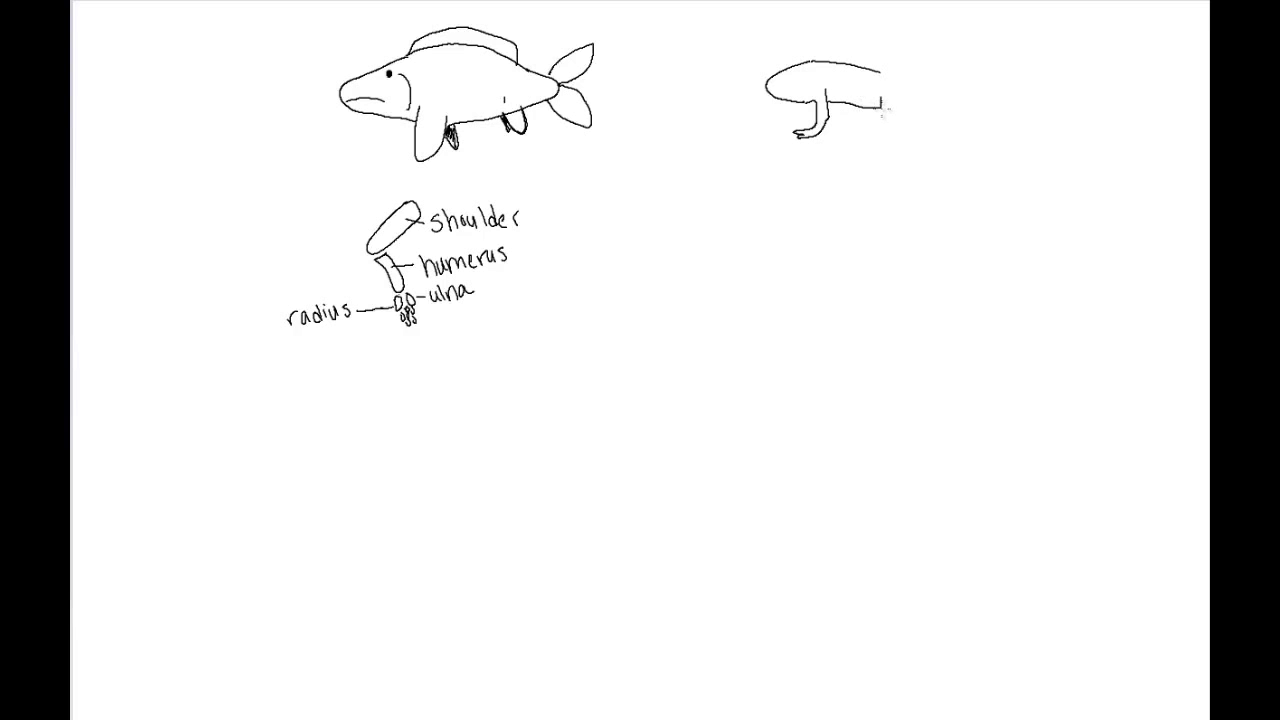
drag(884, 104, 900, 130)
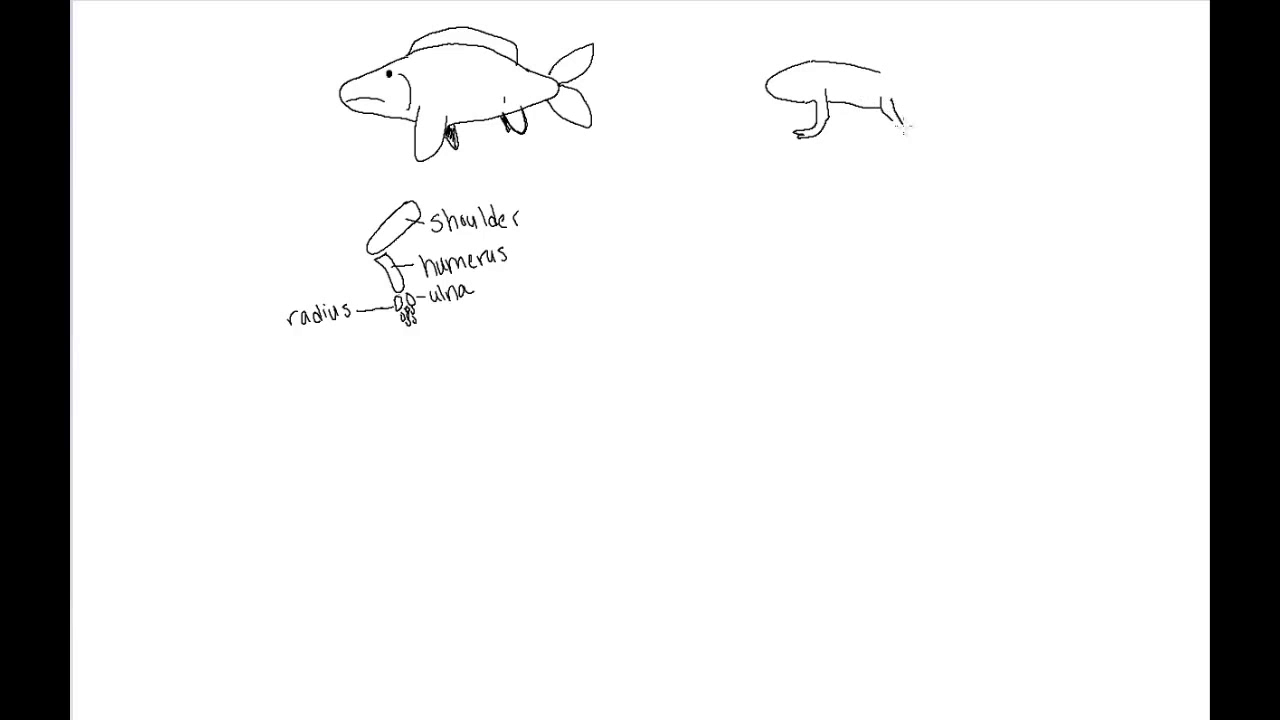
drag(900, 110, 890, 140)
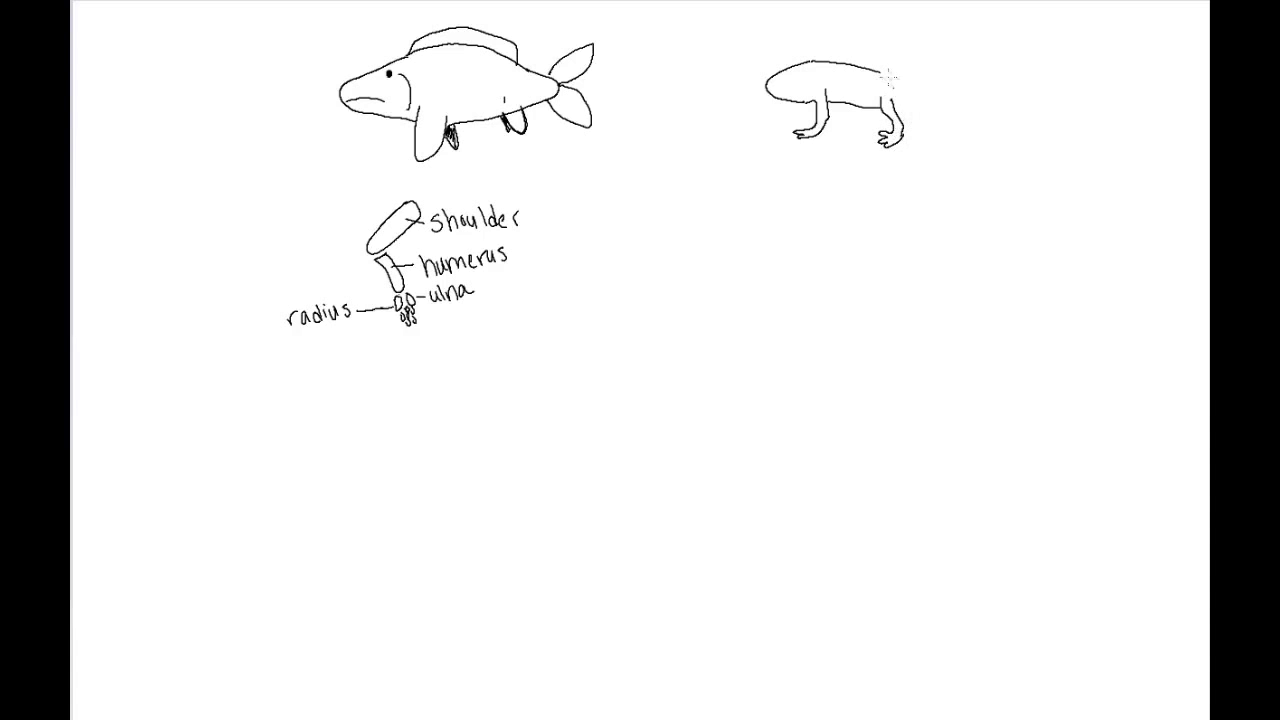
drag(884, 76, 984, 96)
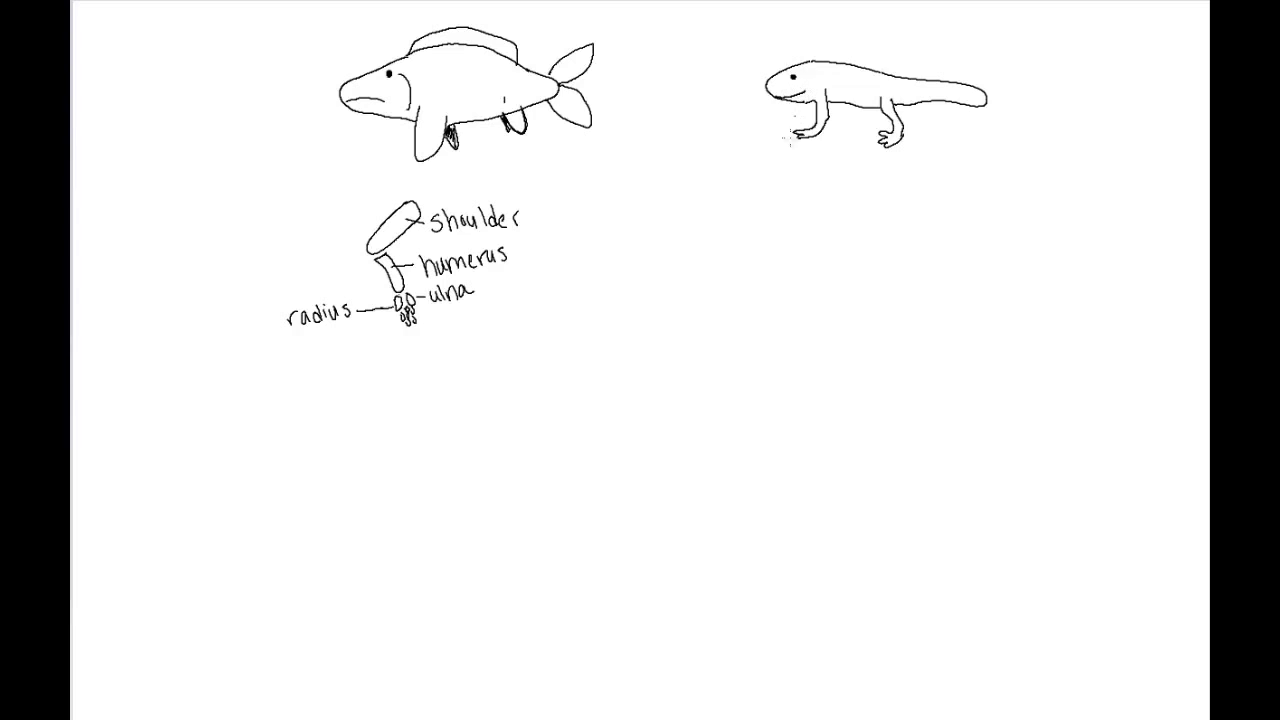
mouse_move(796, 194)
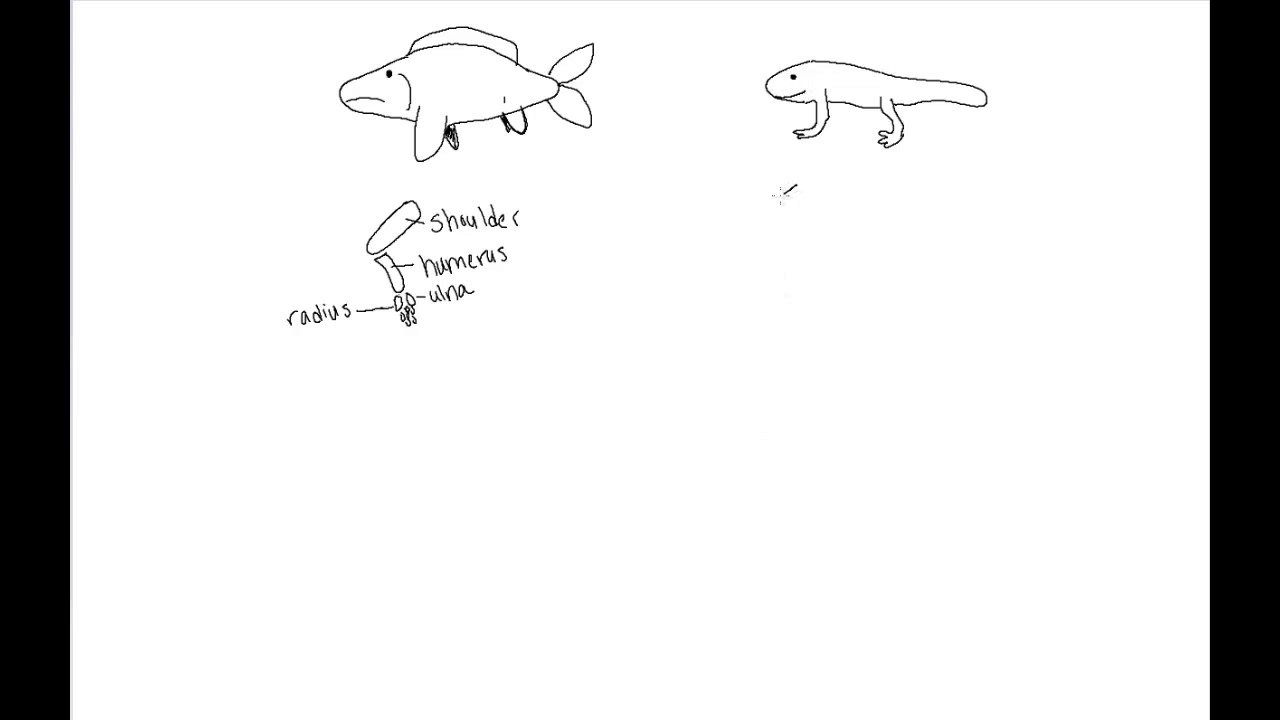
Draw the salamander's limb bones below it and label shoulder, humerus and ulna
drag(780, 196, 800, 200)
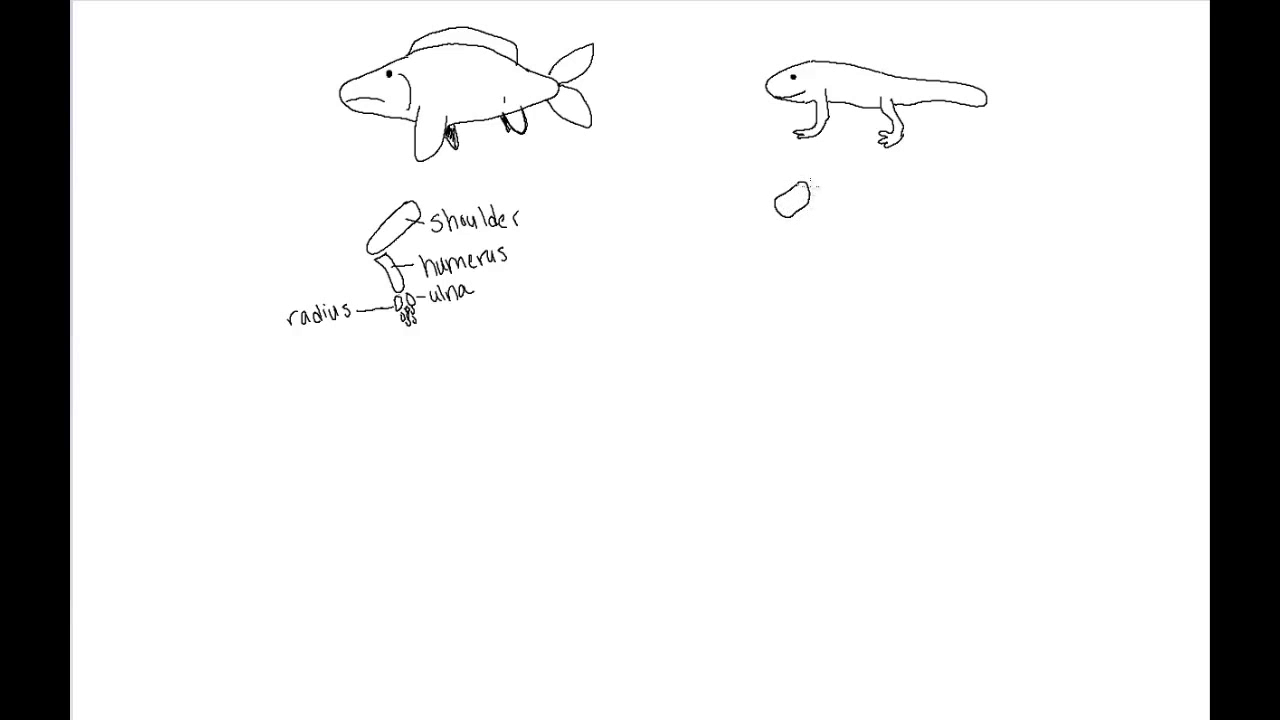
text(should)
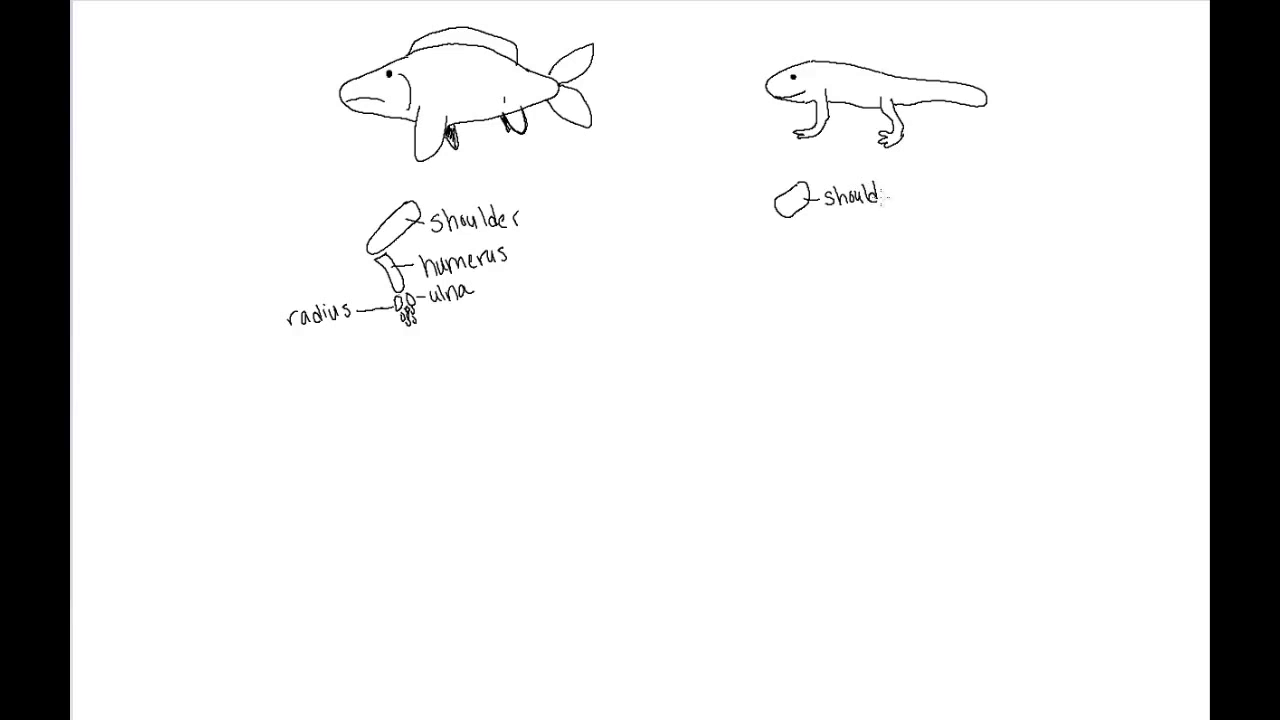
text(er)
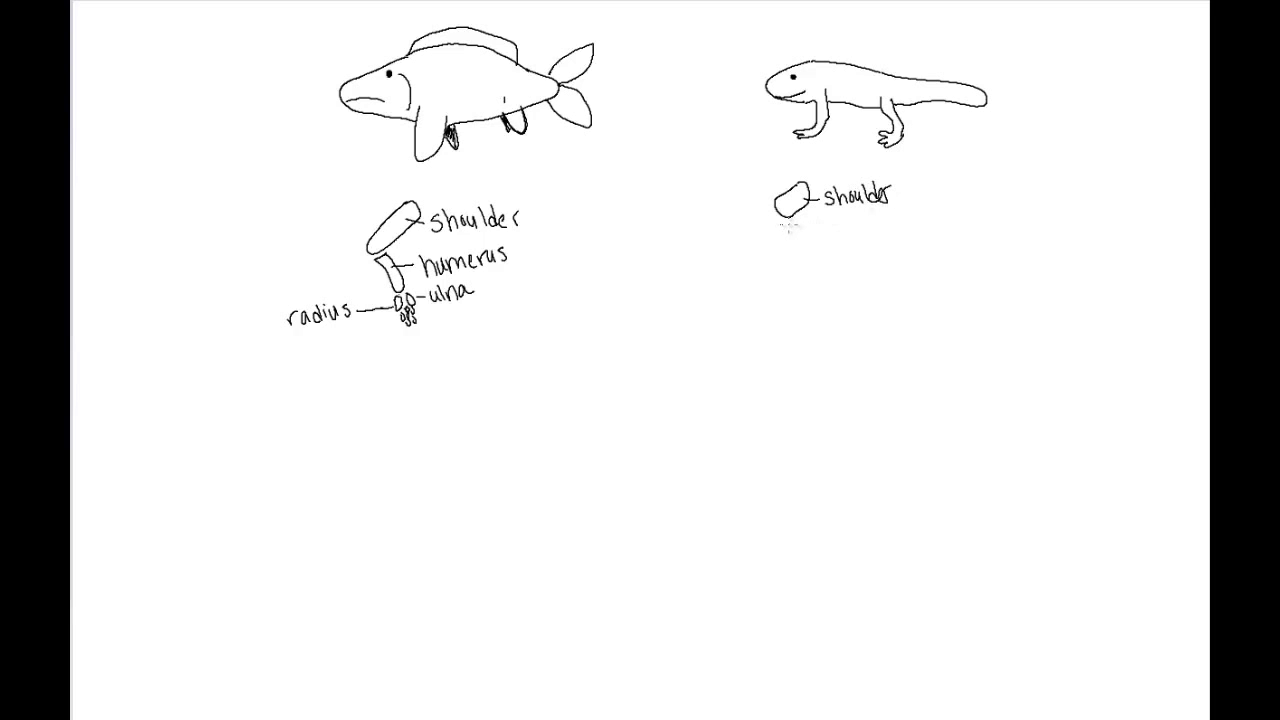
drag(796, 218, 804, 258)
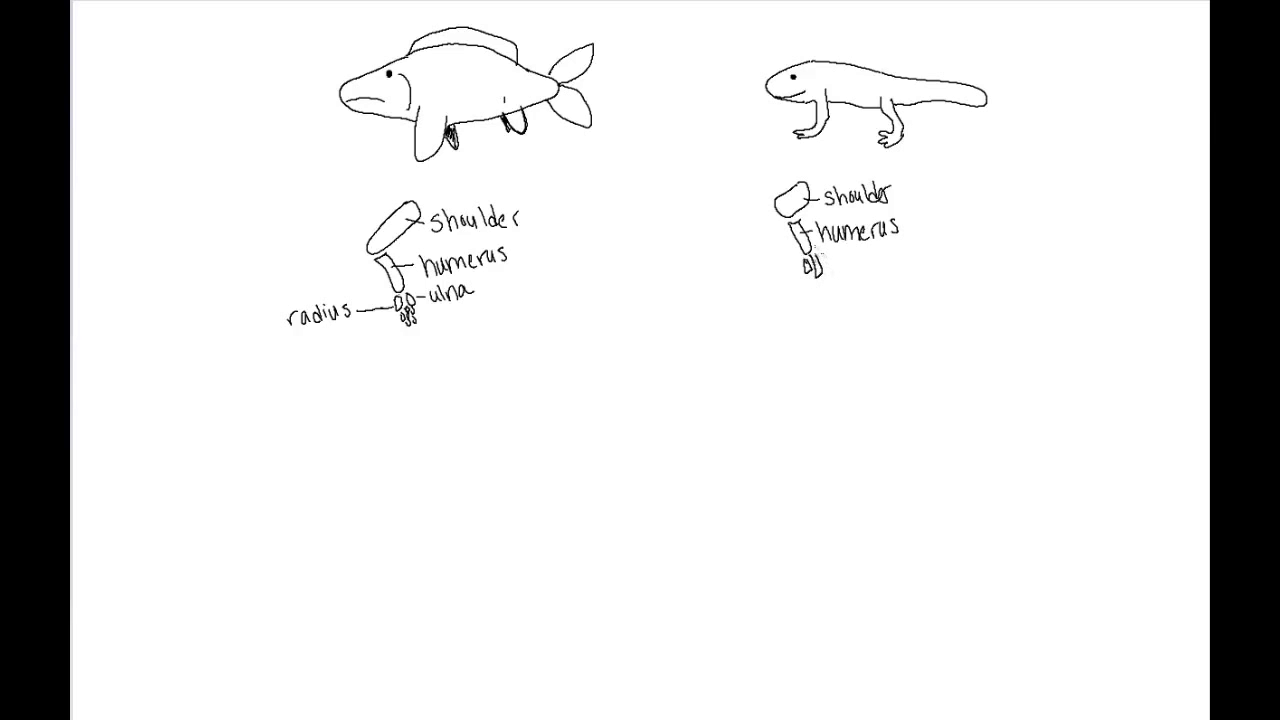
text(ulna)
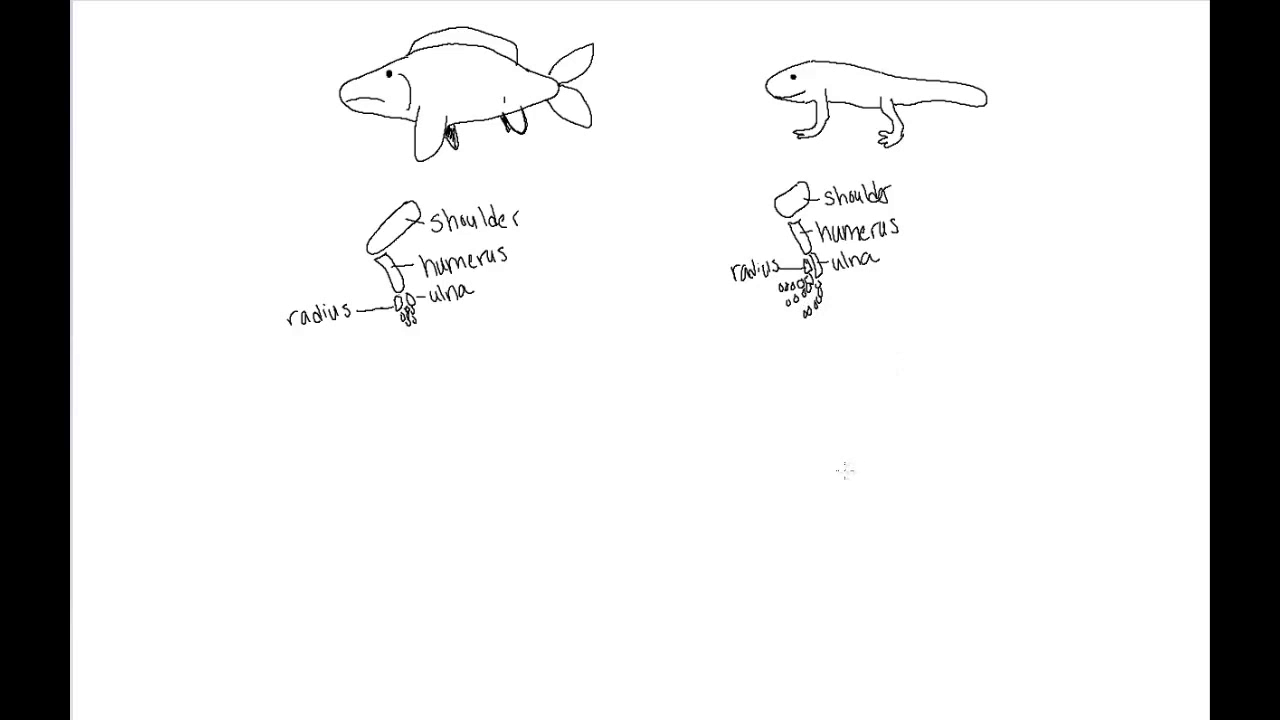
mouse_move(836, 444)
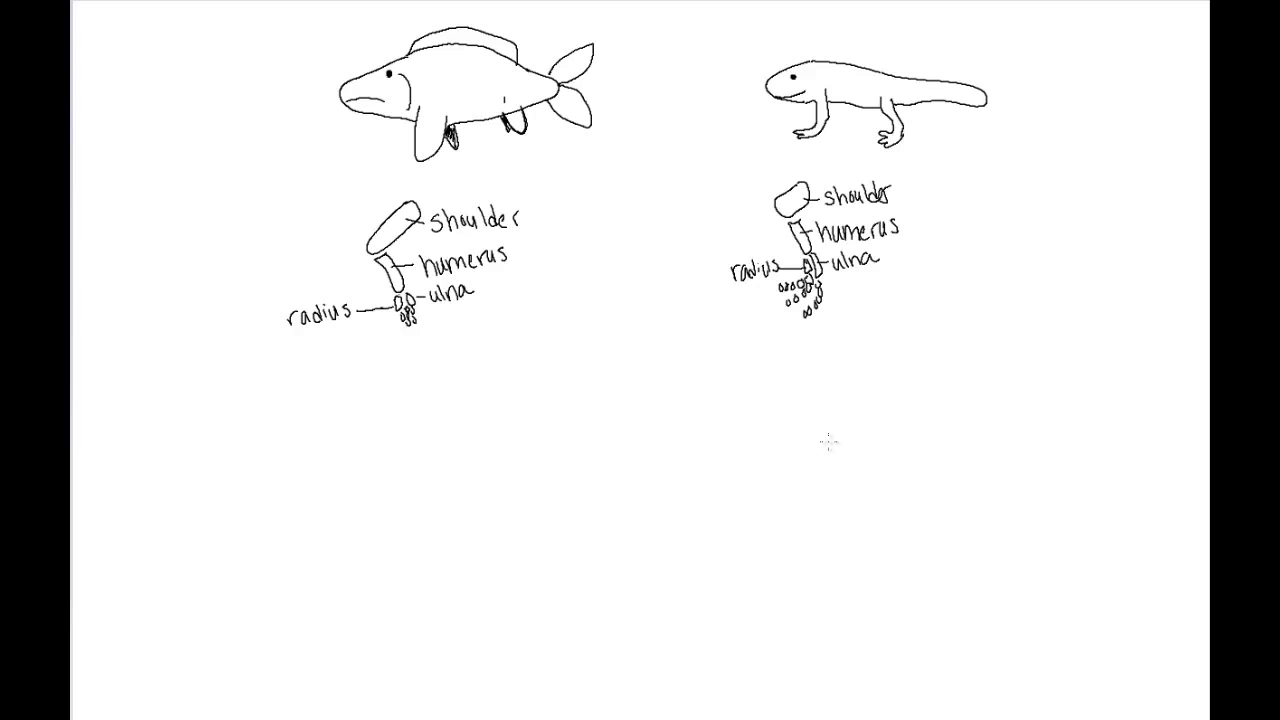
mouse_move(624, 332)
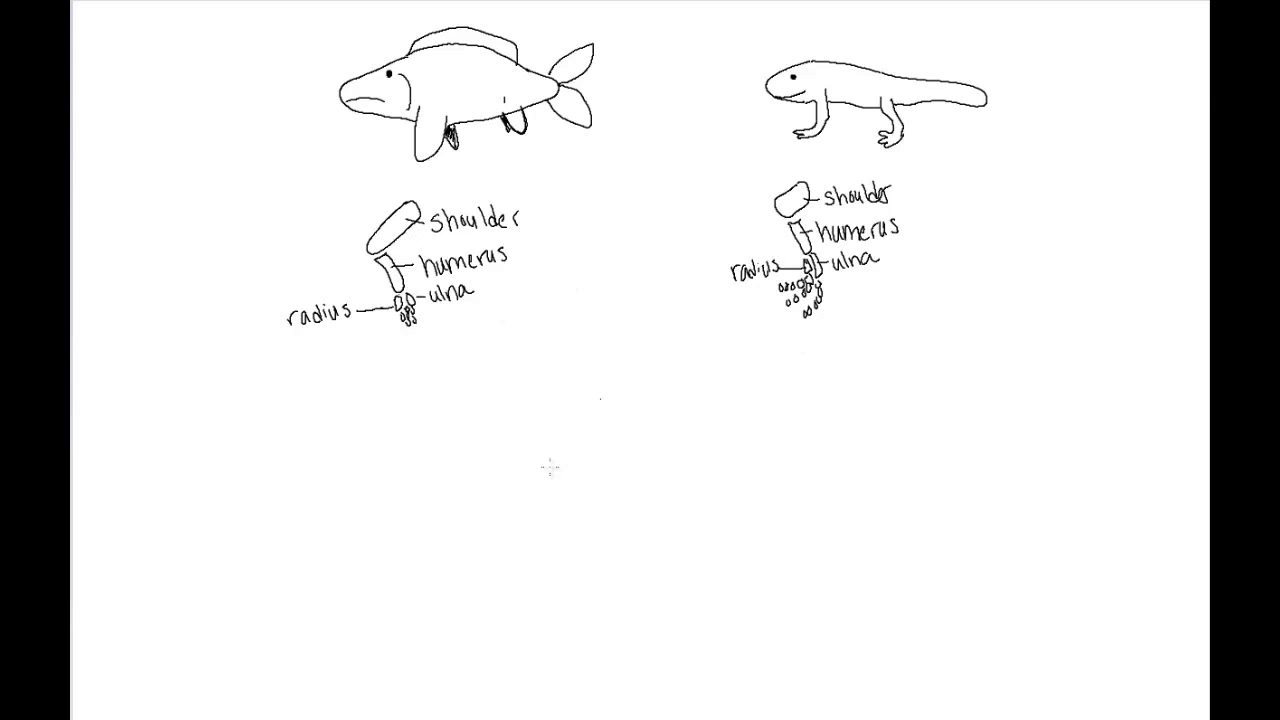
mouse_move(298, 464)
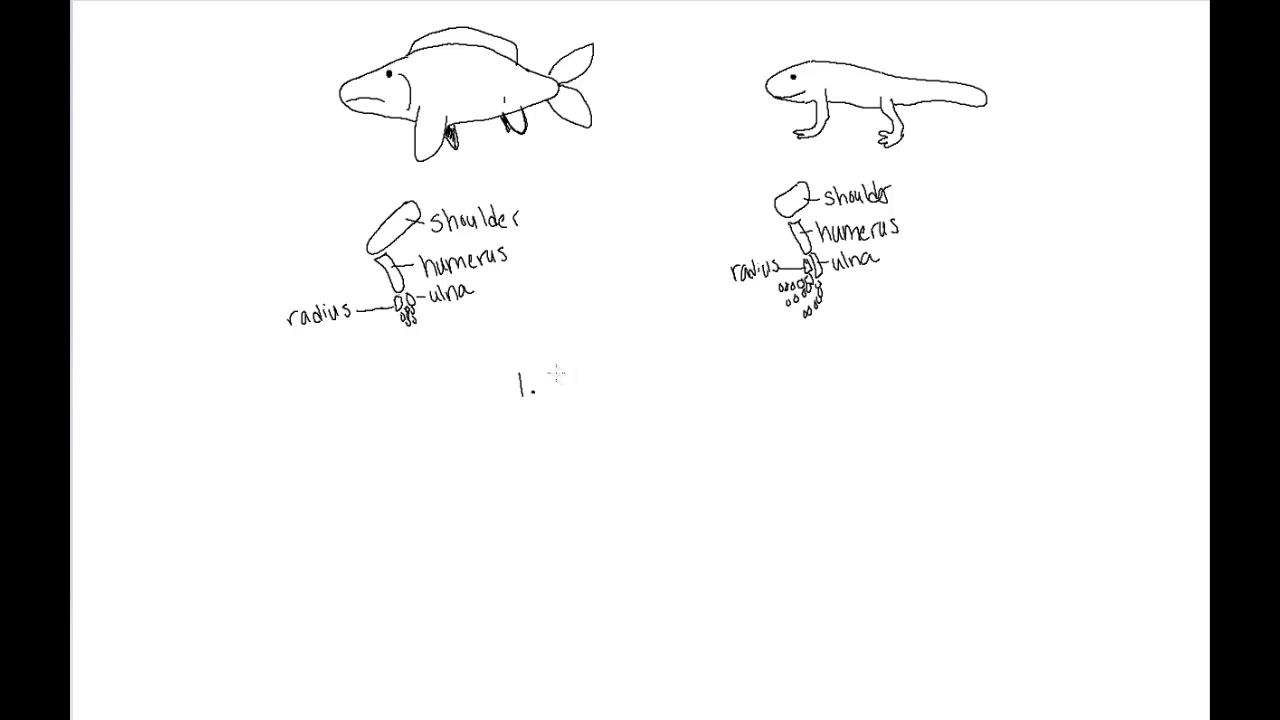
Handwrite list items 1 and 2: Tetrapods and Skin
text(Tetrapo)
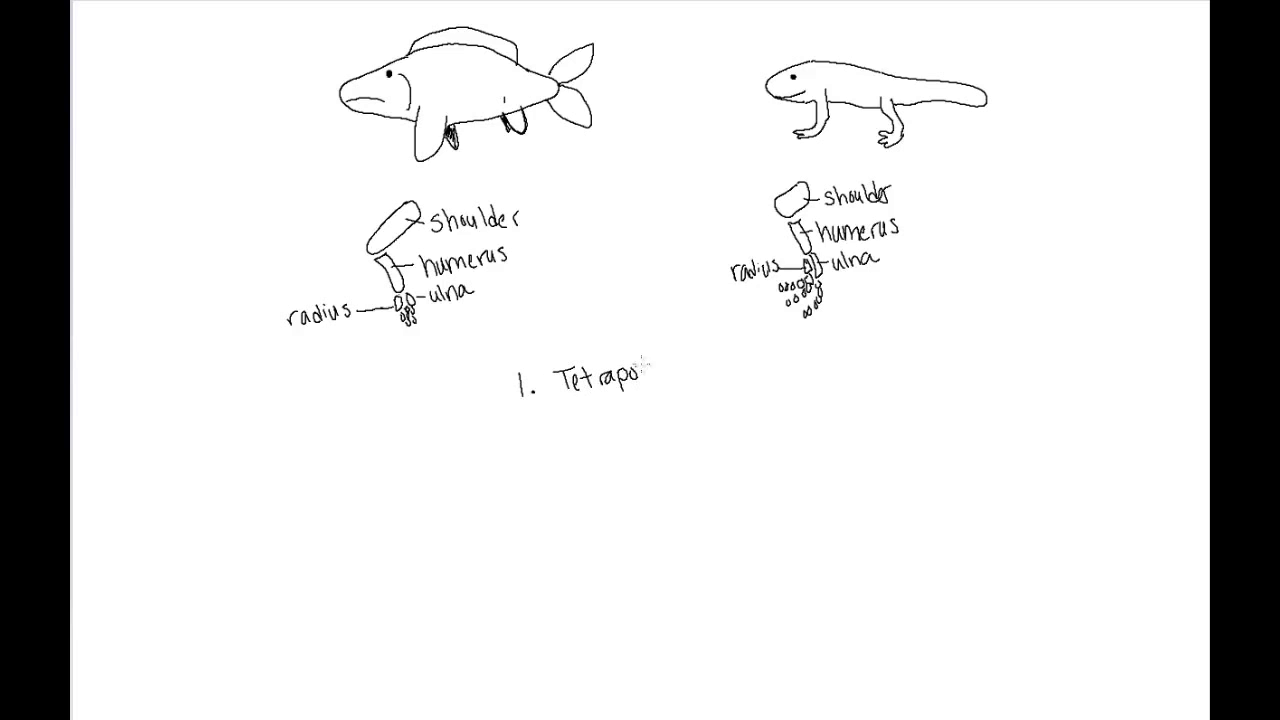
text(da)
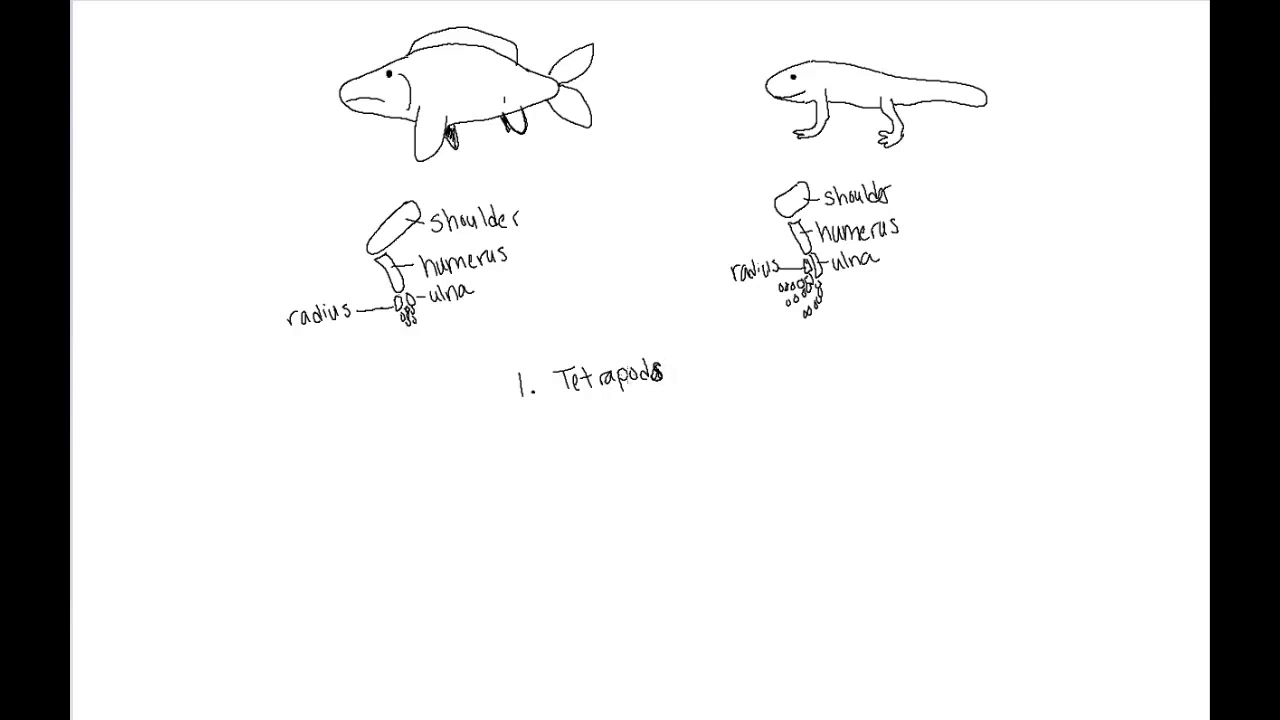
mouse_move(480, 460)
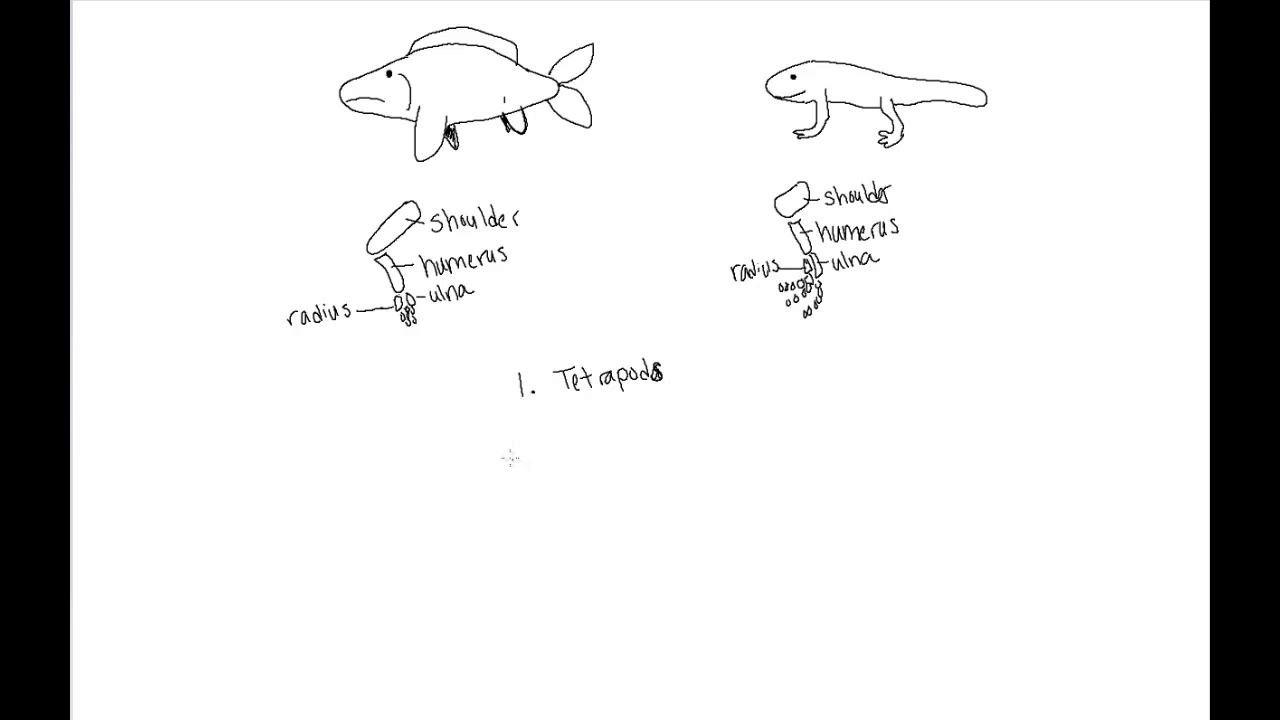
mouse_move(480, 438)
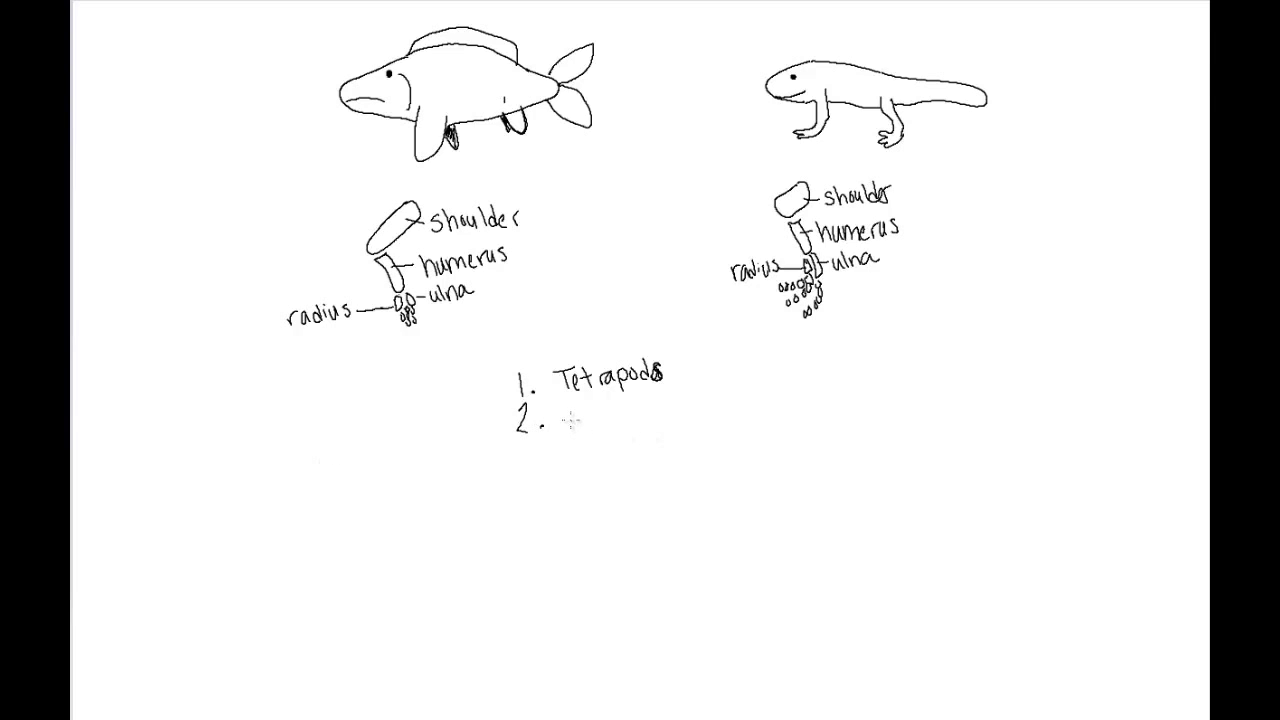
text(Skr)
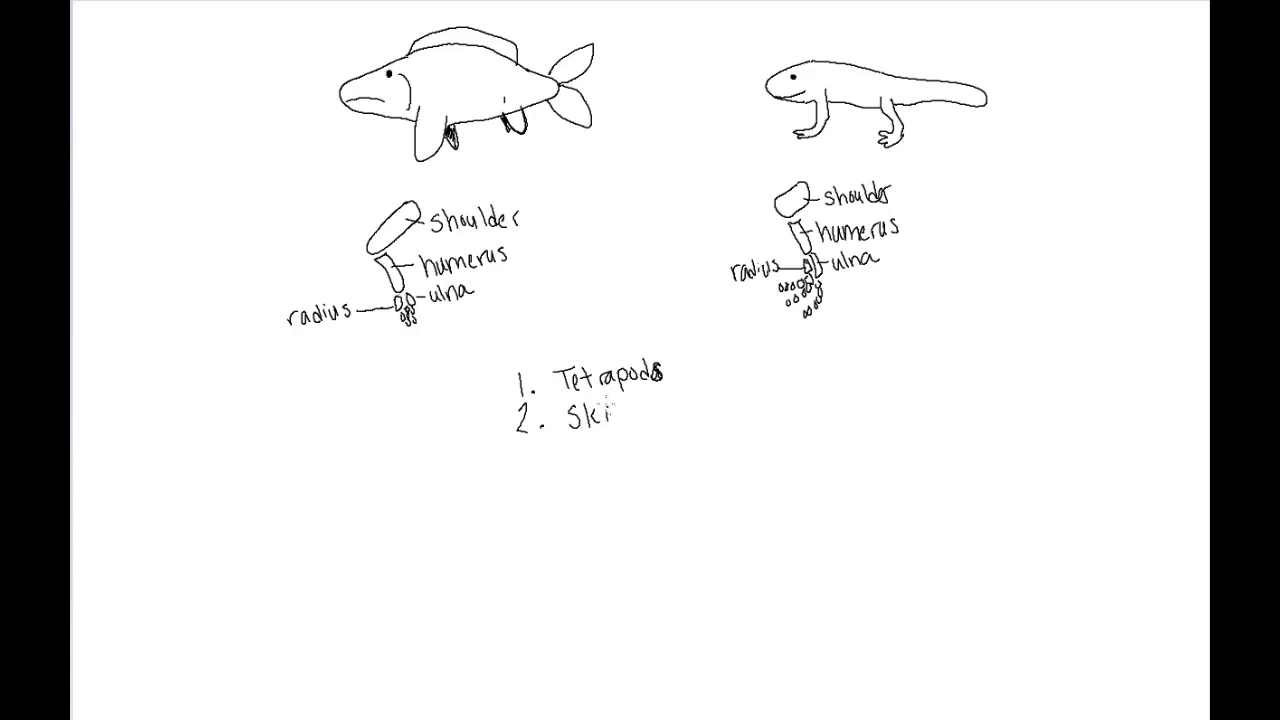
text(in)
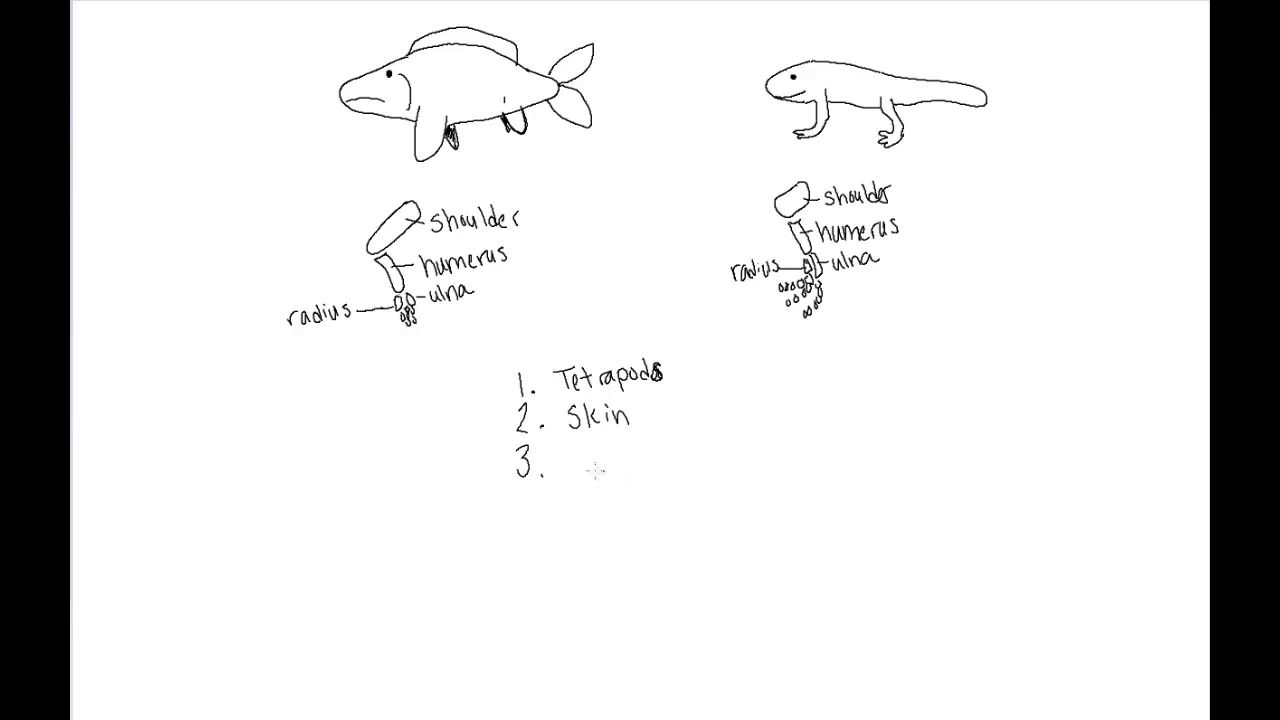
Handwrite list items 3 and 4: Respiration and Circulatory System
text(R)
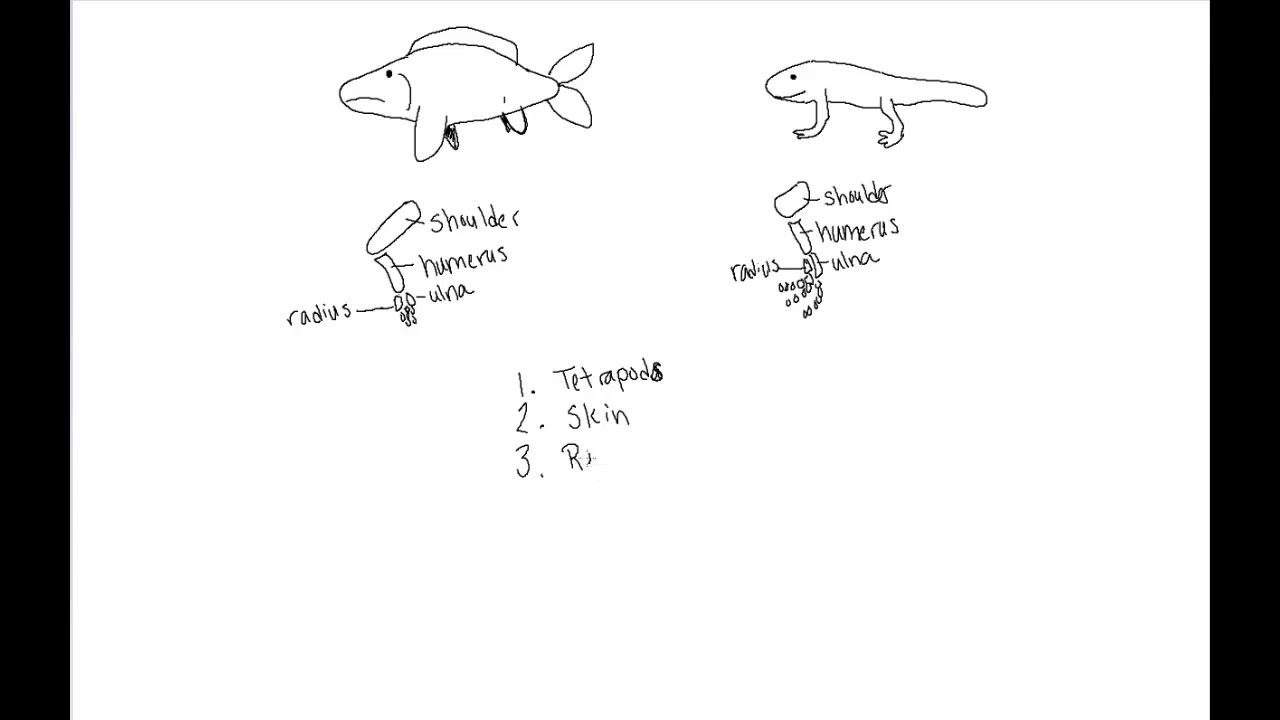
text(respiration)
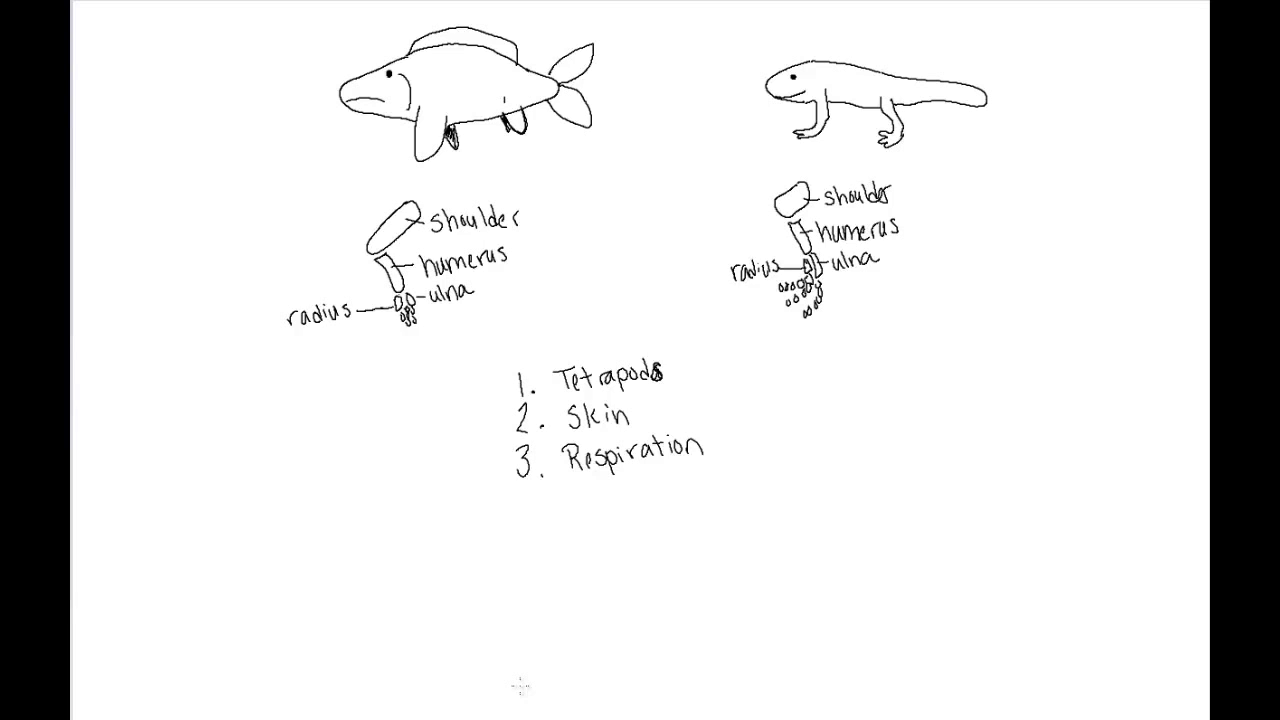
mouse_move(502, 380)
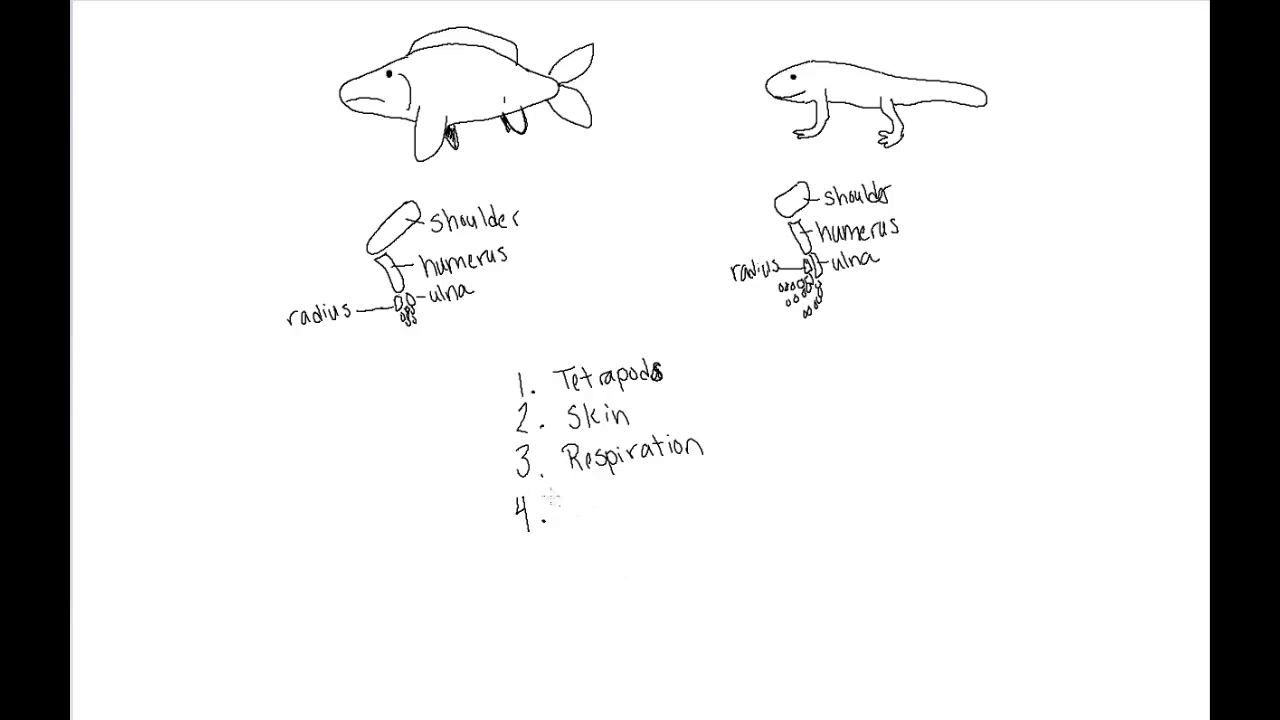
text(Cir)
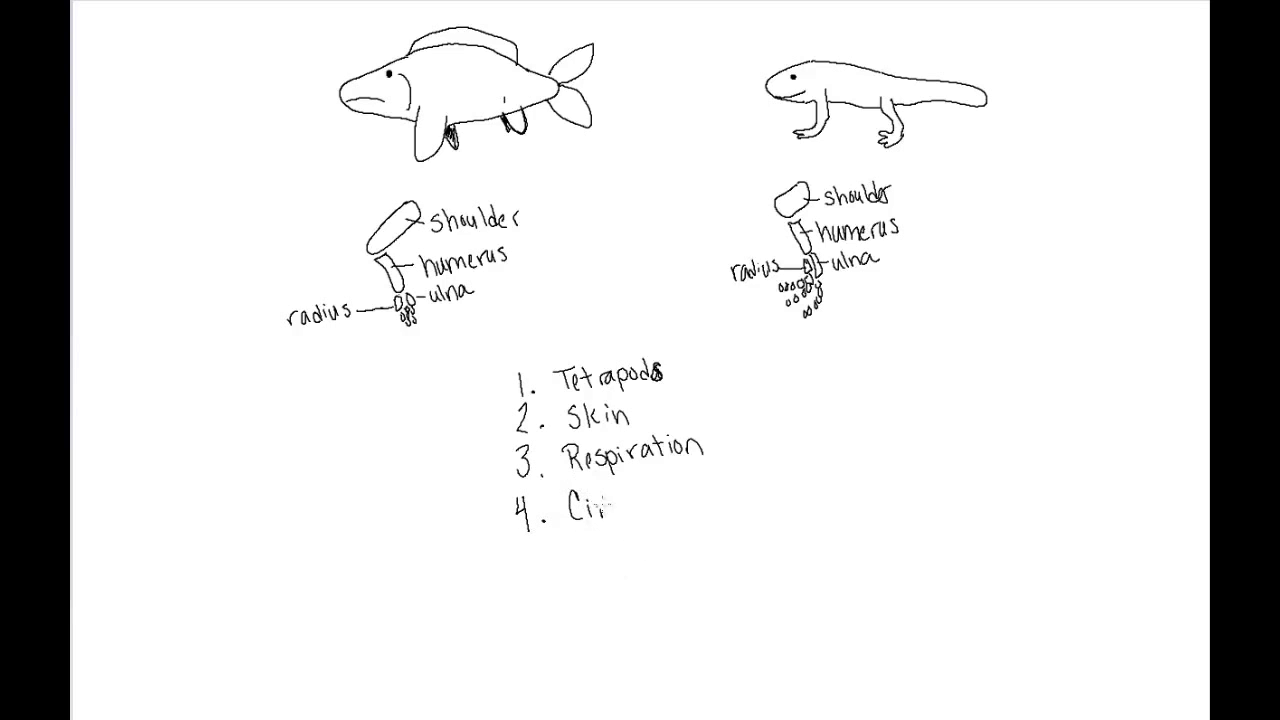
text(rcula)
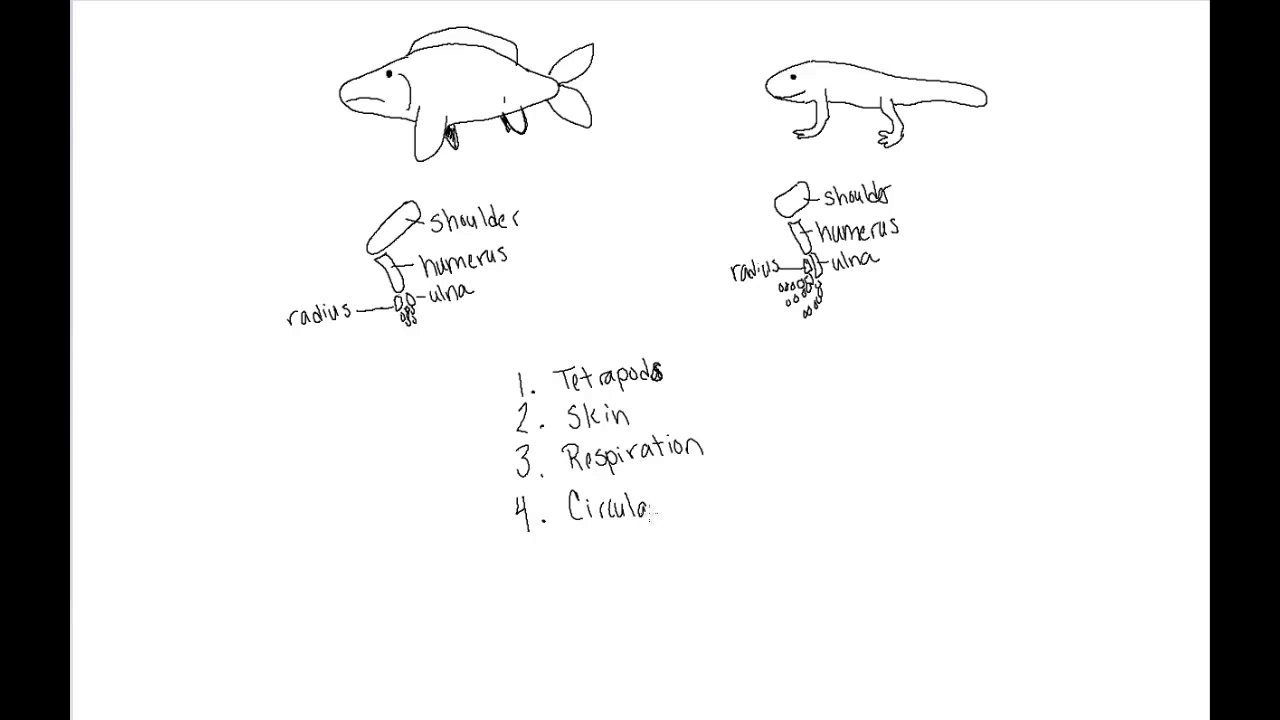
text(tory)
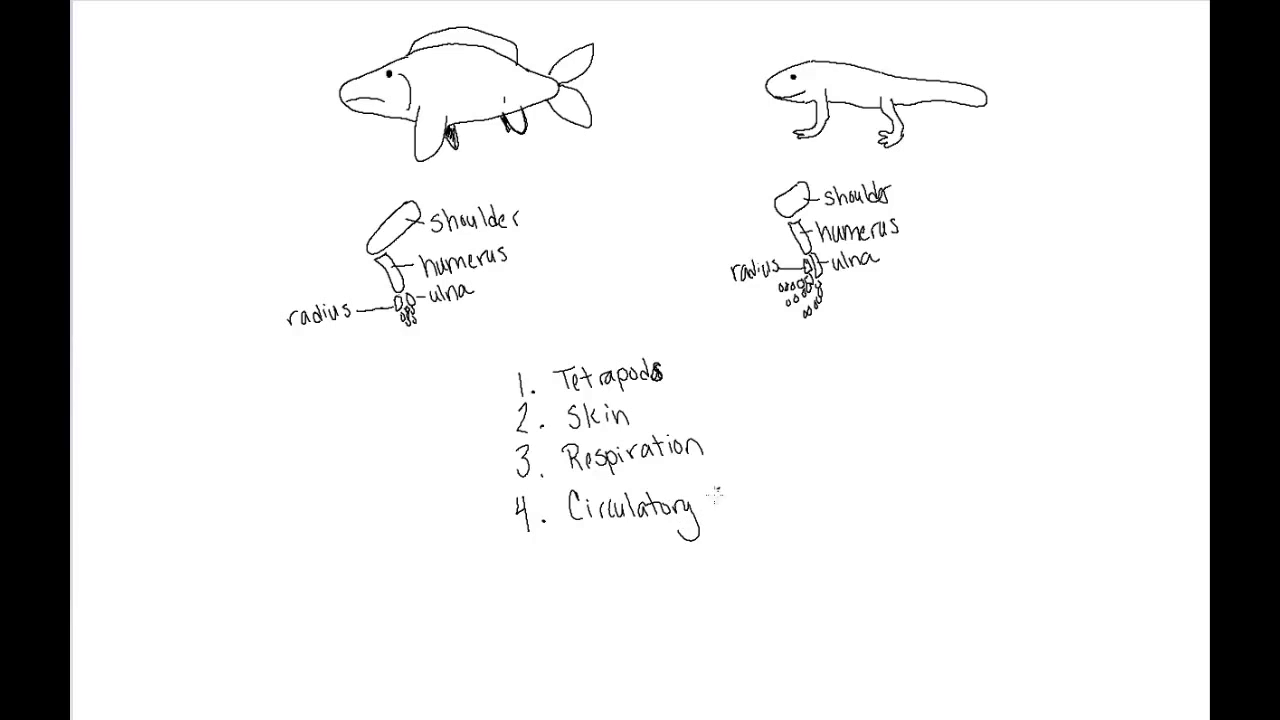
text(Syst)
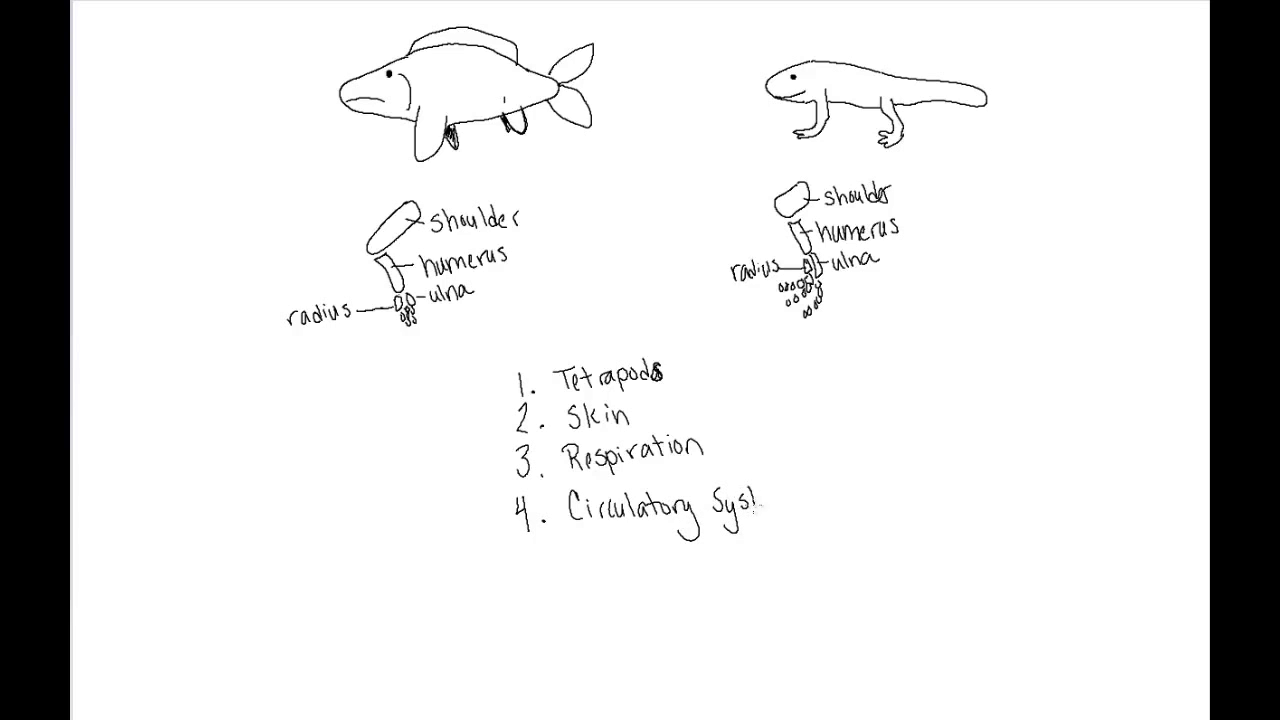
text(em)
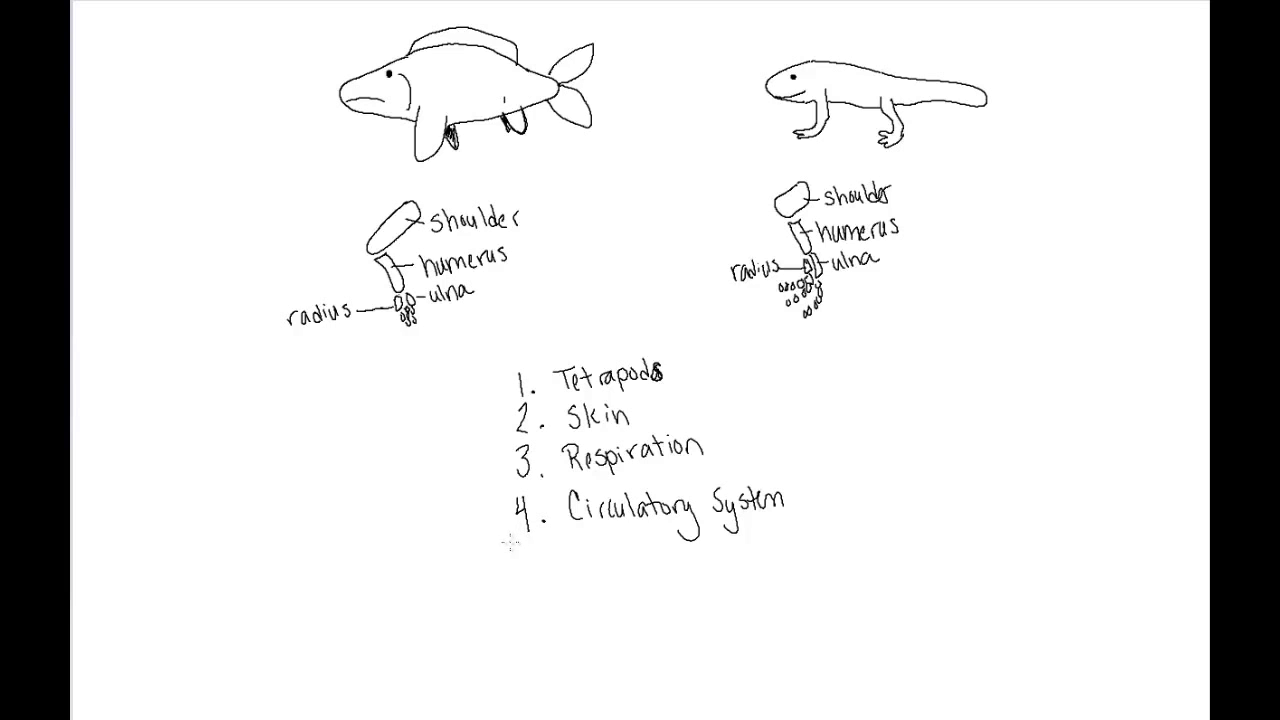
mouse_move(512, 540)
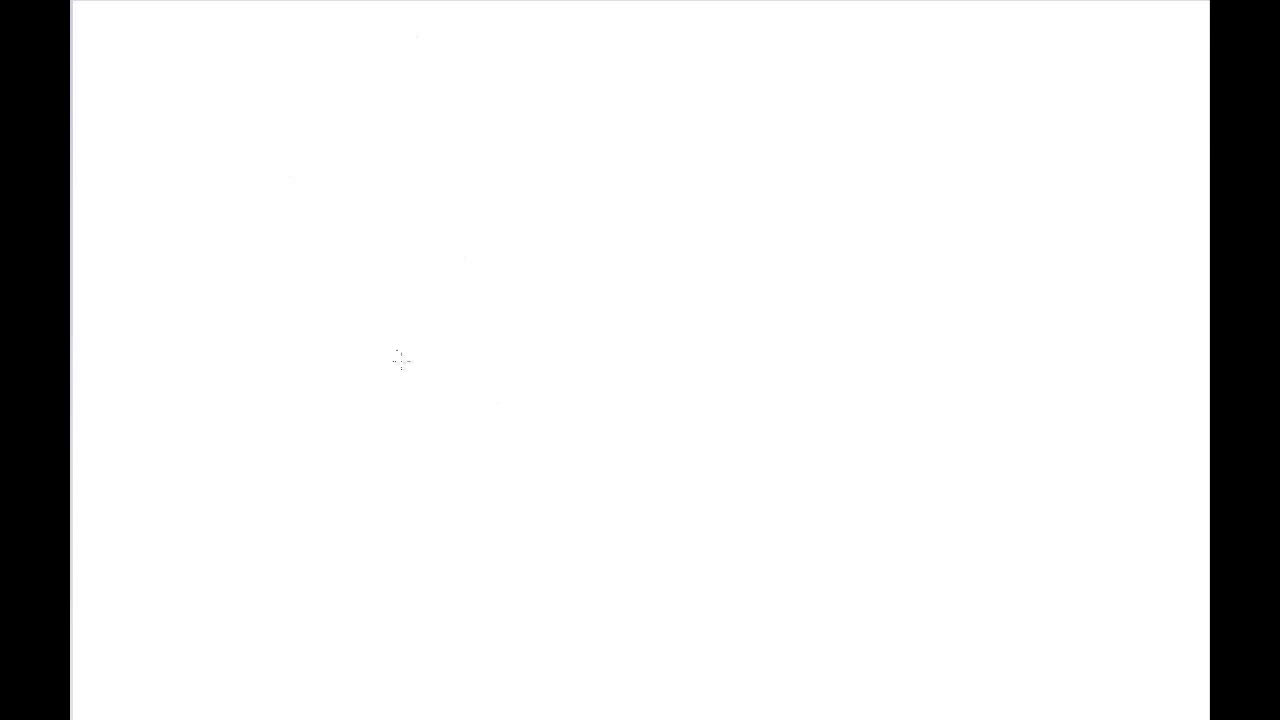
mouse_move(240, 196)
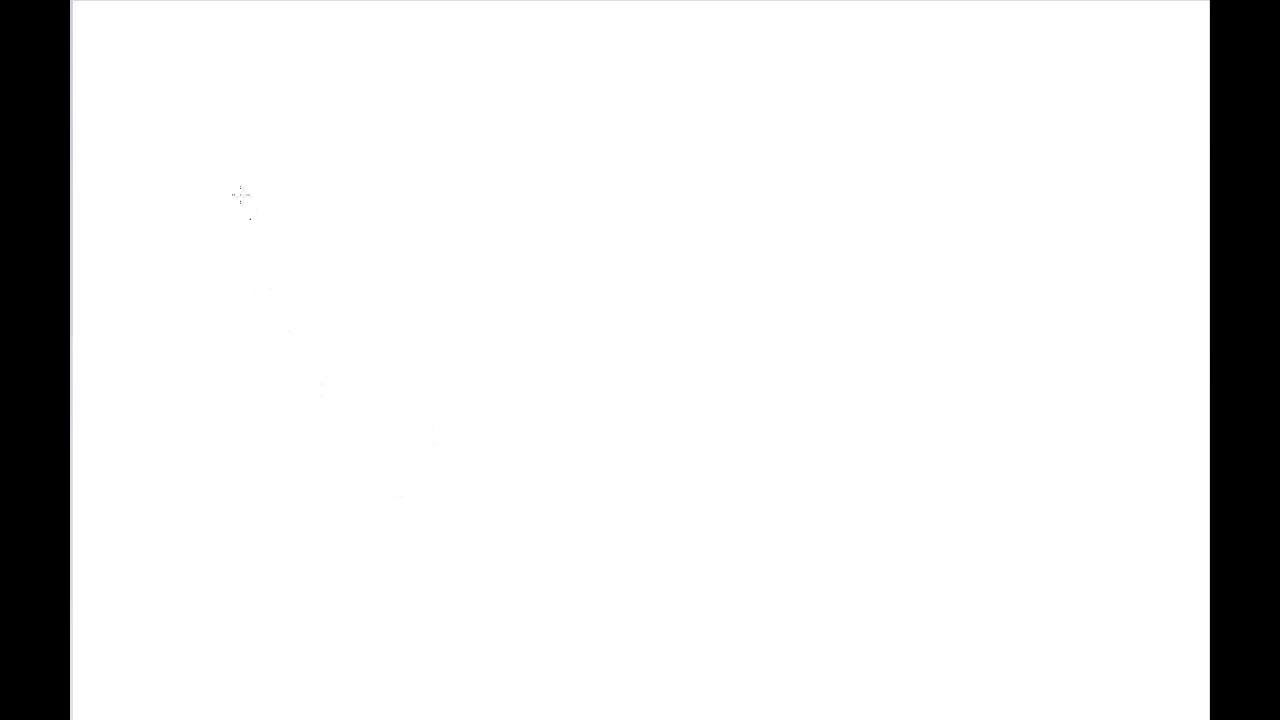
mouse_move(236, 72)
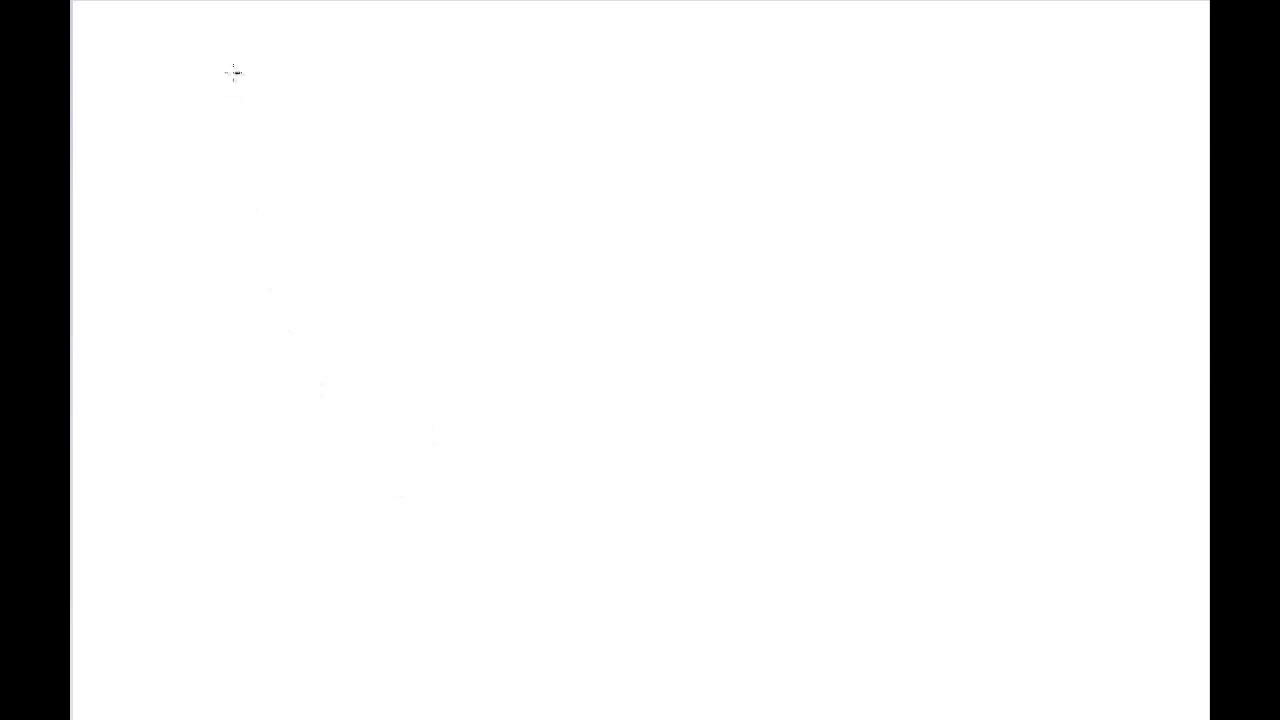
Sketch the three-chambered heart with right atrium, ventricle, vessels and left atrium, labelling the right atrium
drag(238, 68, 224, 124)
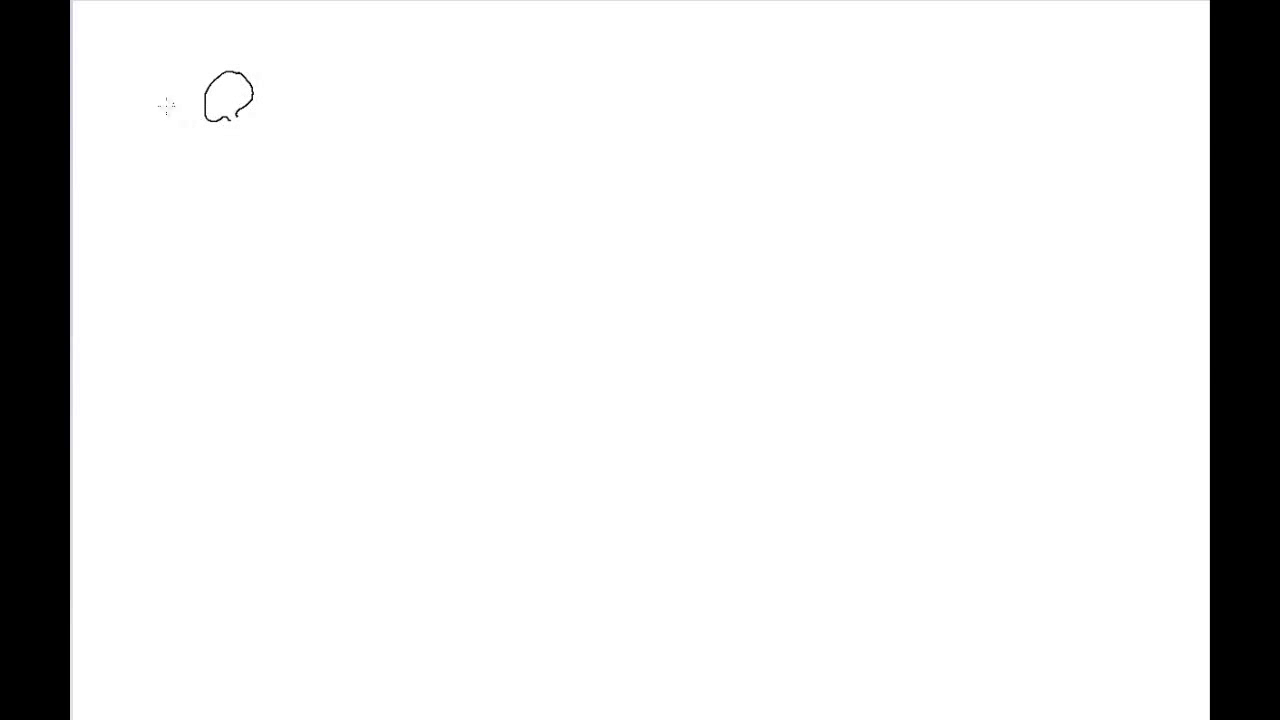
drag(156, 112, 184, 104)
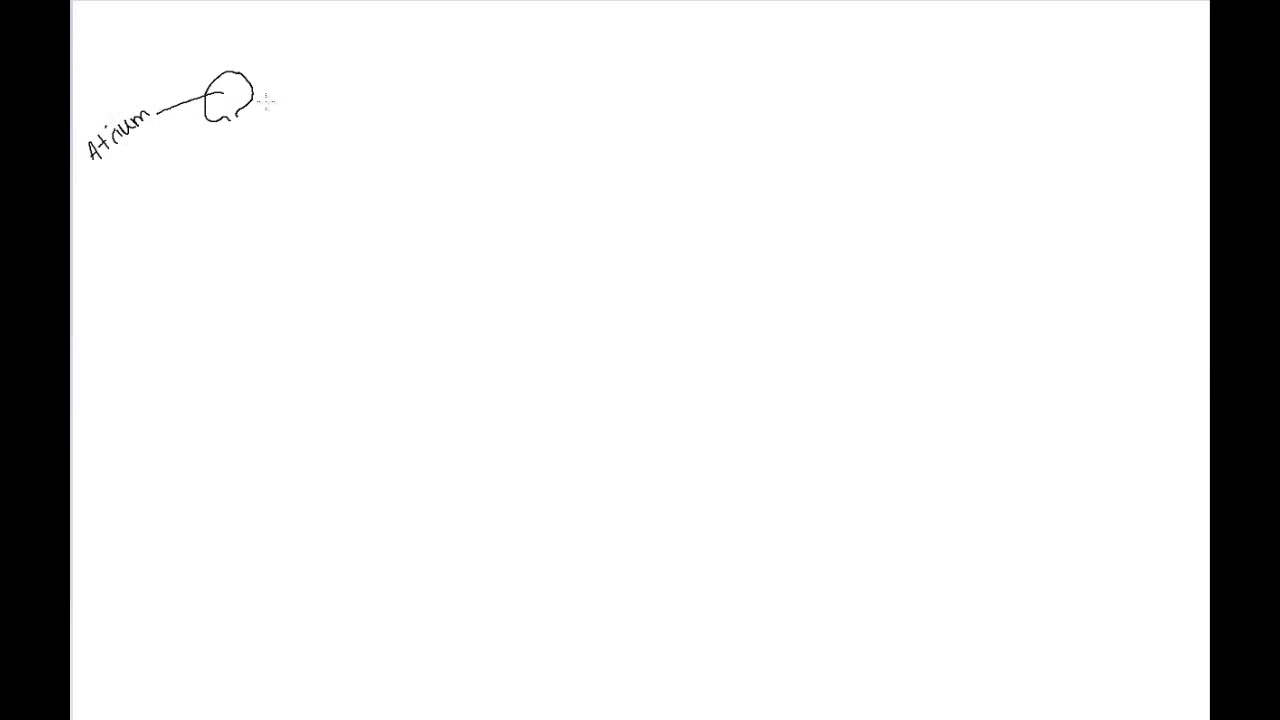
drag(228, 124, 278, 188)
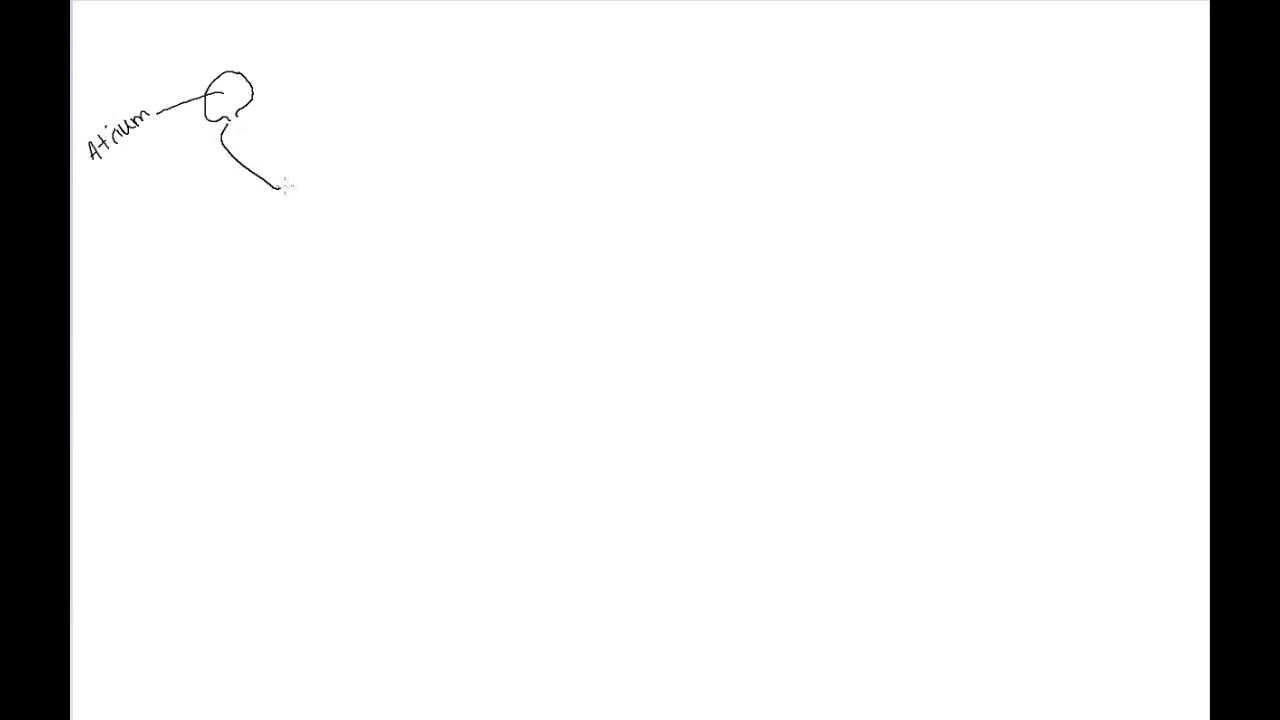
drag(270, 190, 316, 124)
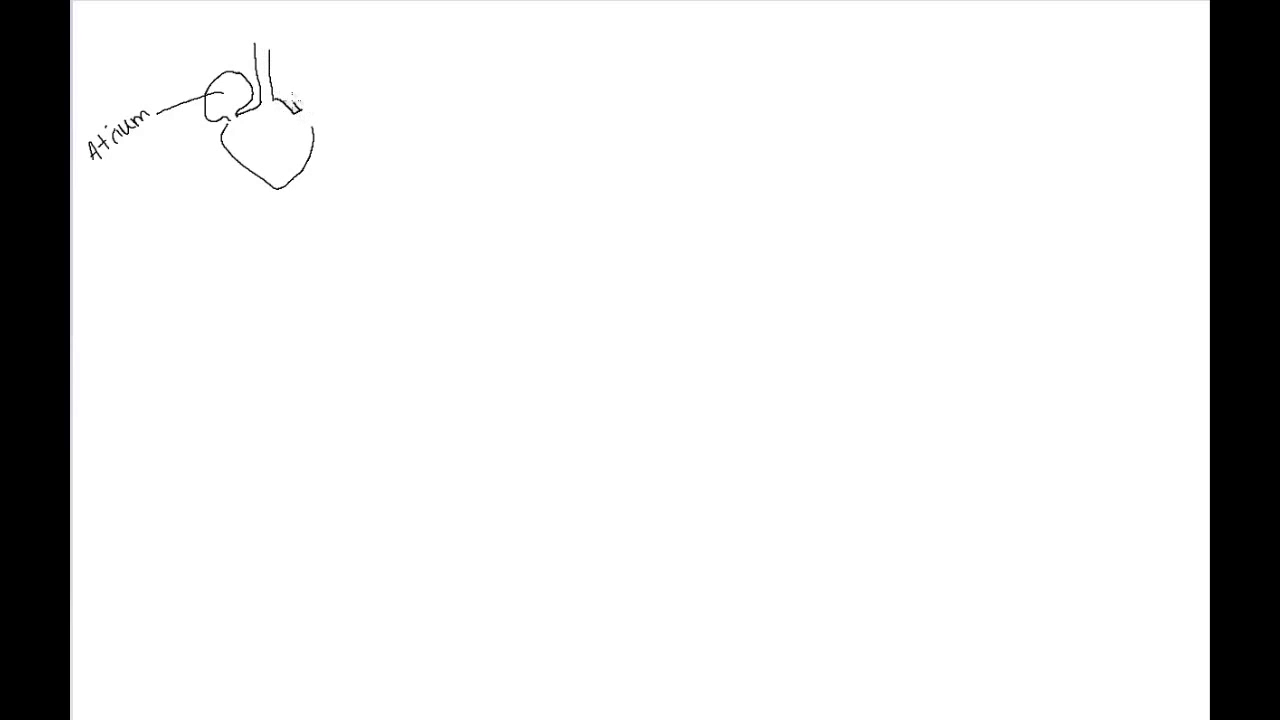
drag(296, 110, 324, 96)
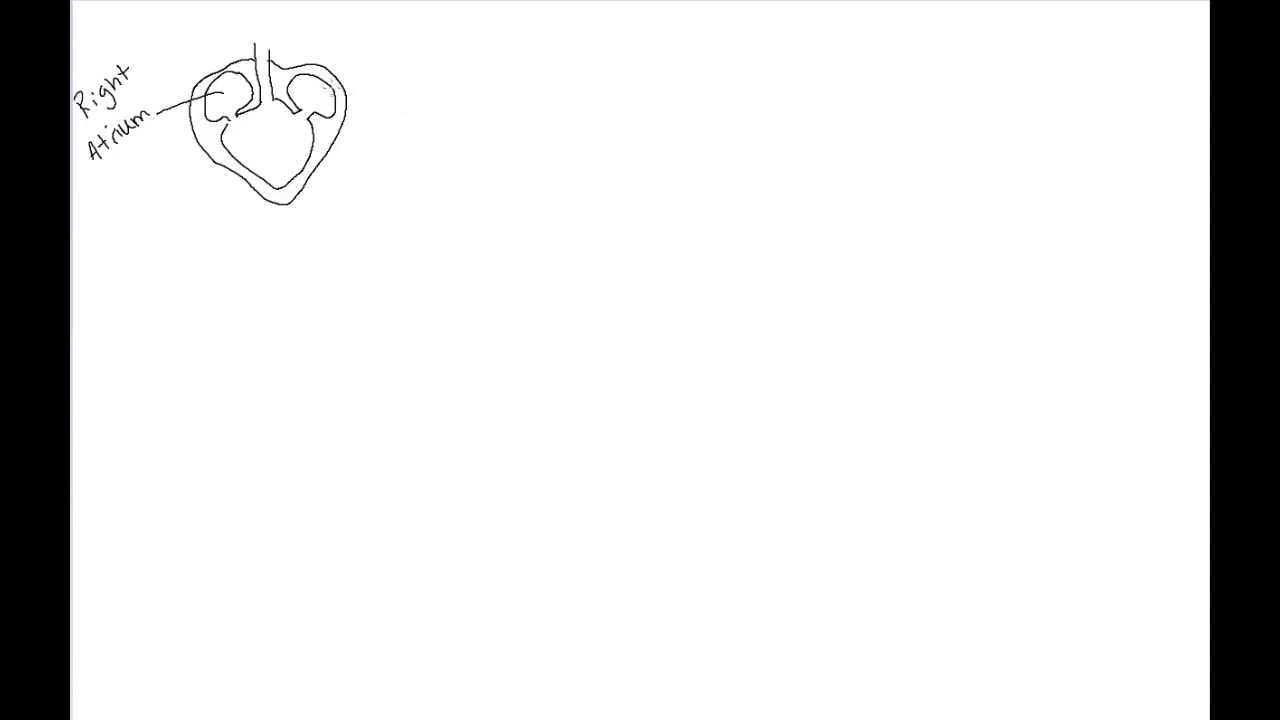
Label Left Atrium and Ventricle with pointer lines and add blood-flow arrows into and out of the ventricle
drag(320, 88, 400, 70)
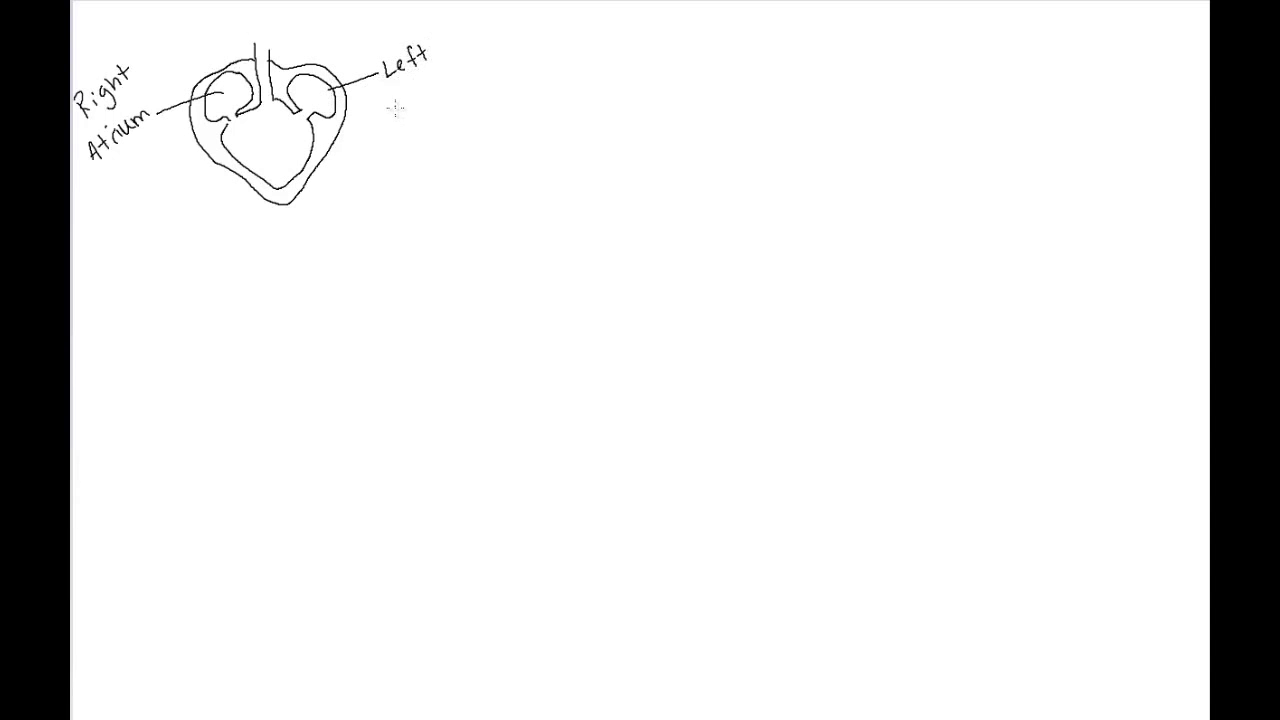
text(Atrium)
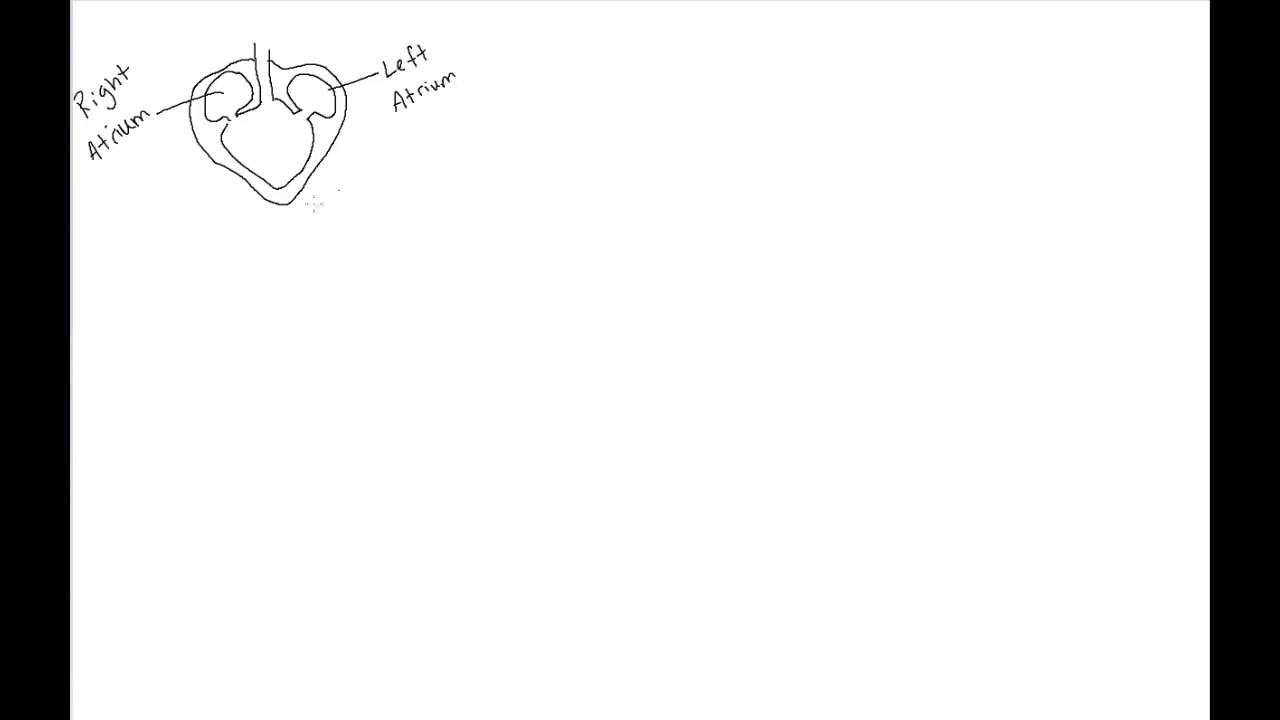
drag(278, 176, 290, 240)
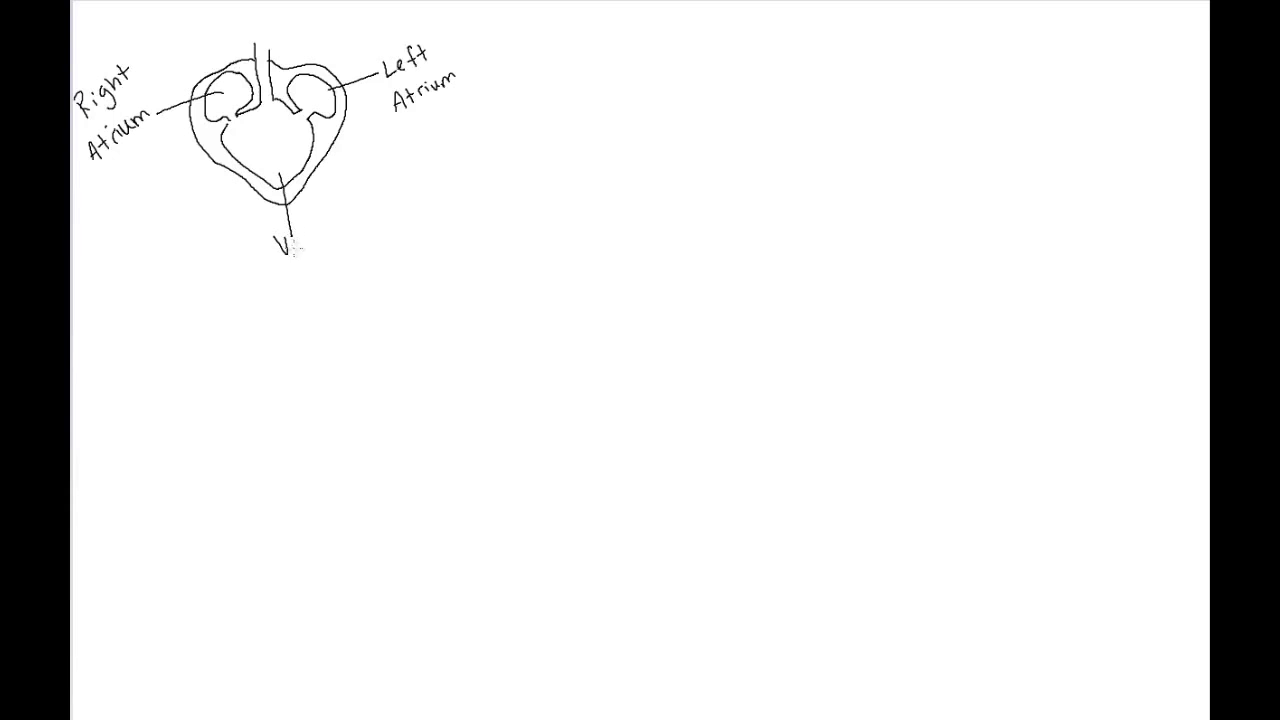
text(Ventricle)
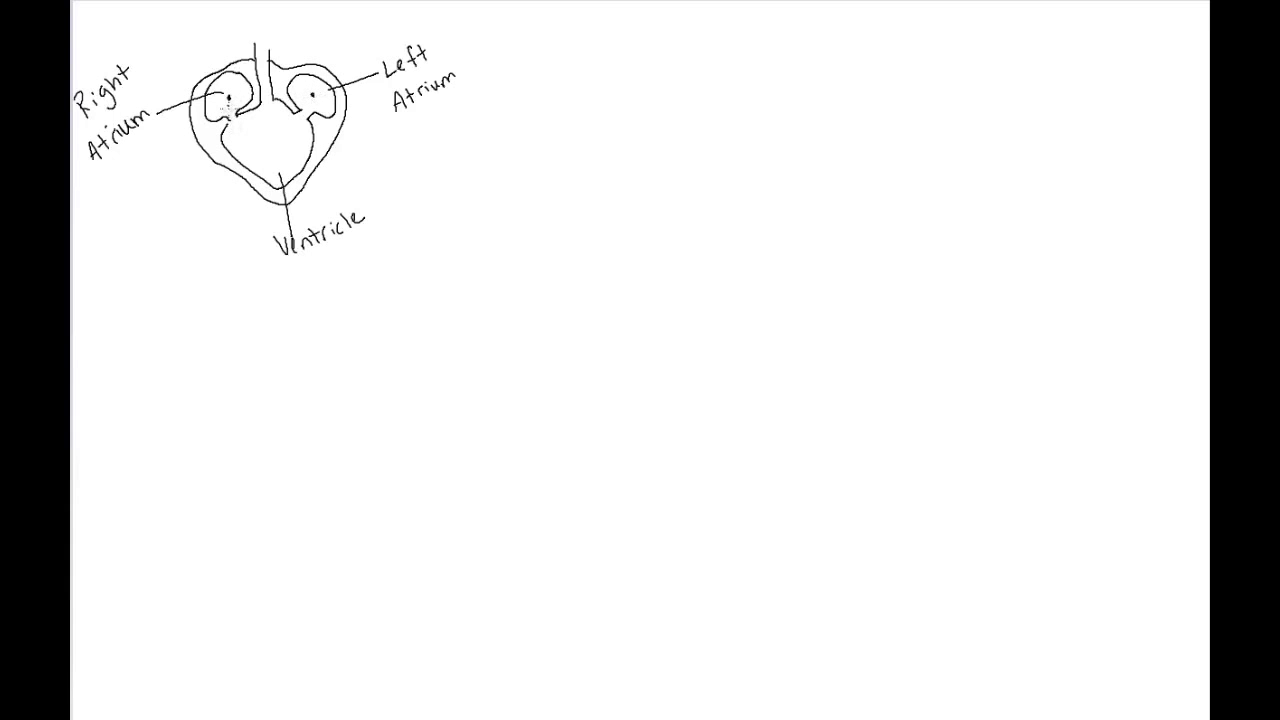
drag(228, 104, 248, 144)
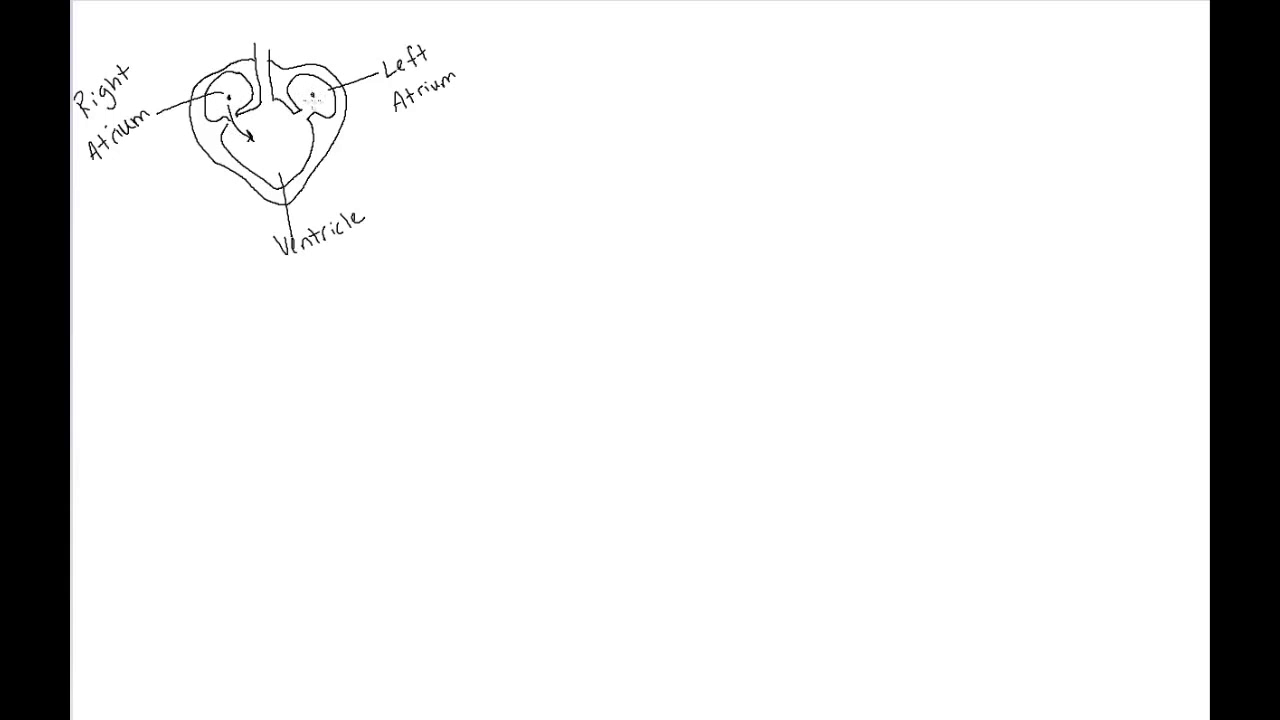
drag(310, 110, 290, 150)
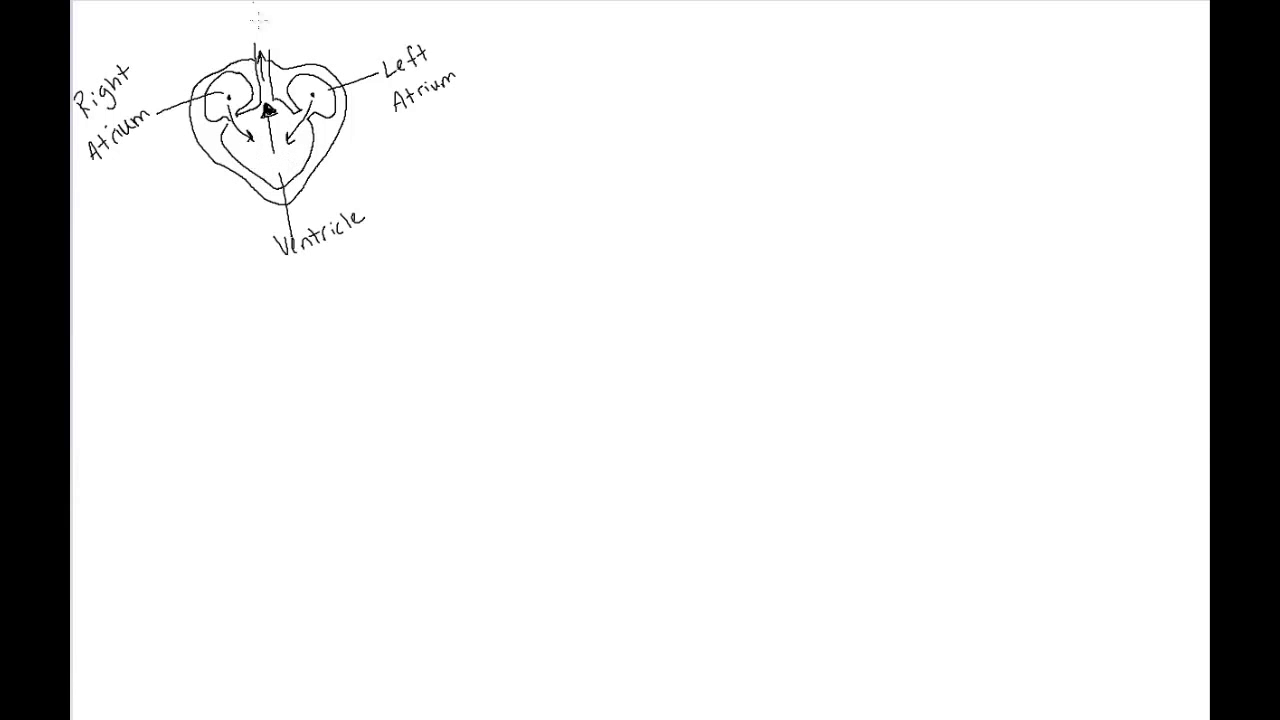
mouse_move(650, 156)
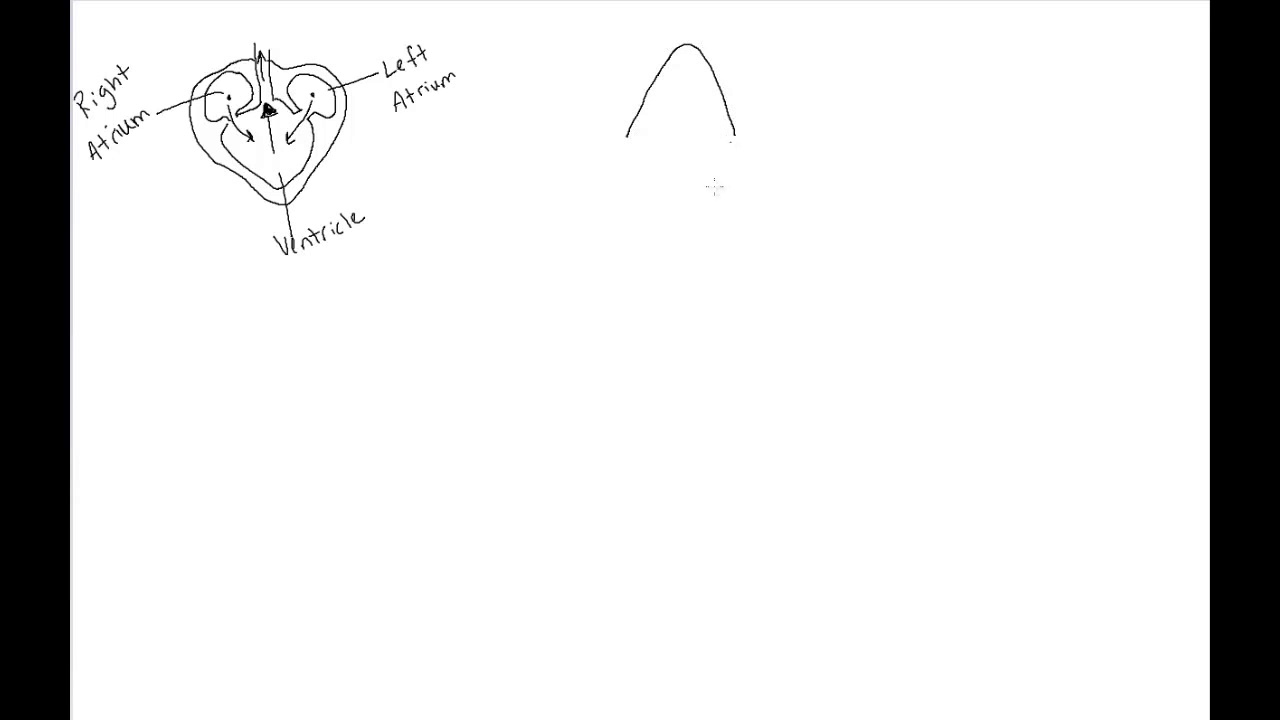
Outline the frog's head, body and front and hind legs beside the heart diagram
drag(636, 144, 578, 244)
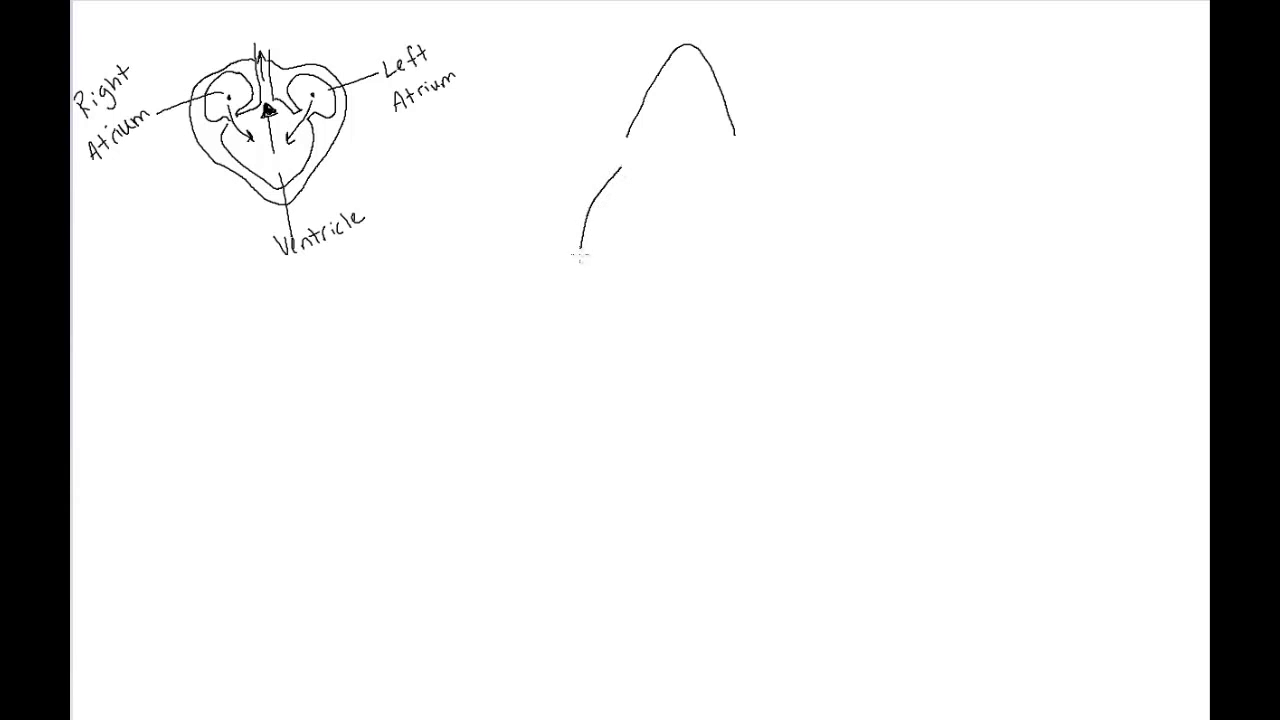
drag(578, 256, 630, 356)
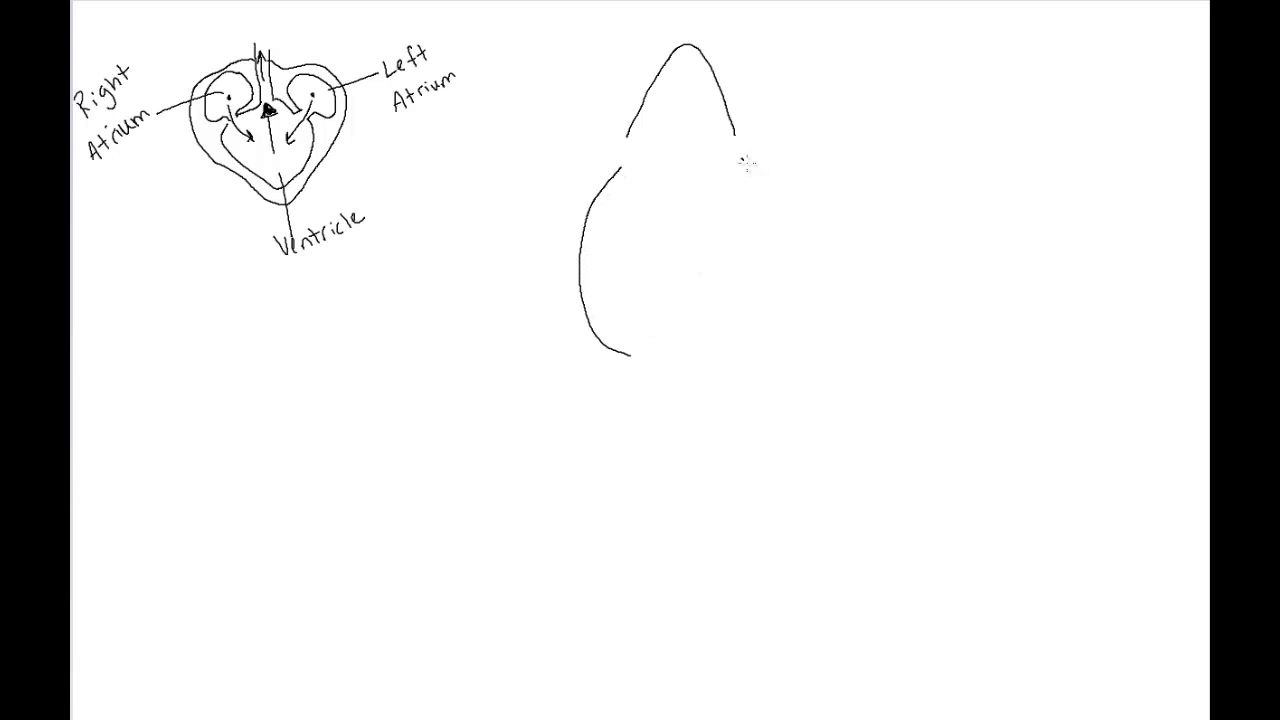
drag(744, 160, 724, 370)
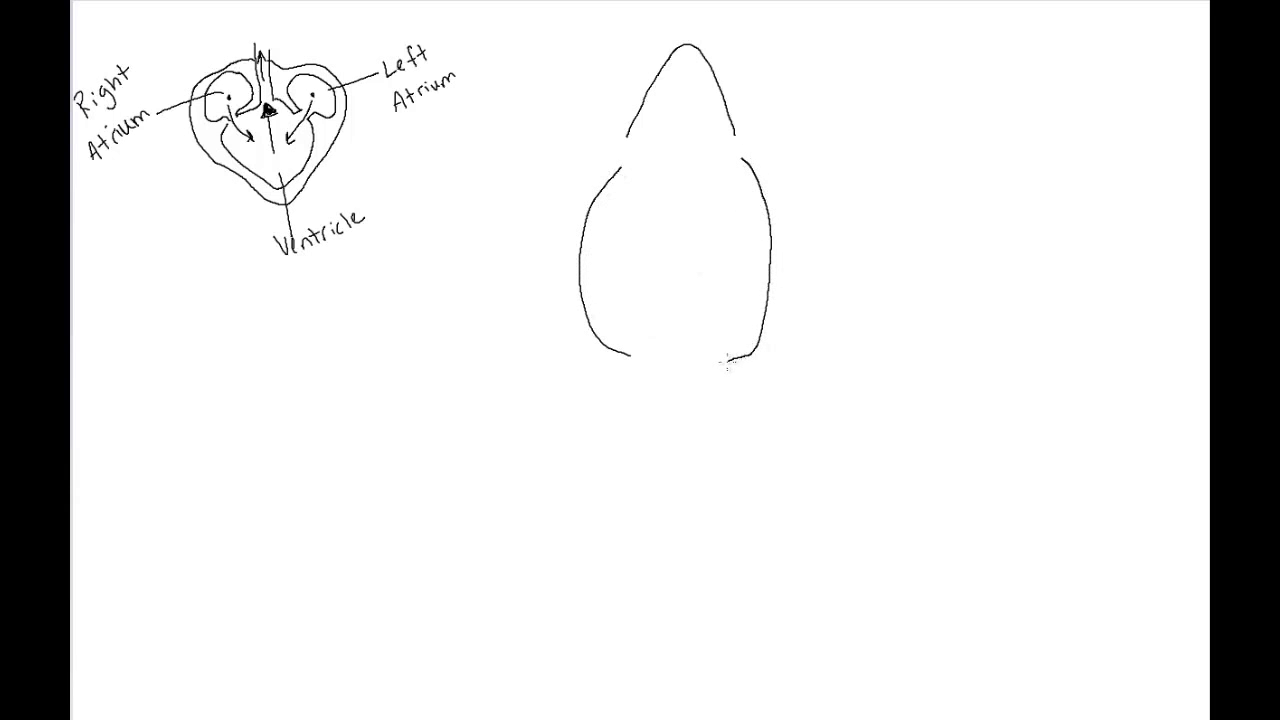
drag(636, 350, 584, 480)
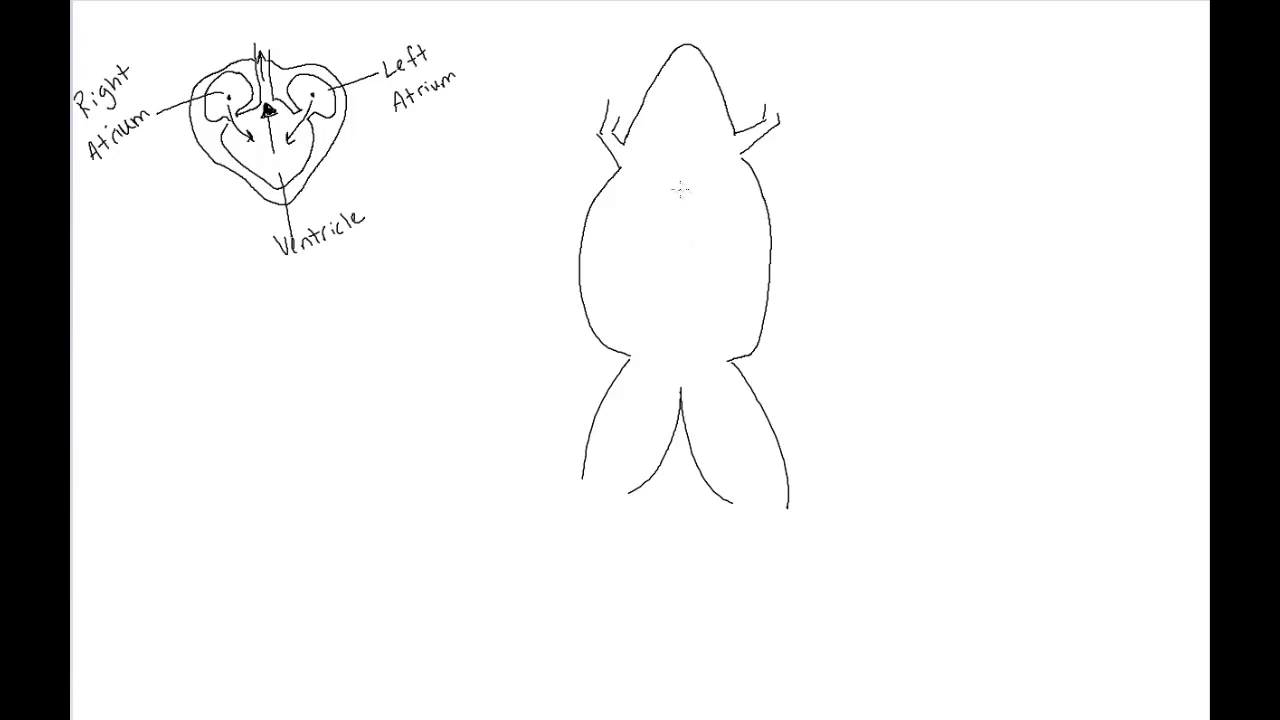
Sketch the frog's heart, arteries and lungs, then trace the red circulation loop around them
drag(680, 184, 670, 200)
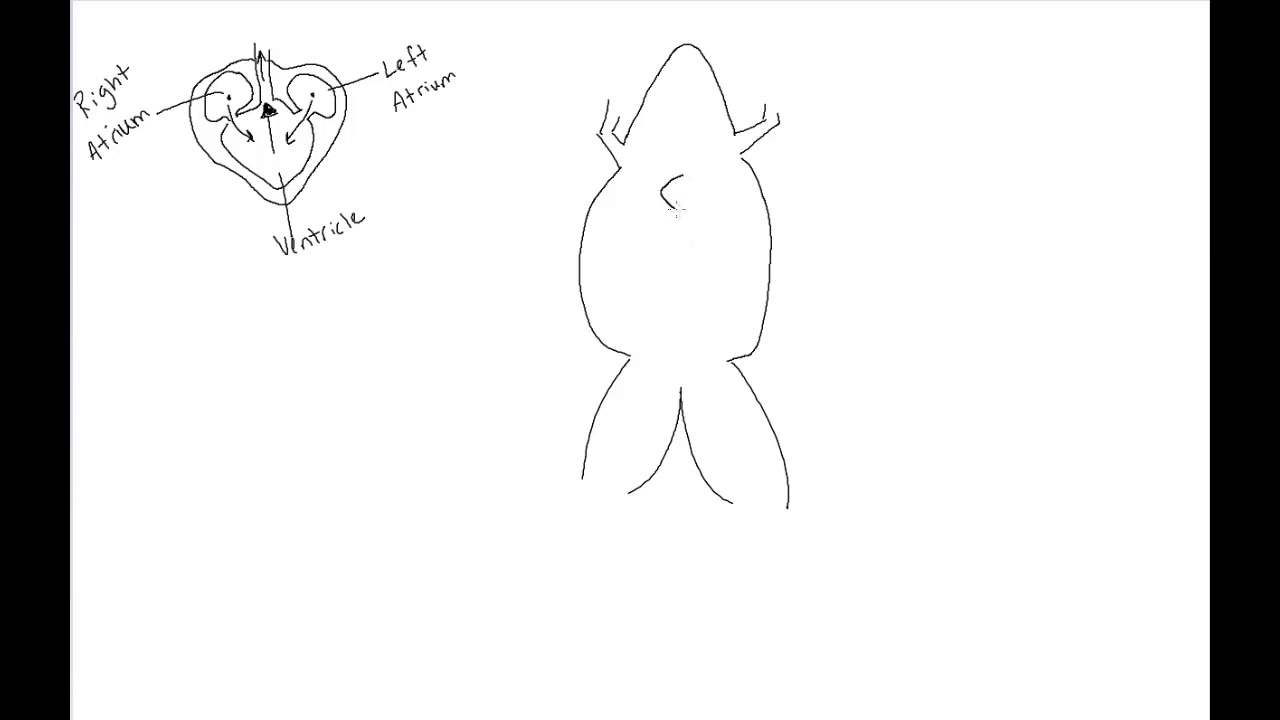
drag(664, 196, 680, 200)
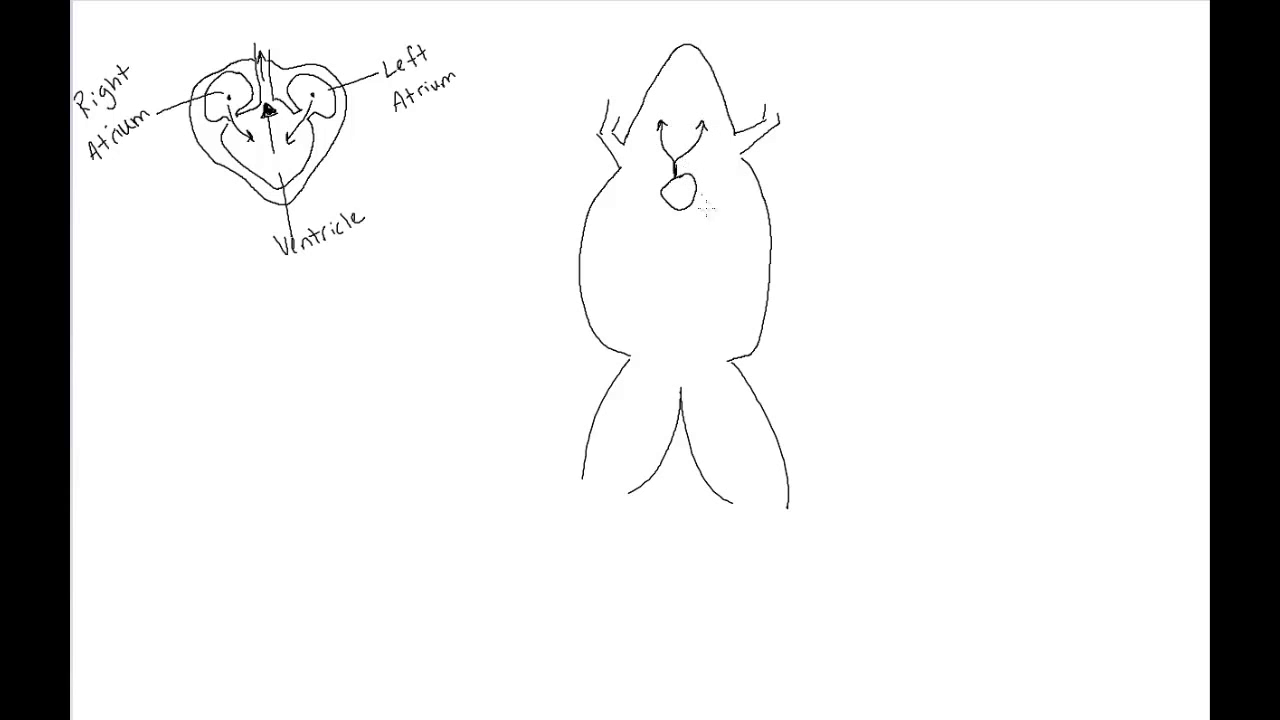
drag(696, 190, 710, 210)
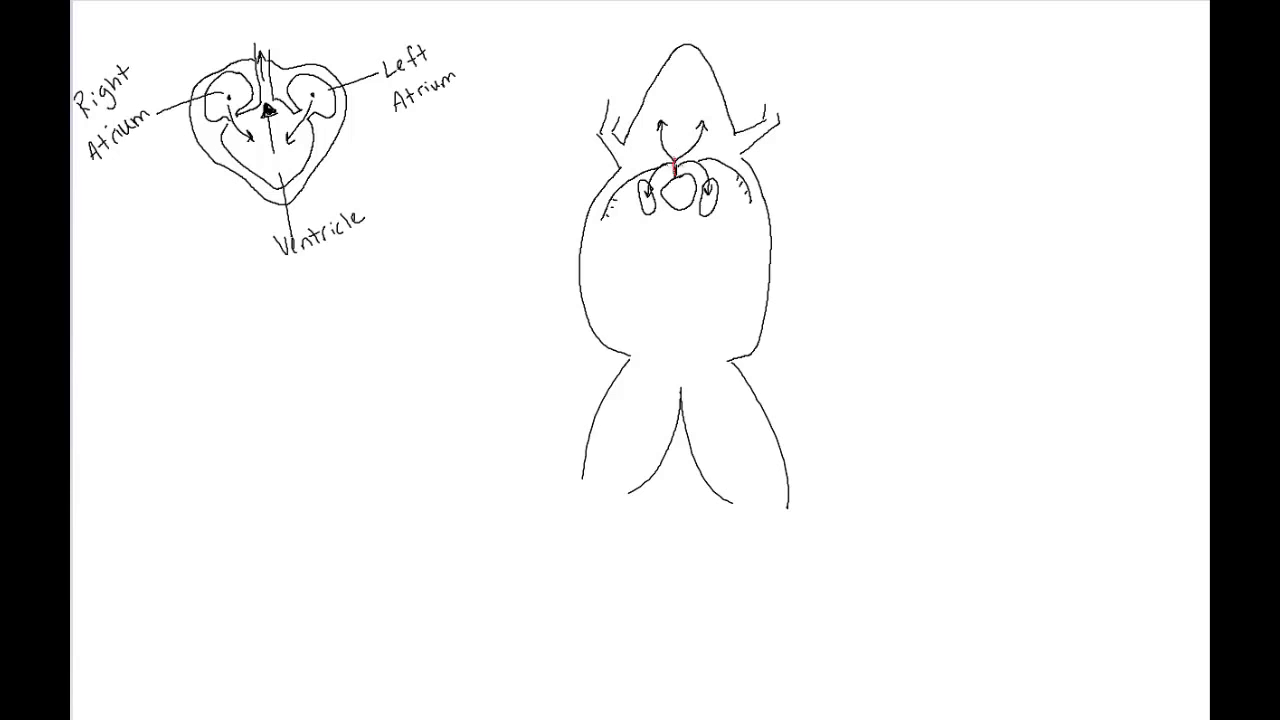
drag(680, 156, 740, 196)
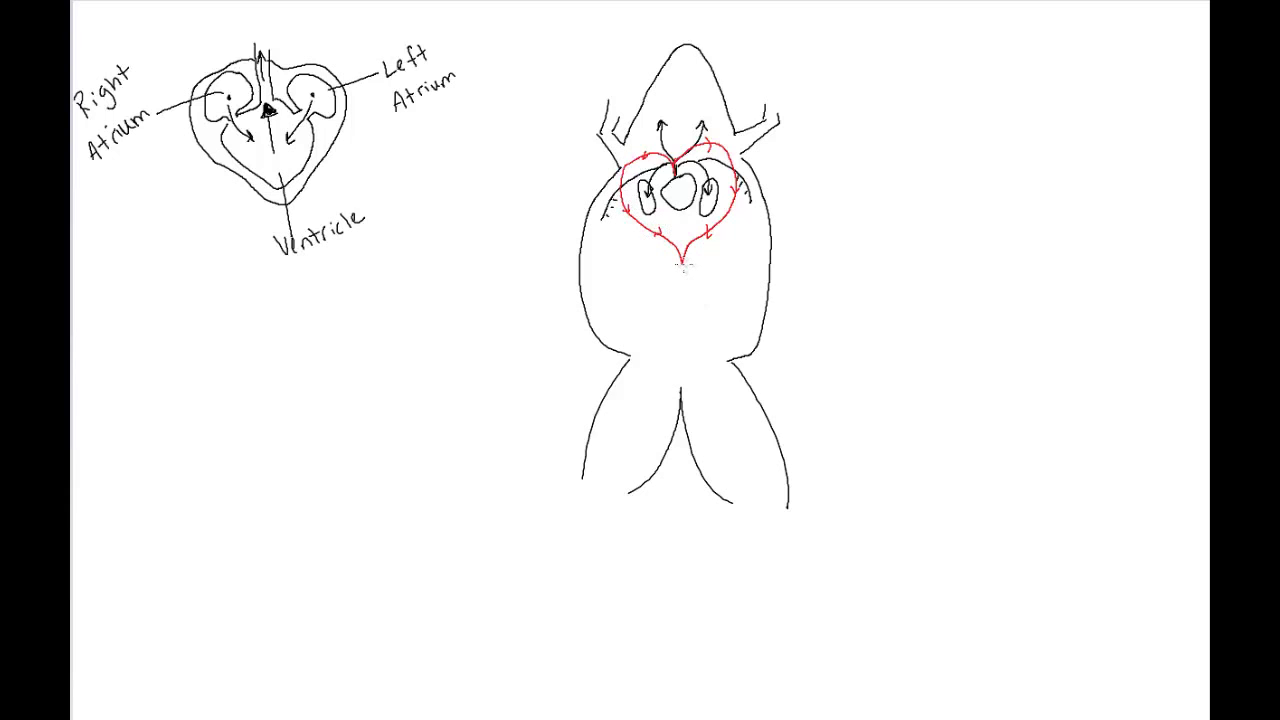
Draw the red artery down the frog's midline into both hind legs and a blue vein returning upward
drag(682, 262, 682, 344)
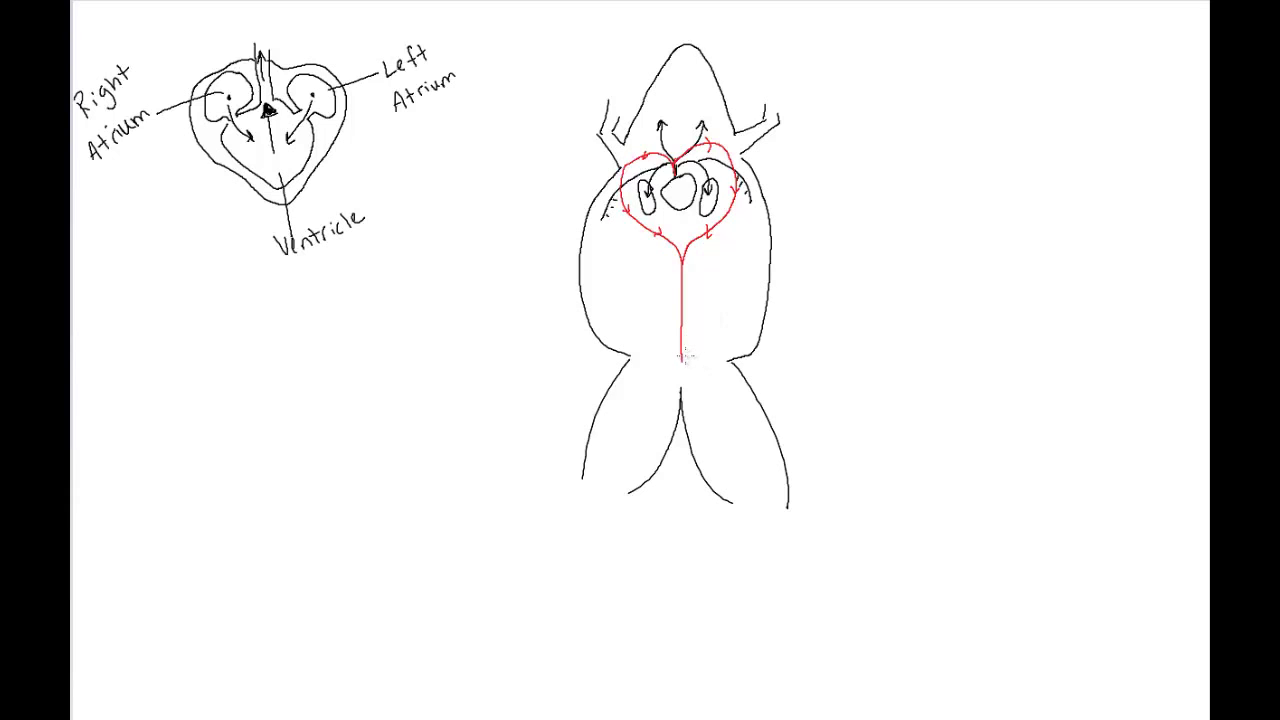
drag(684, 356, 720, 410)
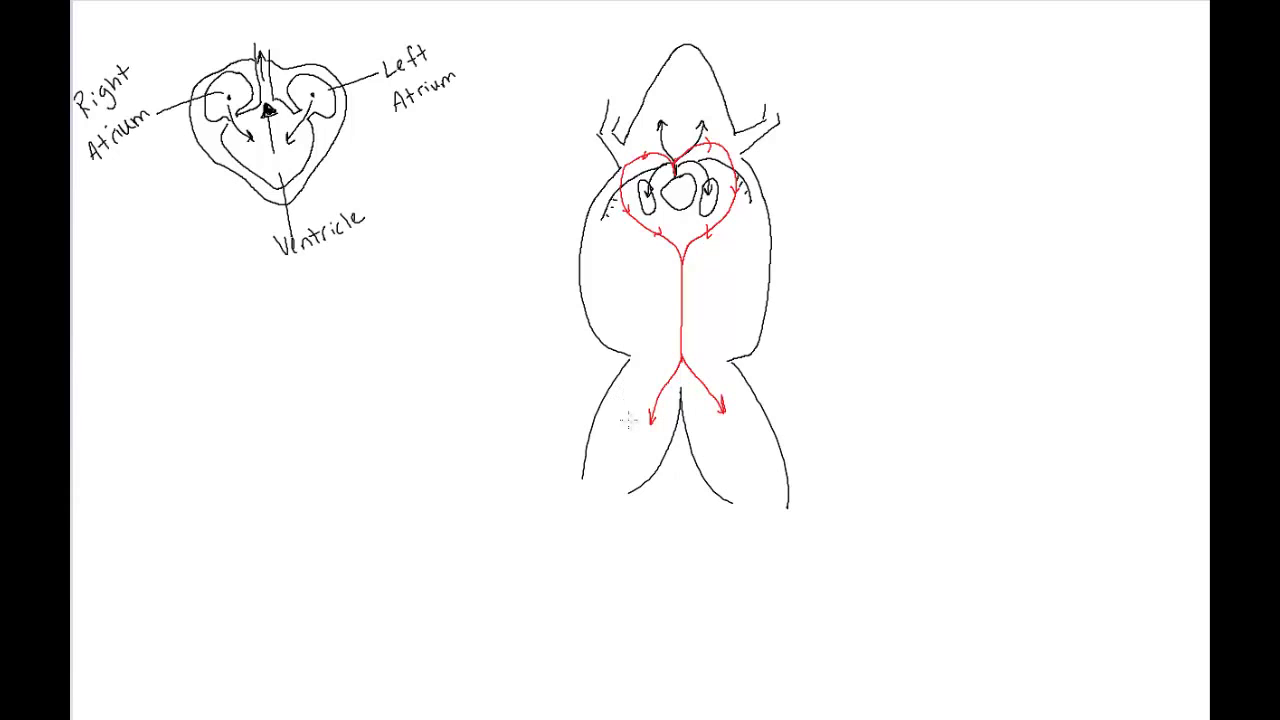
drag(660, 324, 630, 420)
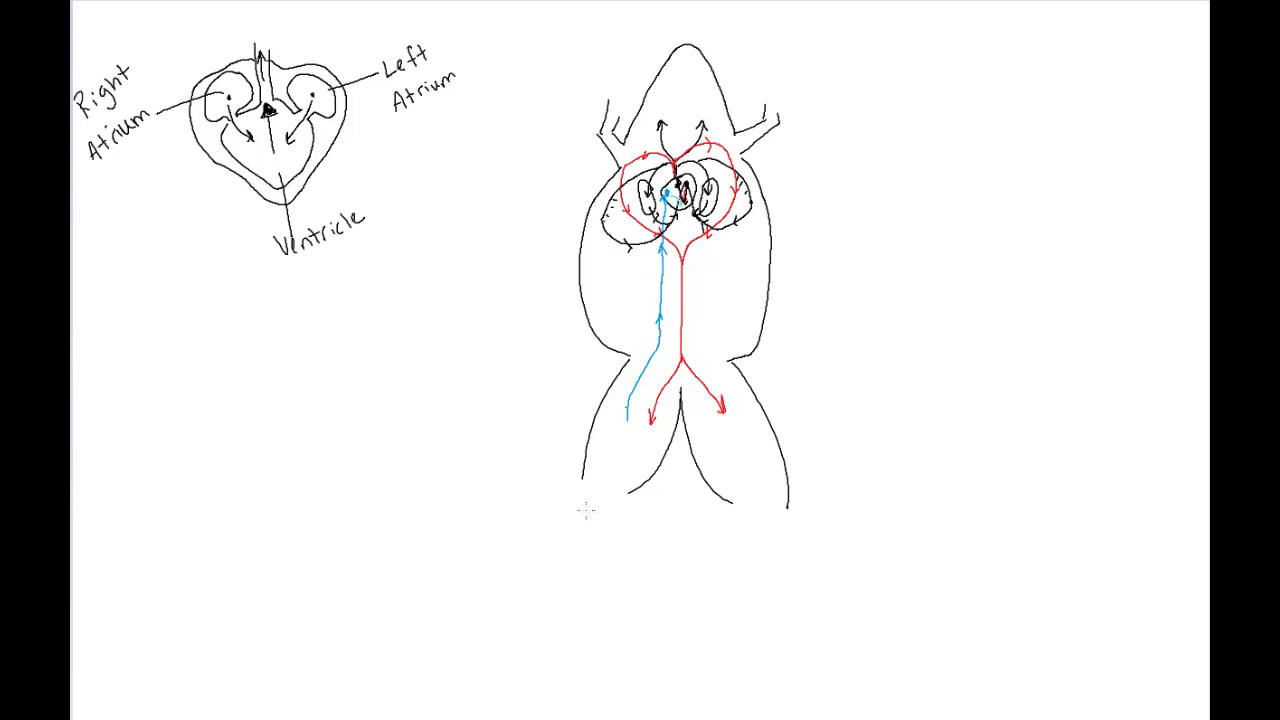
mouse_move(510, 206)
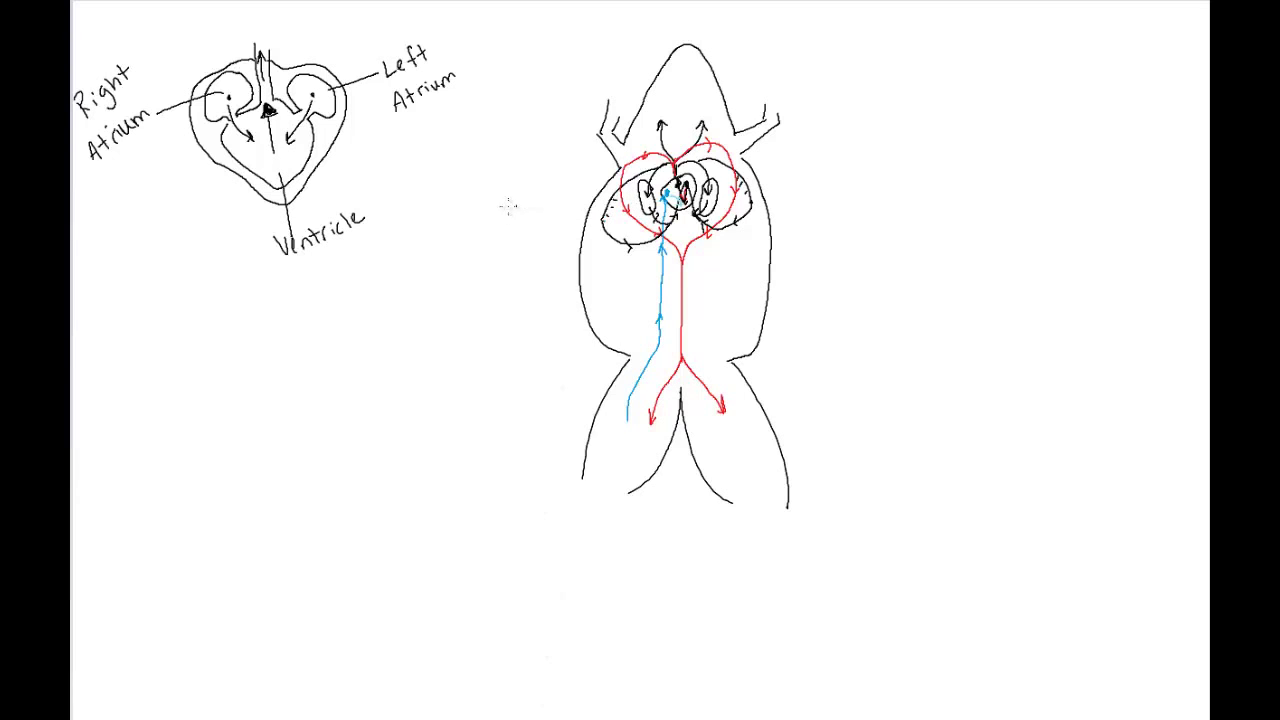
mouse_move(582, 220)
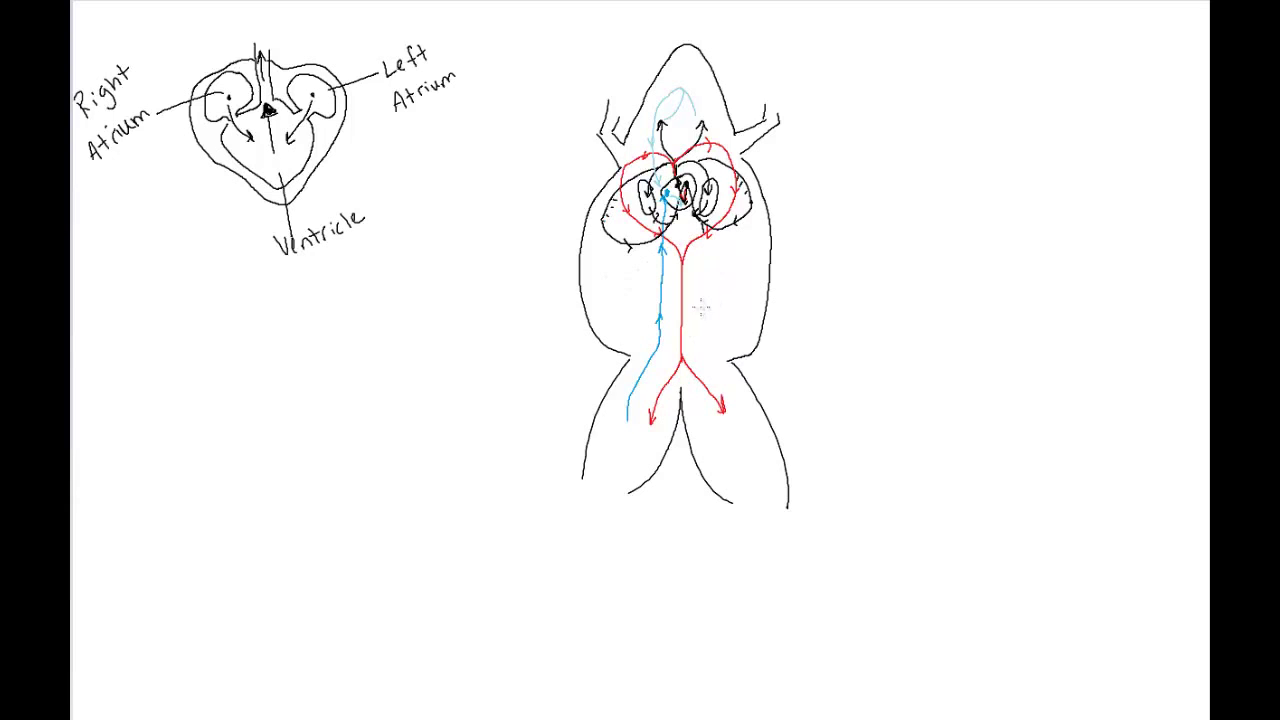
mouse_move(708, 336)
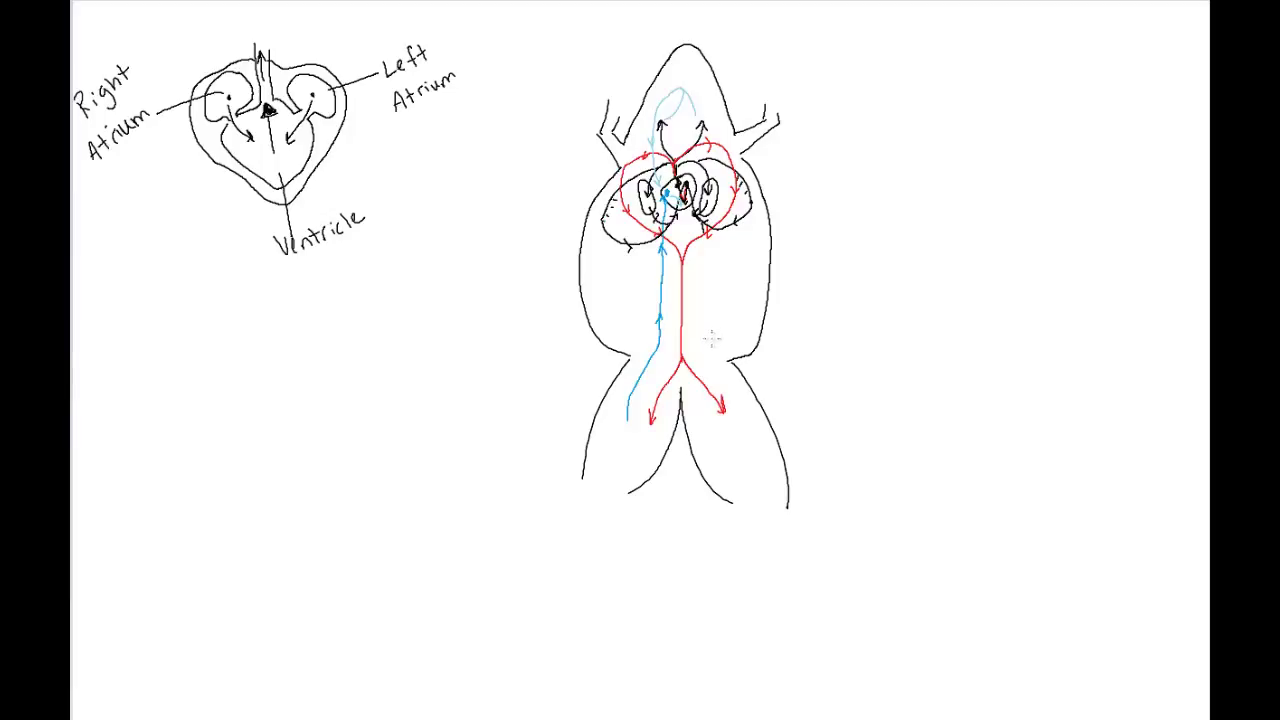
mouse_move(712, 332)
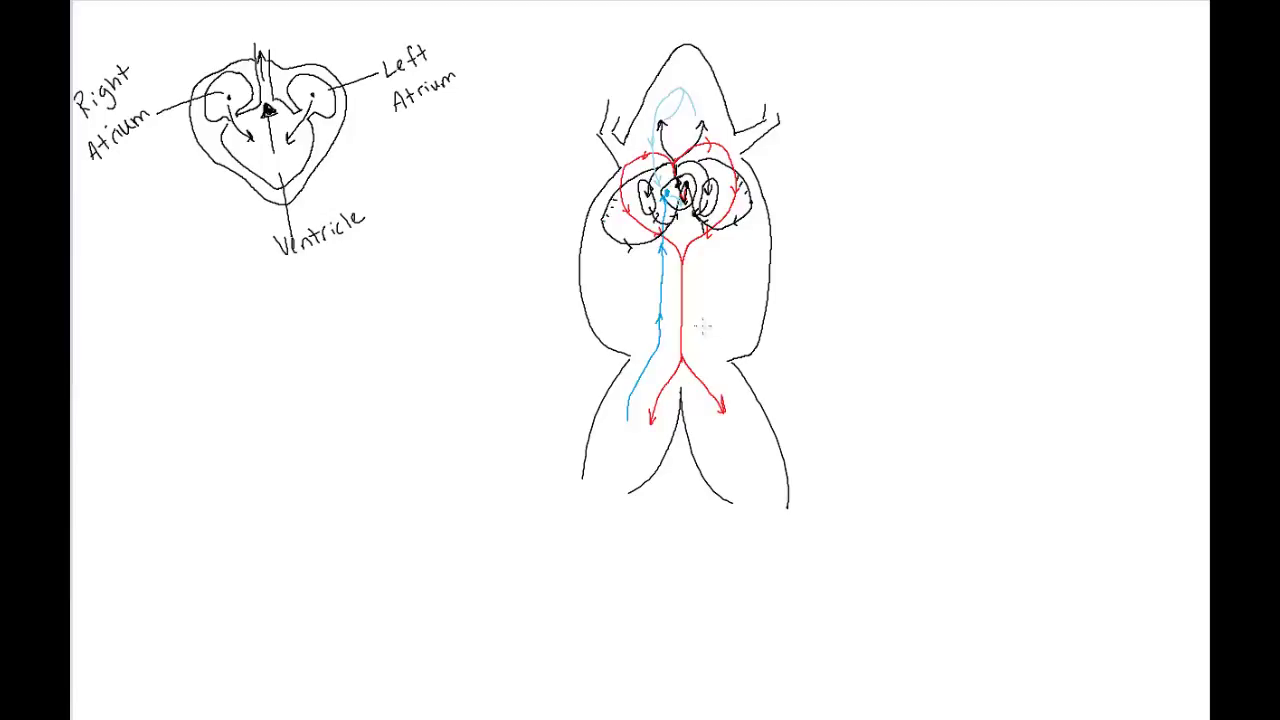
mouse_move(700, 336)
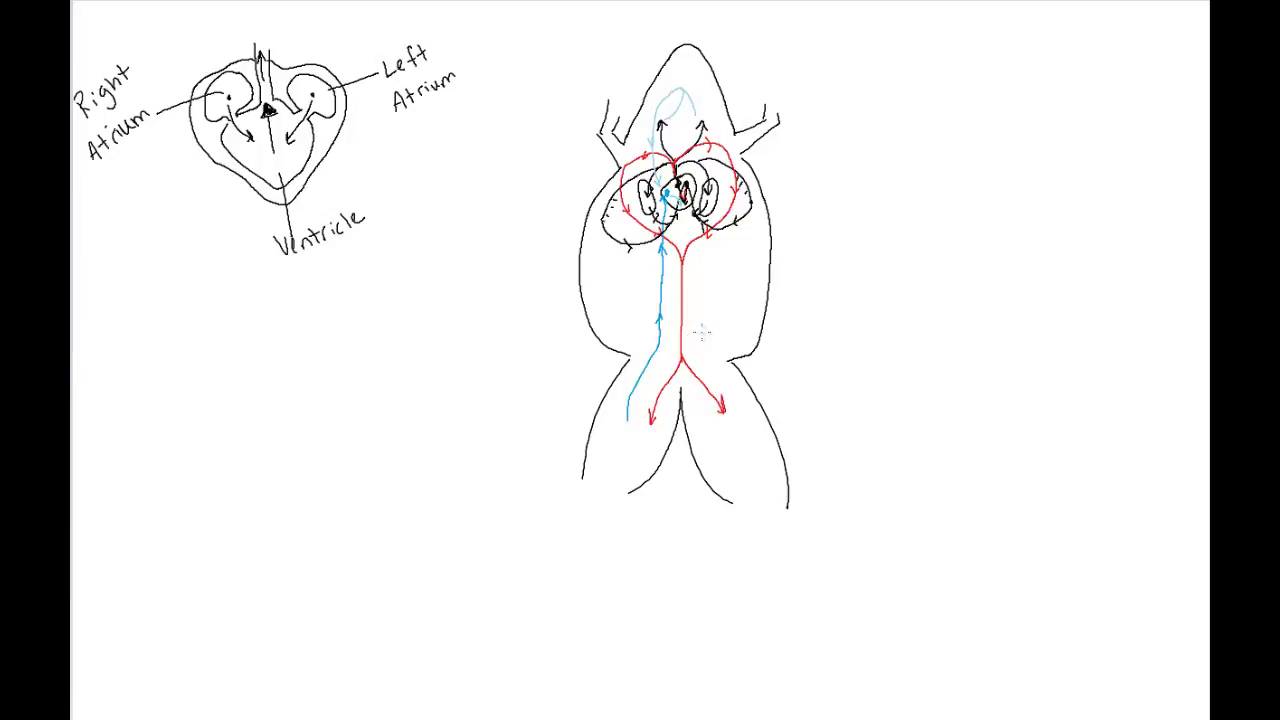
mouse_move(696, 336)
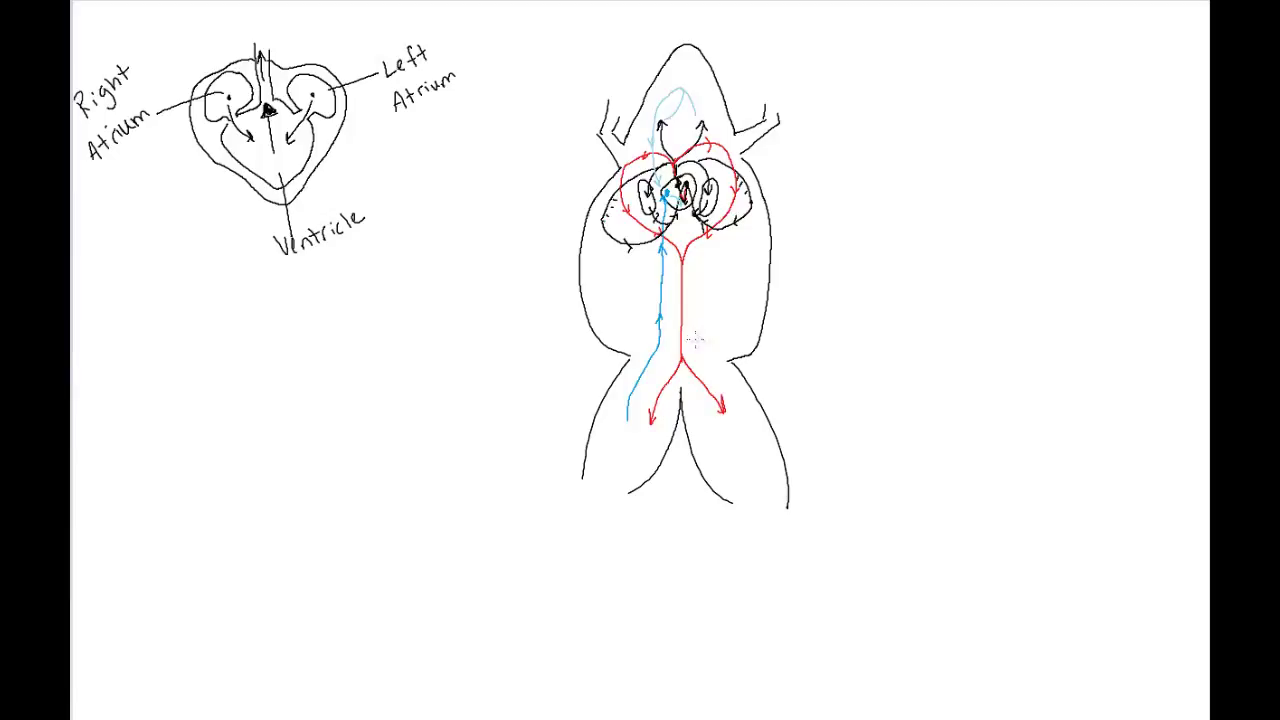
mouse_move(696, 336)
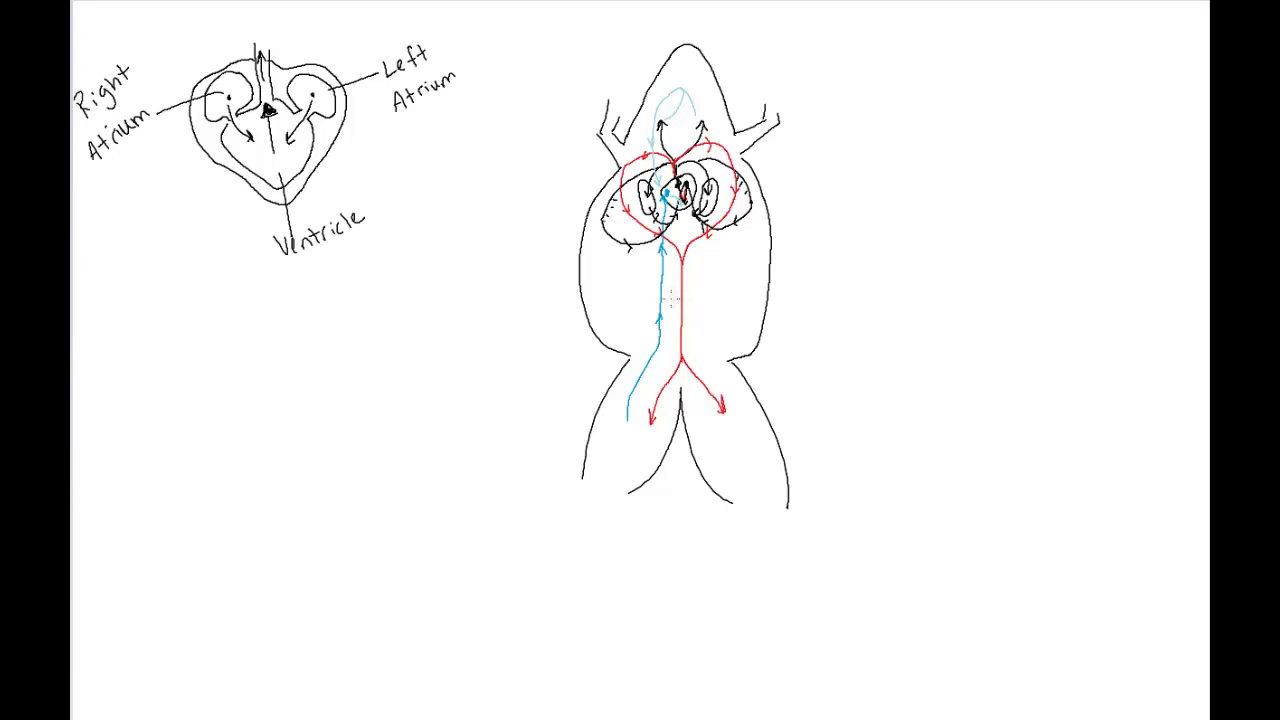
mouse_move(704, 308)
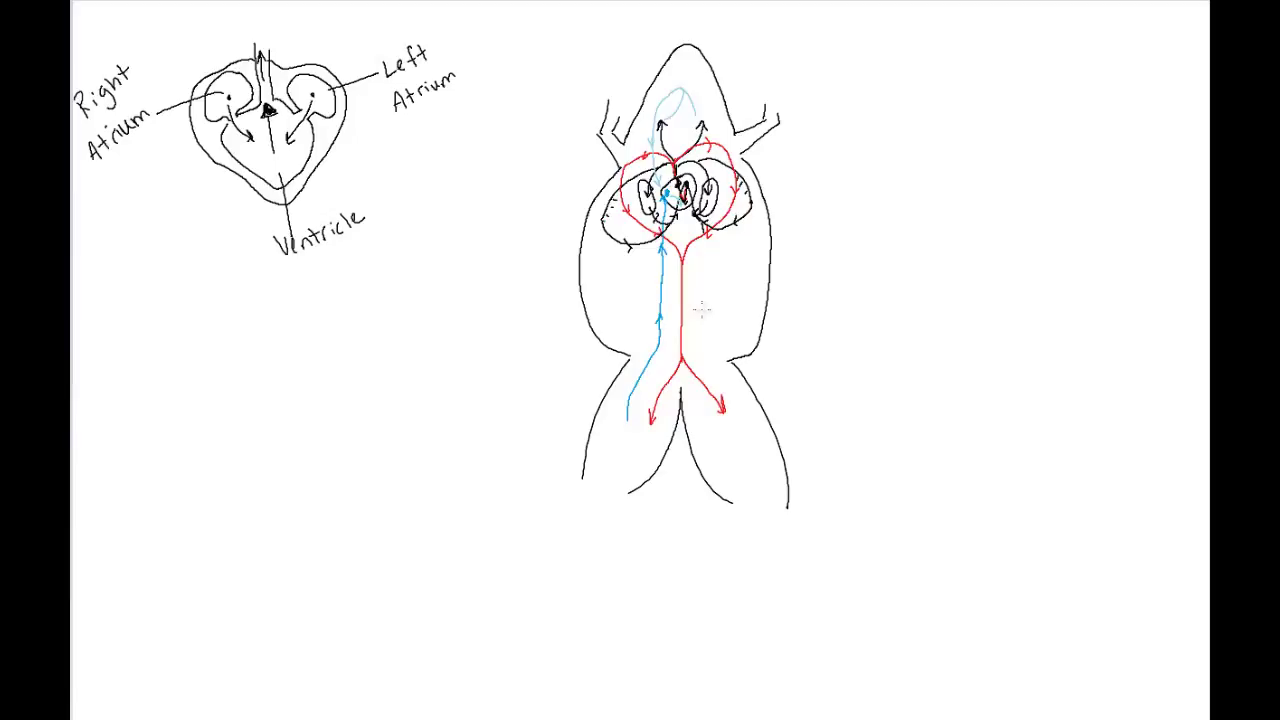
mouse_move(700, 310)
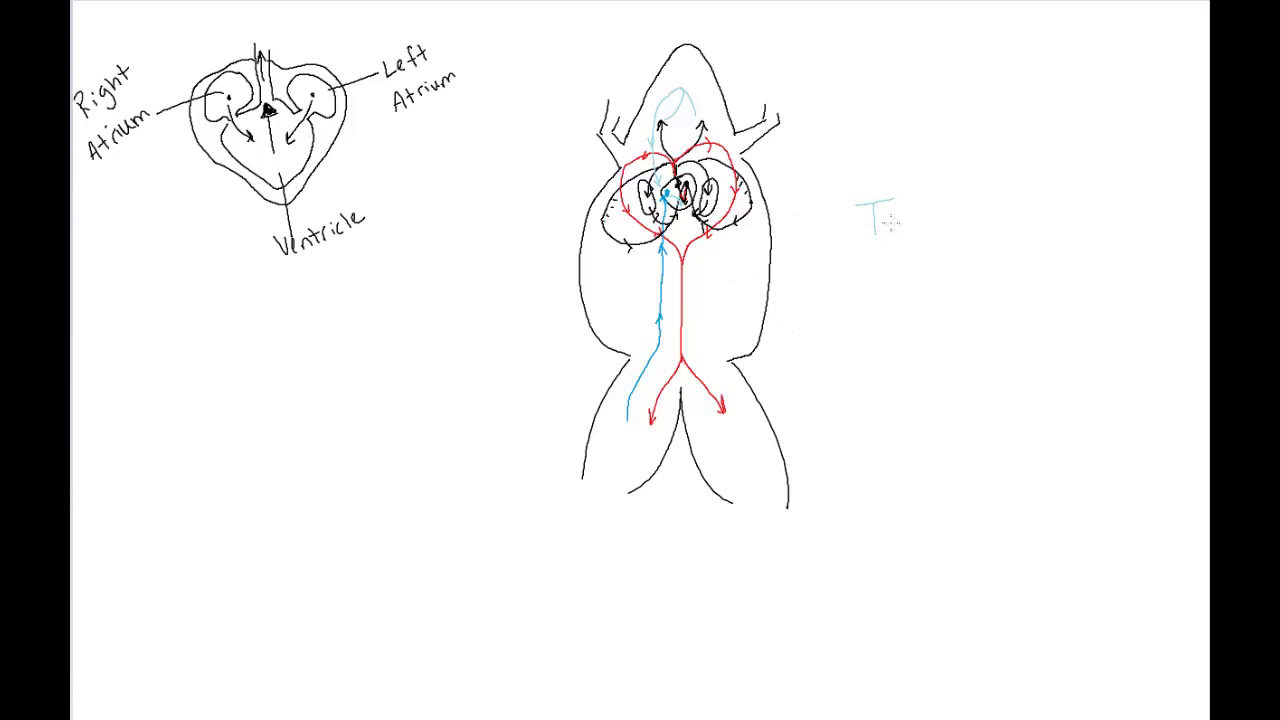
Complete the light-blue 'Tadpoles' label and sketch a tadpole body beneath it
text(adp)
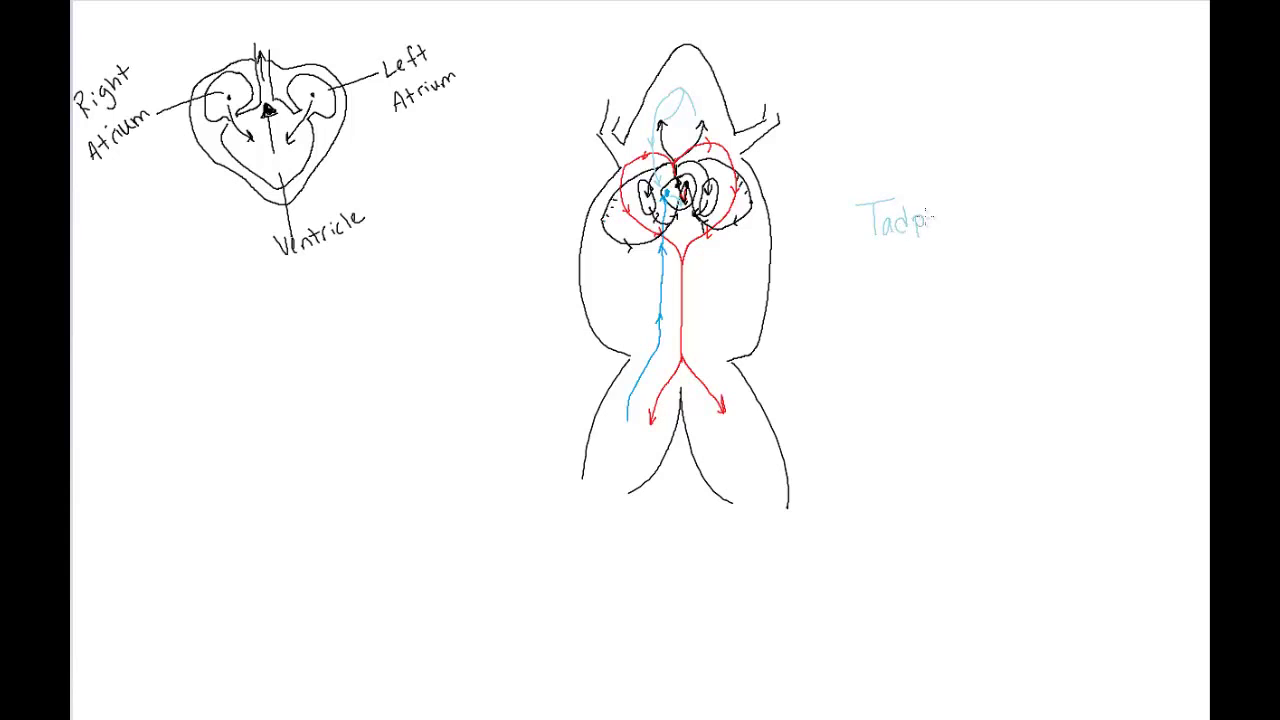
text(oles)
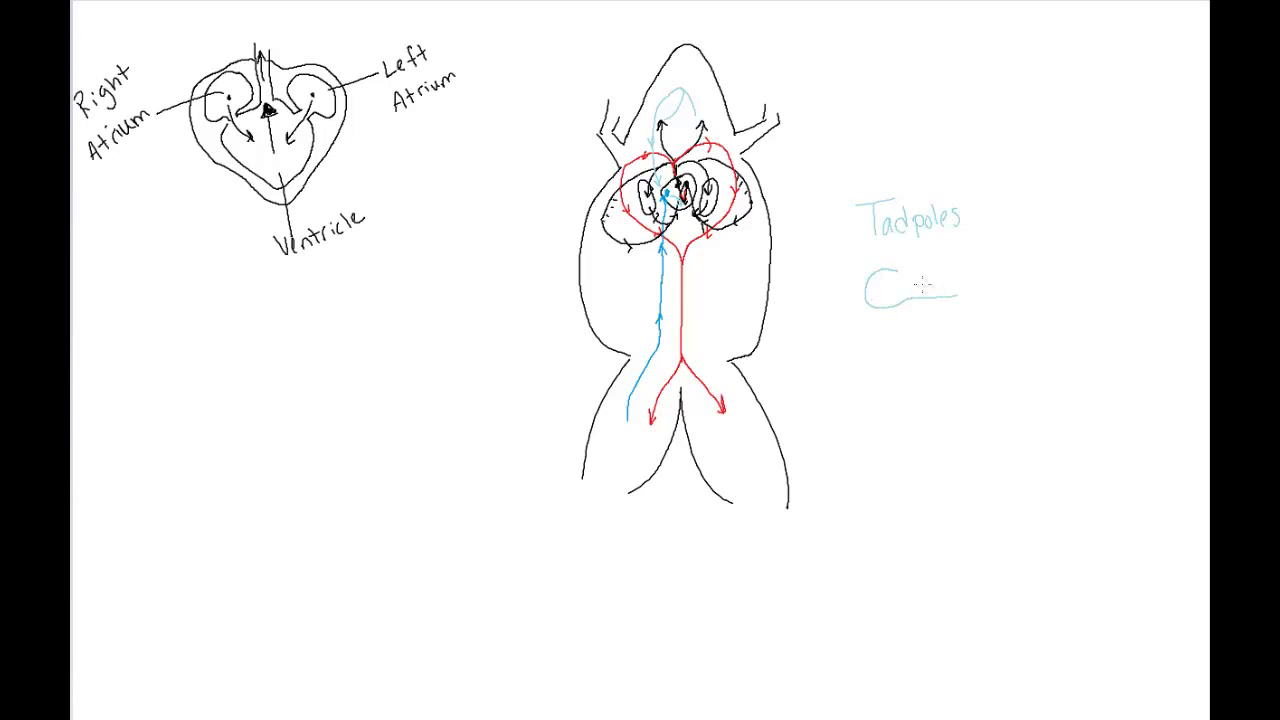
drag(876, 290, 956, 284)
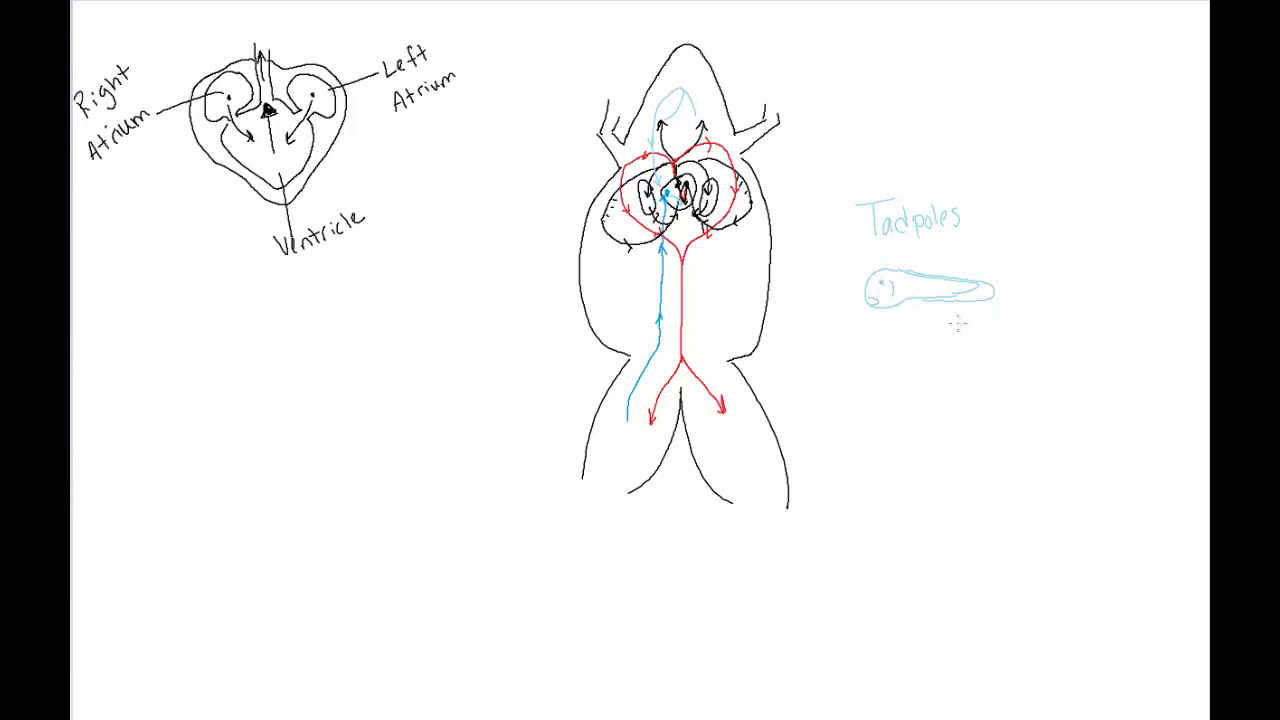
mouse_move(944, 320)
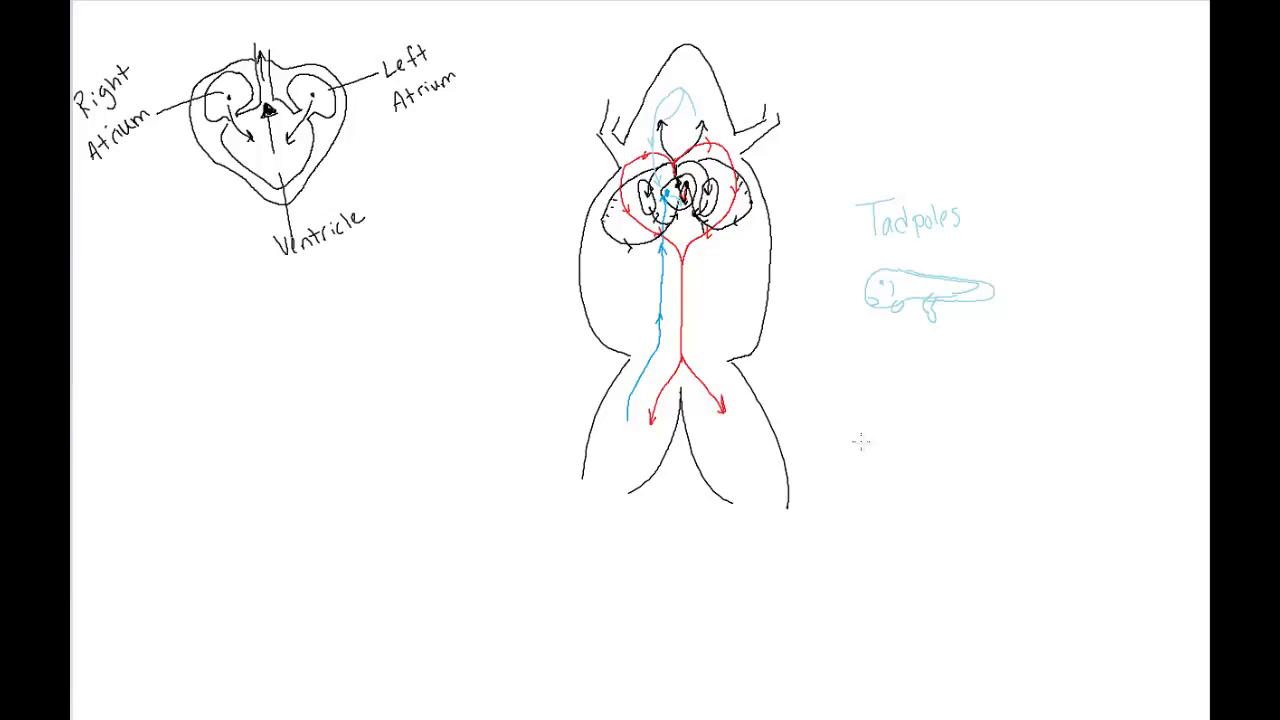
mouse_move(862, 432)
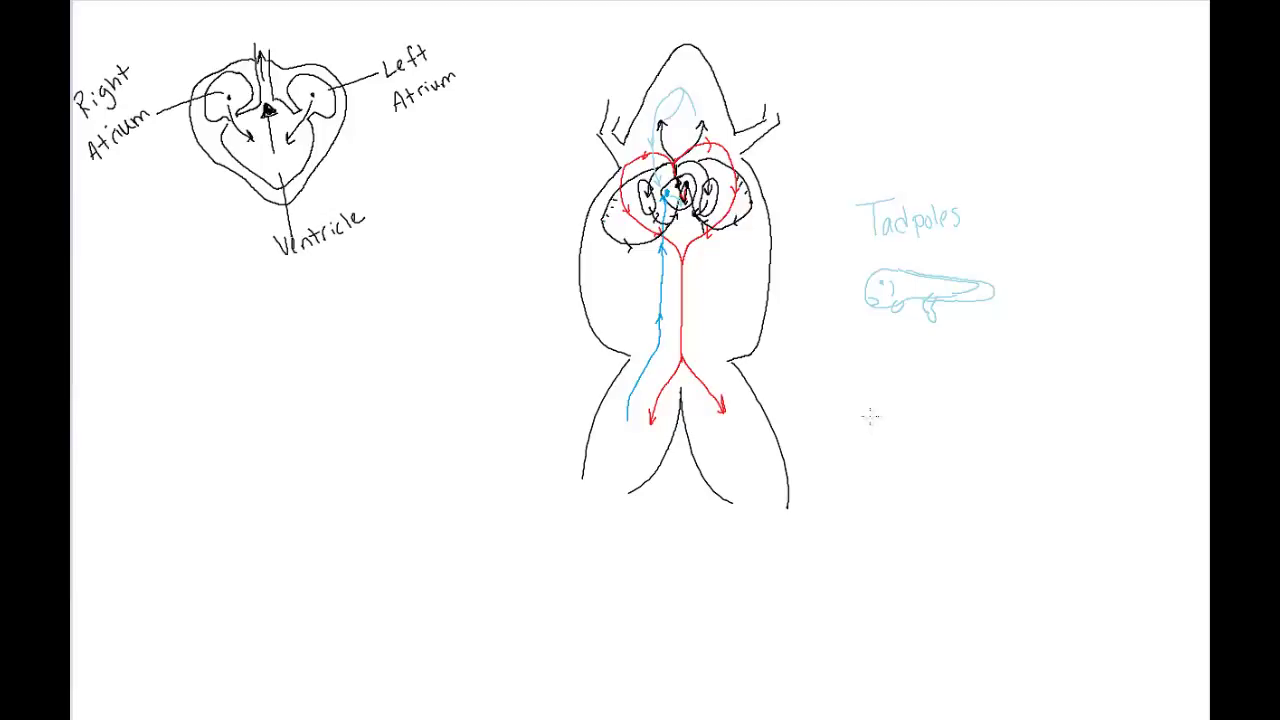
mouse_move(868, 414)
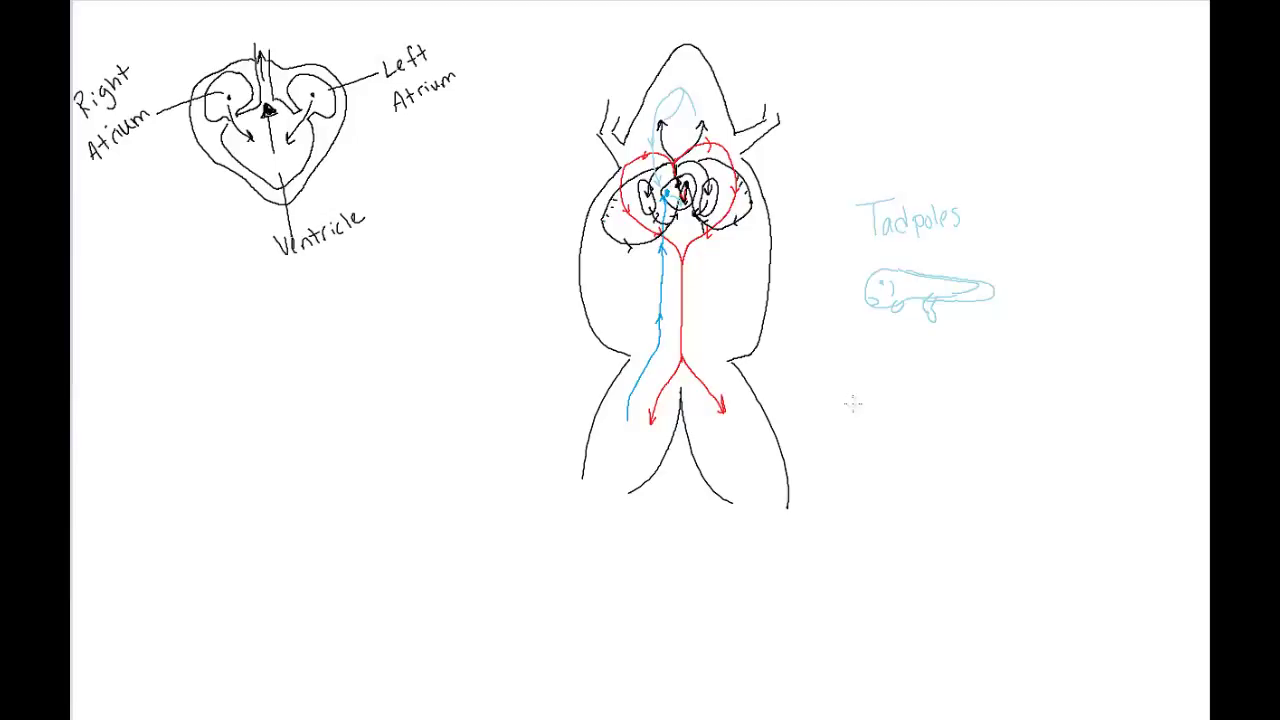
mouse_move(540, 272)
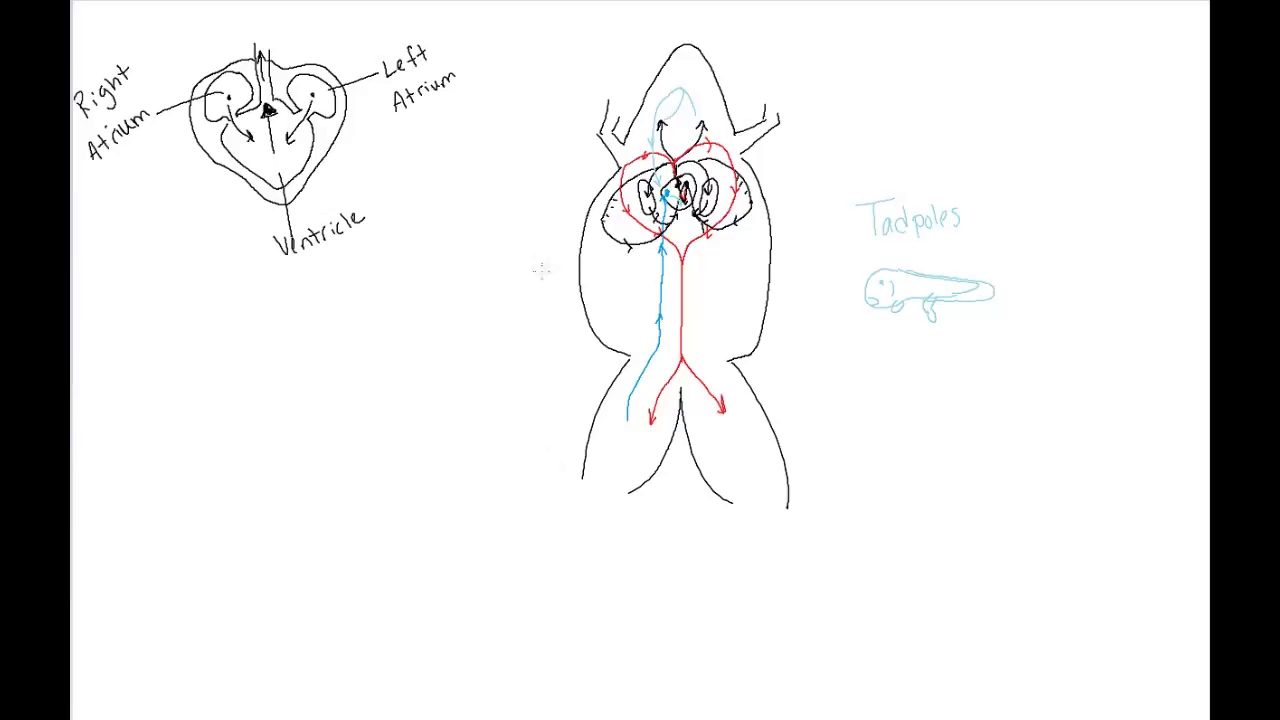
mouse_move(202, 390)
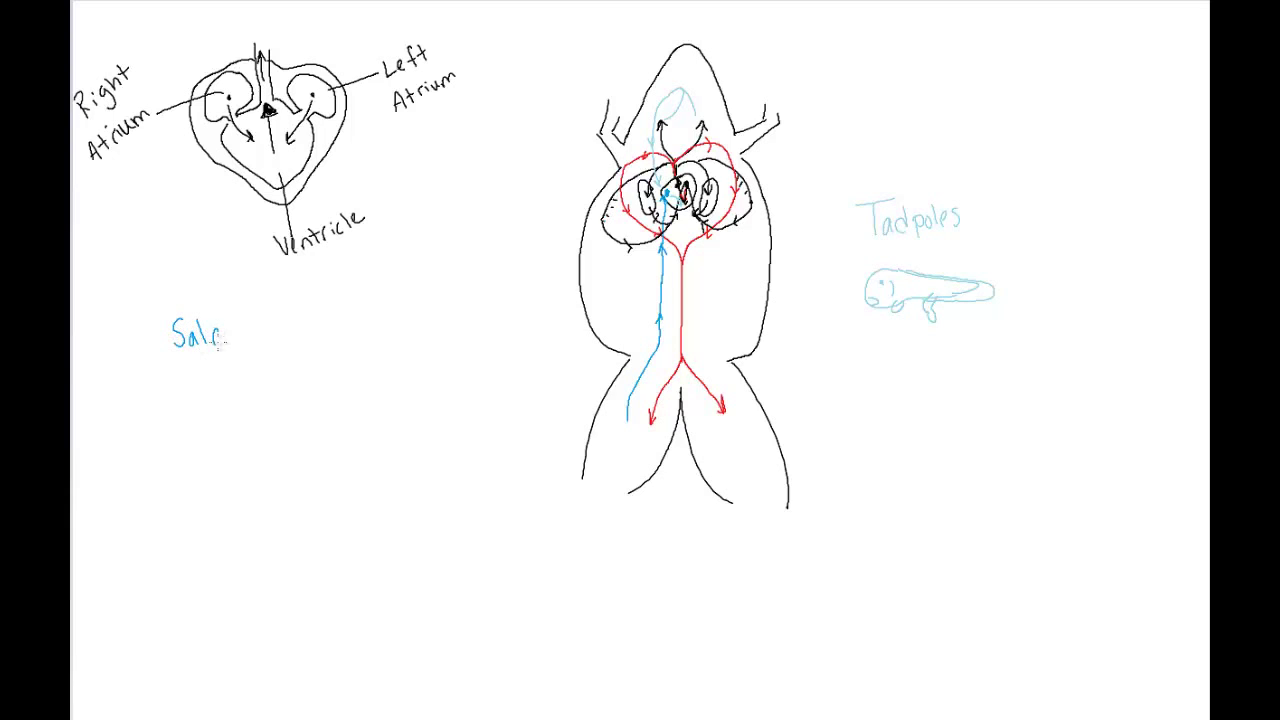
Handwrite 'Salamanders & Newts' in blue as the first amphibian group
text(ama)
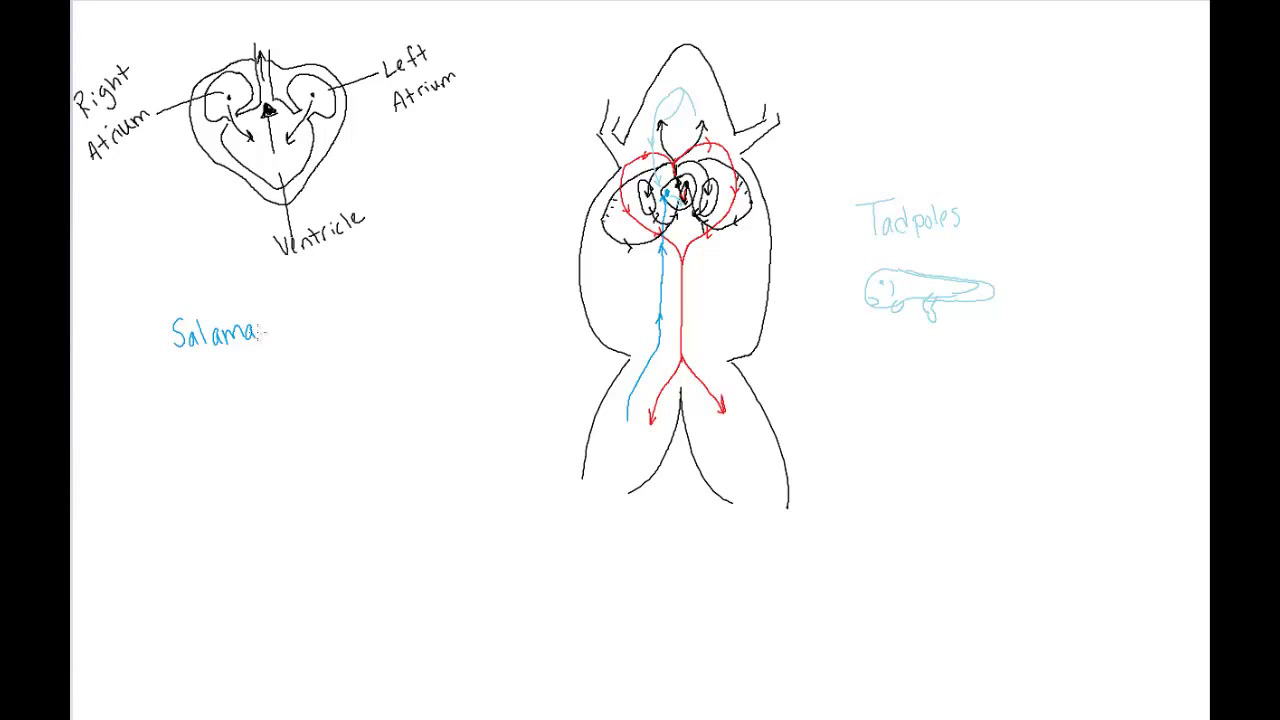
text(nde)
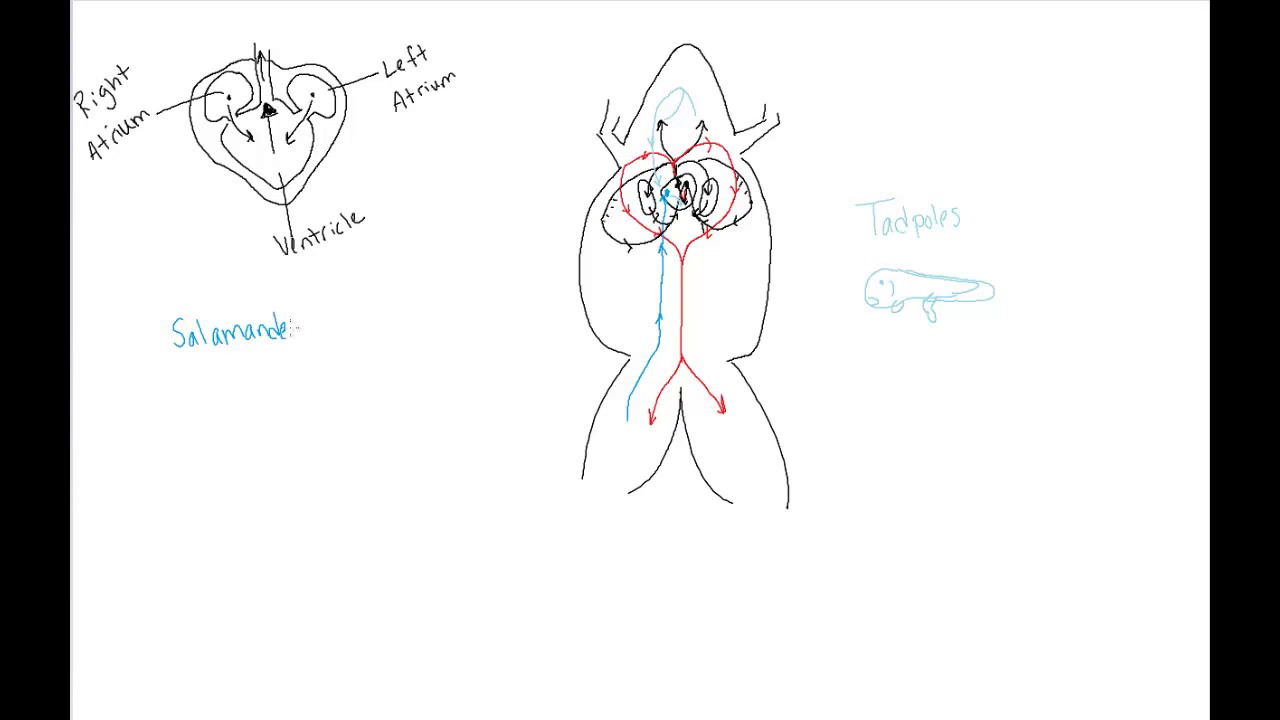
text(rs & Newts)
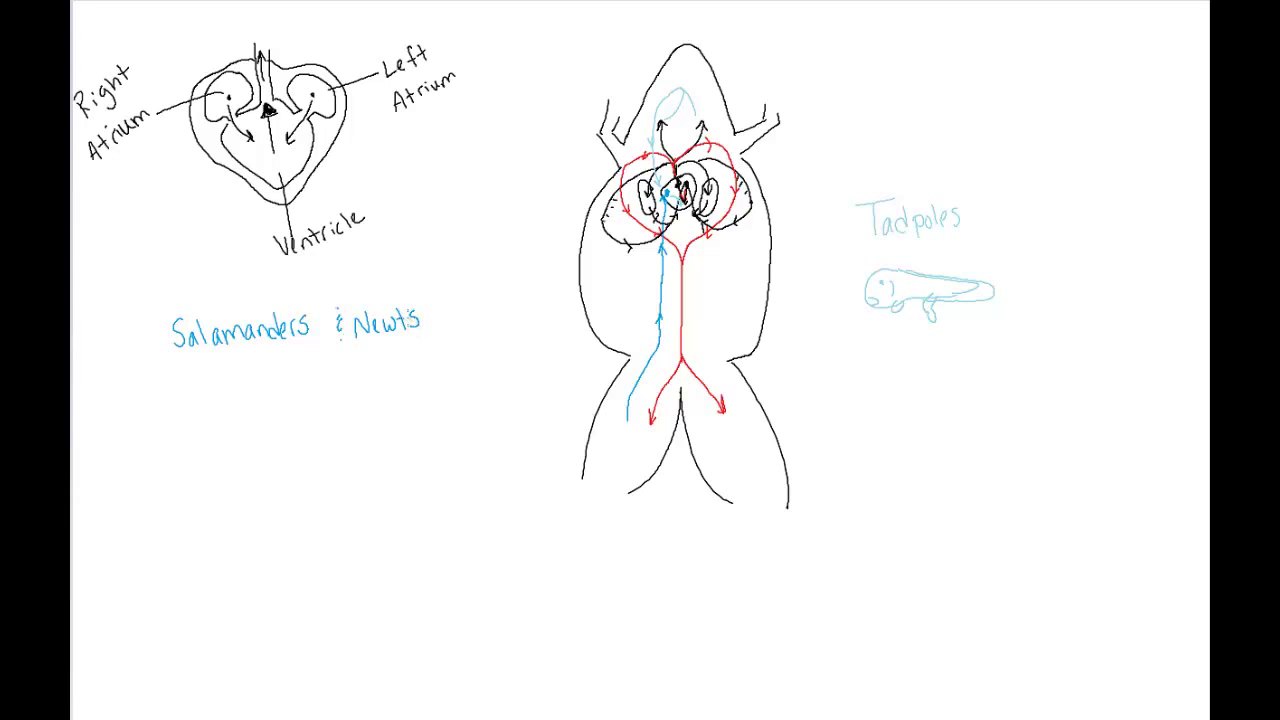
mouse_move(196, 396)
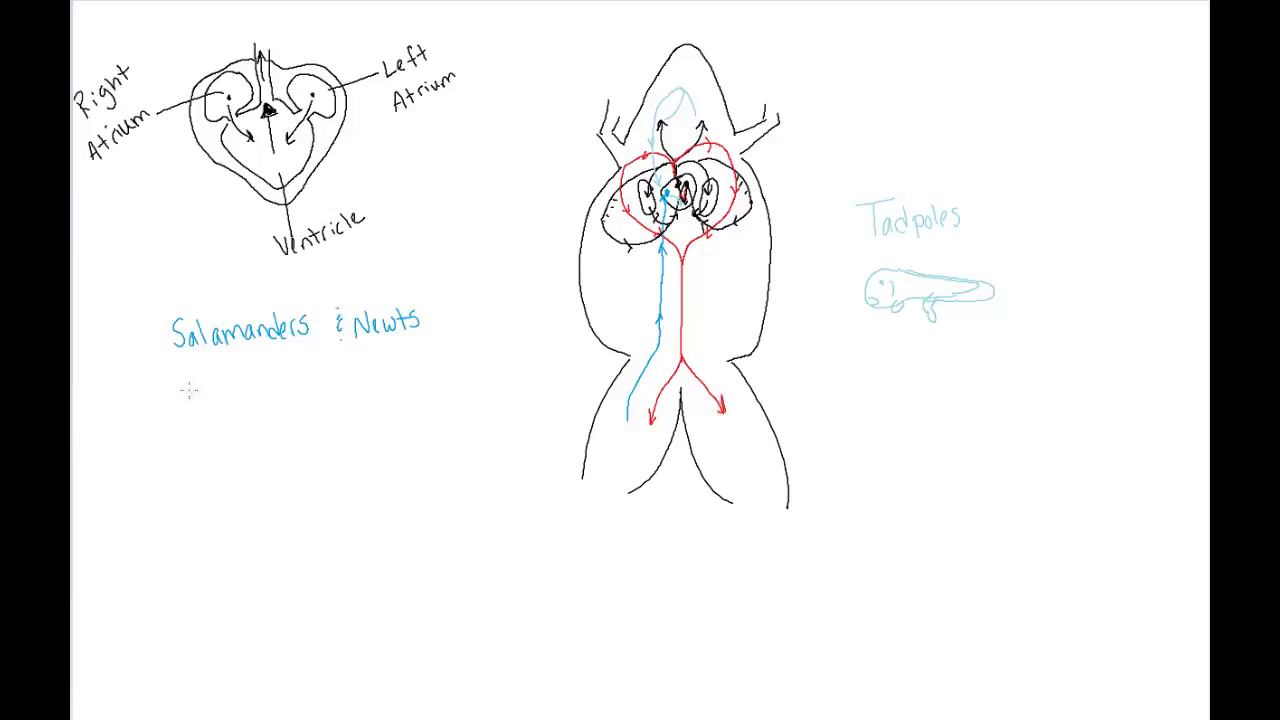
mouse_move(198, 380)
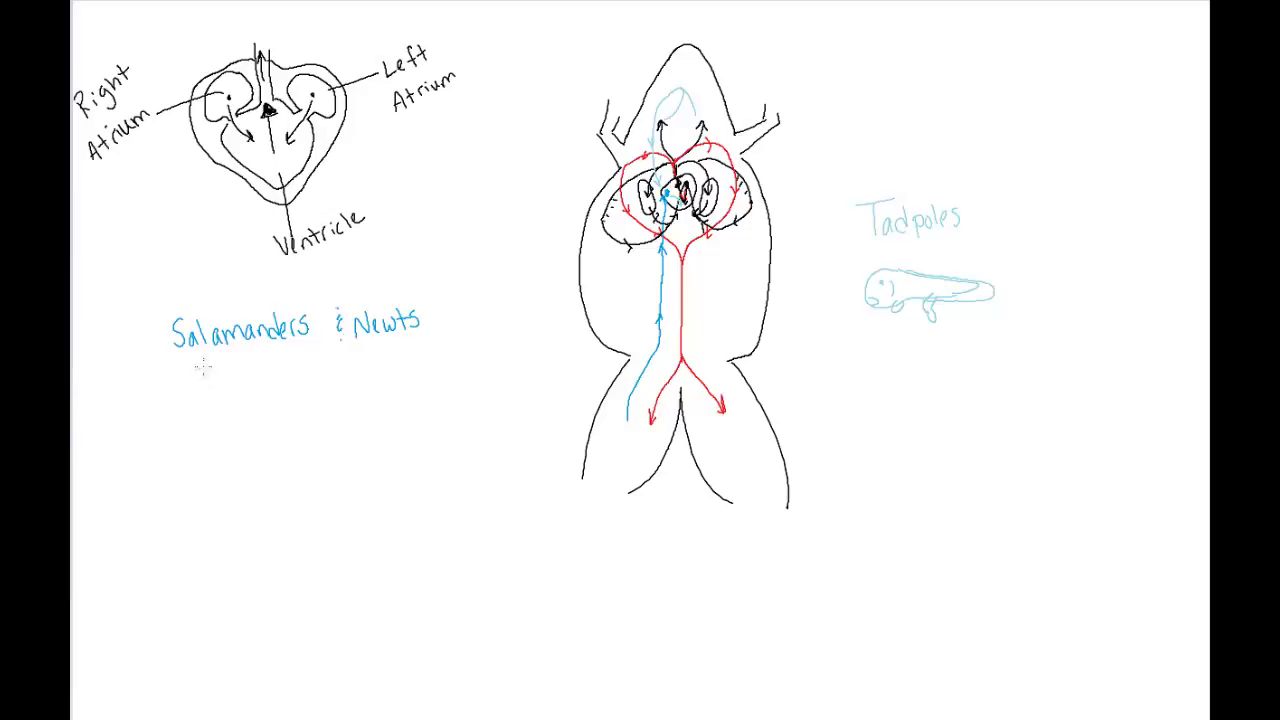
mouse_move(190, 384)
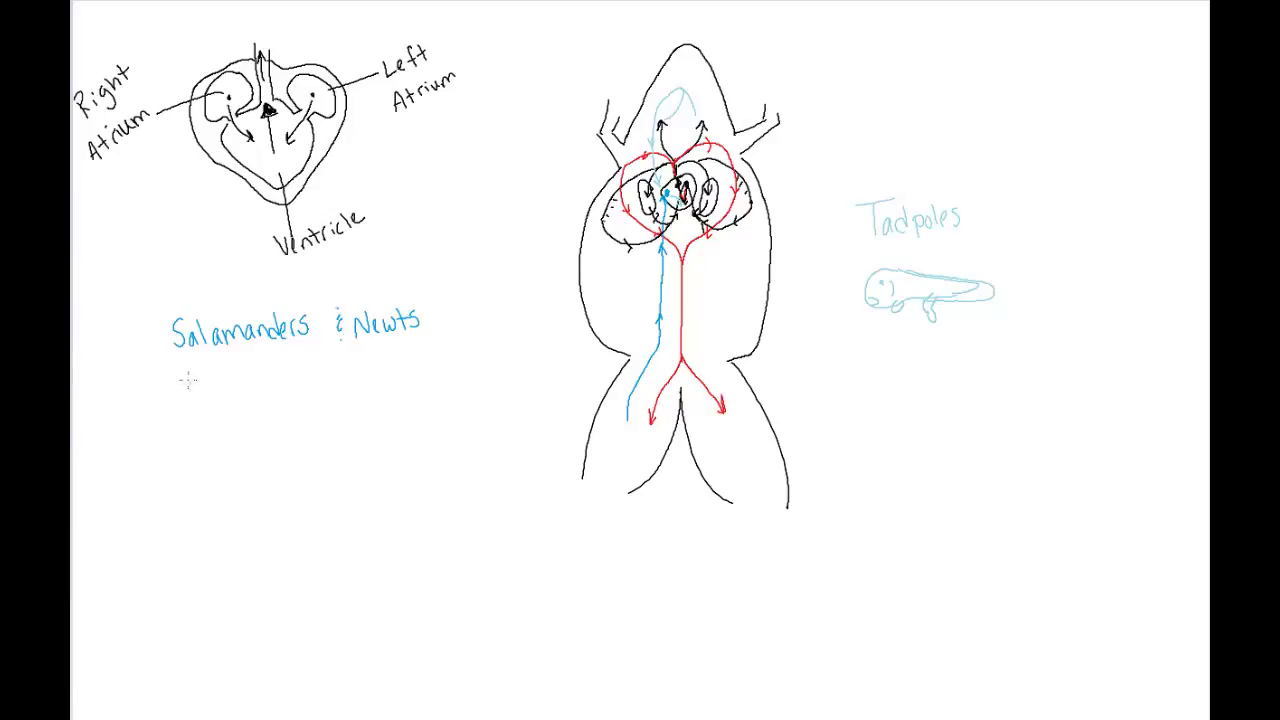
mouse_move(182, 388)
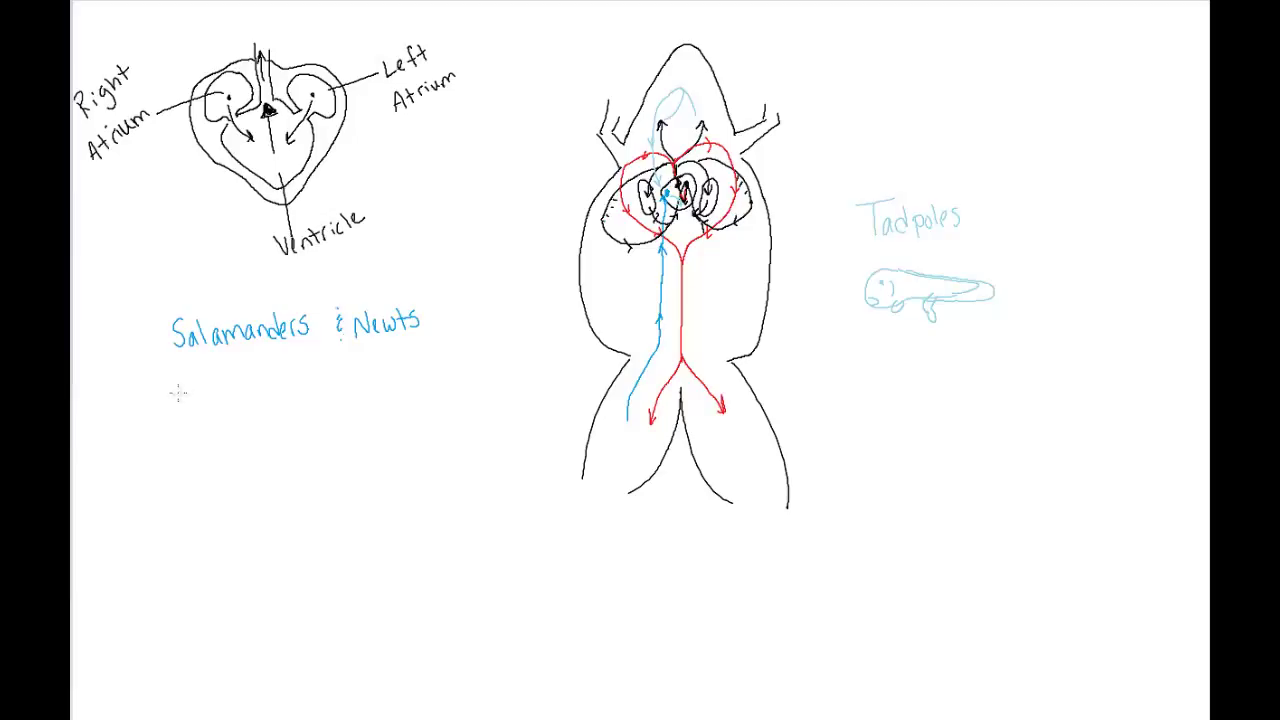
mouse_move(180, 384)
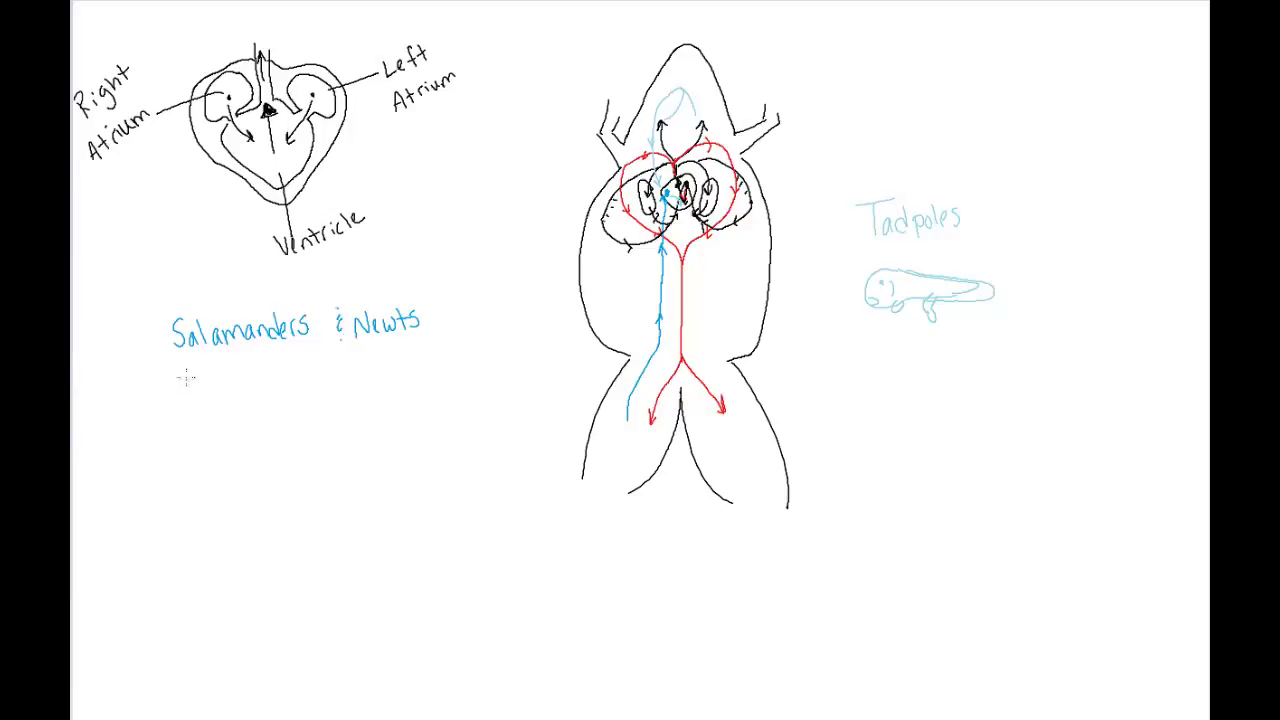
mouse_move(186, 374)
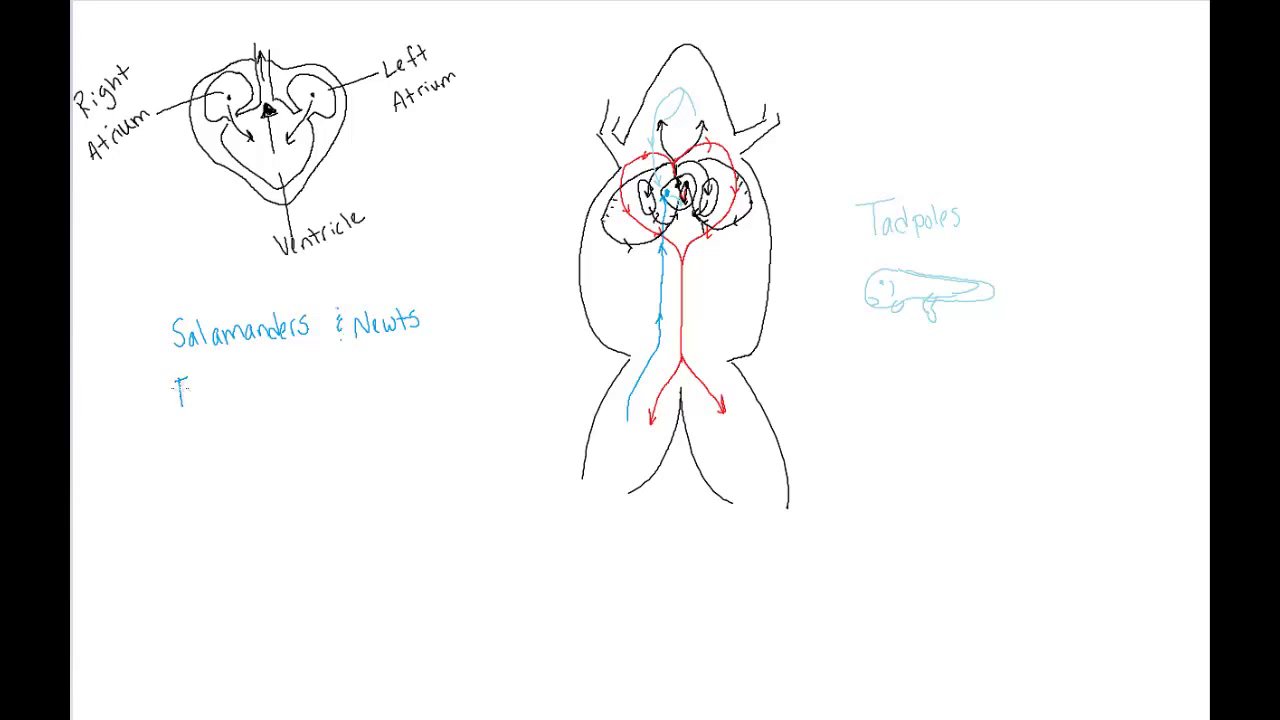
Add 'Frogs & Toads' and 'Caecilians' on the next lines of the list
text(rogs & Toads)
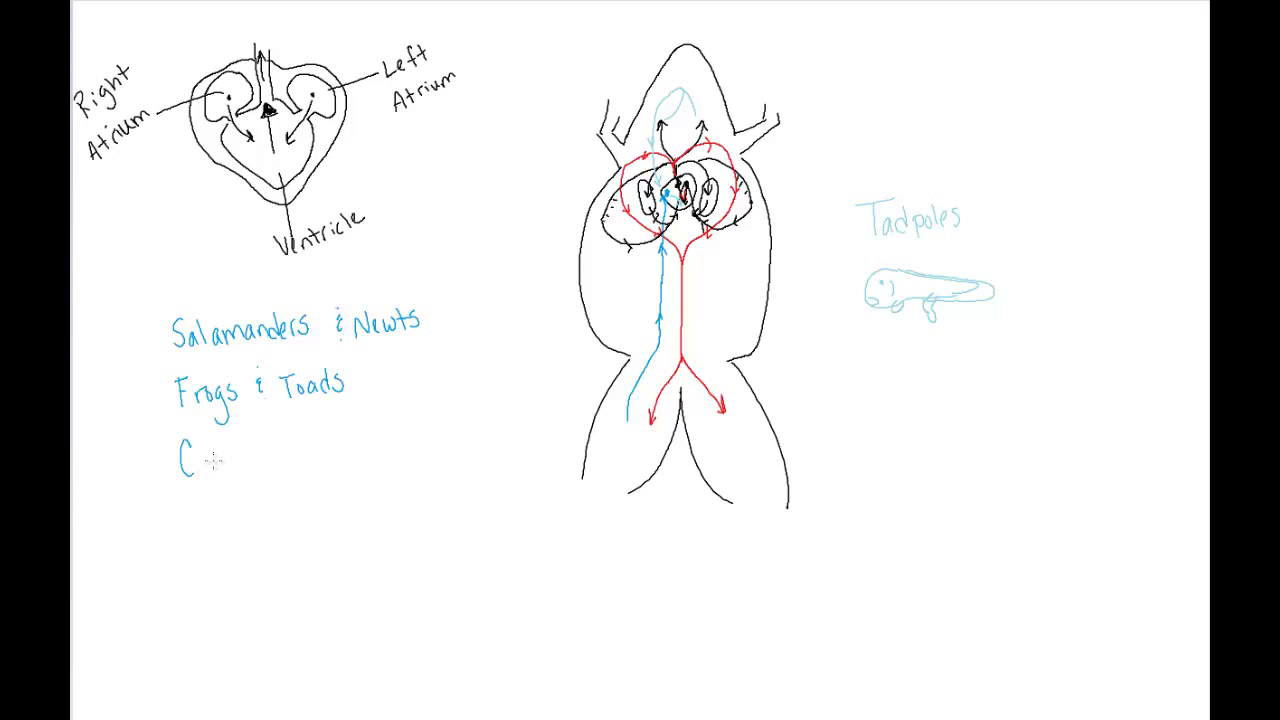
text(aeci)
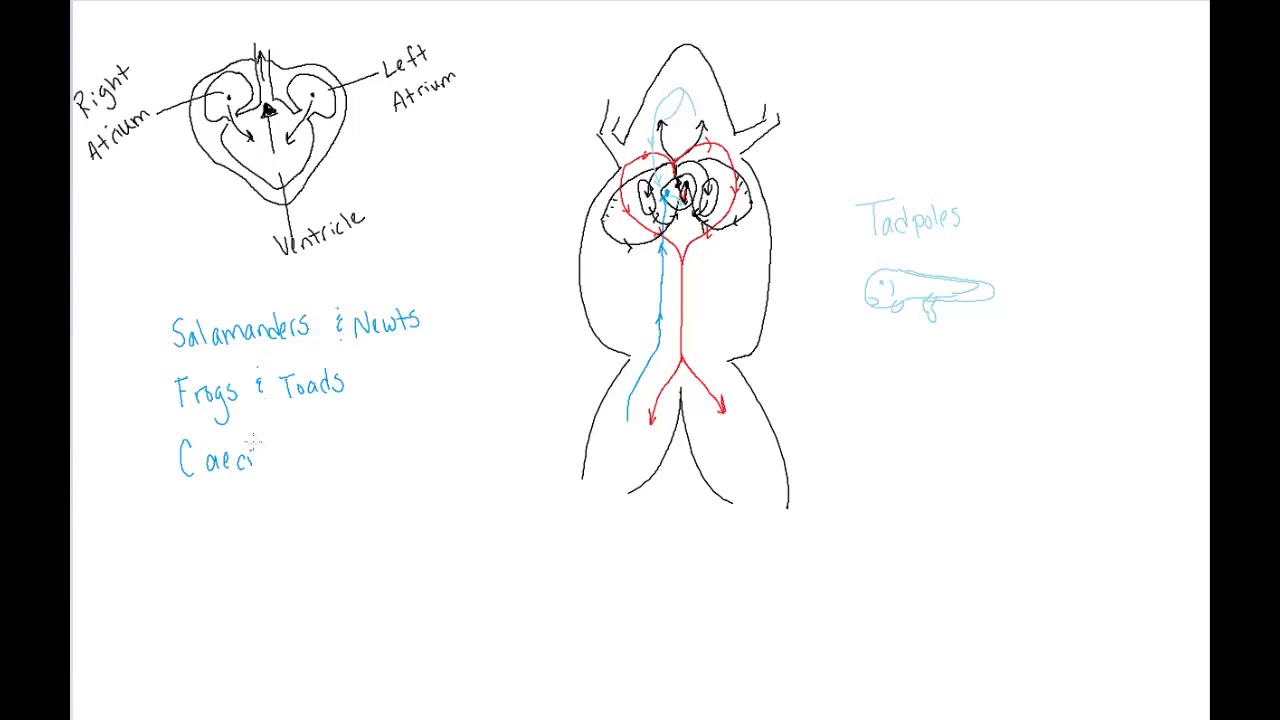
text(lian)
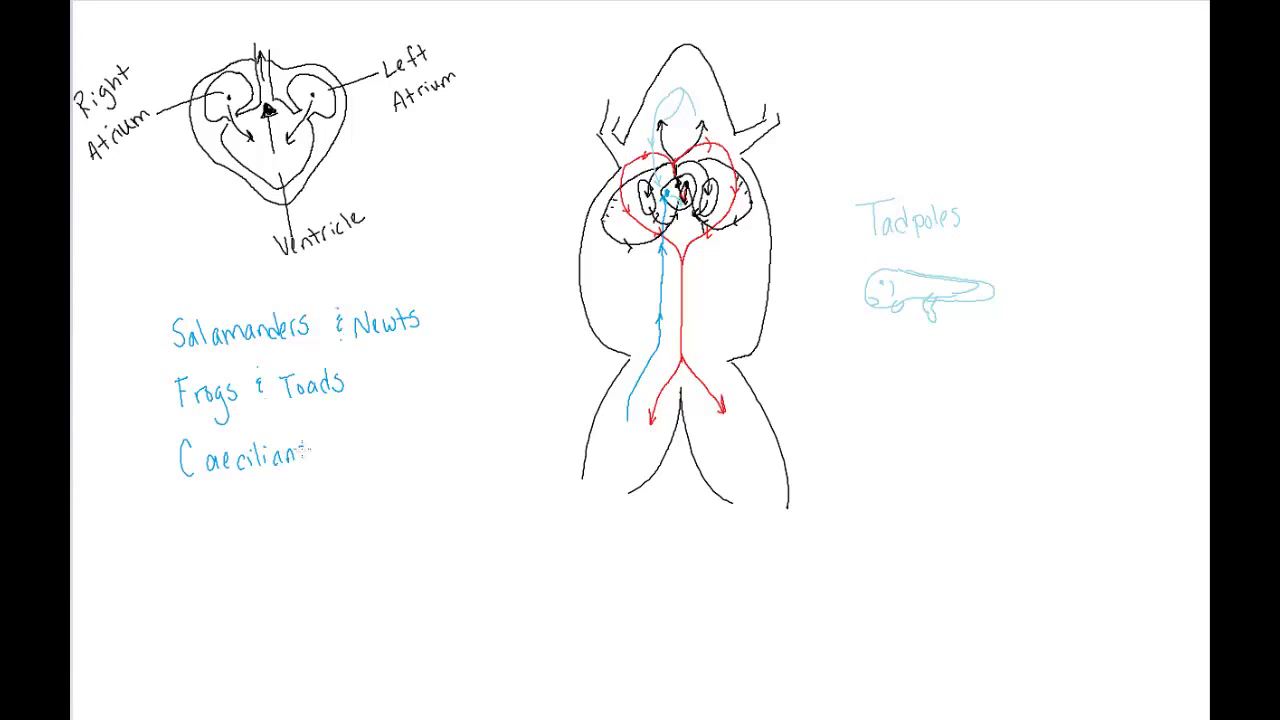
text(s)
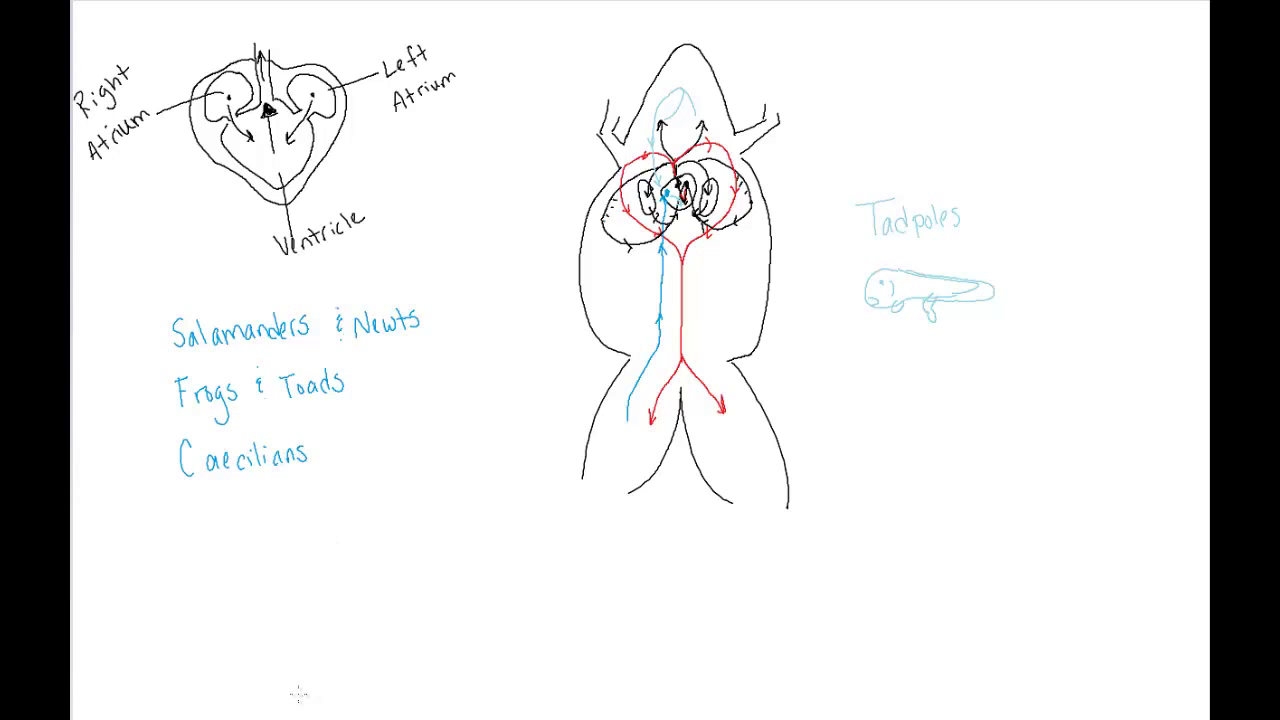